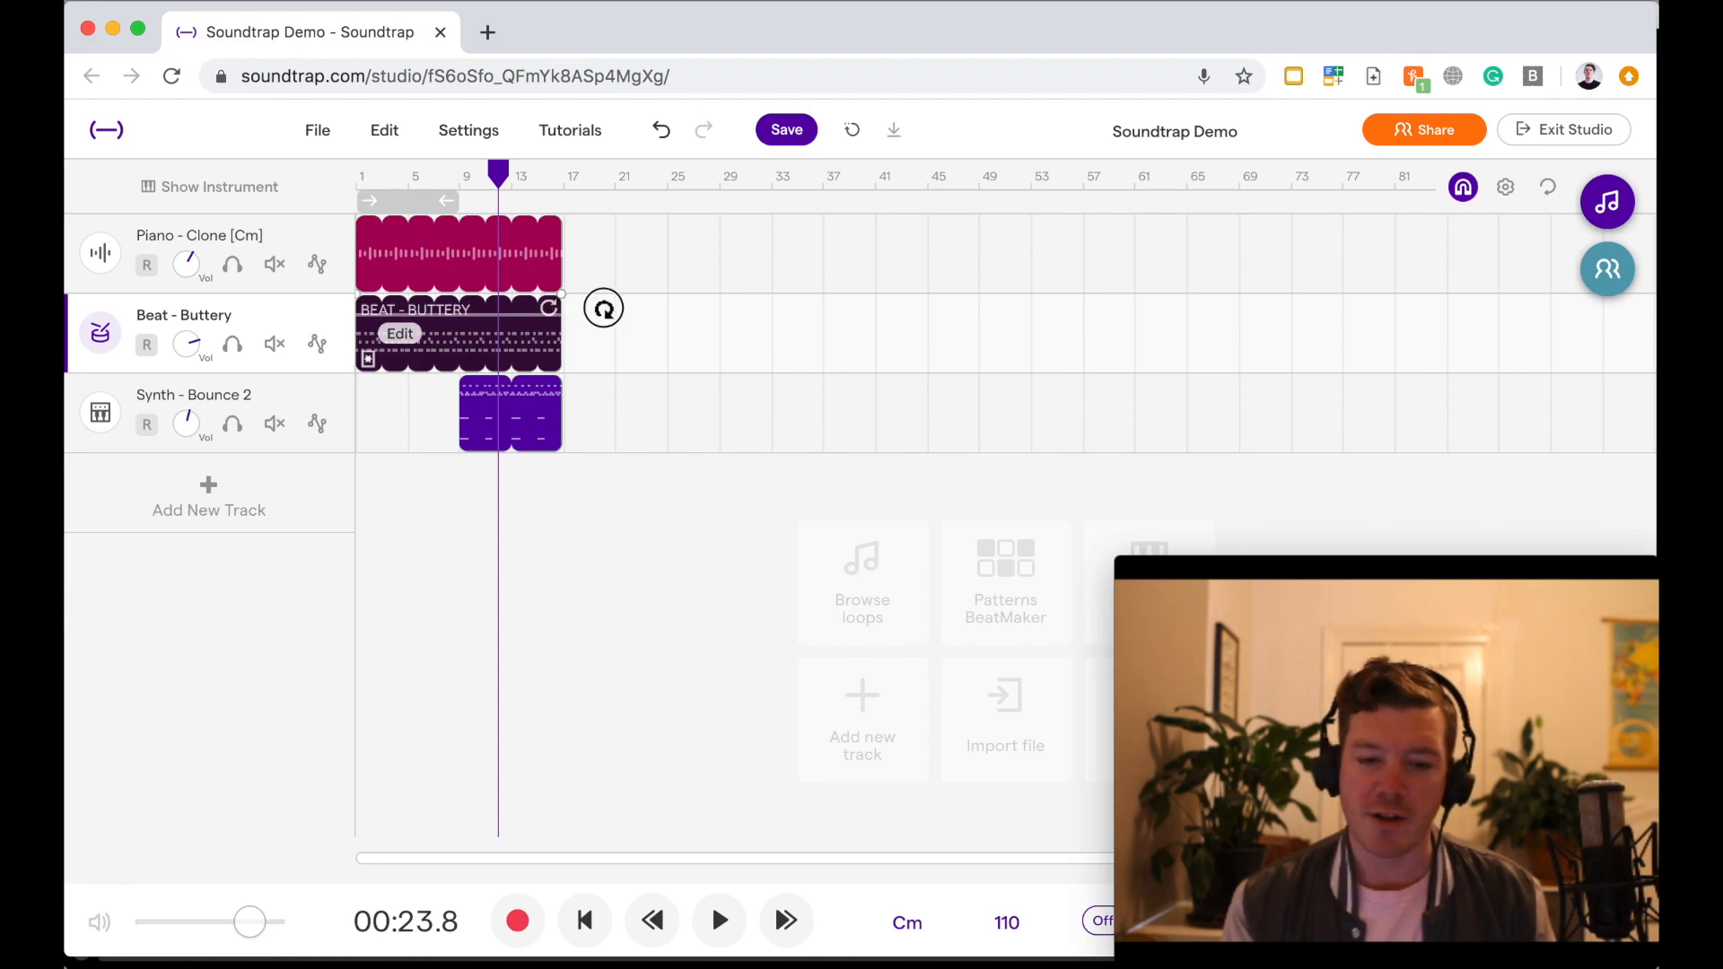
Extend the Beat - Buttery and Synth - Bounce 2 loops out to about bar 33
drag(560, 307, 715, 308)
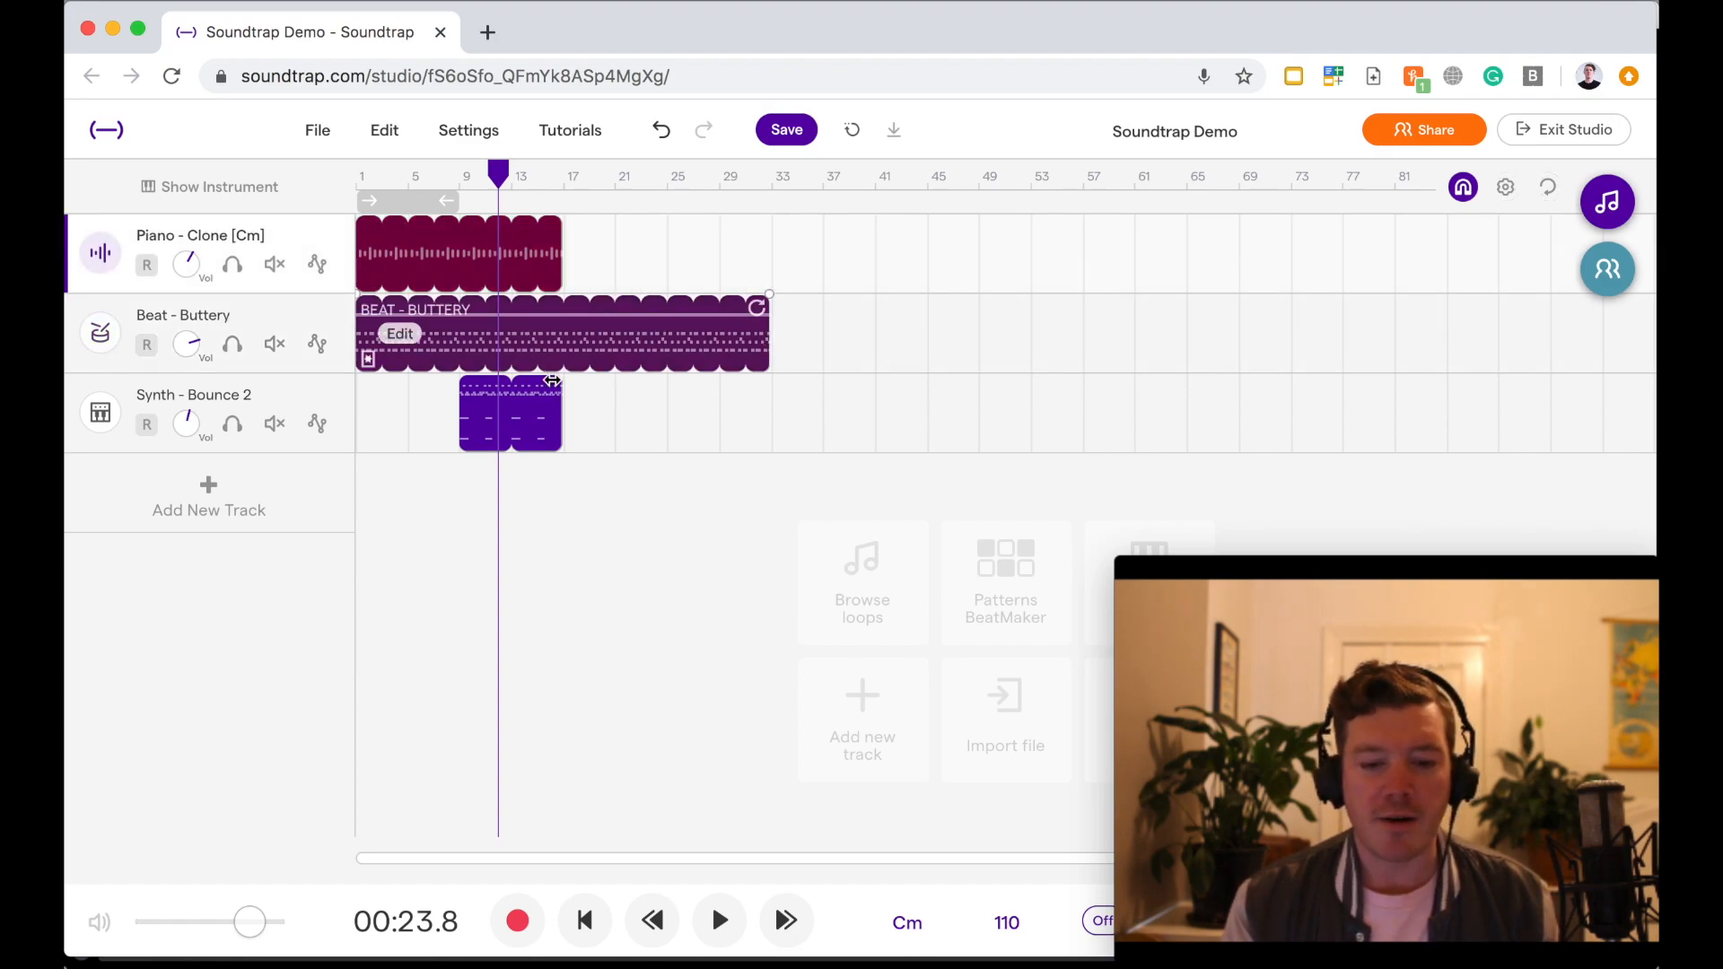
click(509, 412)
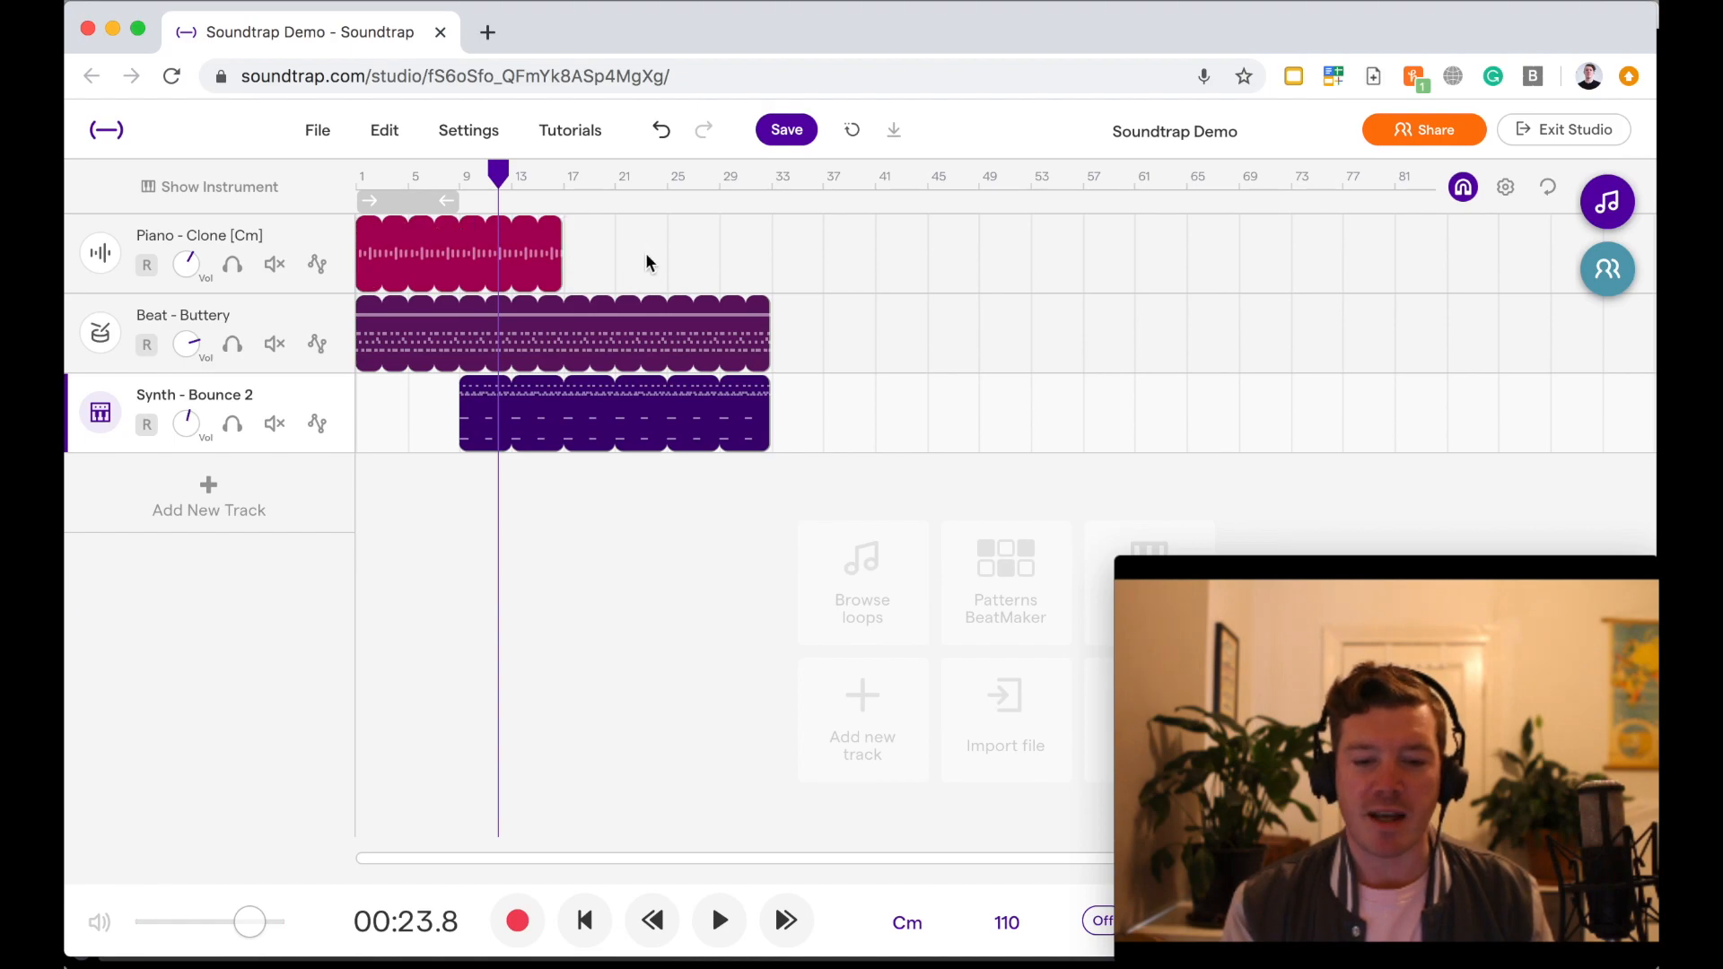
mouse_move(588, 259)
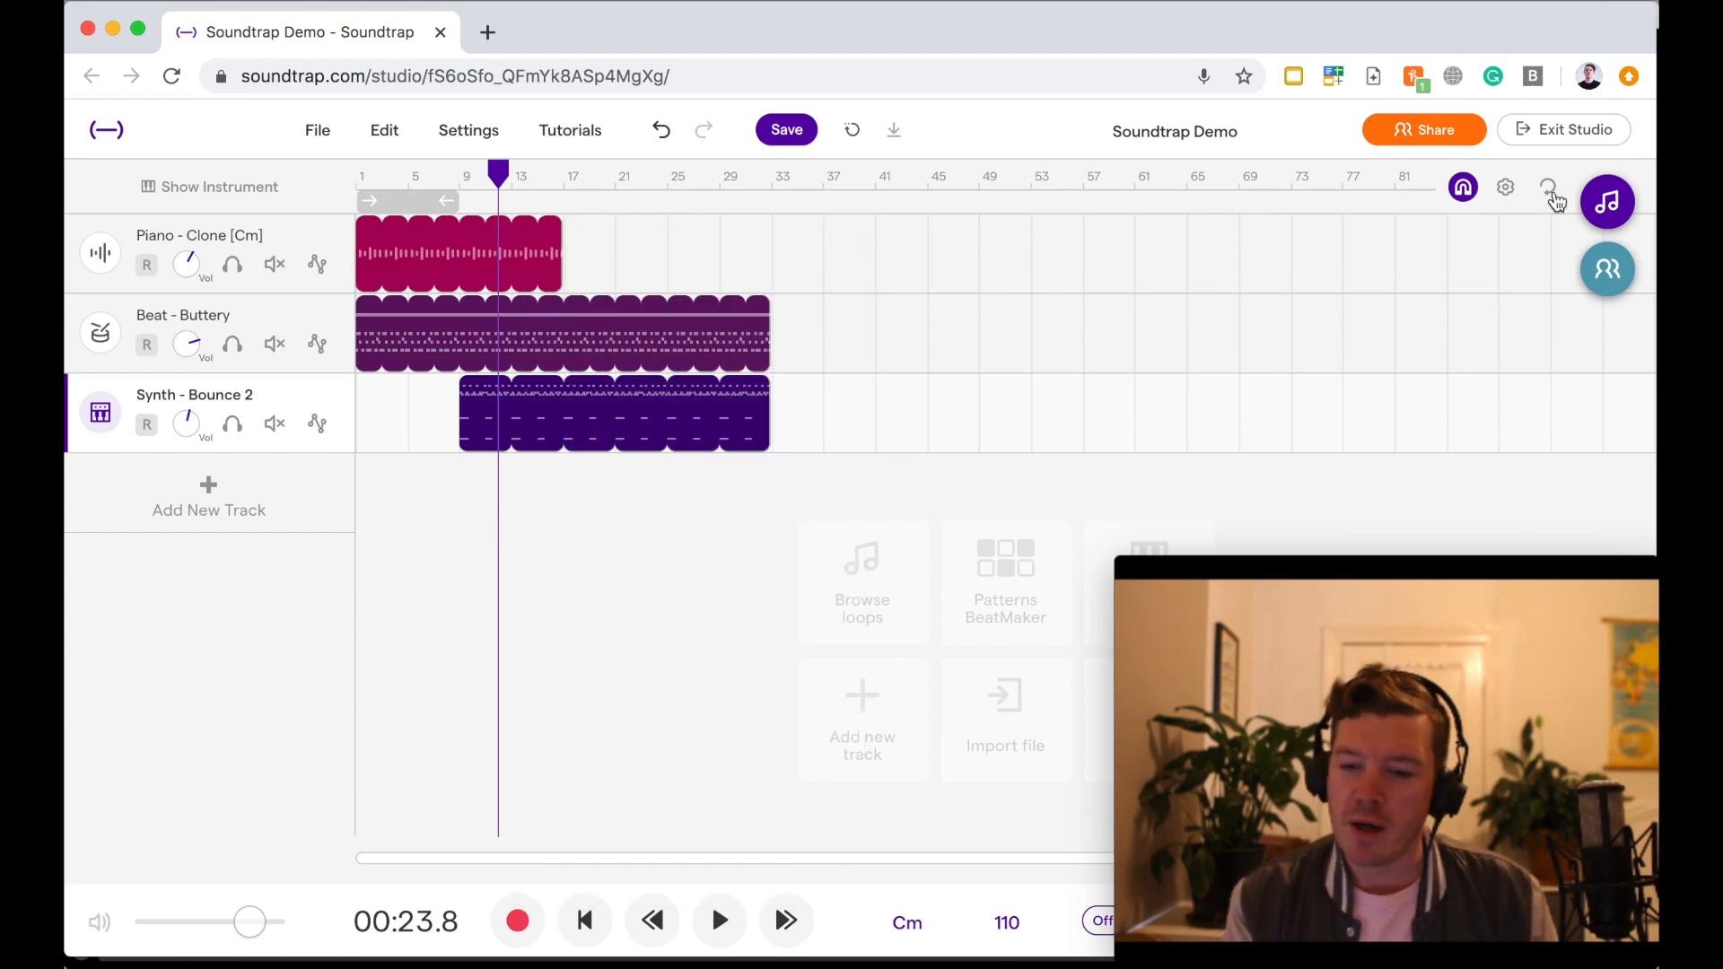
click(1605, 201)
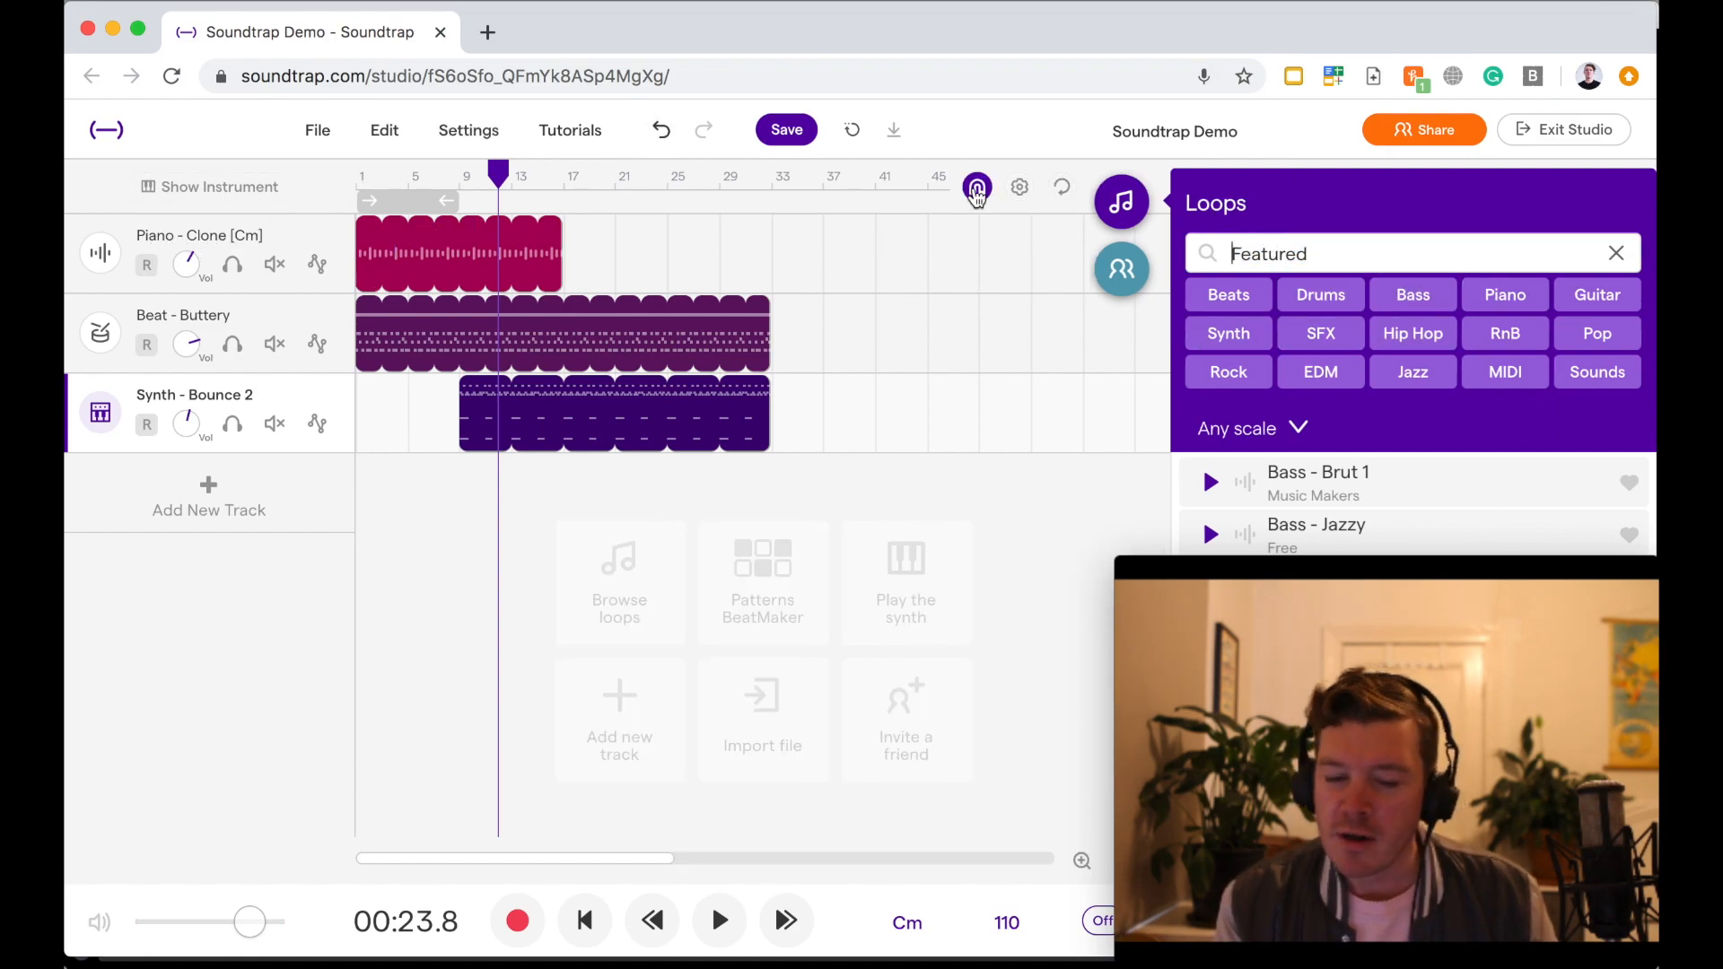
click(560, 335)
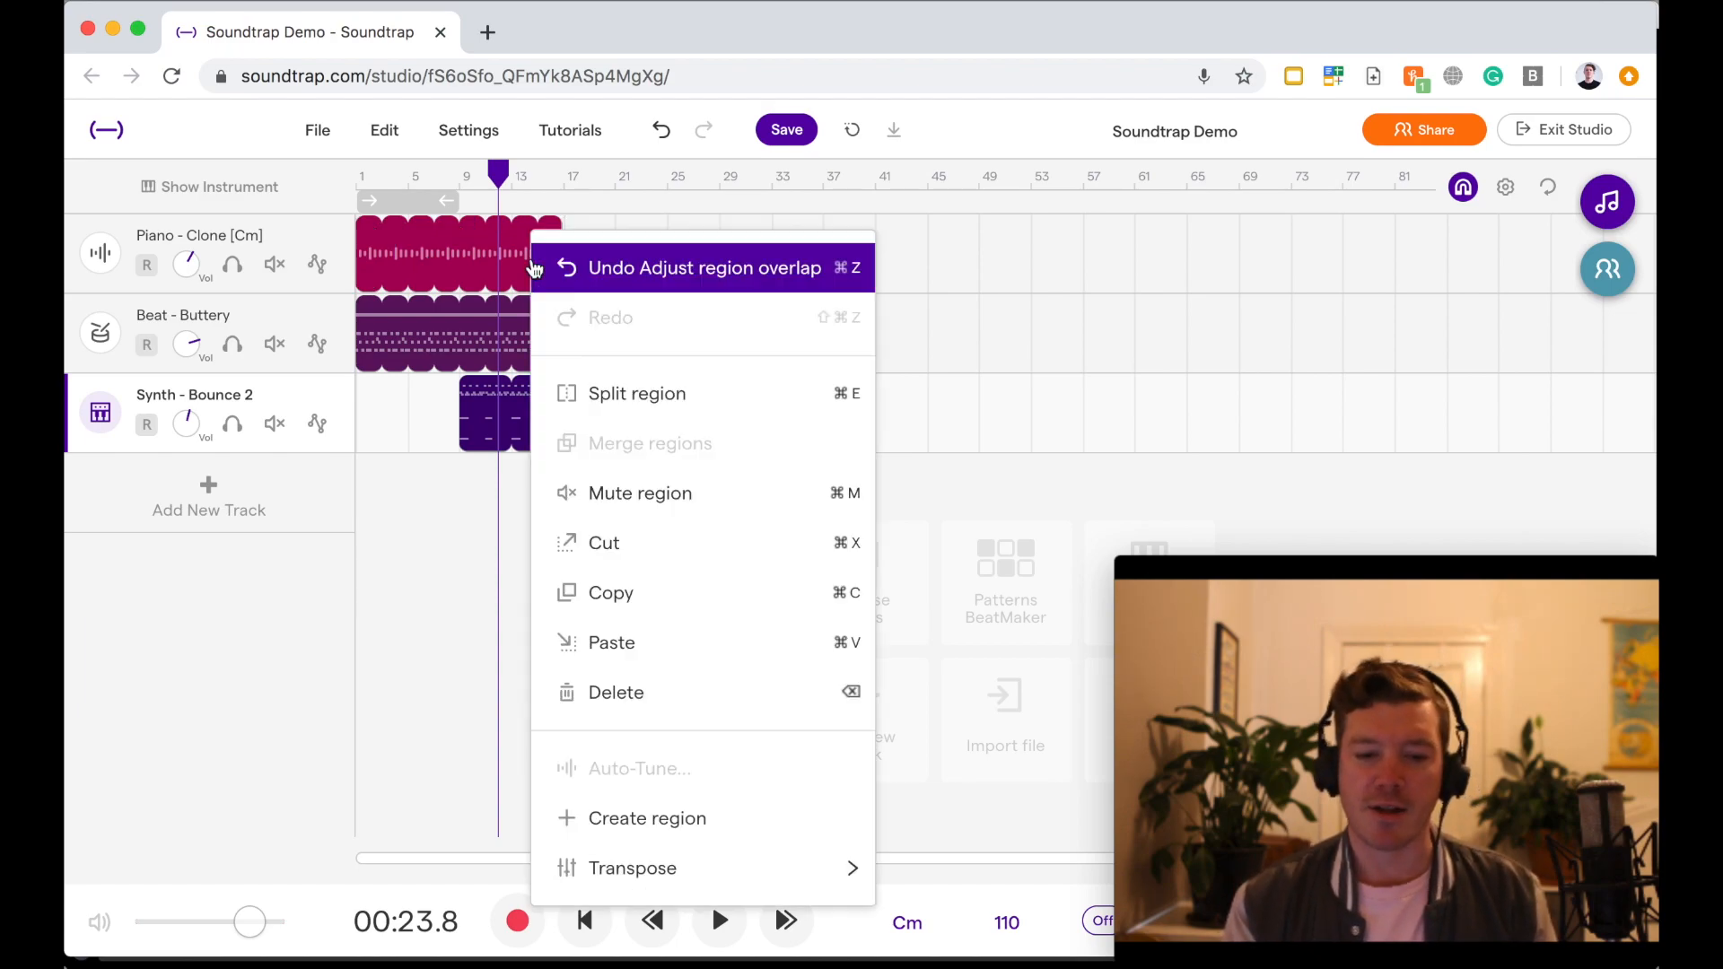
mouse_move(594, 334)
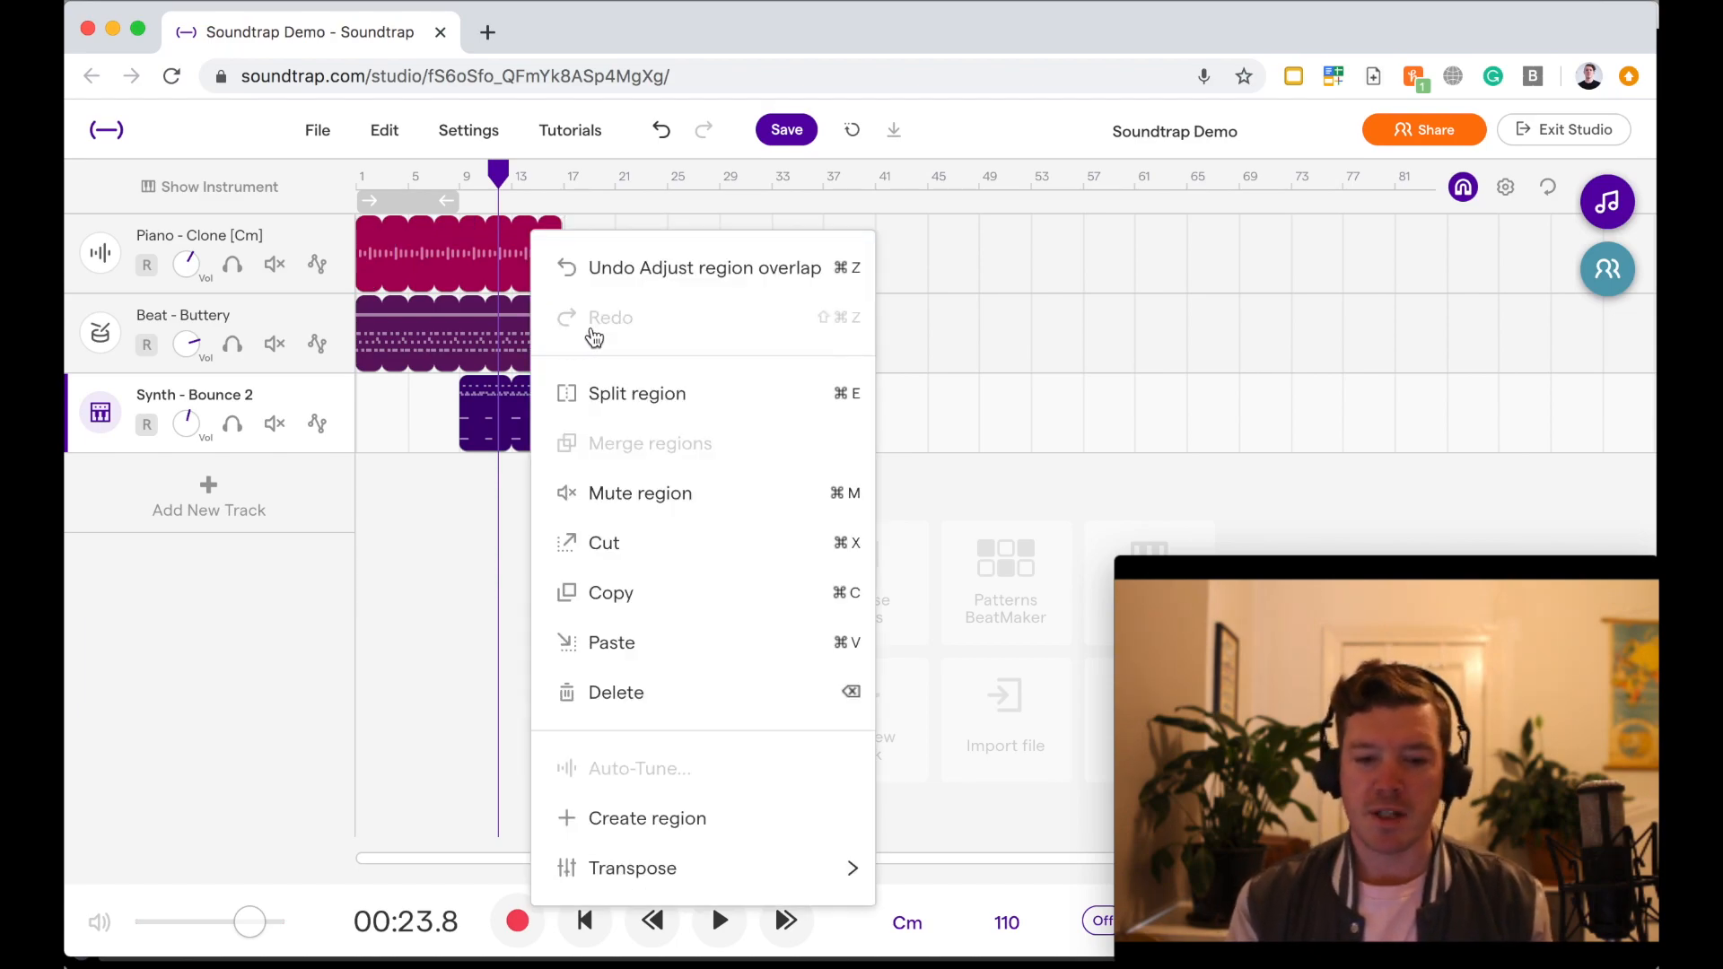
mouse_move(610, 592)
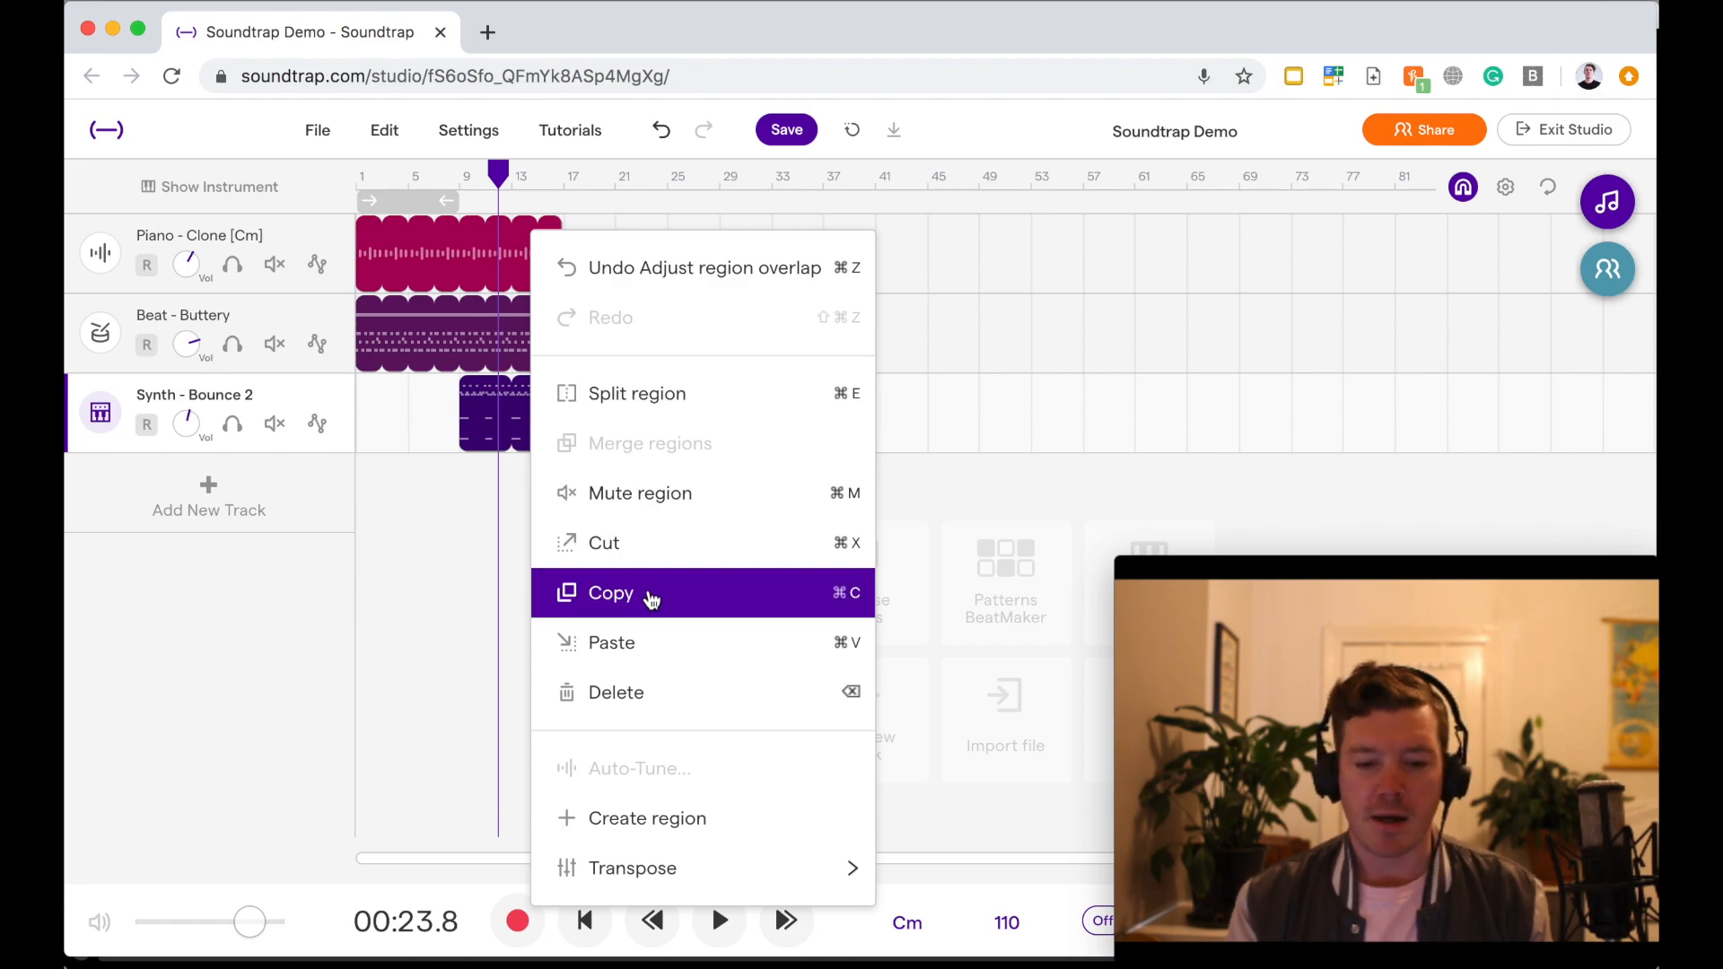
Copy the Piano - Clone region and paste it on the piano track at bar 25
click(610, 593)
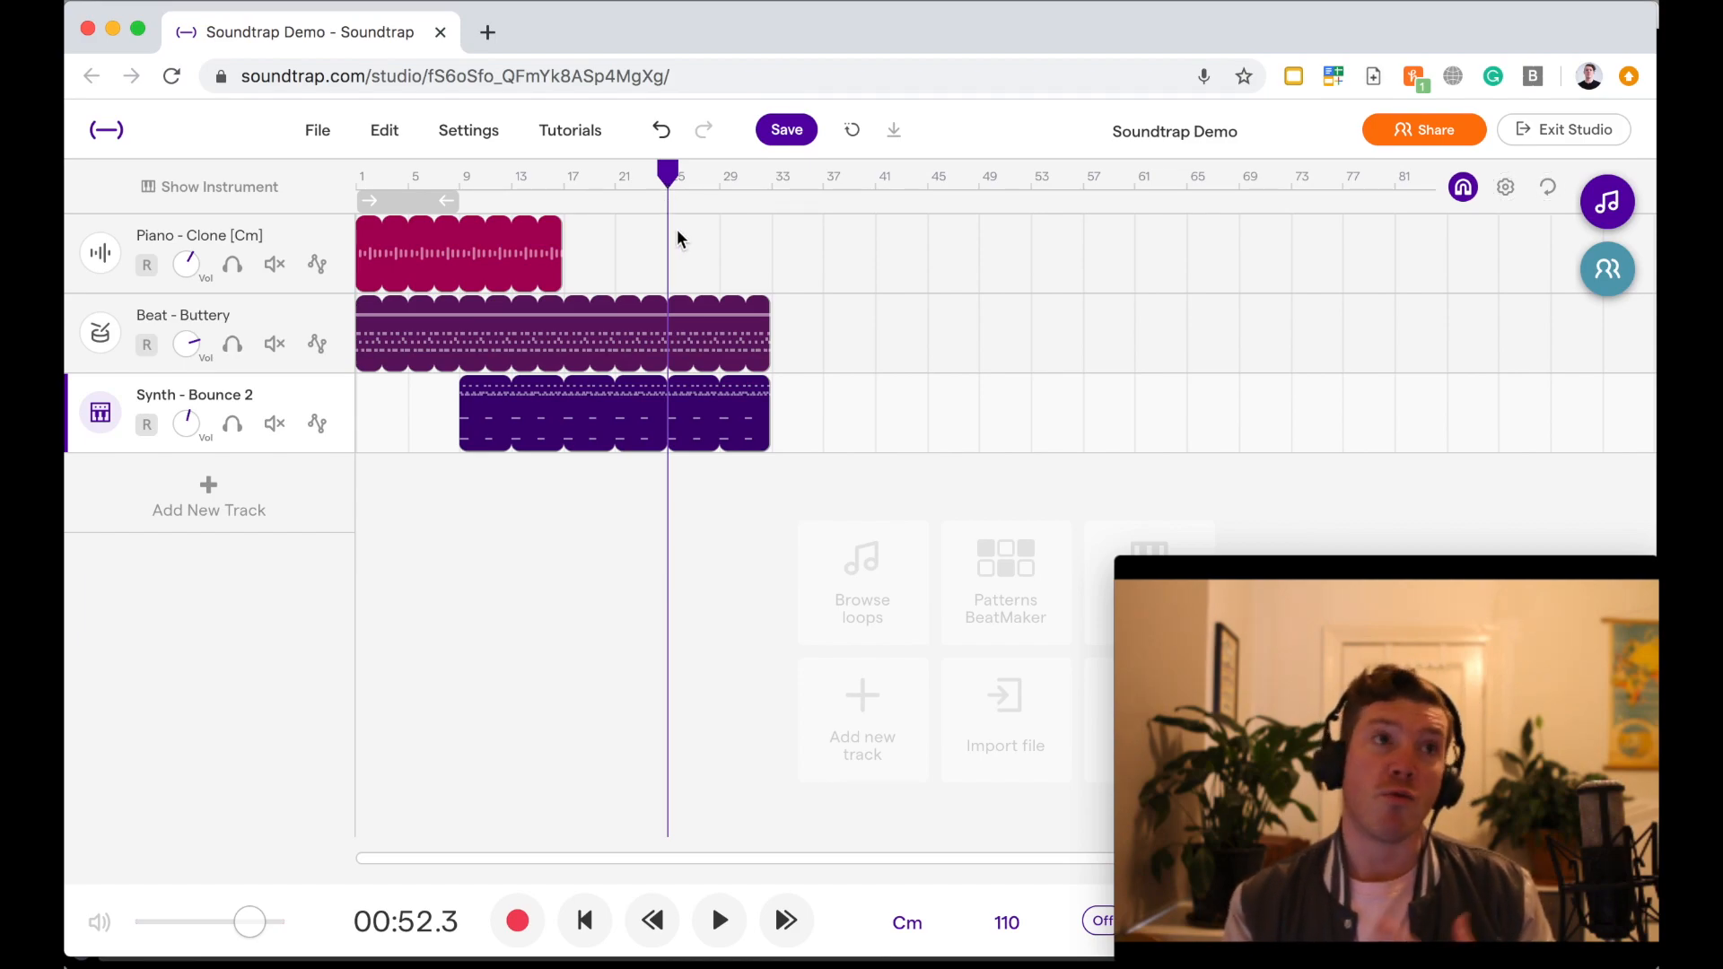
mouse_move(660, 244)
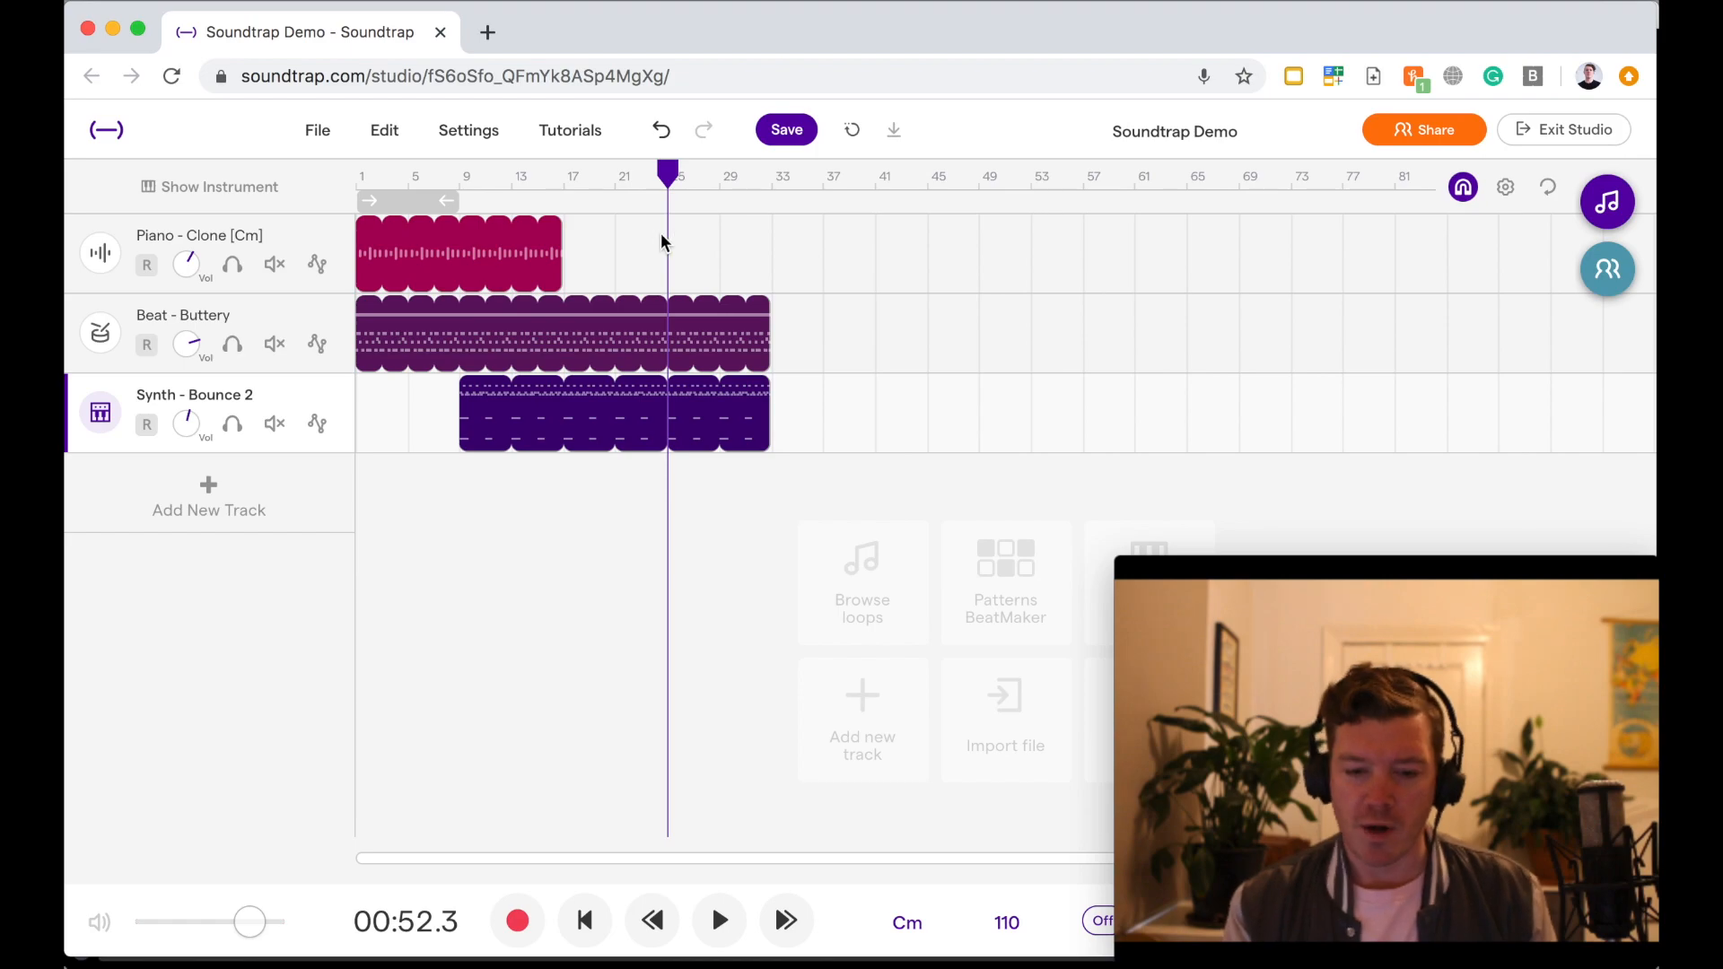
right_click(668, 242)
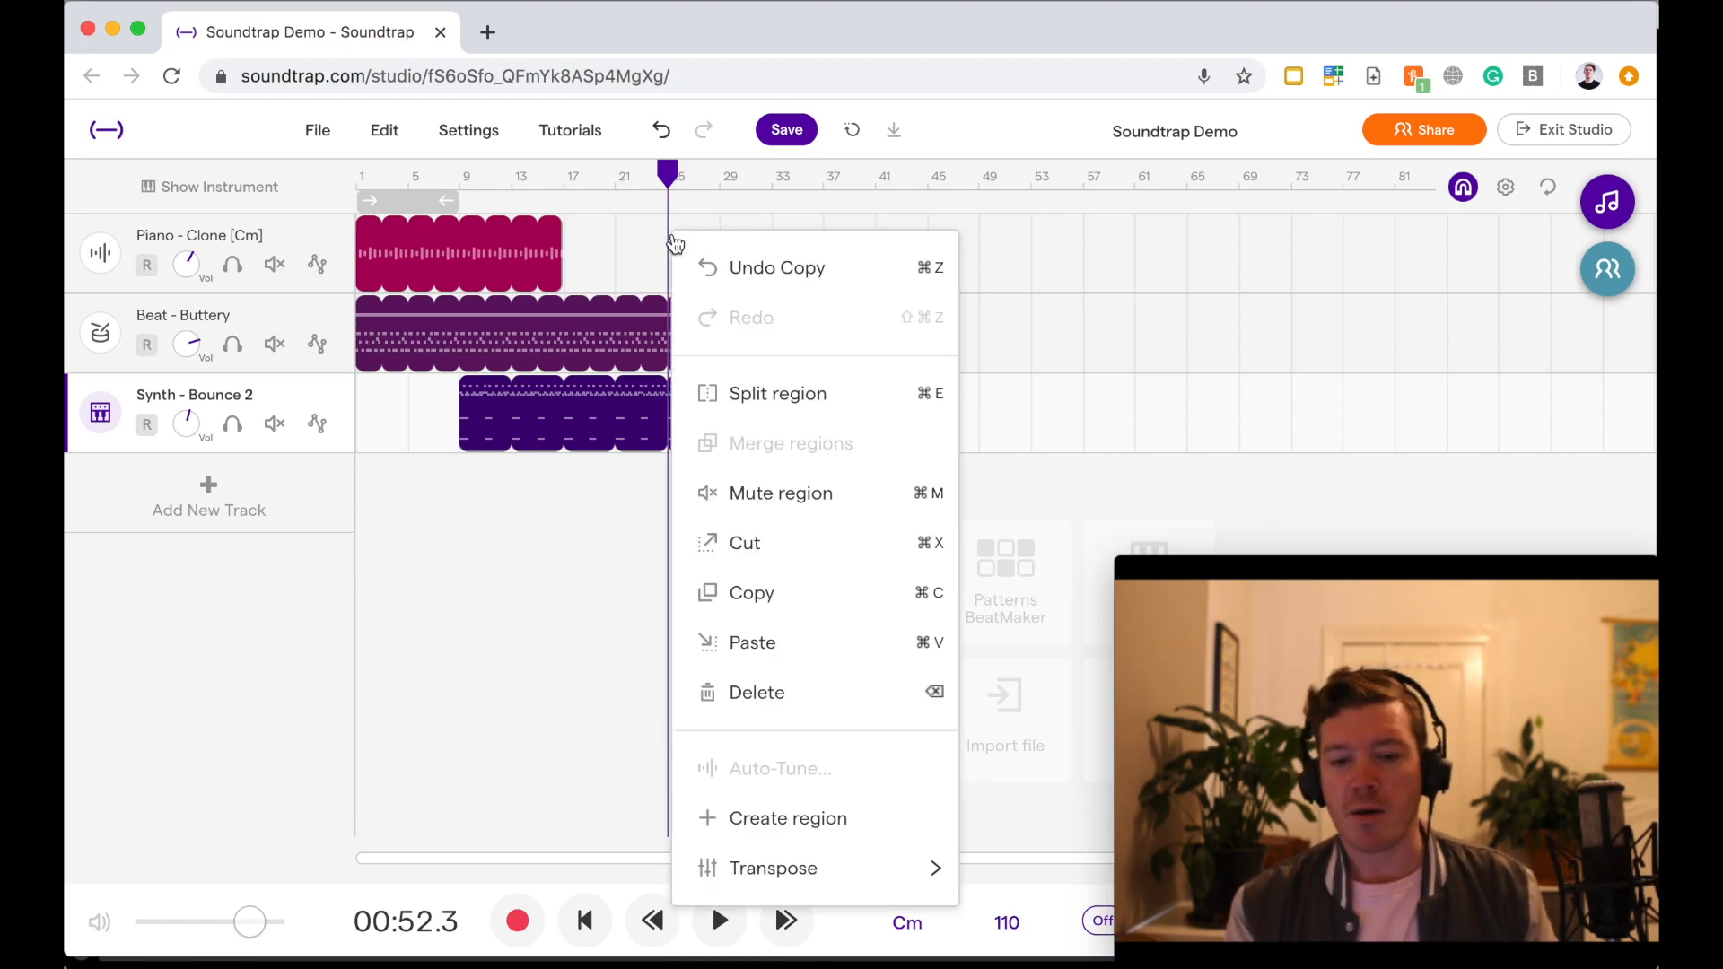
mouse_move(699, 462)
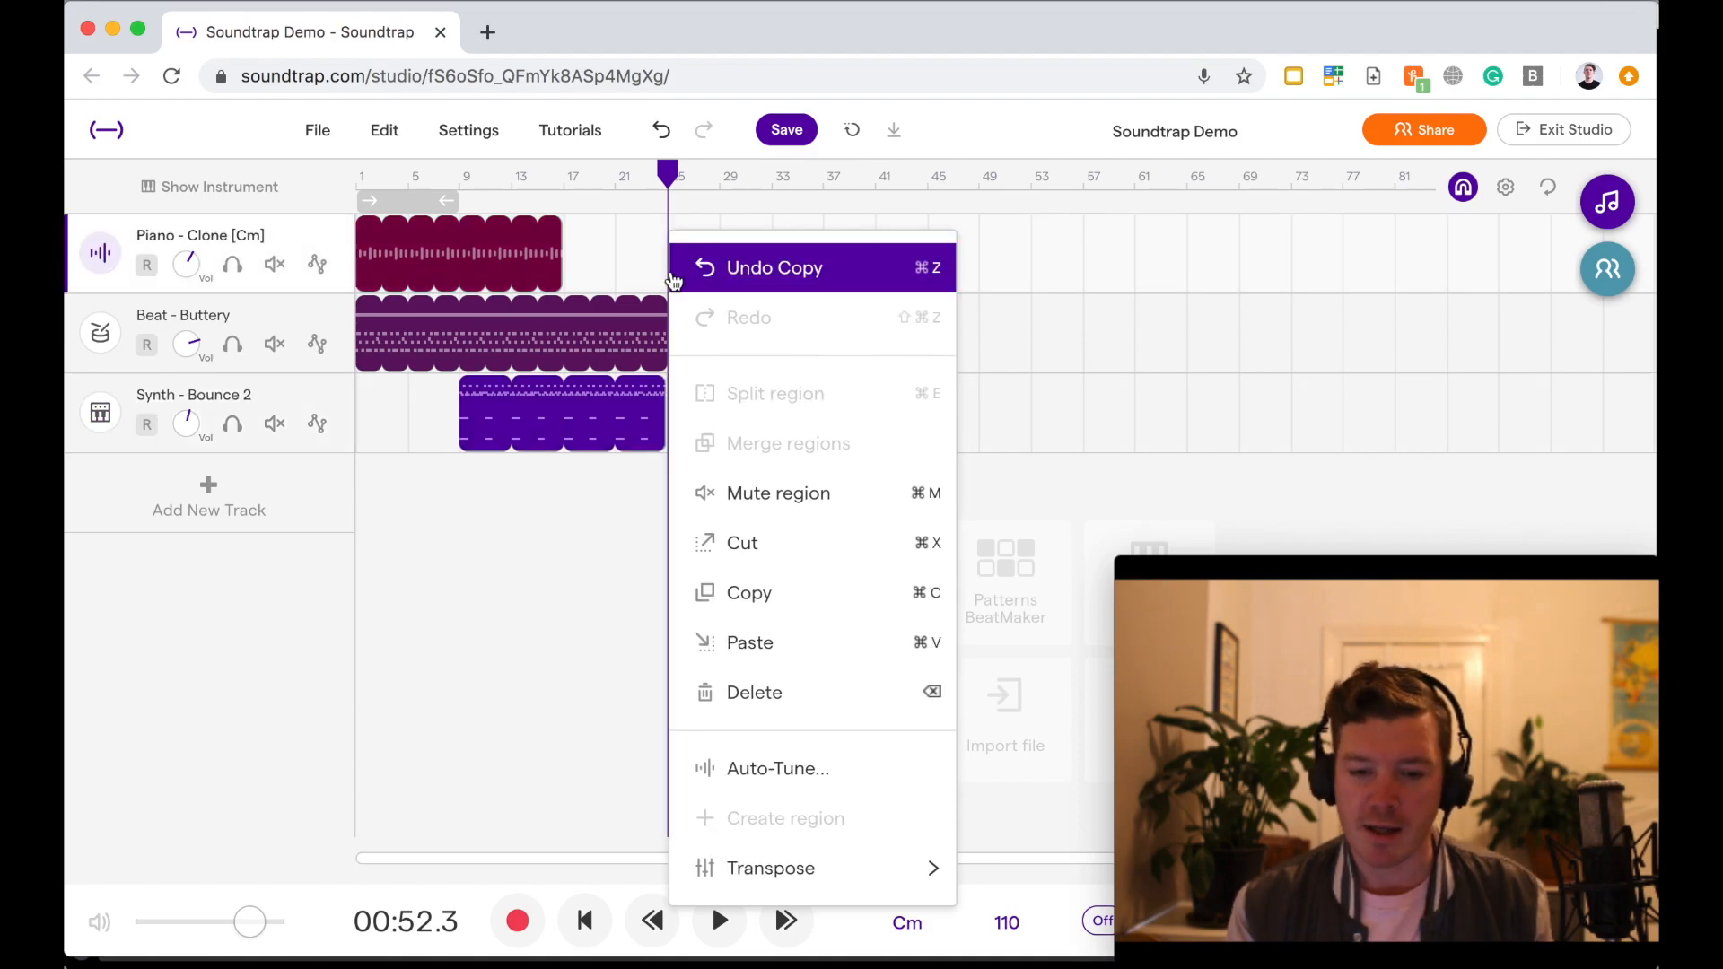
click(749, 641)
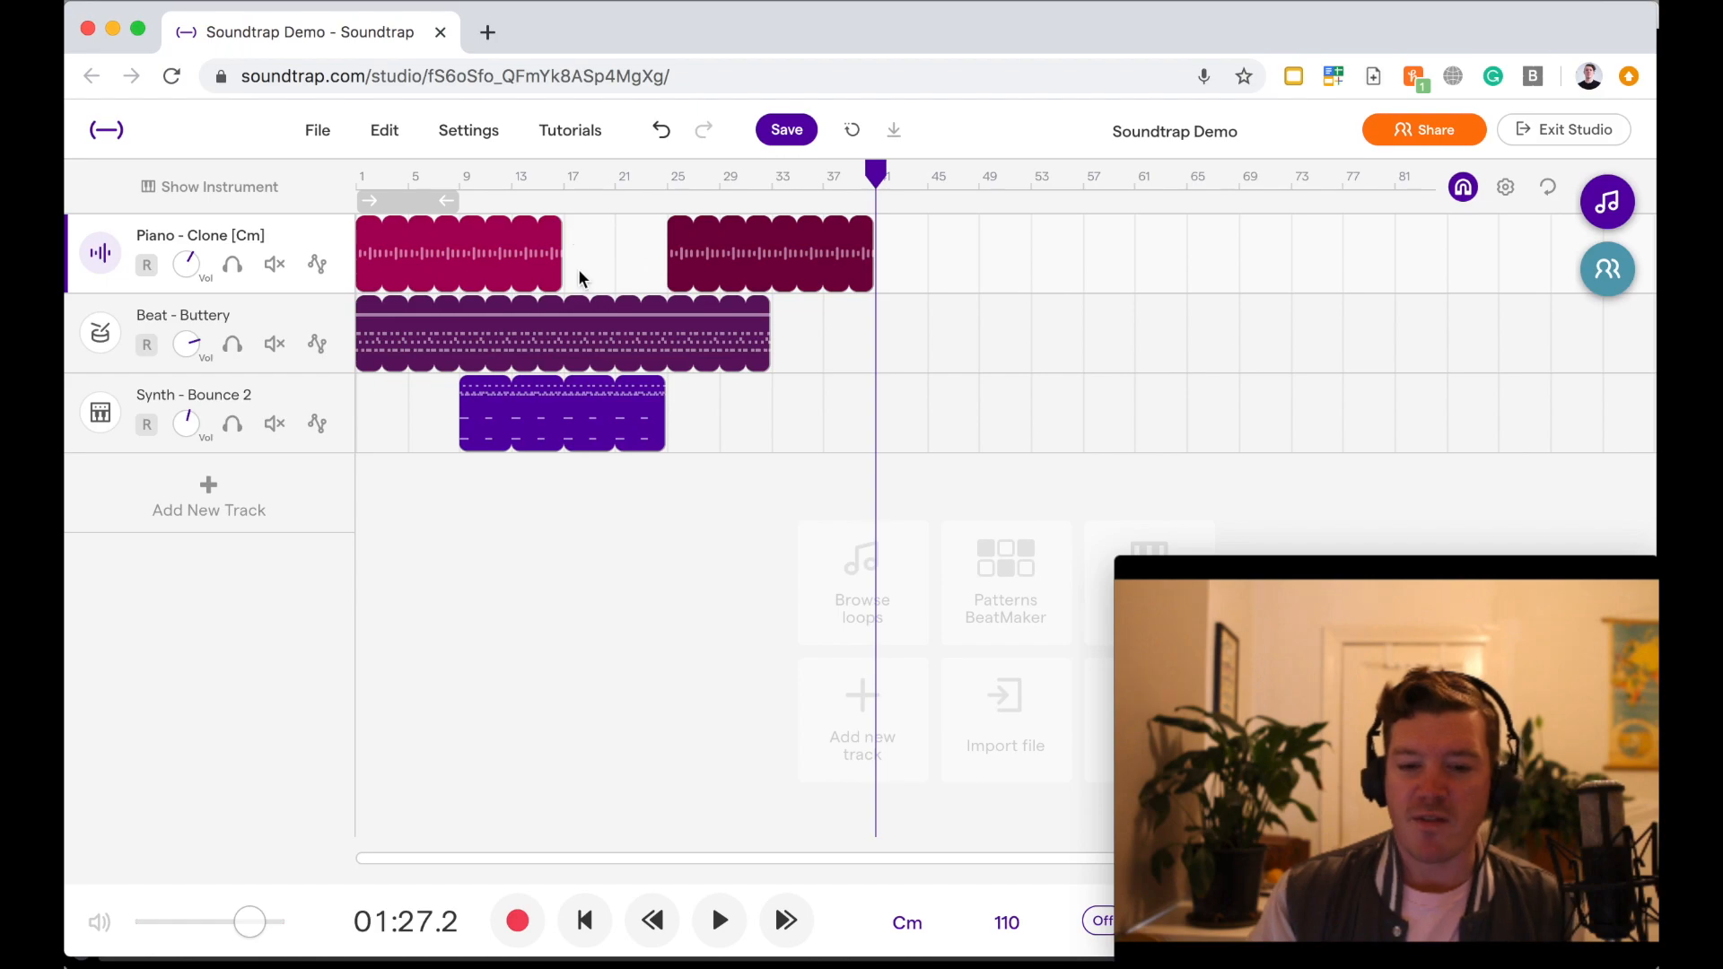
mouse_move(571, 258)
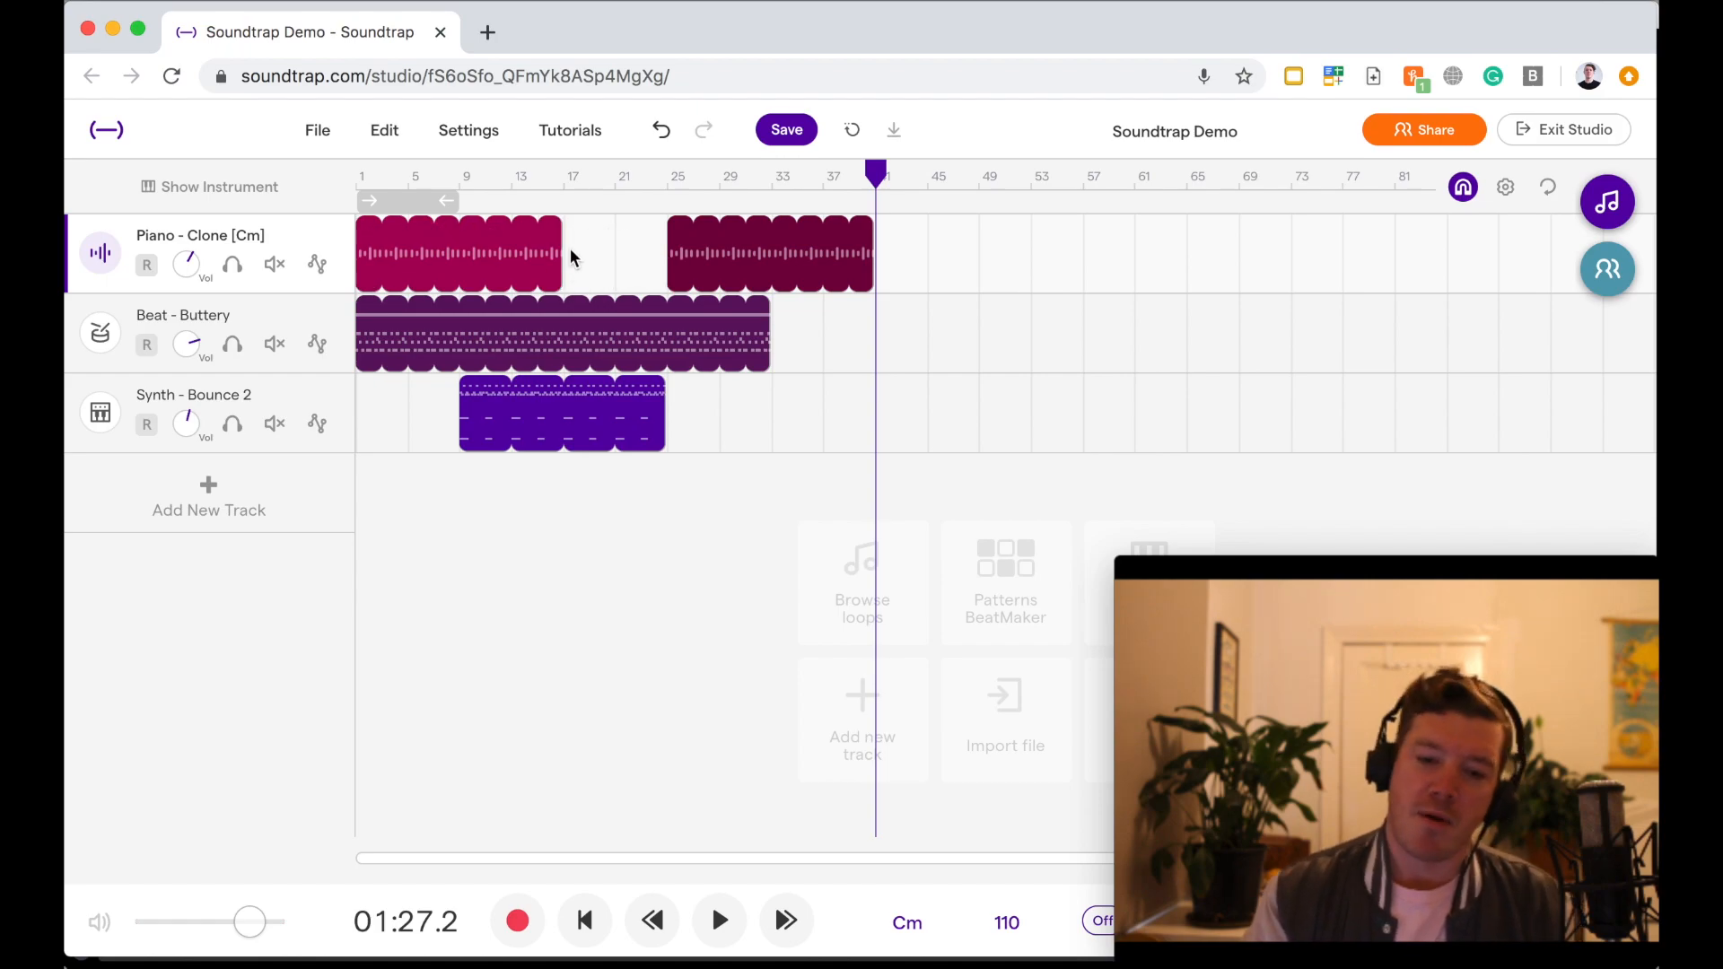
mouse_move(612, 278)
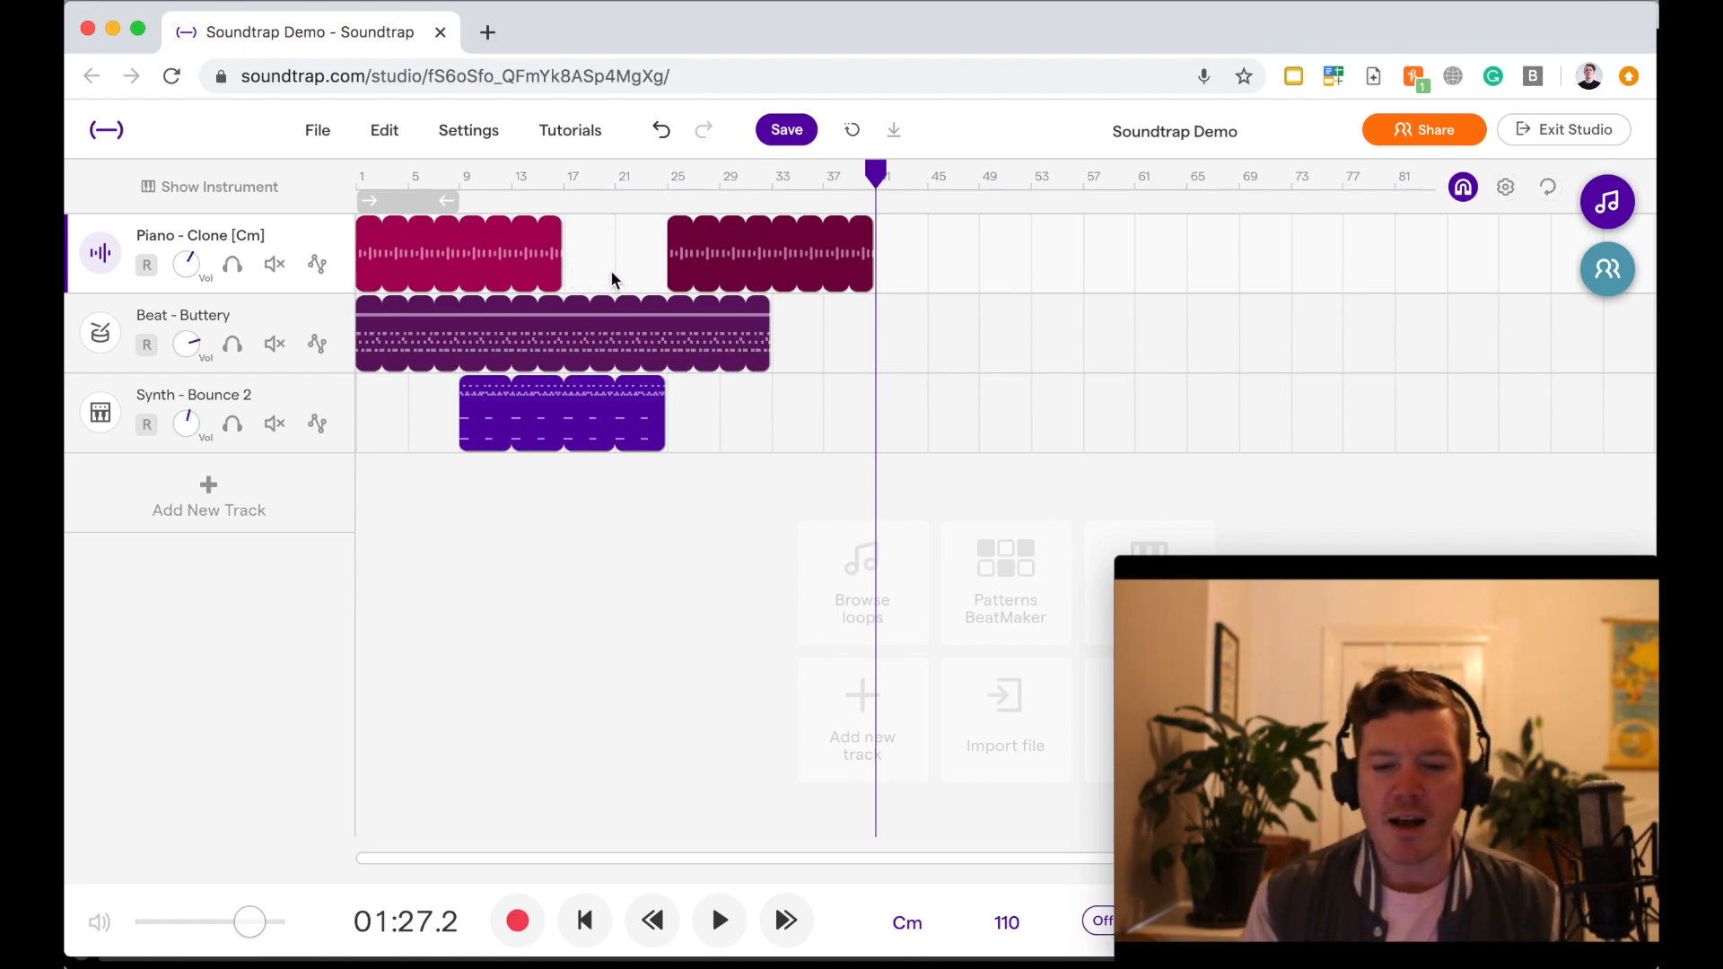
mouse_move(522, 190)
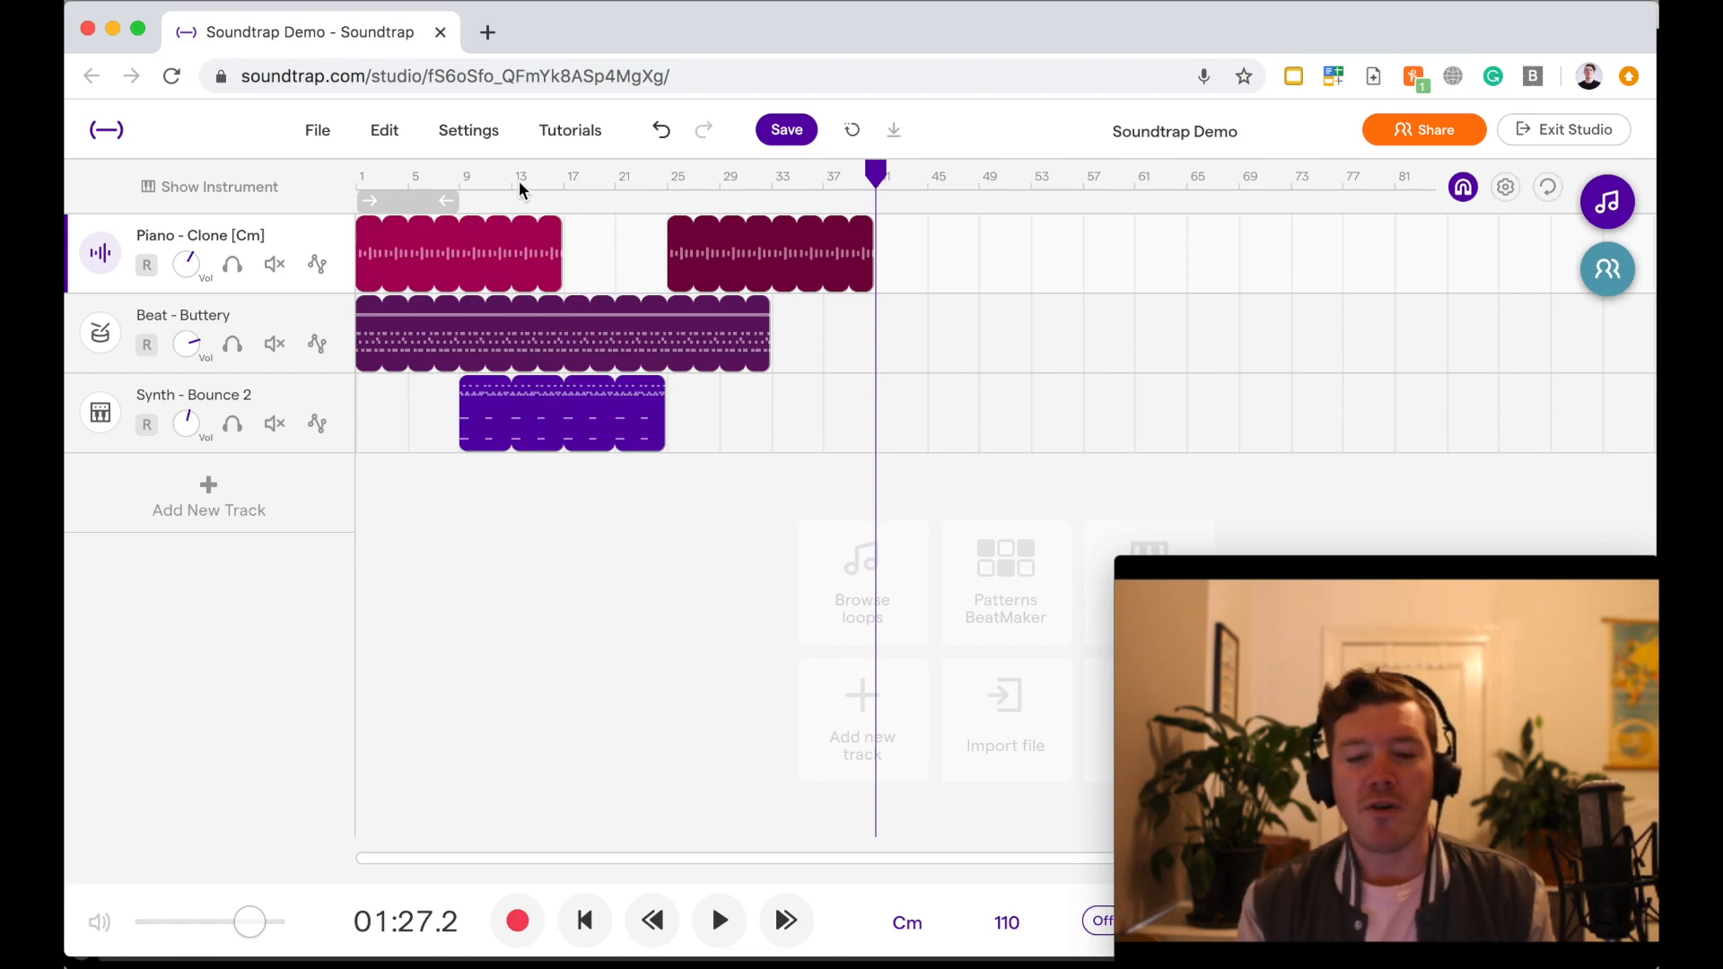
mouse_move(651, 177)
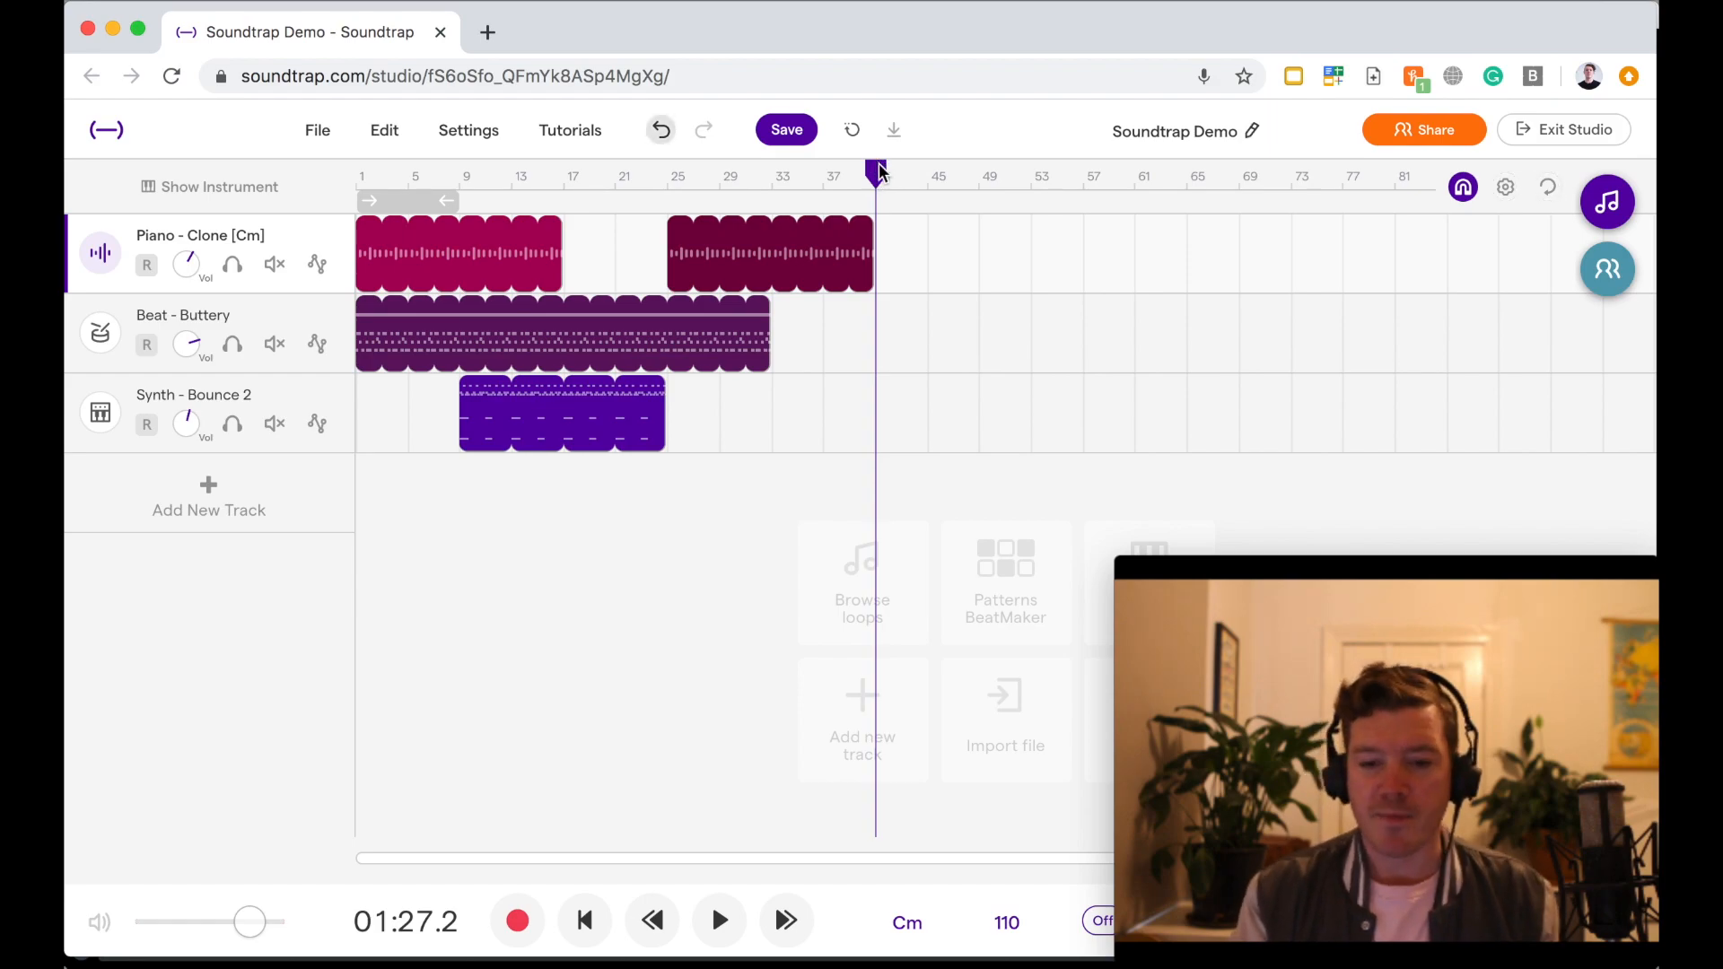
Rewind playback to the very start of the song
click(583, 920)
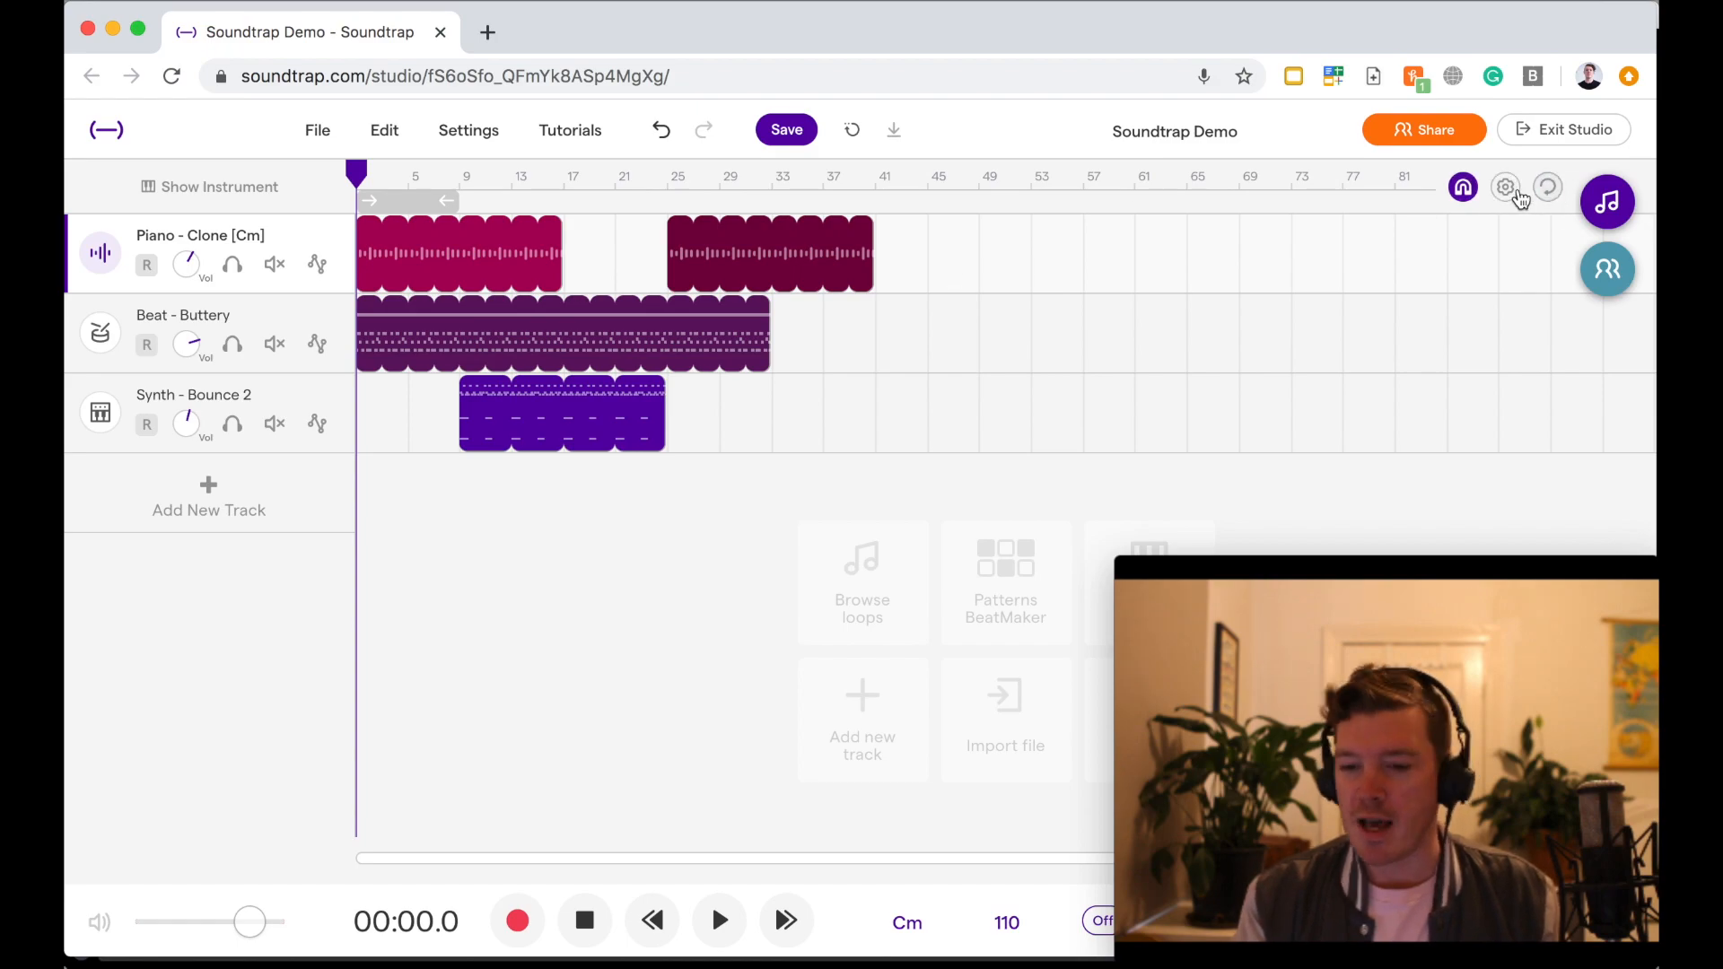
mouse_move(1505, 198)
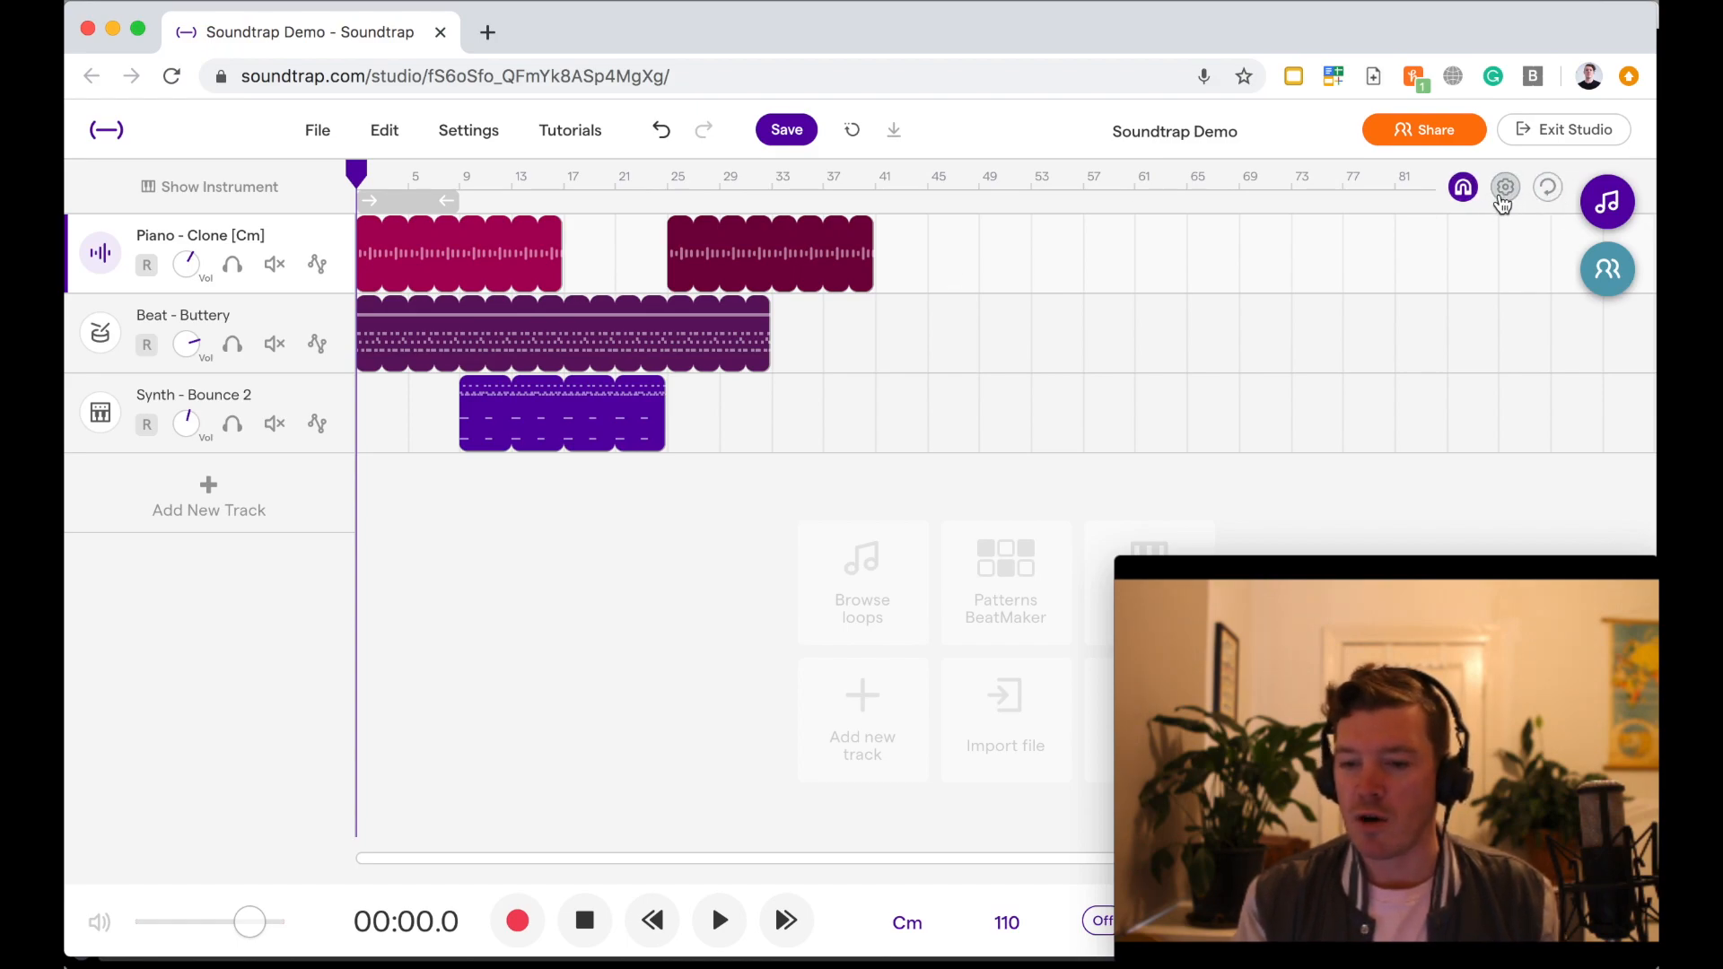
Show the grid settings dropdown with grid size, 4/4 time signature and beats ruler
click(1504, 187)
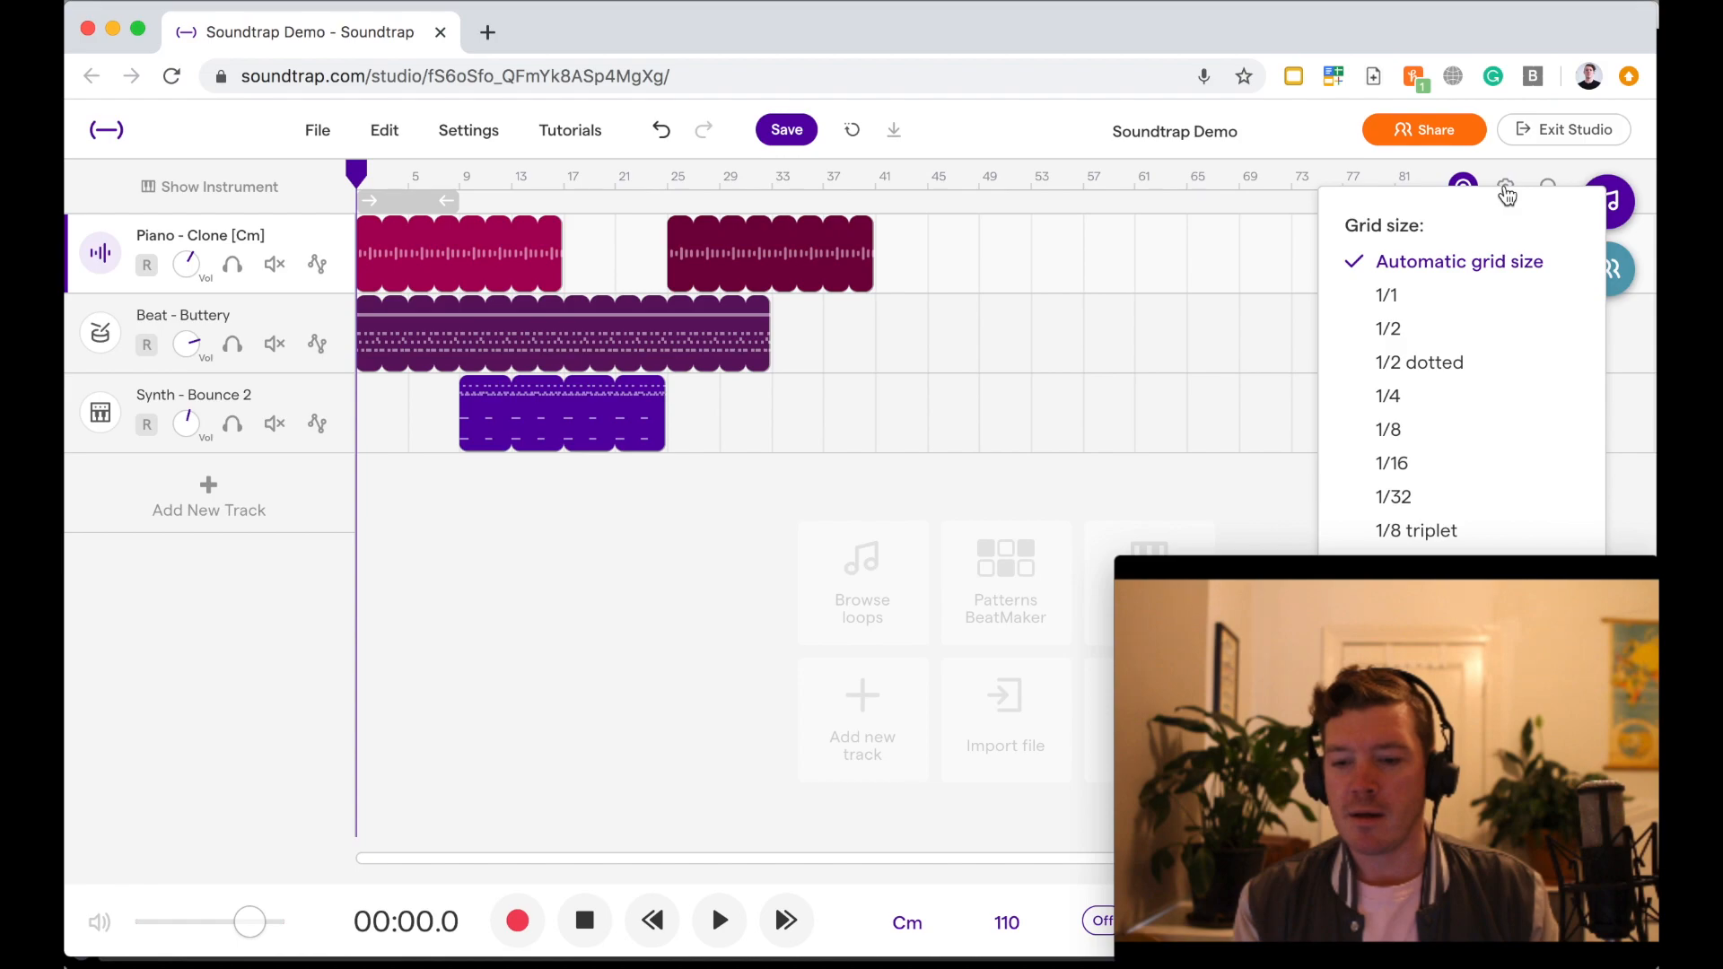
click(632, 36)
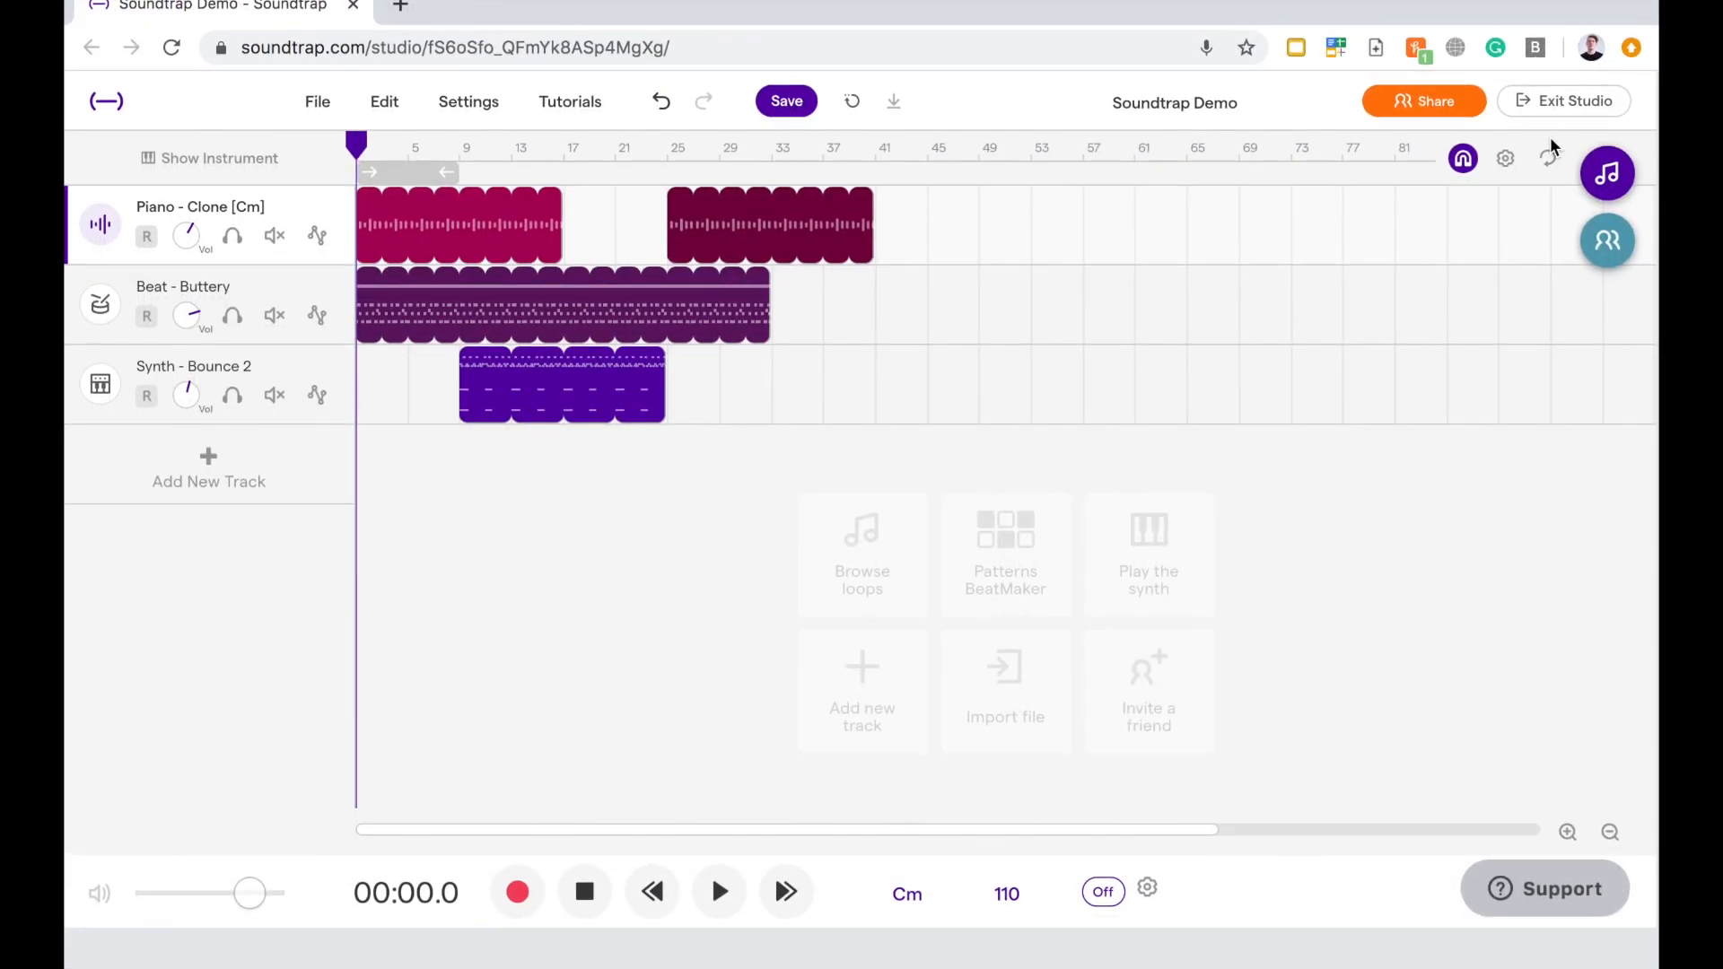
click(1507, 158)
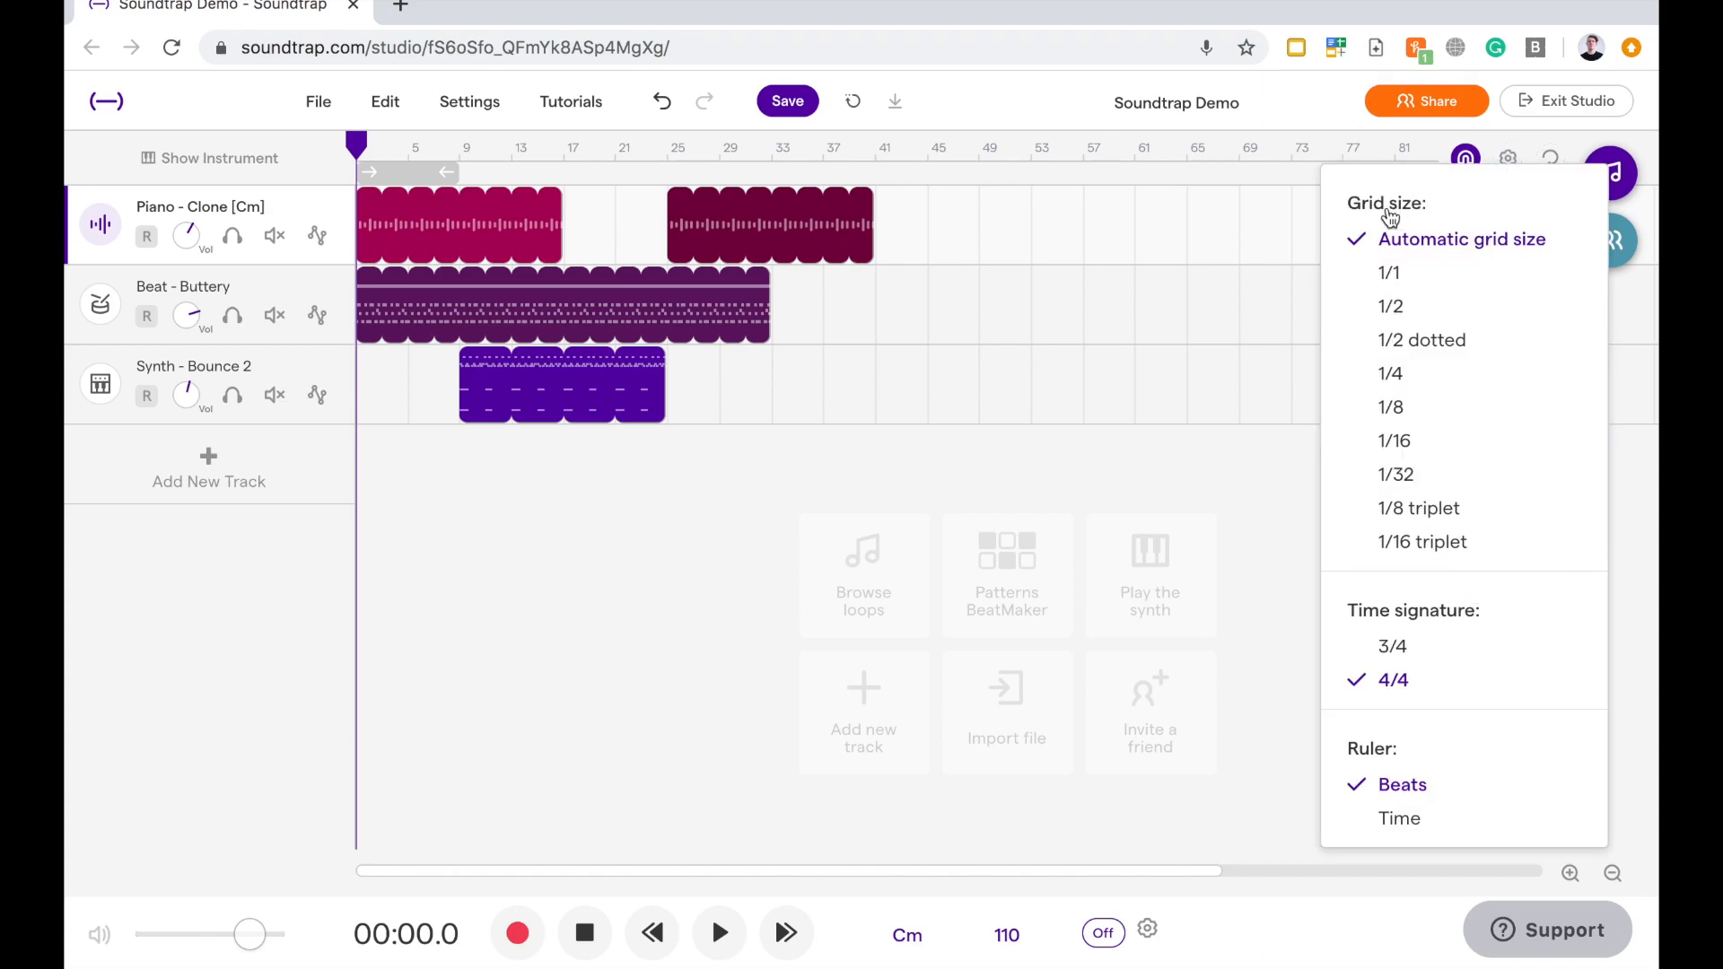
mouse_move(1414, 271)
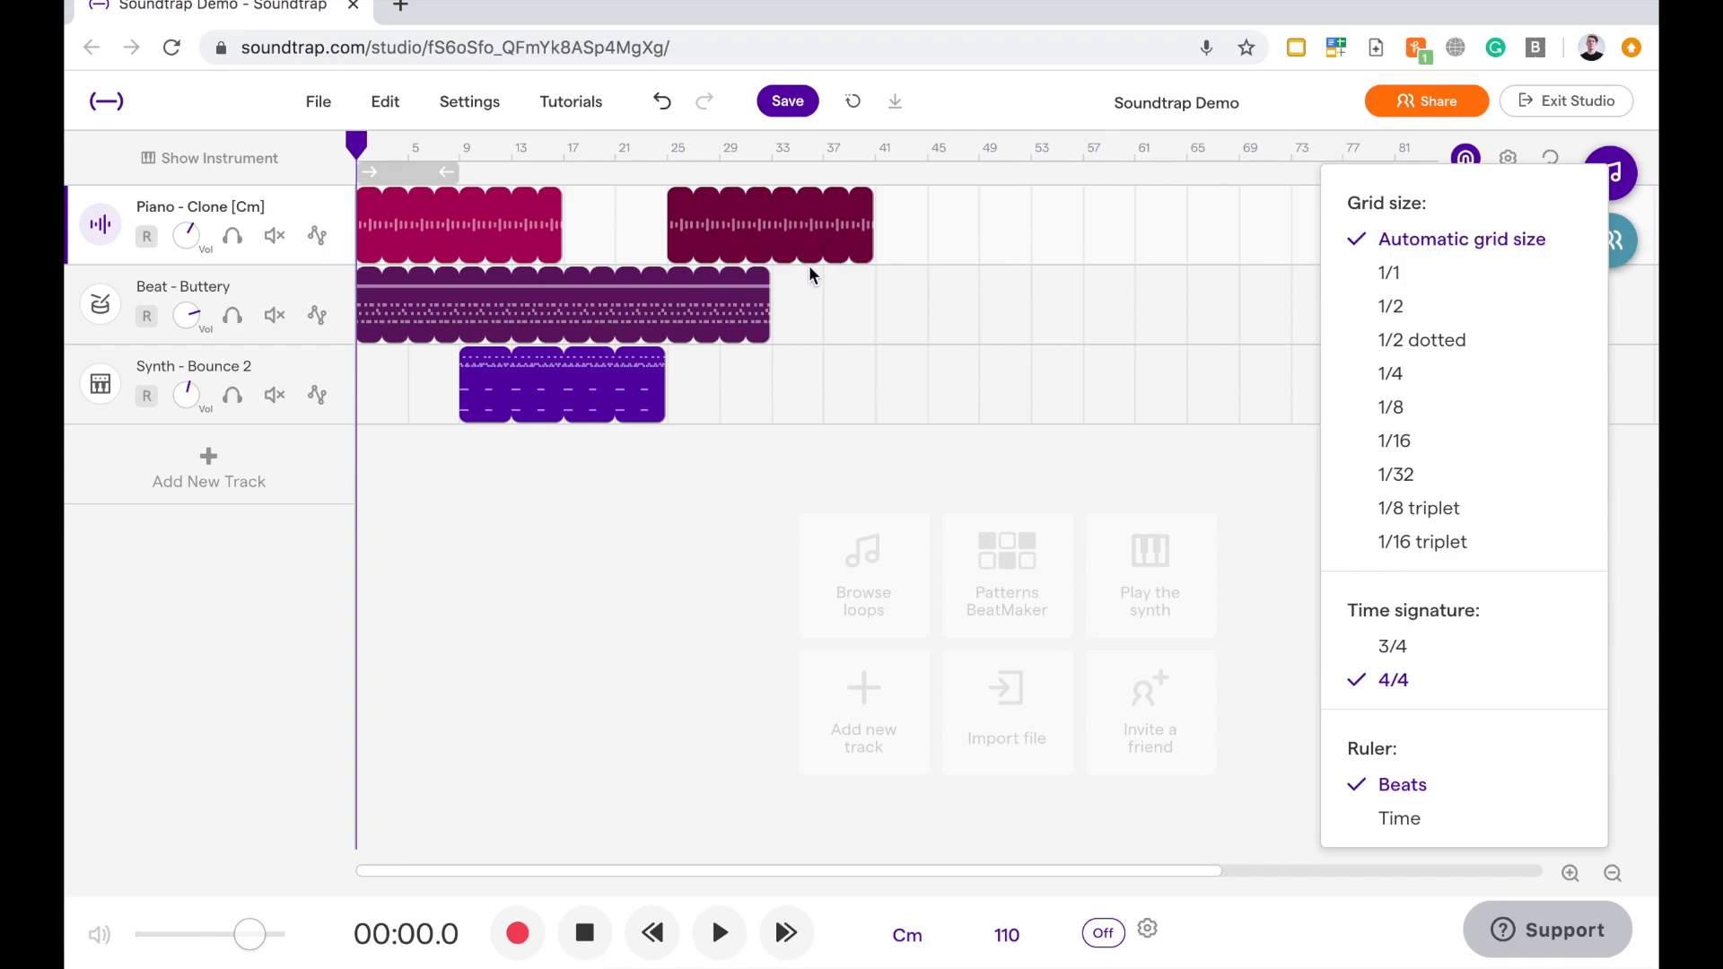
mouse_move(1567, 898)
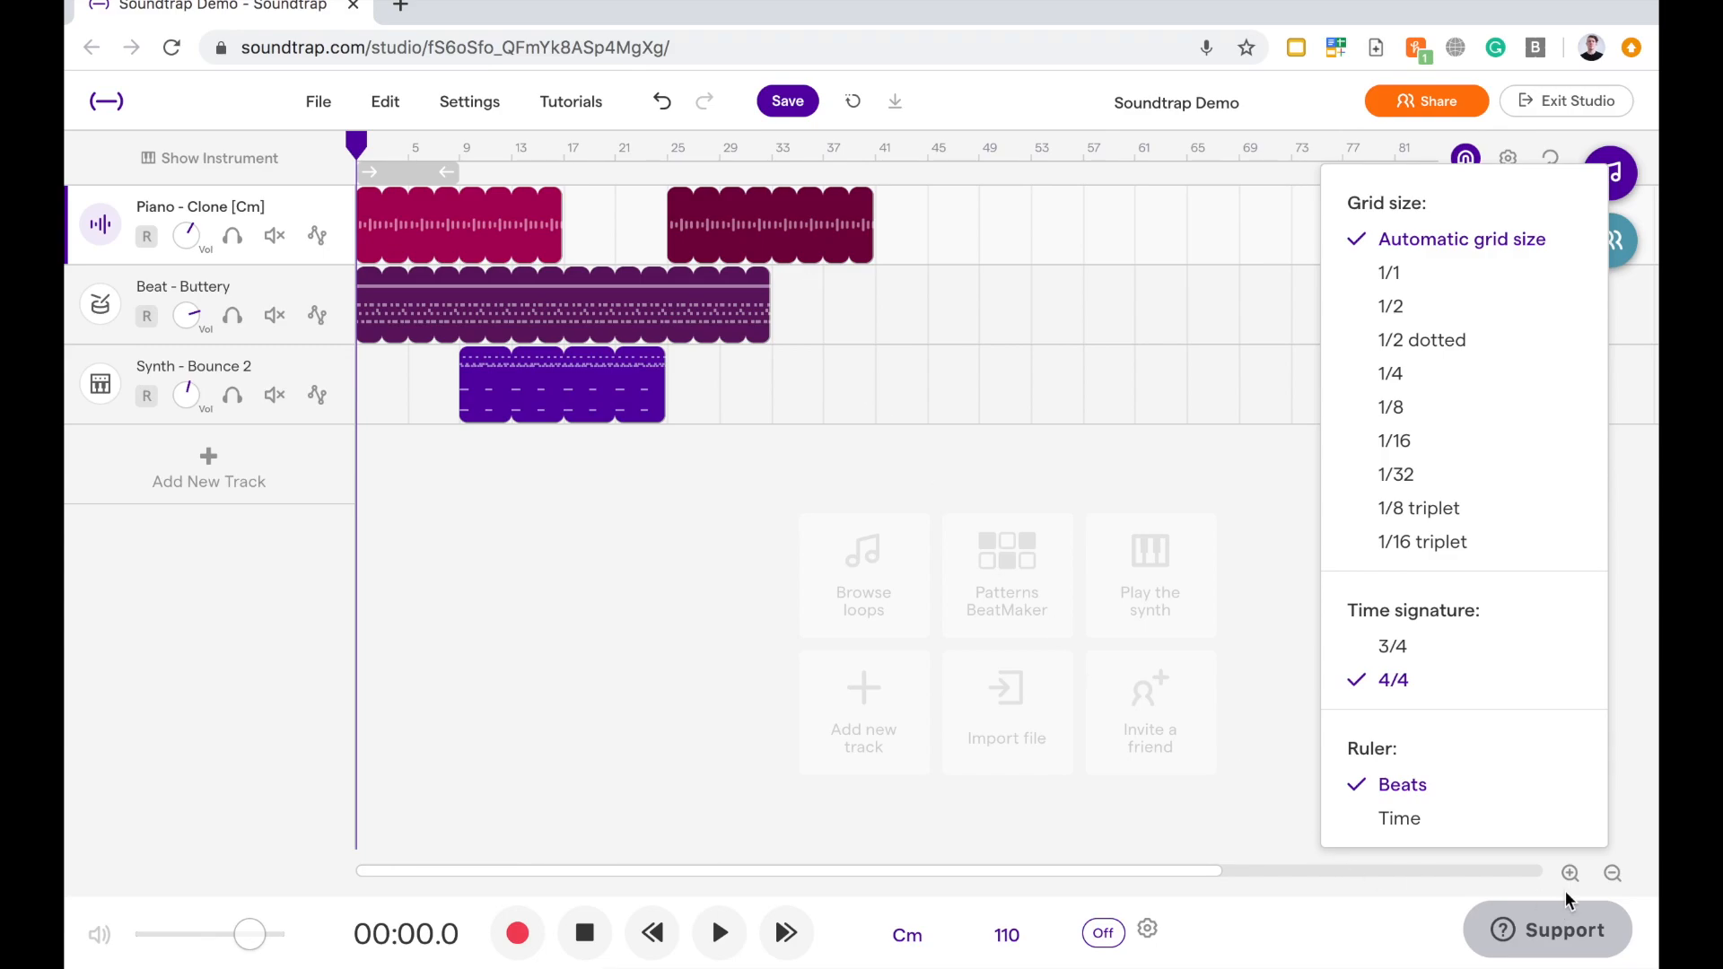
mouse_move(1134, 249)
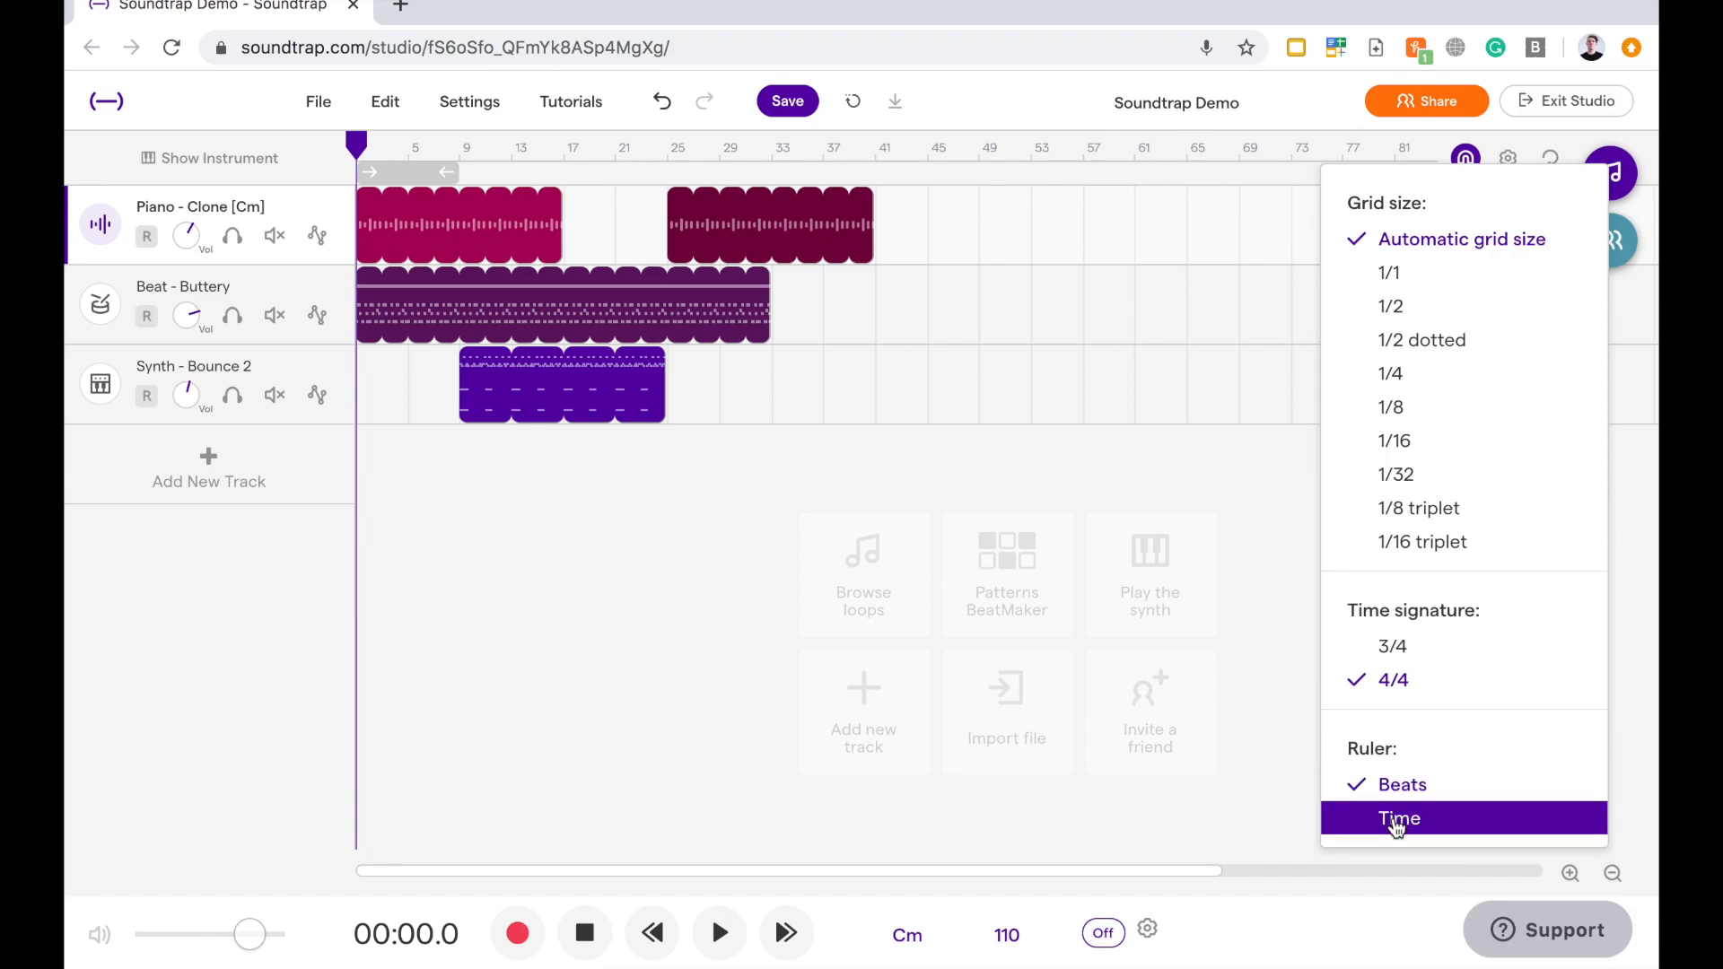
Switch the ruler to minutes and seconds and move the playhead to about 1:44
click(1399, 817)
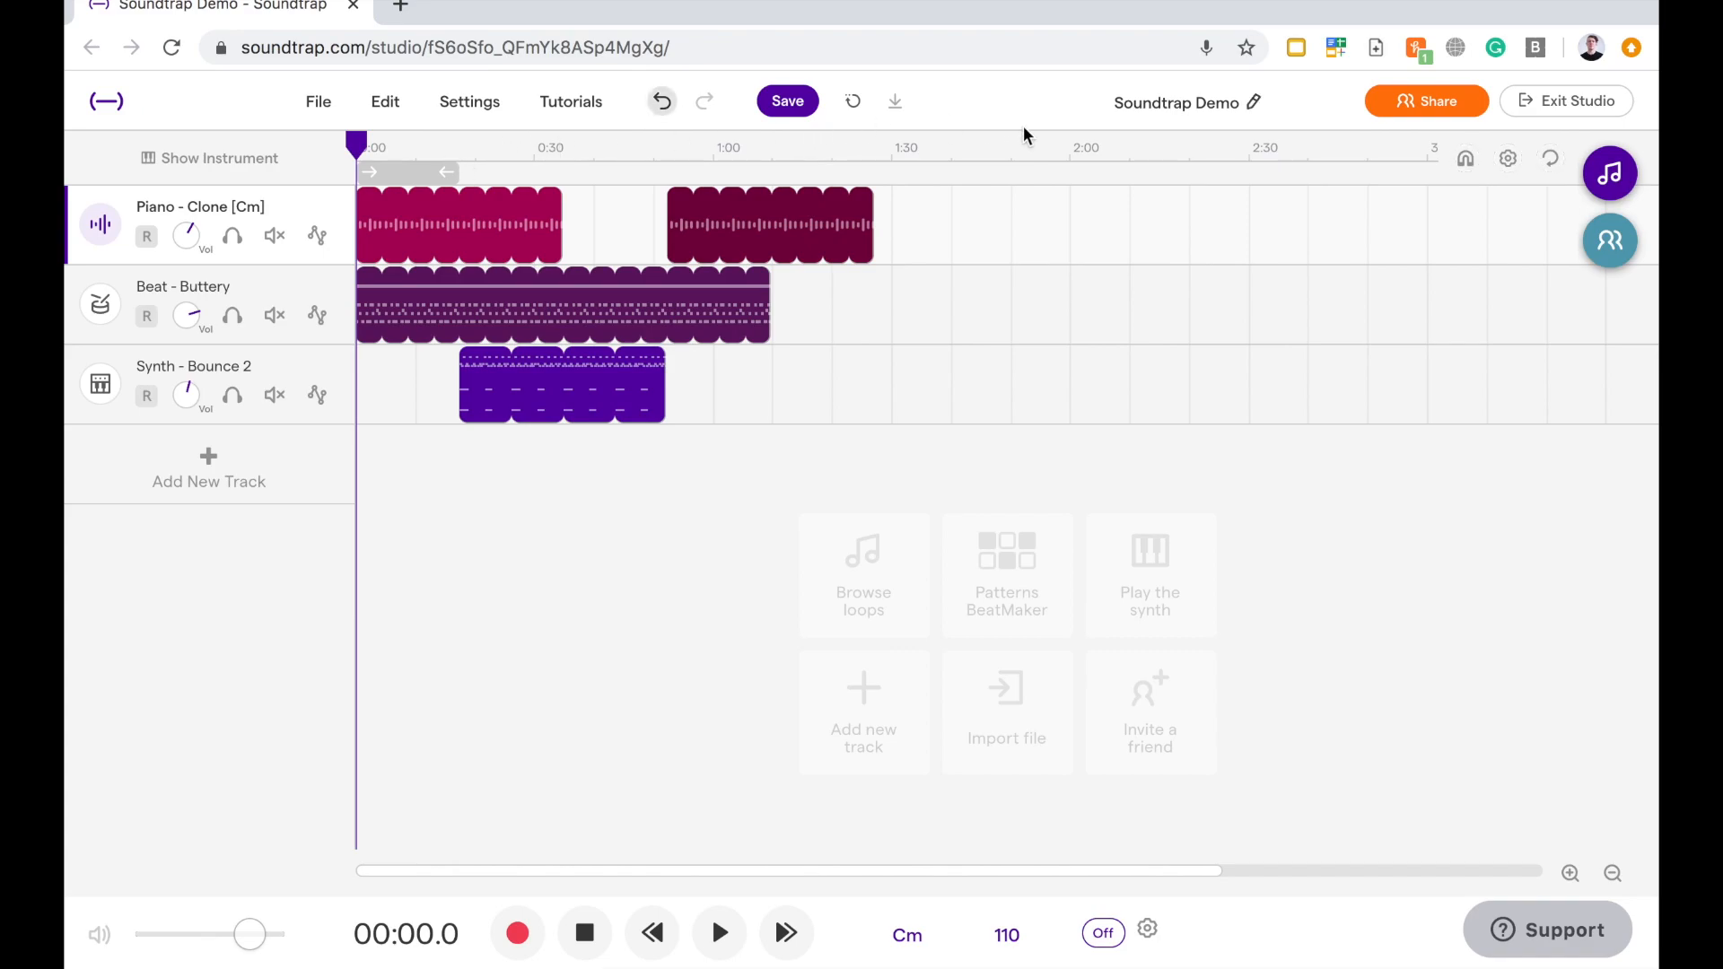
mouse_move(549, 157)
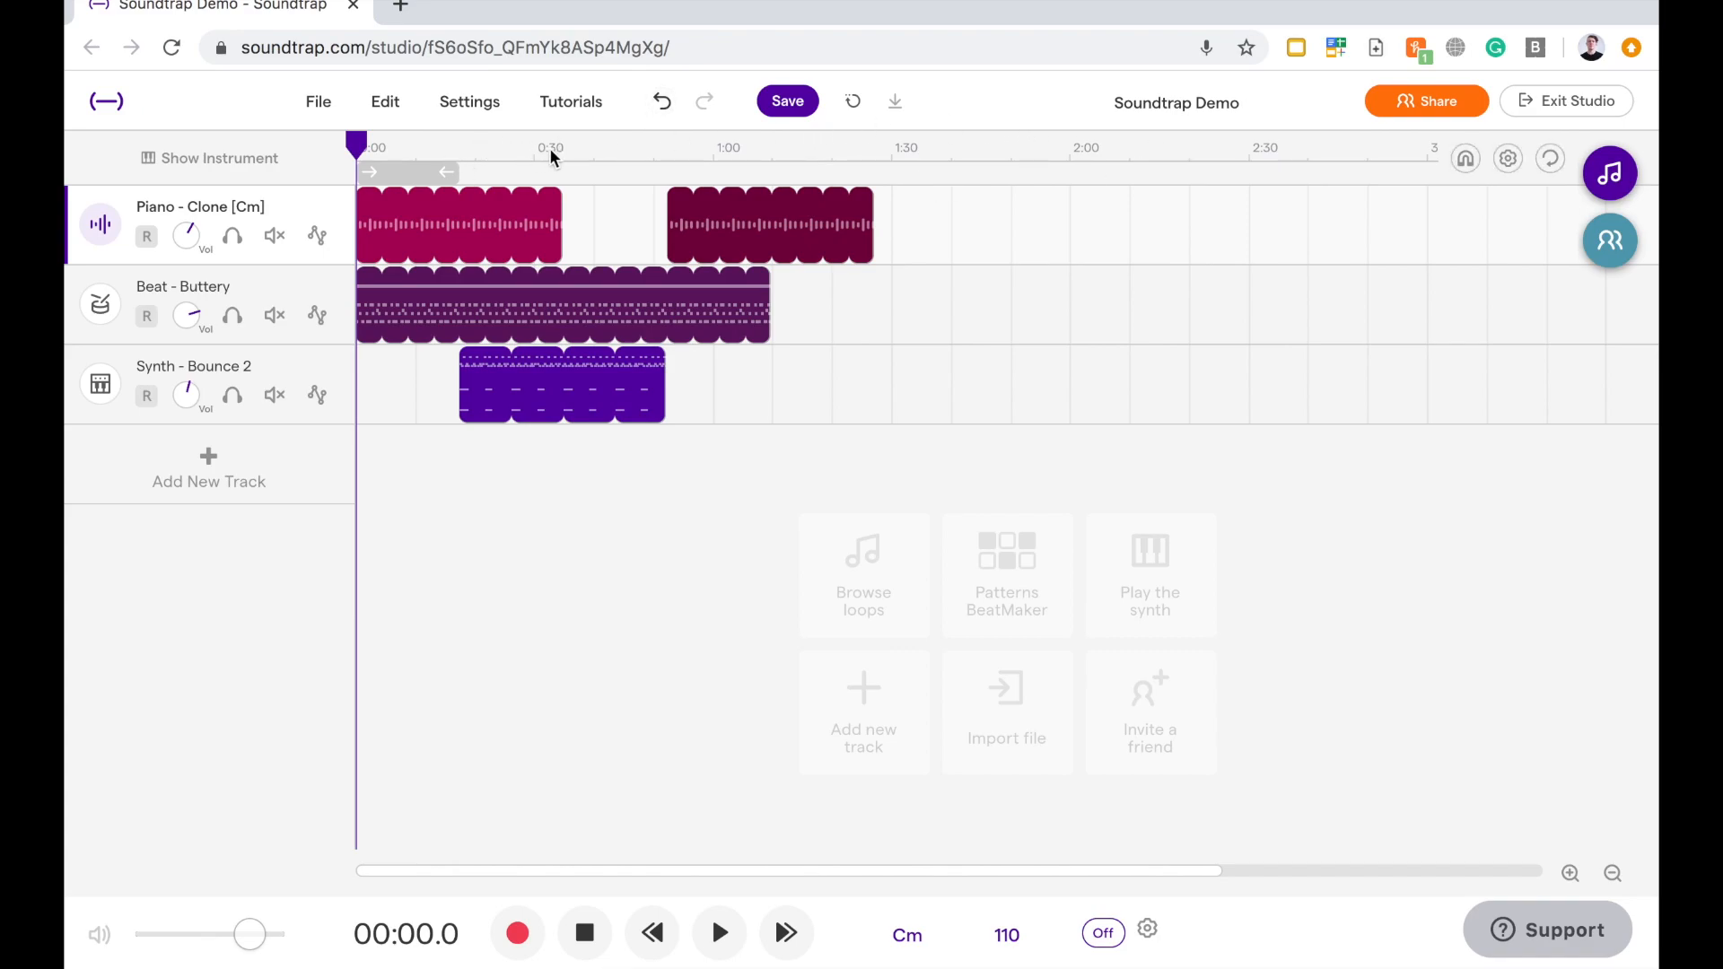
click(554, 147)
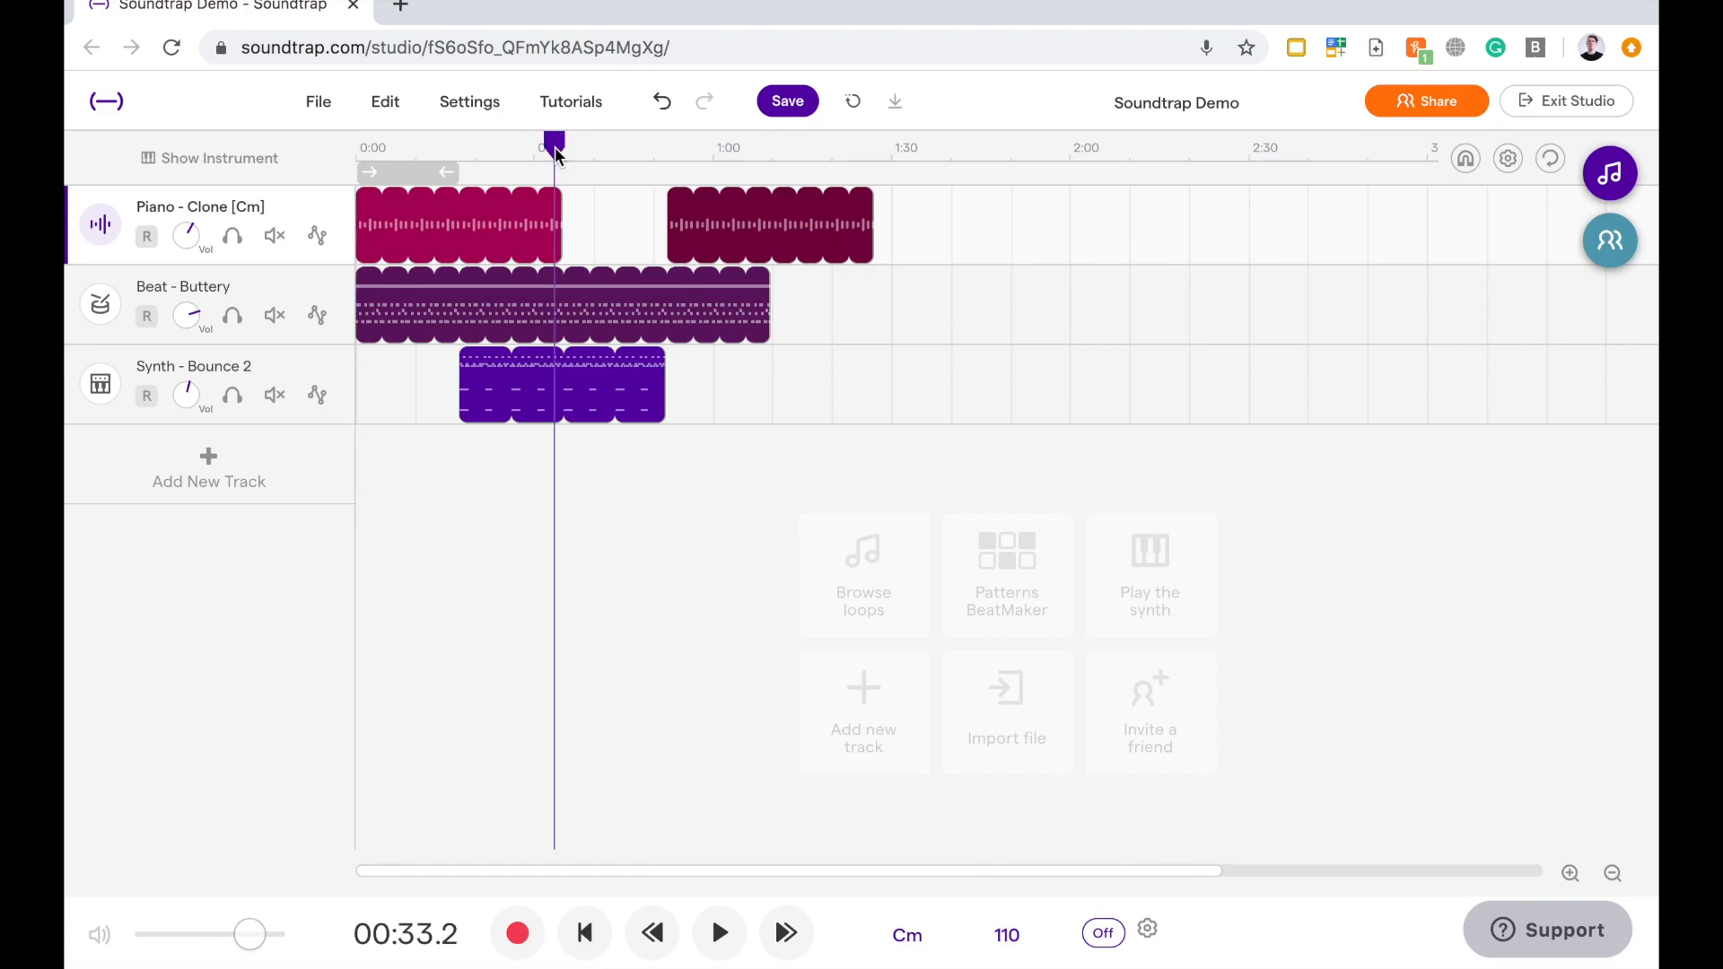
click(936, 147)
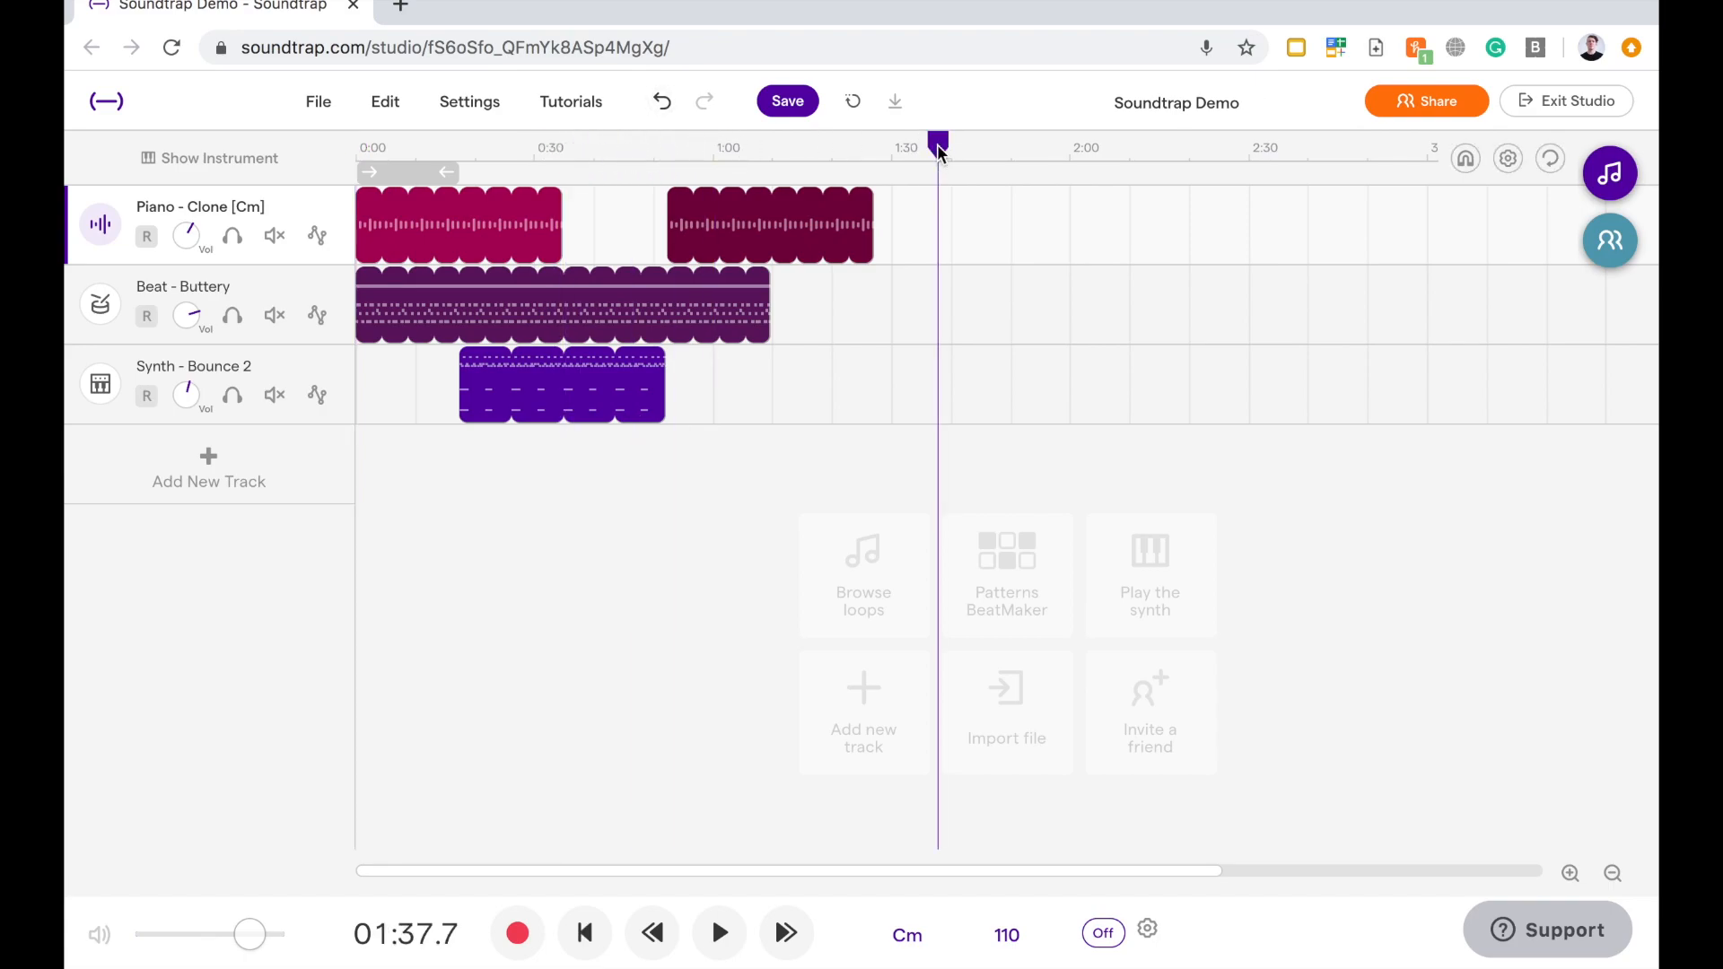
click(979, 148)
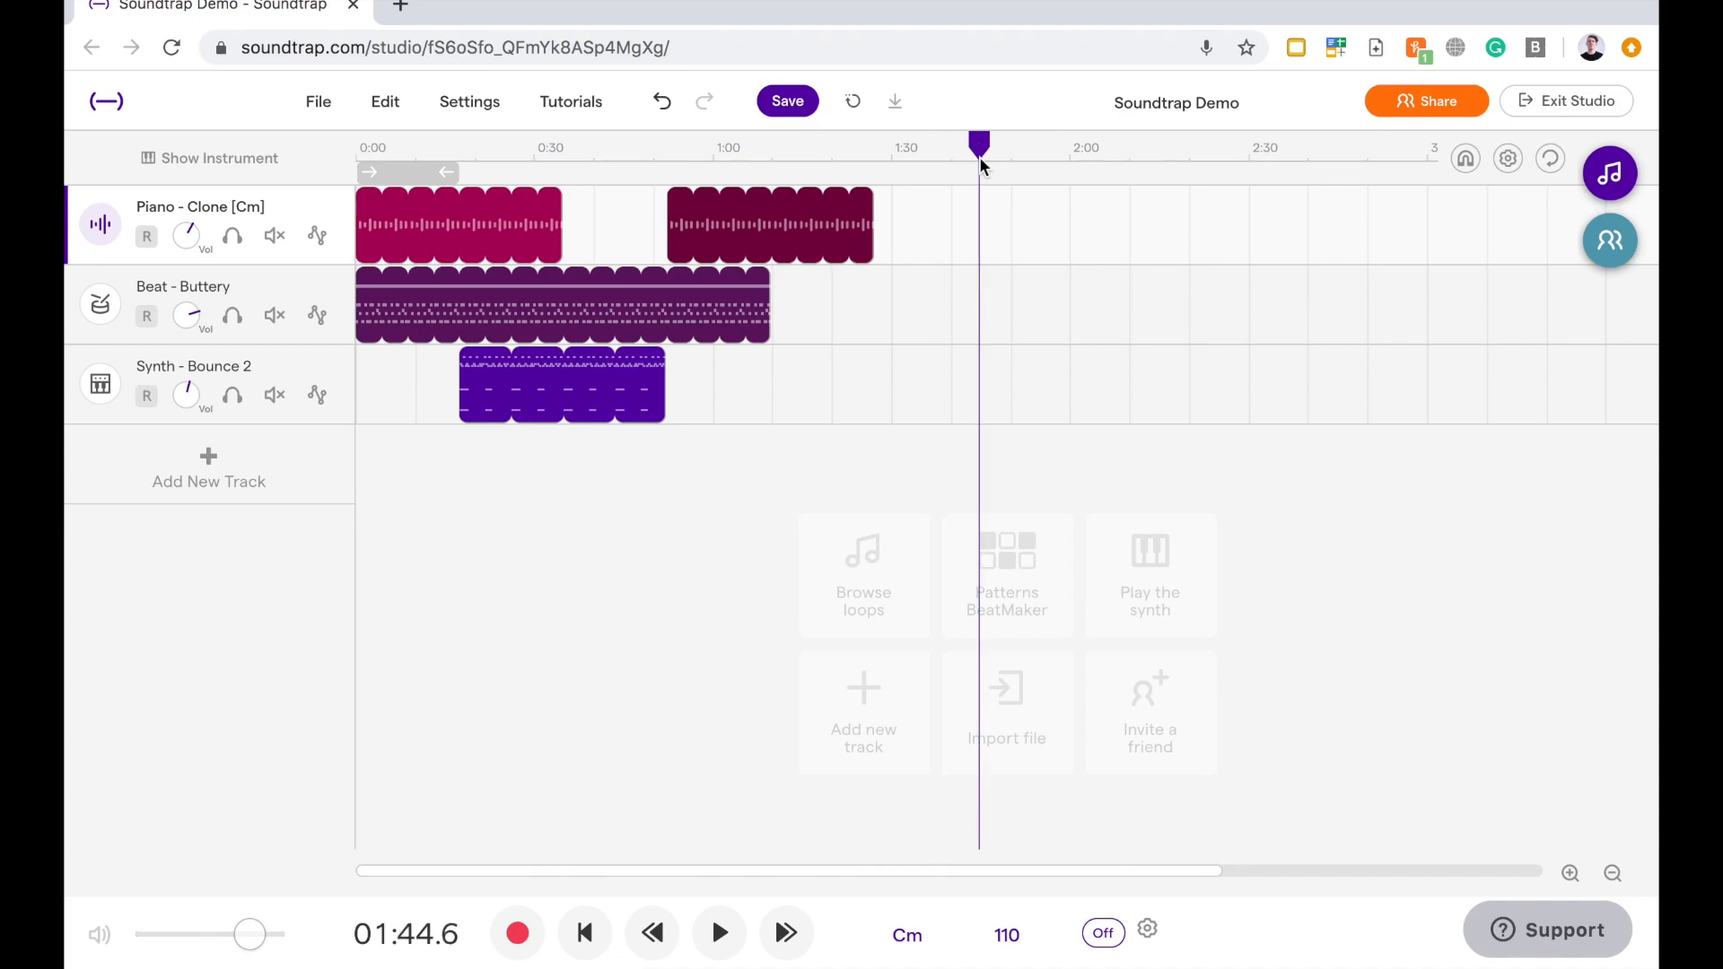
mouse_move(1041, 431)
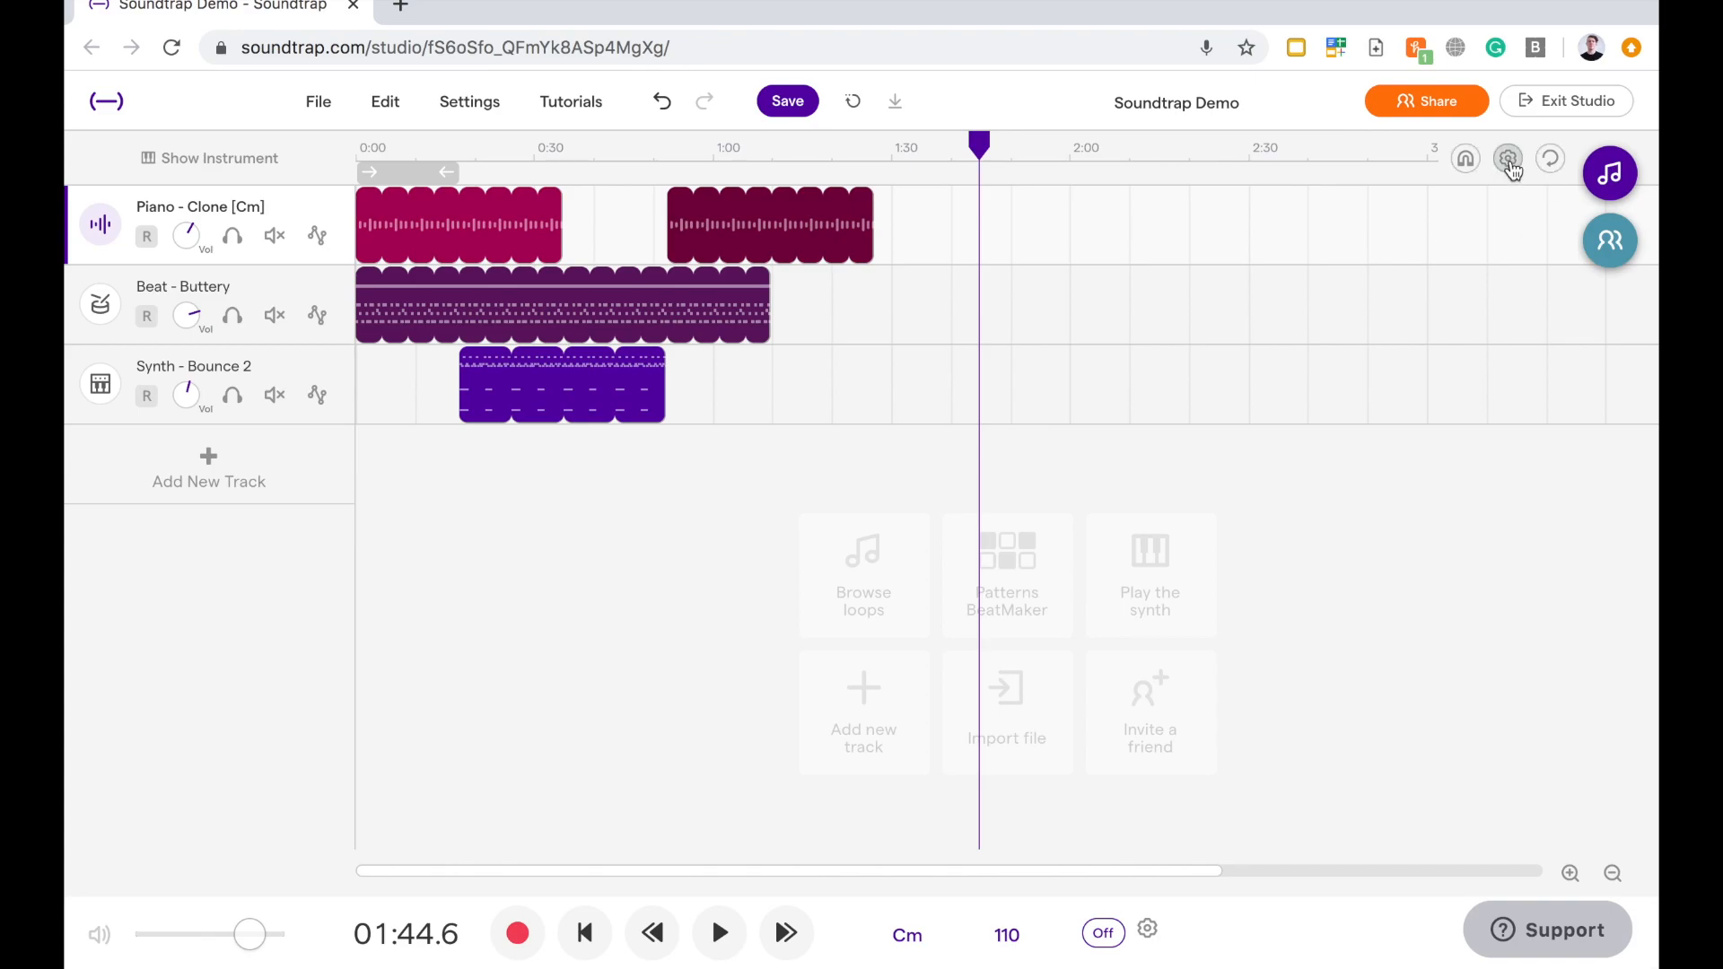
click(1507, 160)
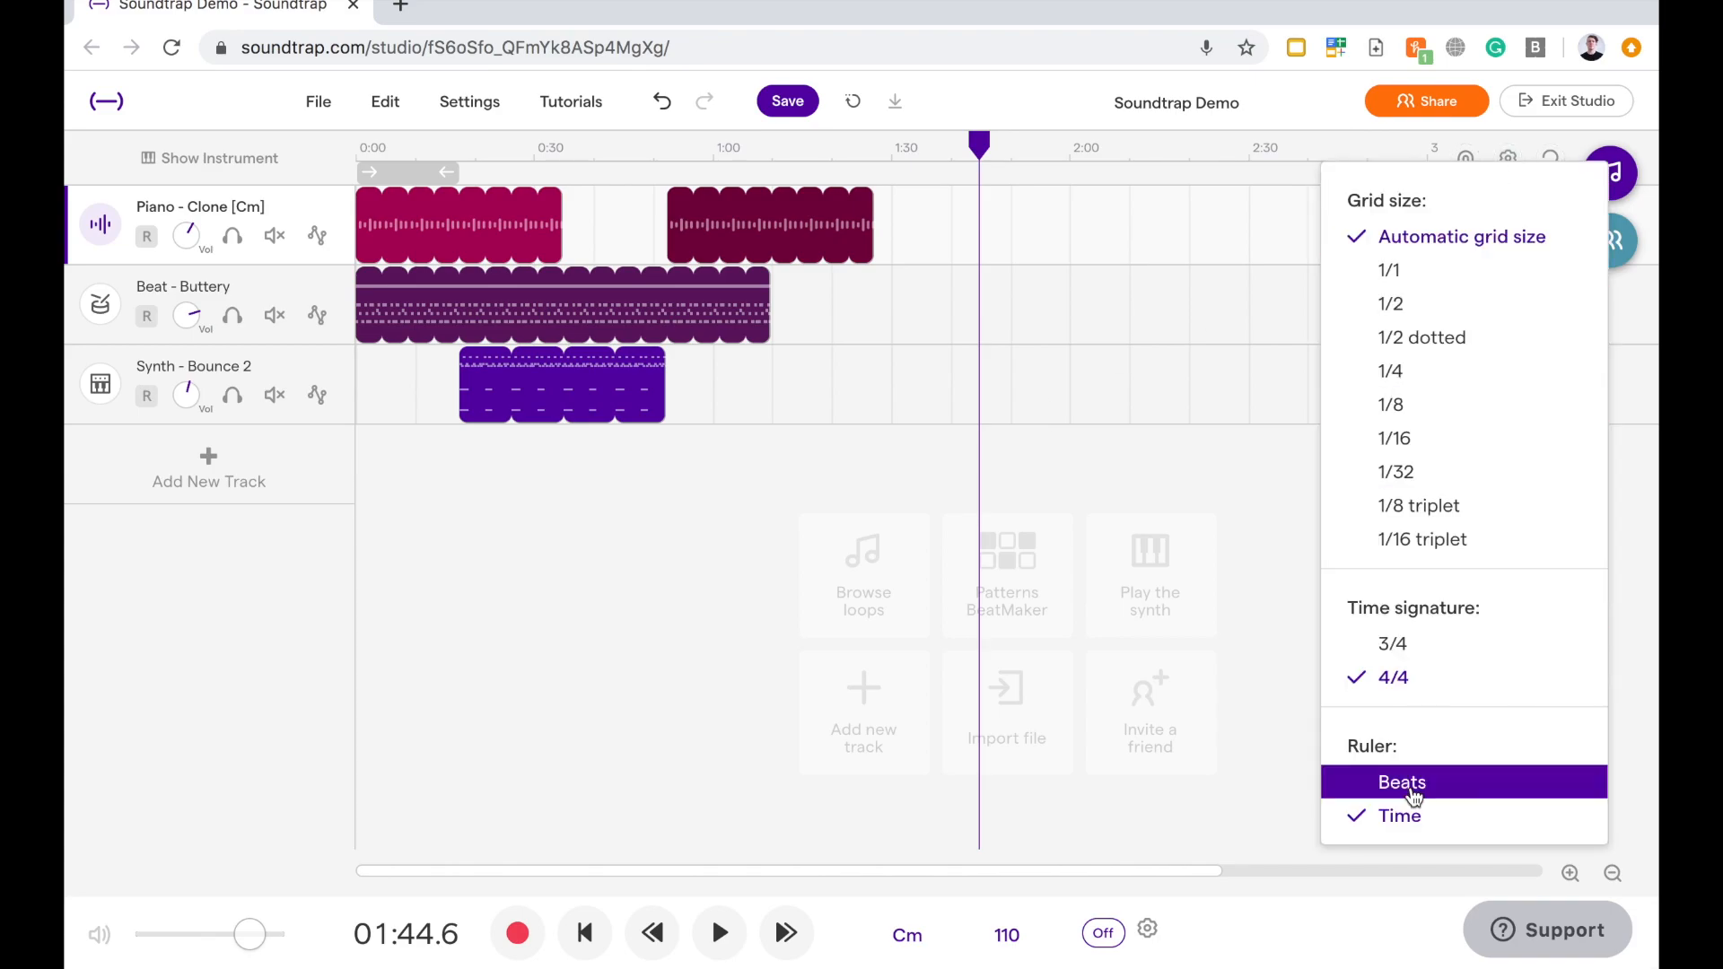
click(1401, 782)
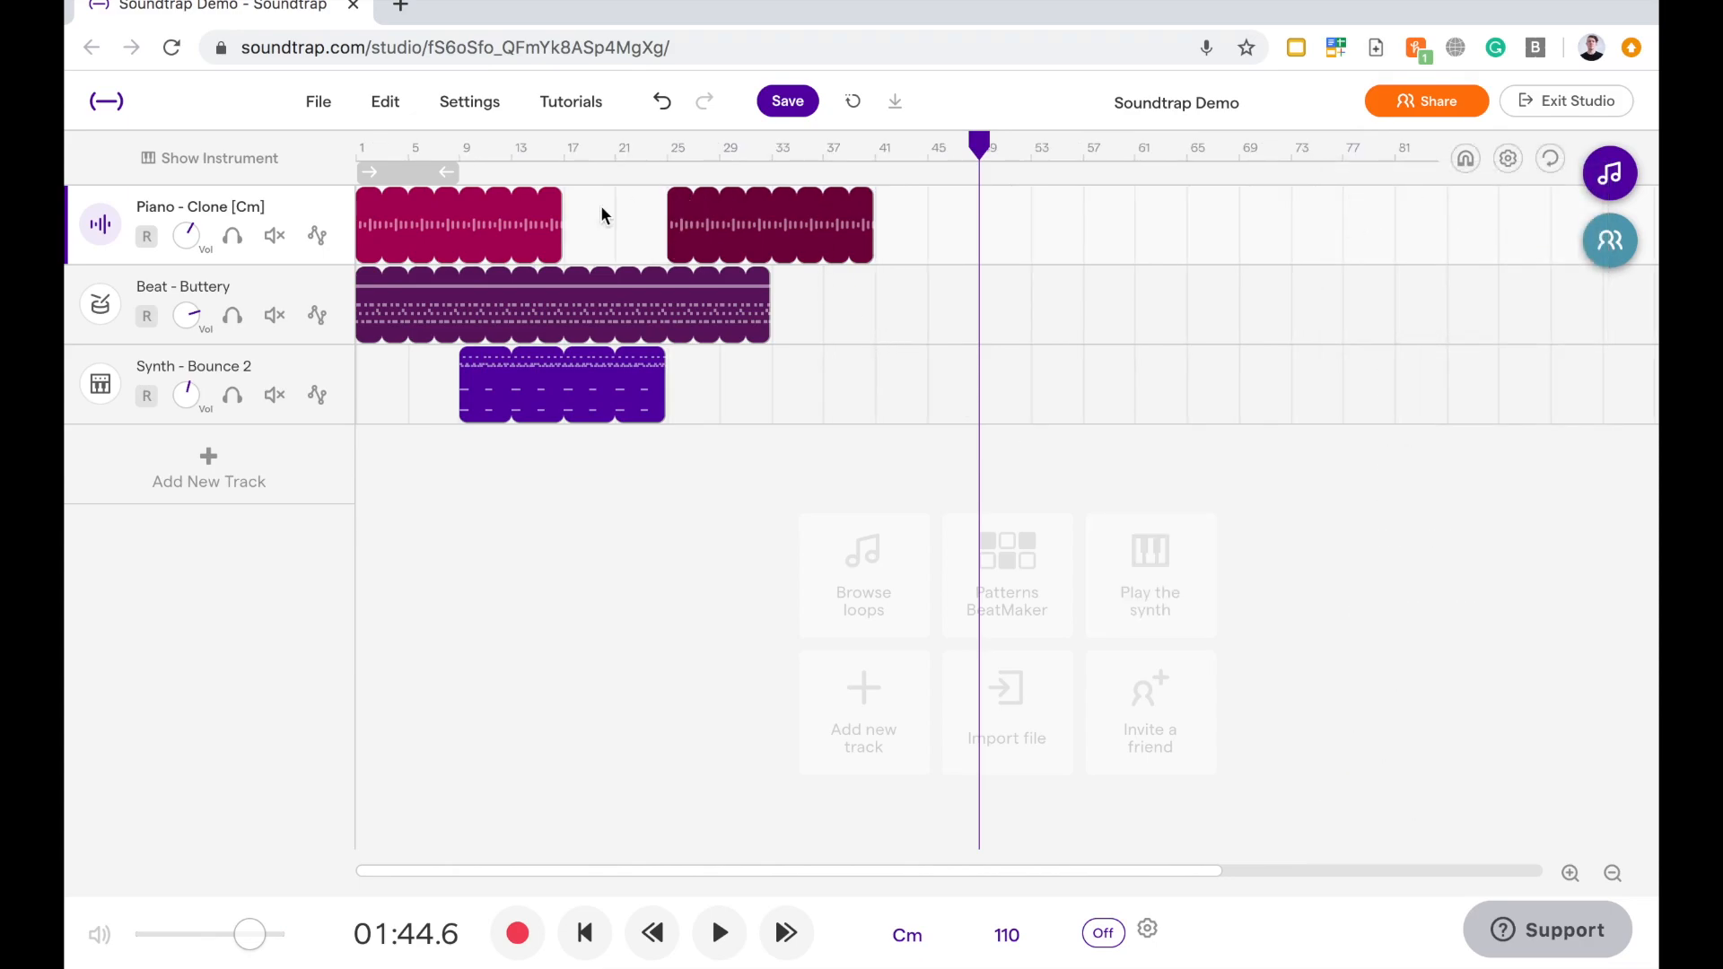
mouse_move(612, 113)
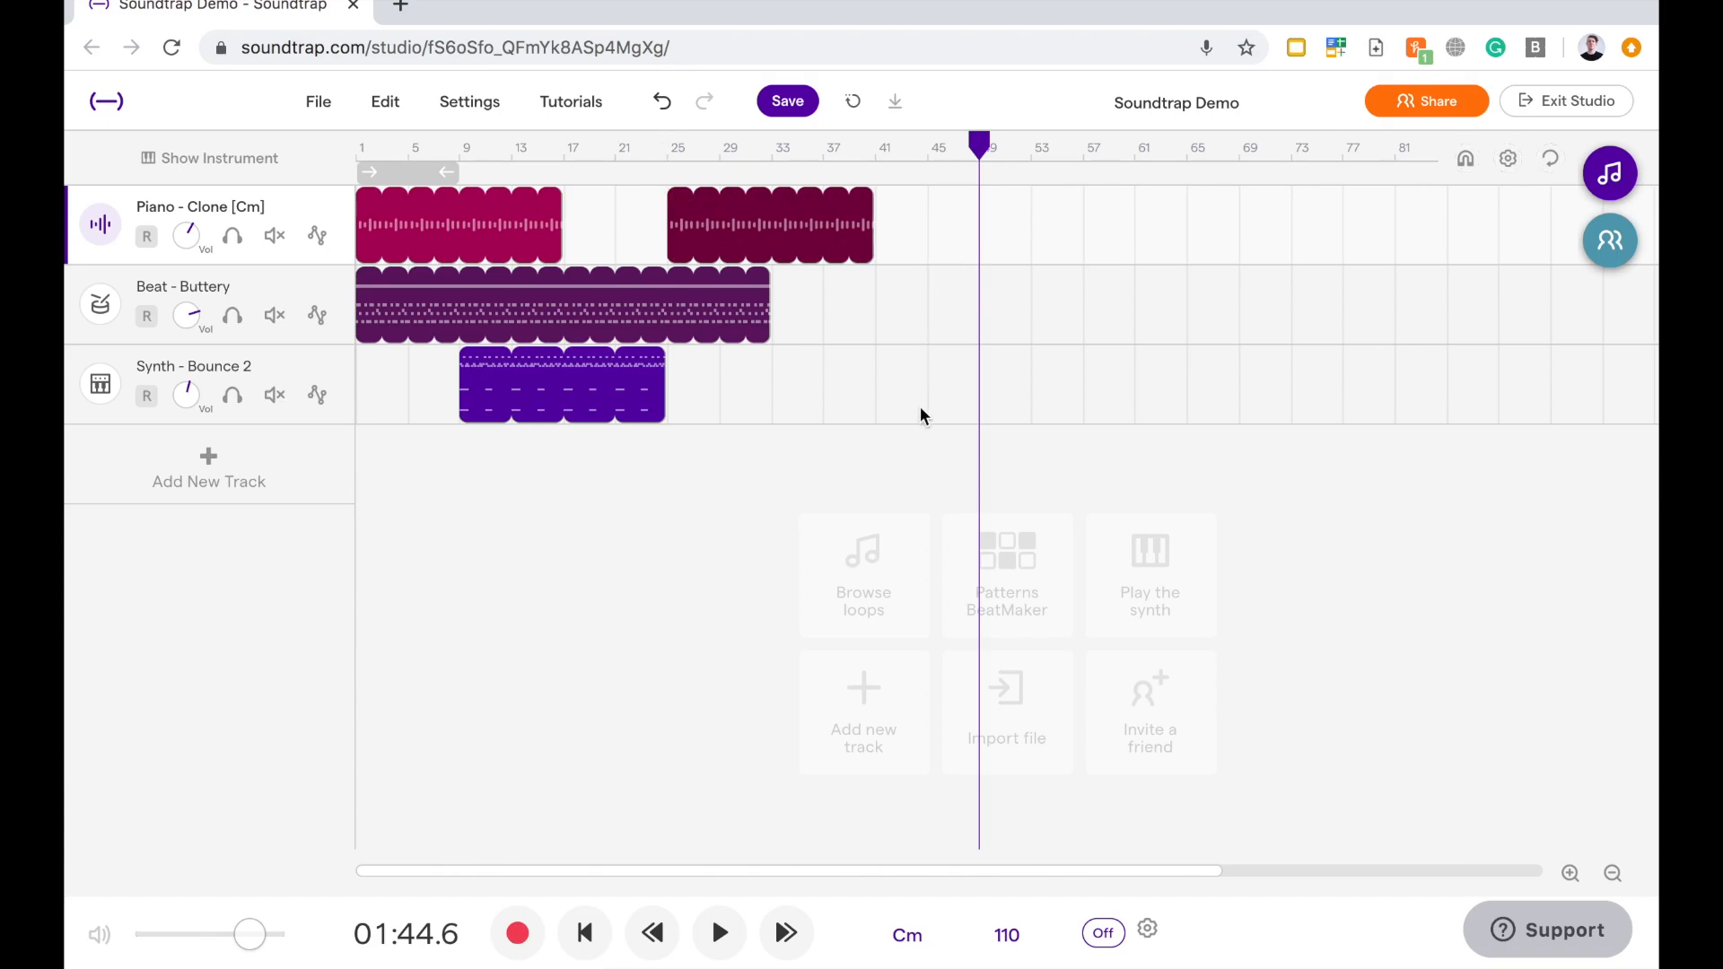
mouse_move(1031, 202)
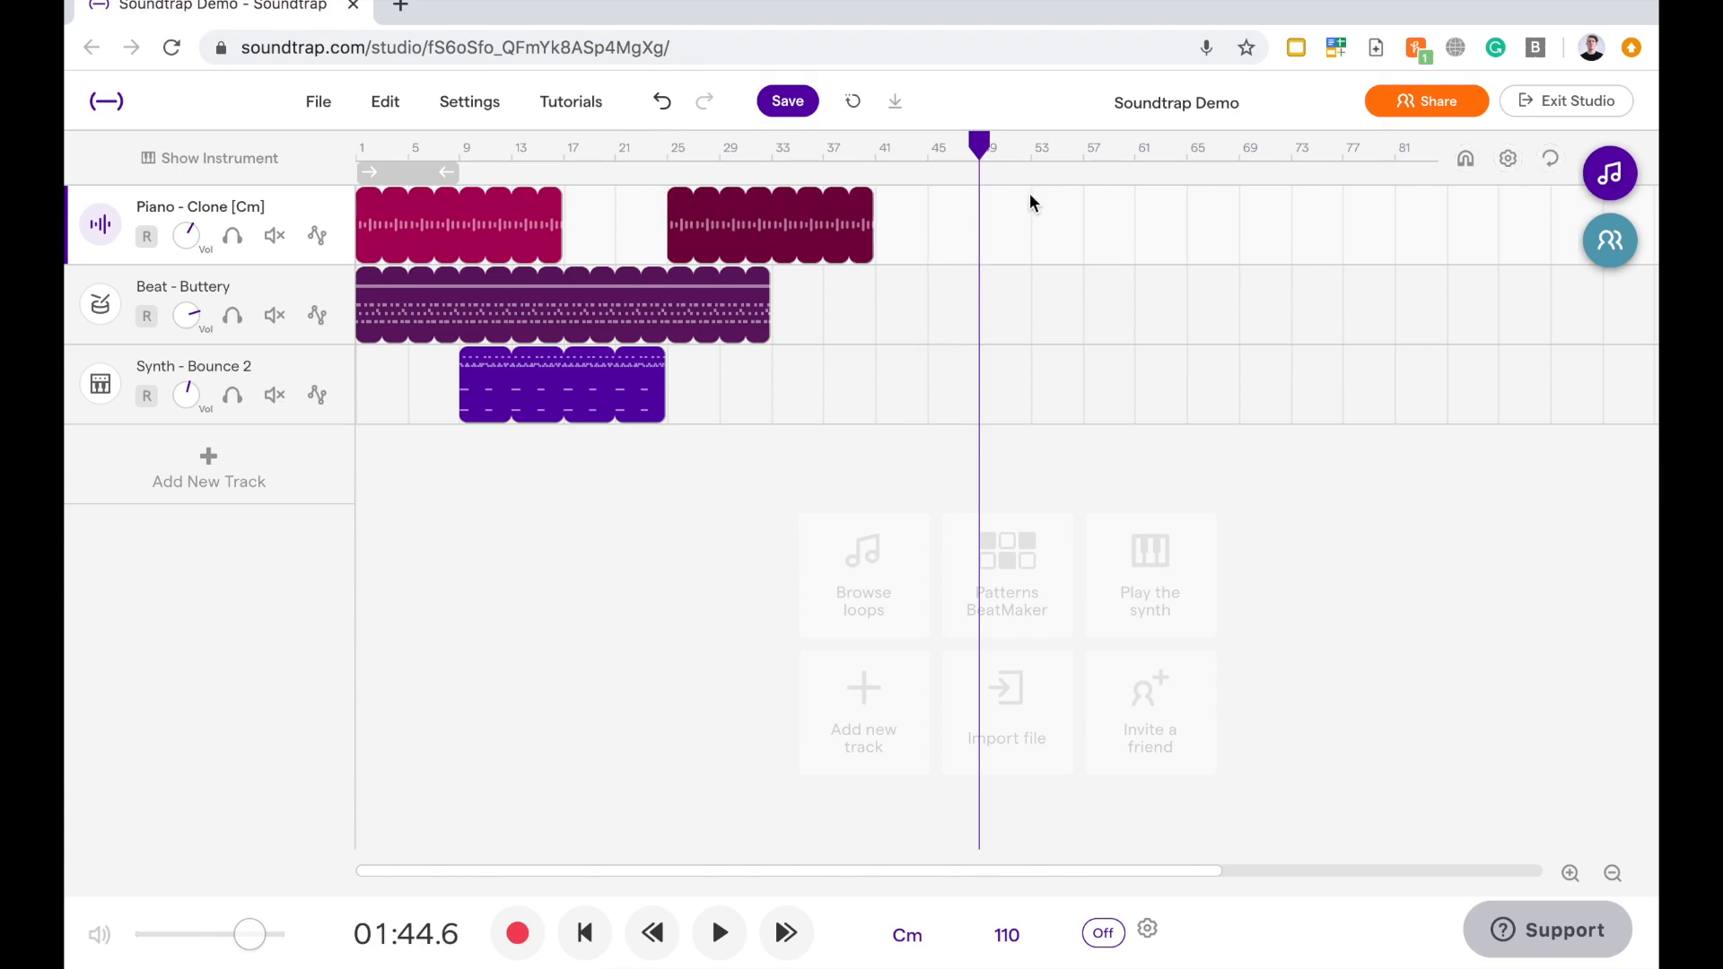
mouse_move(1436, 249)
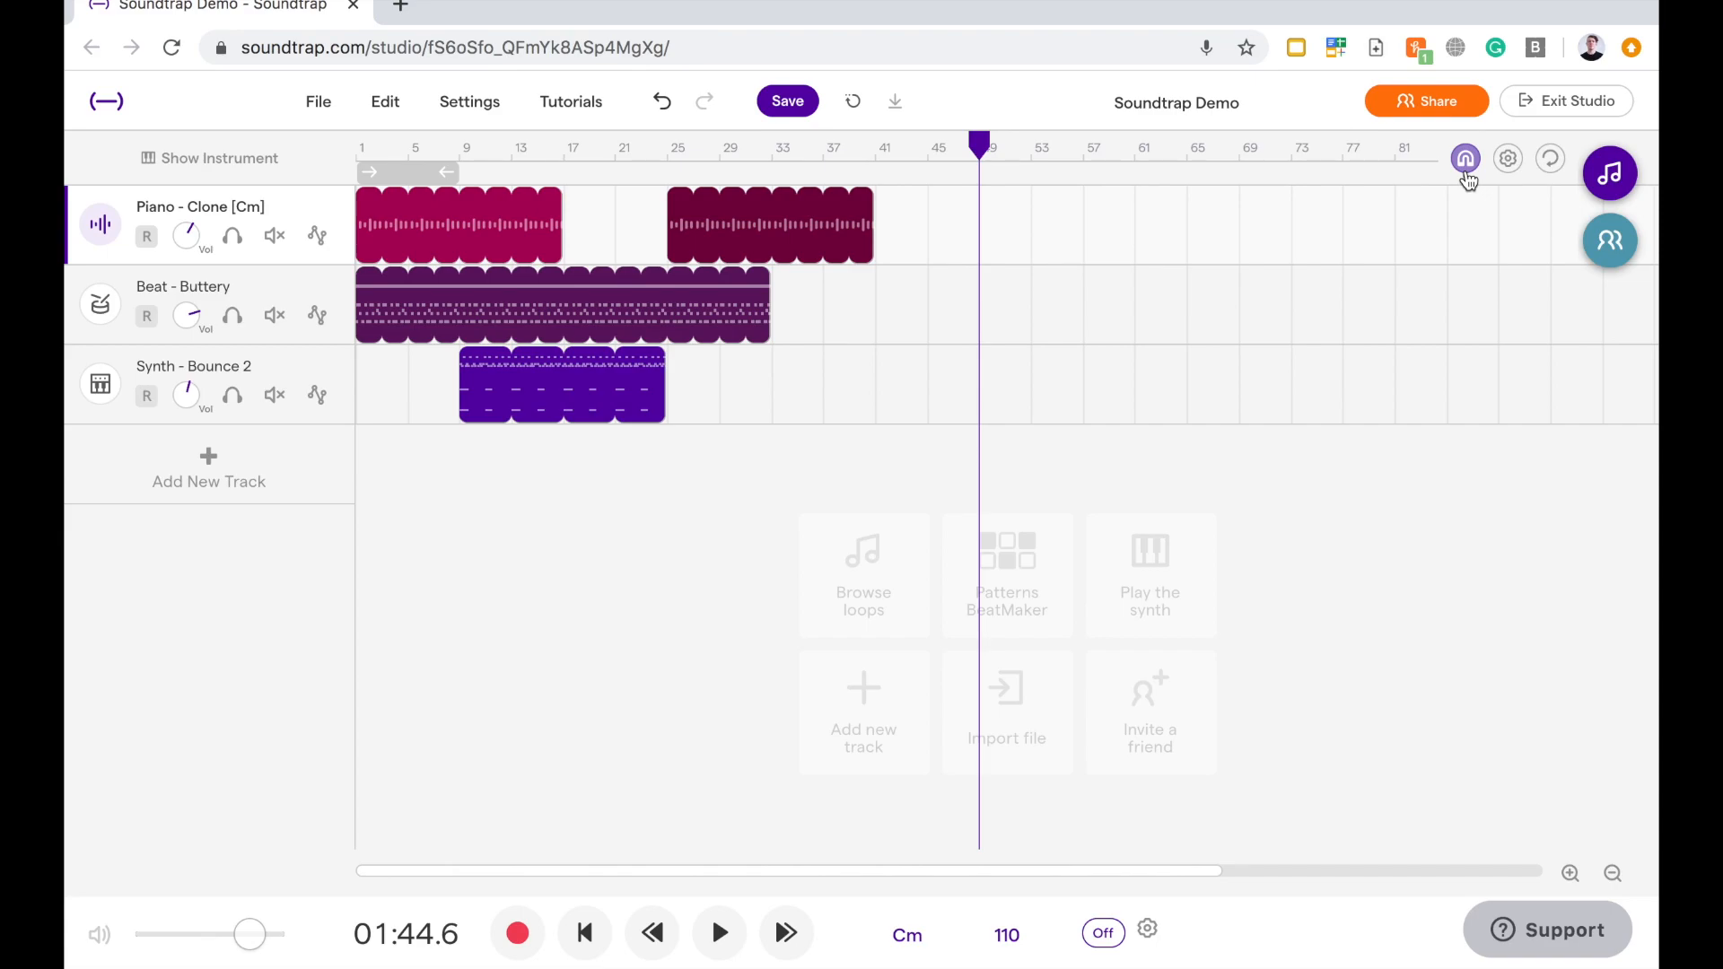
mouse_move(1465, 158)
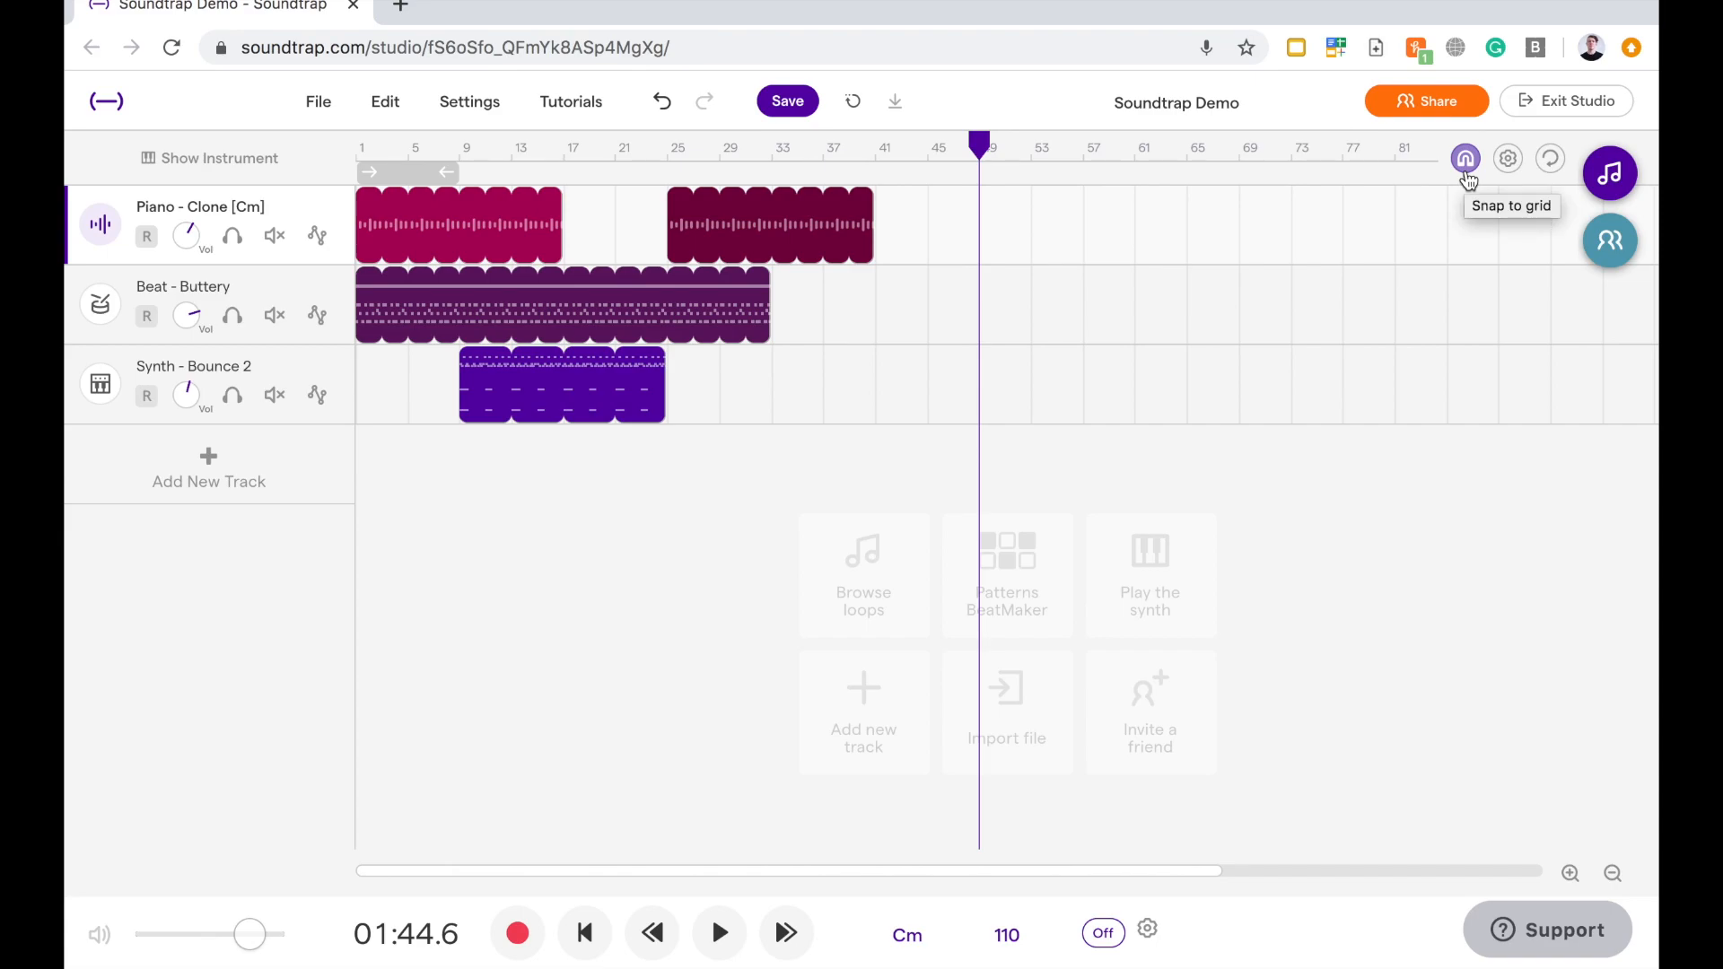
mouse_move(1465, 160)
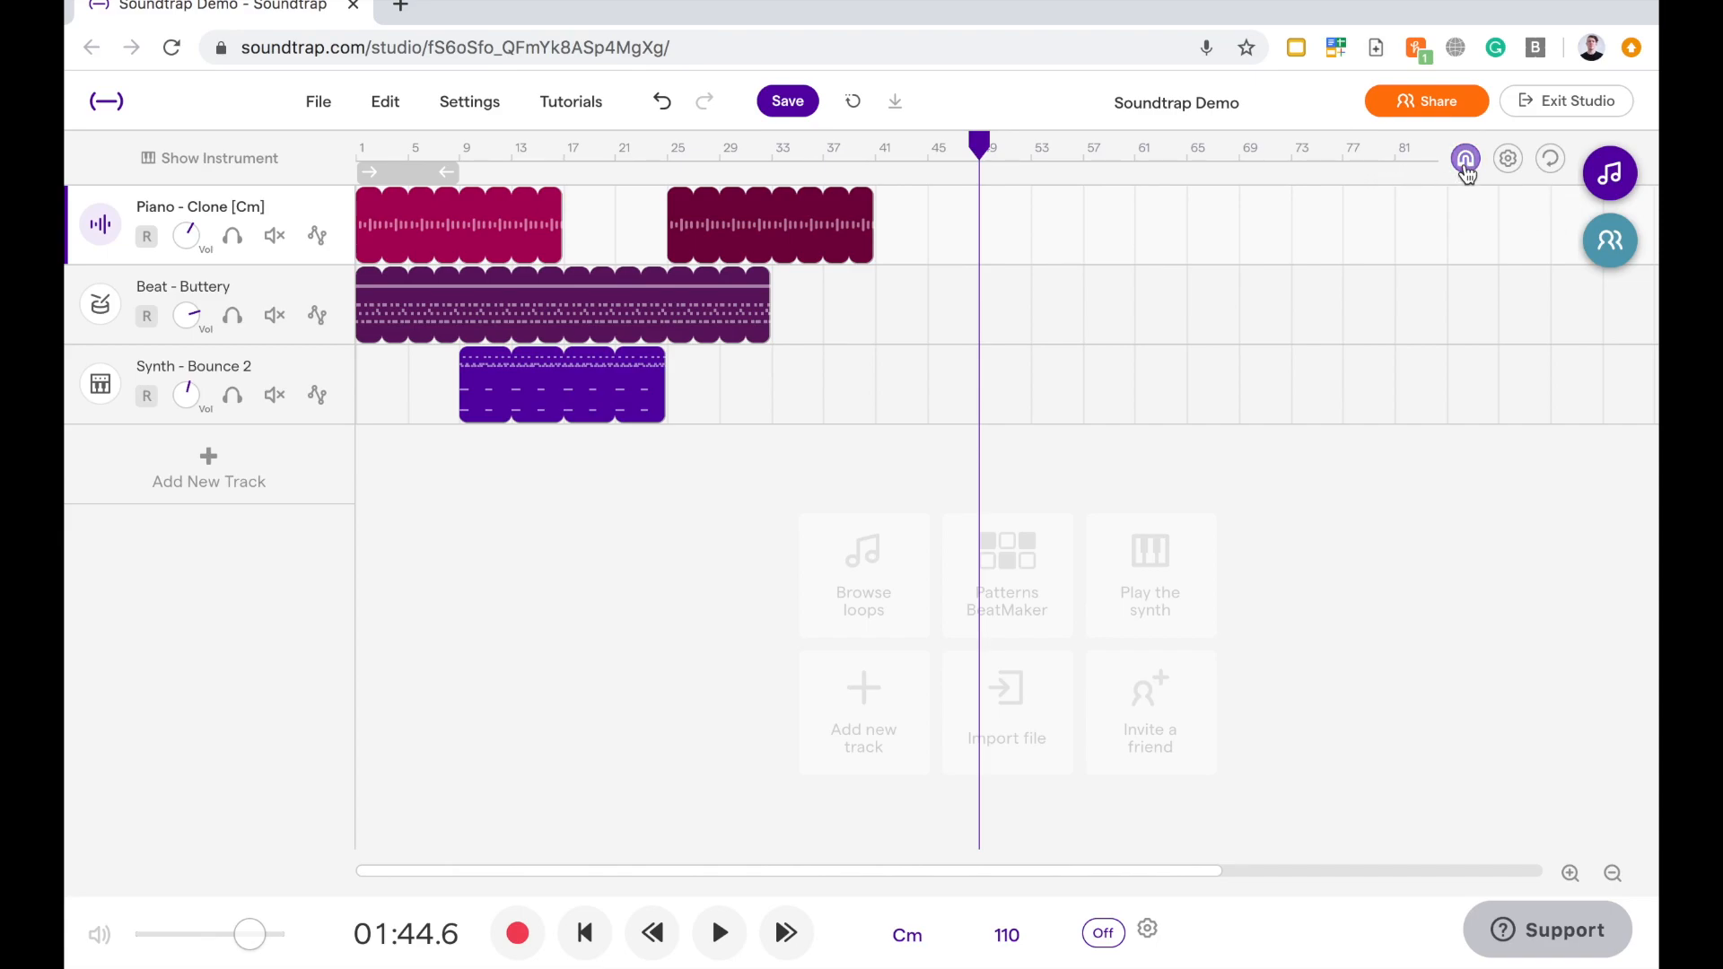
Enable Snap to grid in the timeline header
click(857, 225)
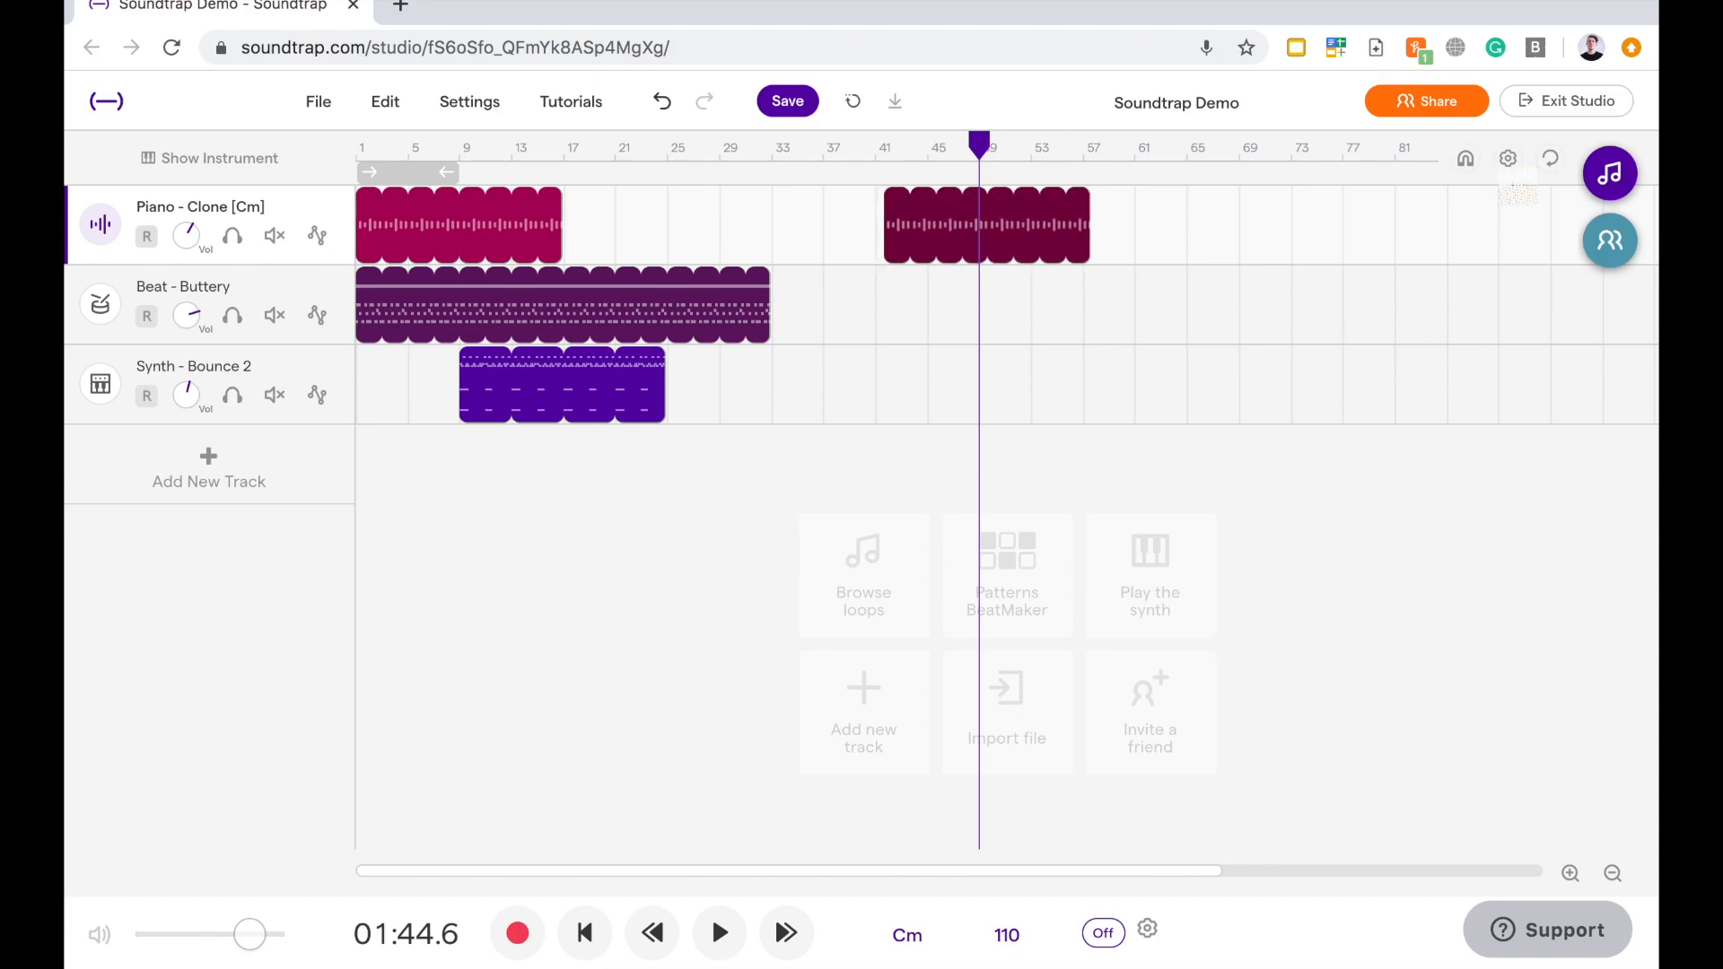
mouse_move(1049, 230)
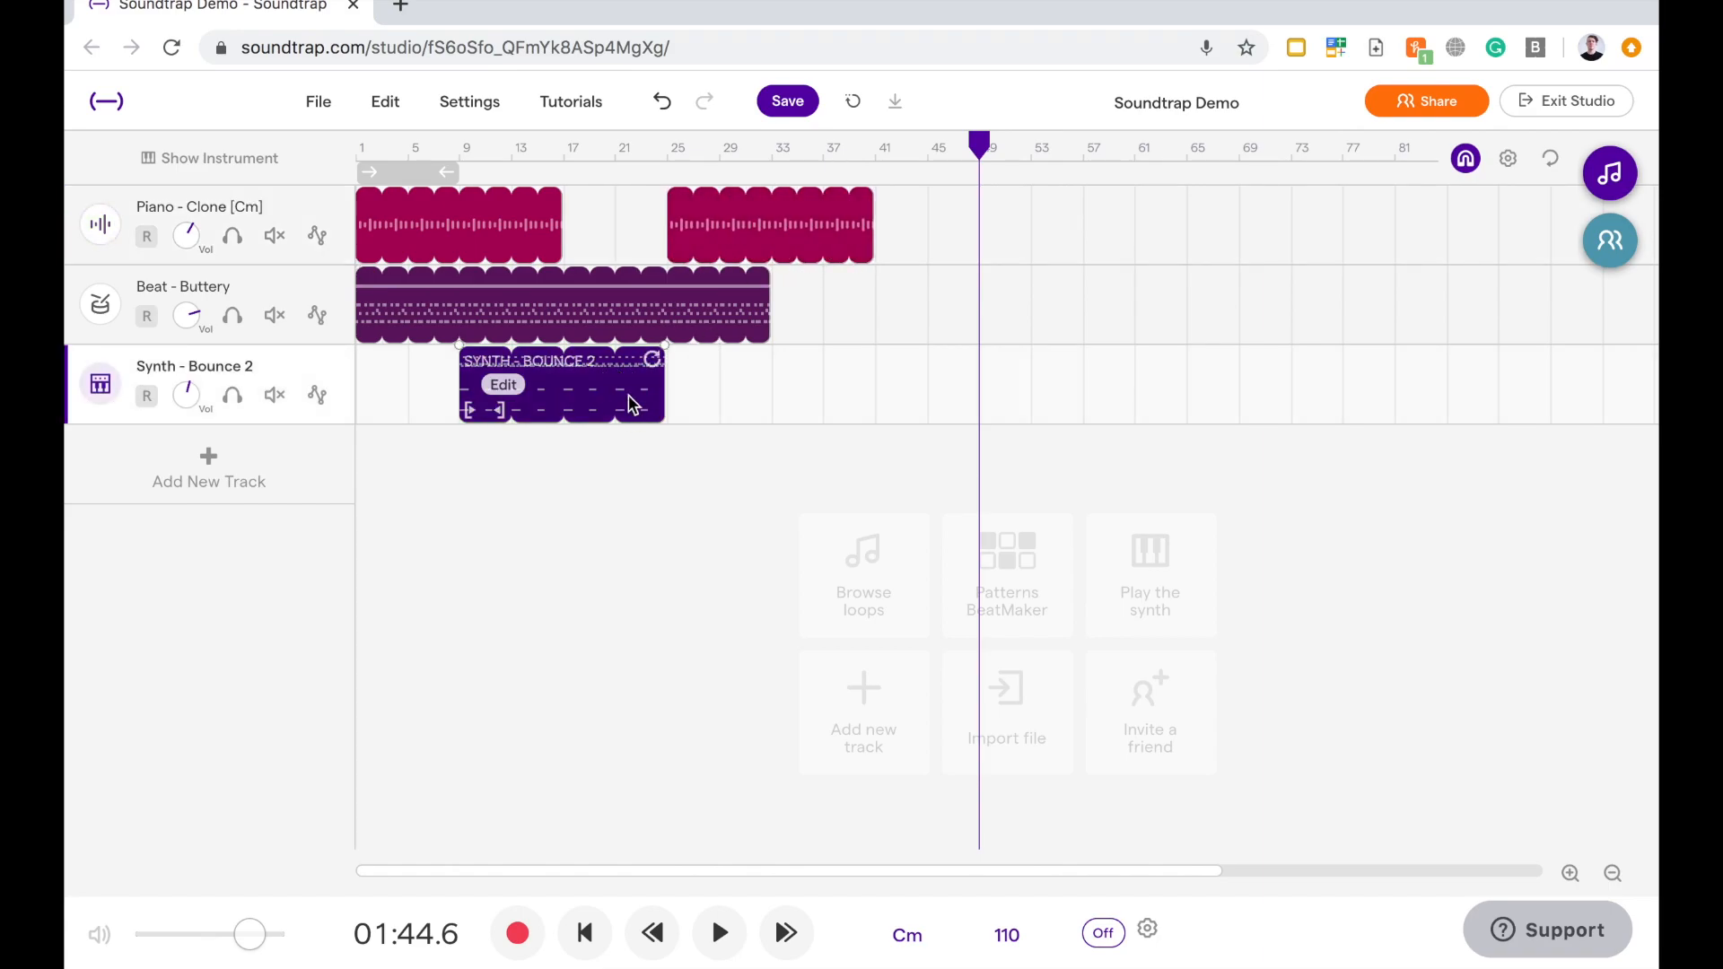
Copy the Synth - Bounce 2 region and paste it on the synth track at bar 33
right_click(631, 390)
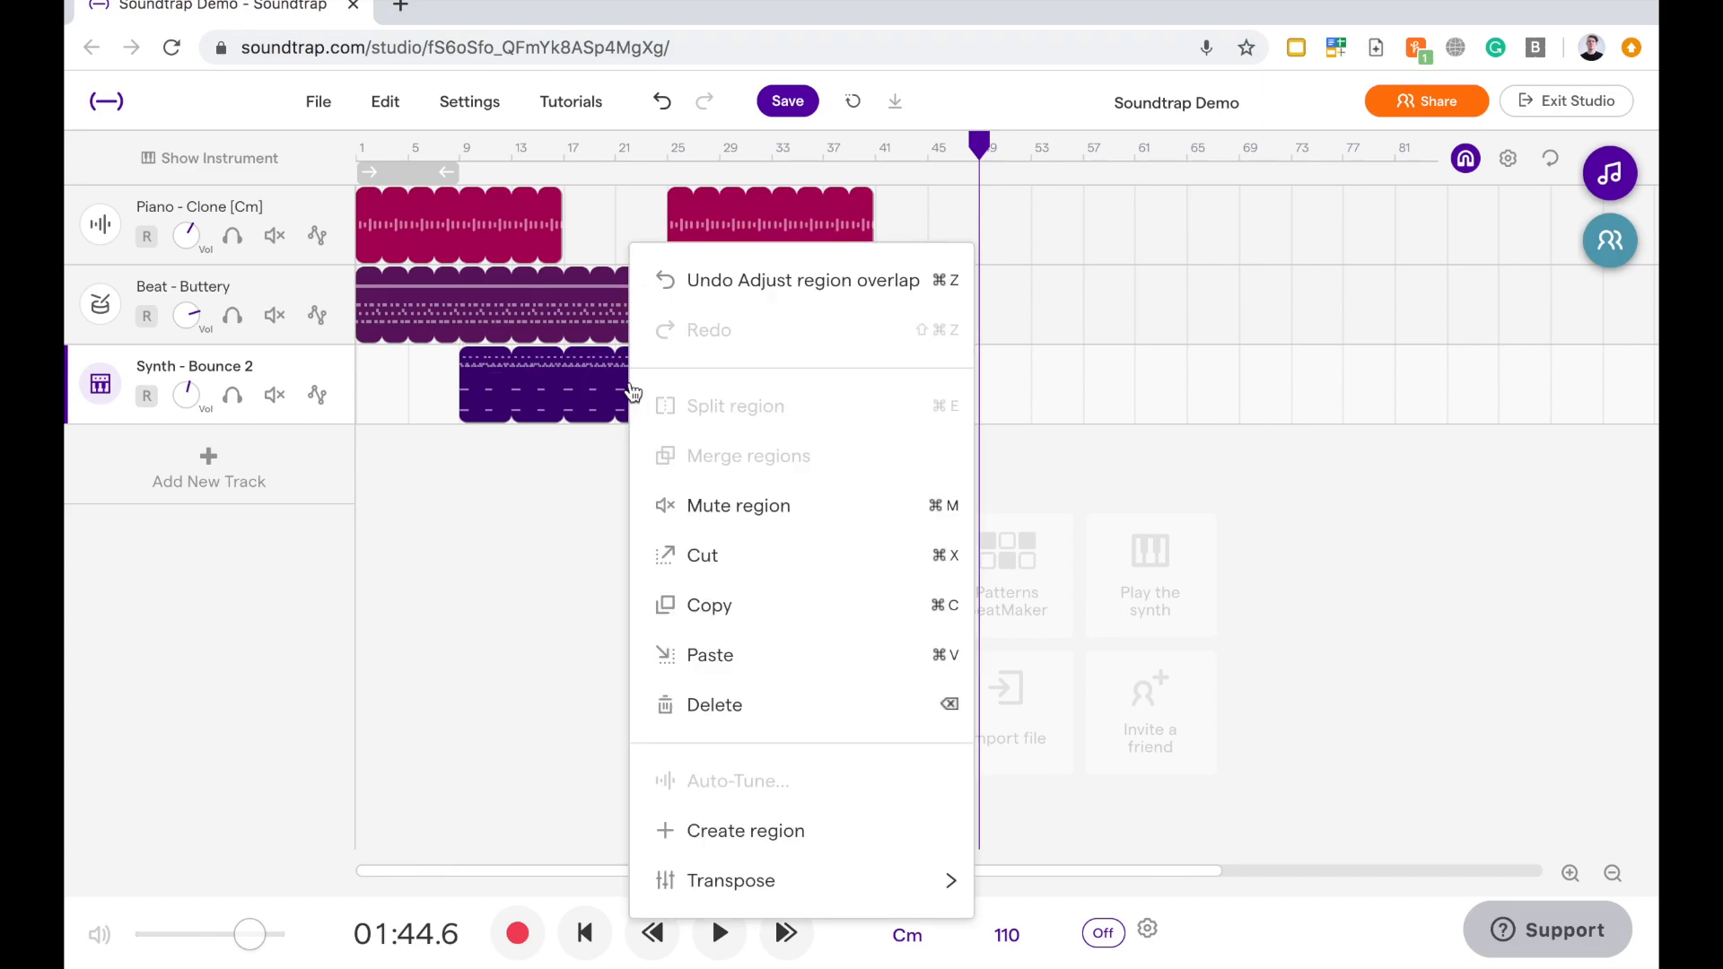
click(1041, 202)
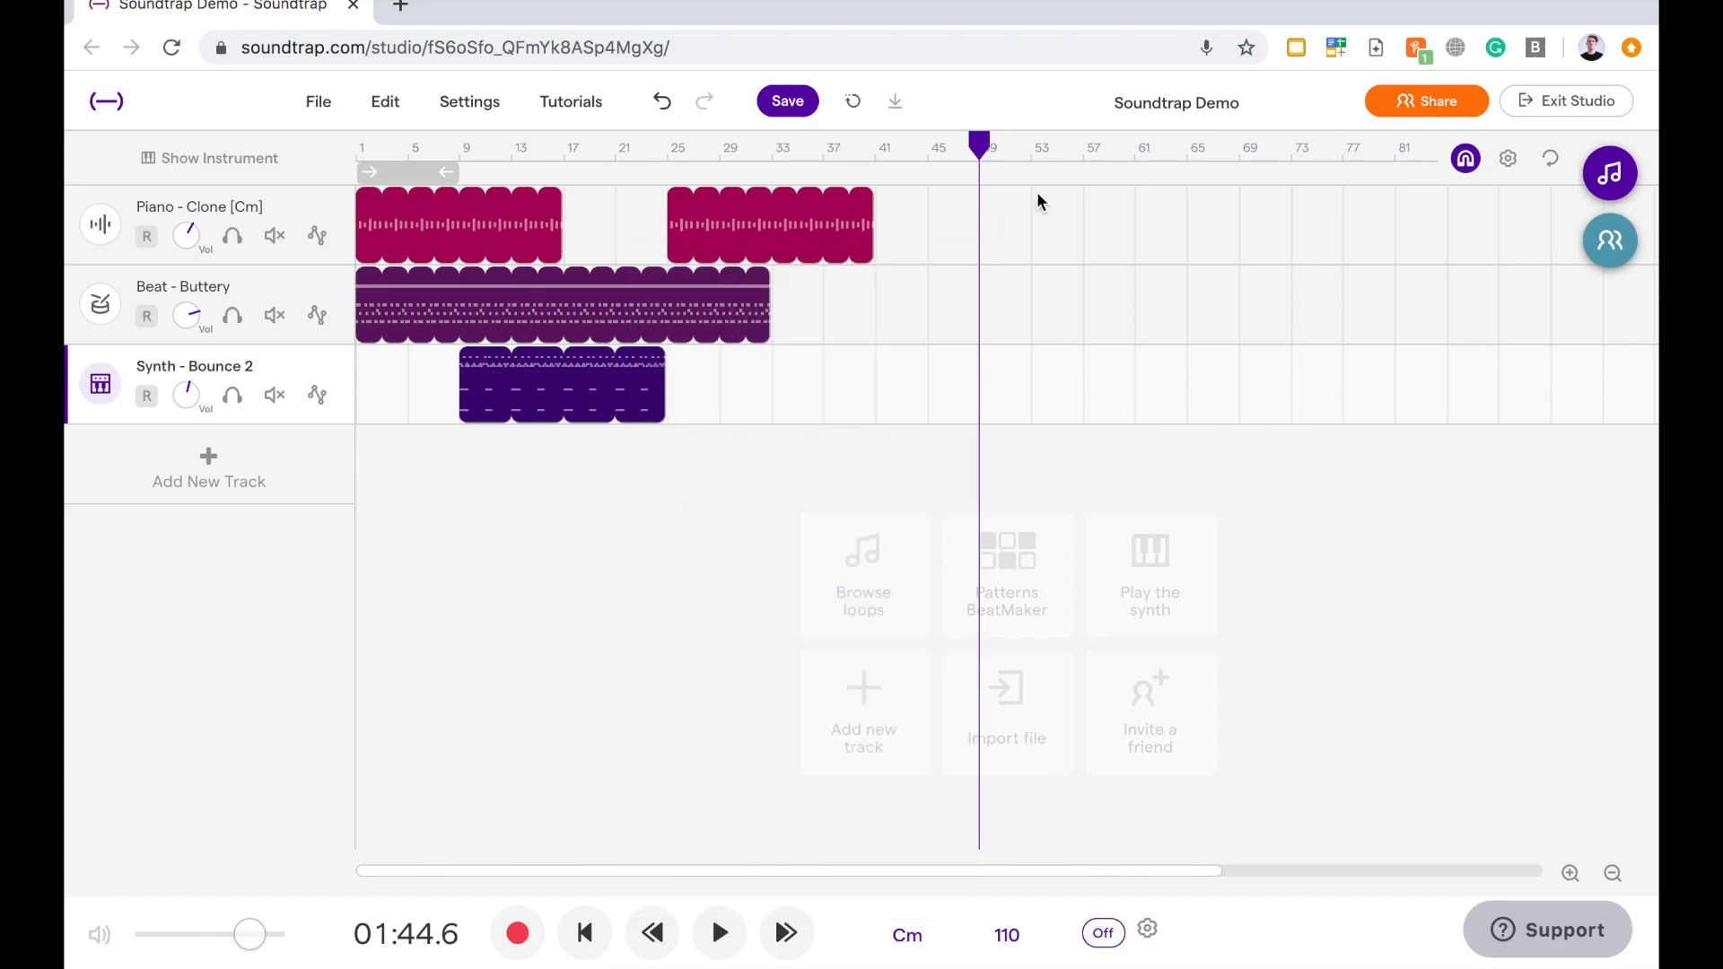
click(773, 148)
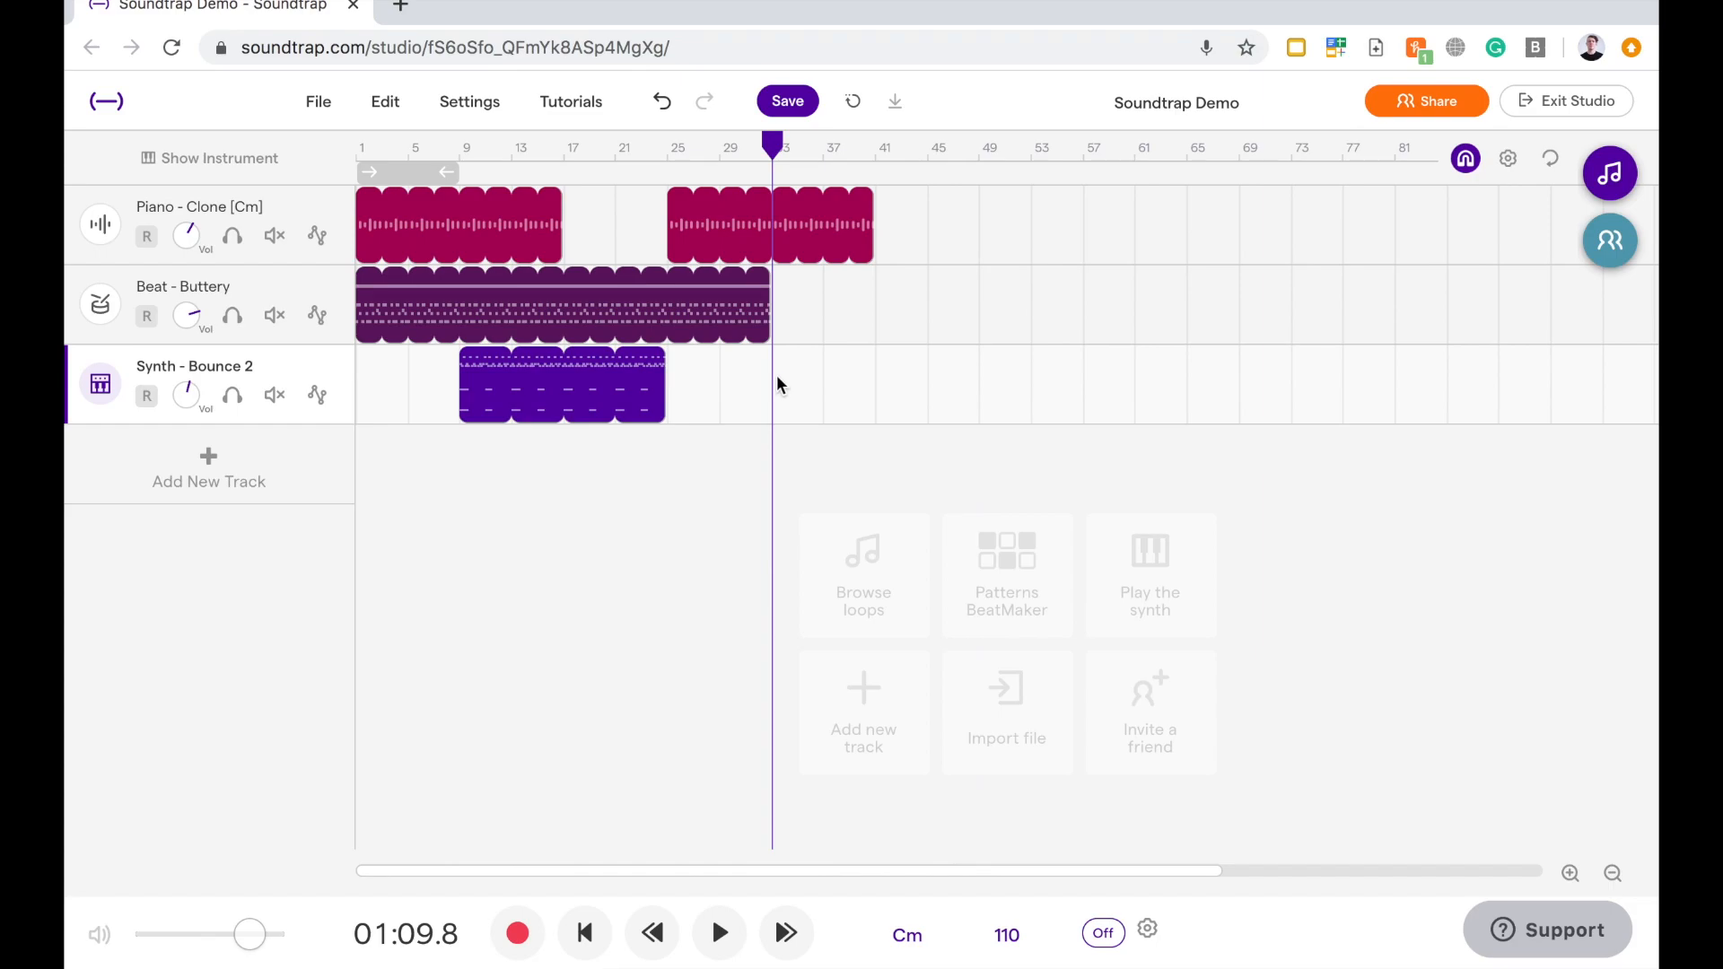
right_click(873, 383)
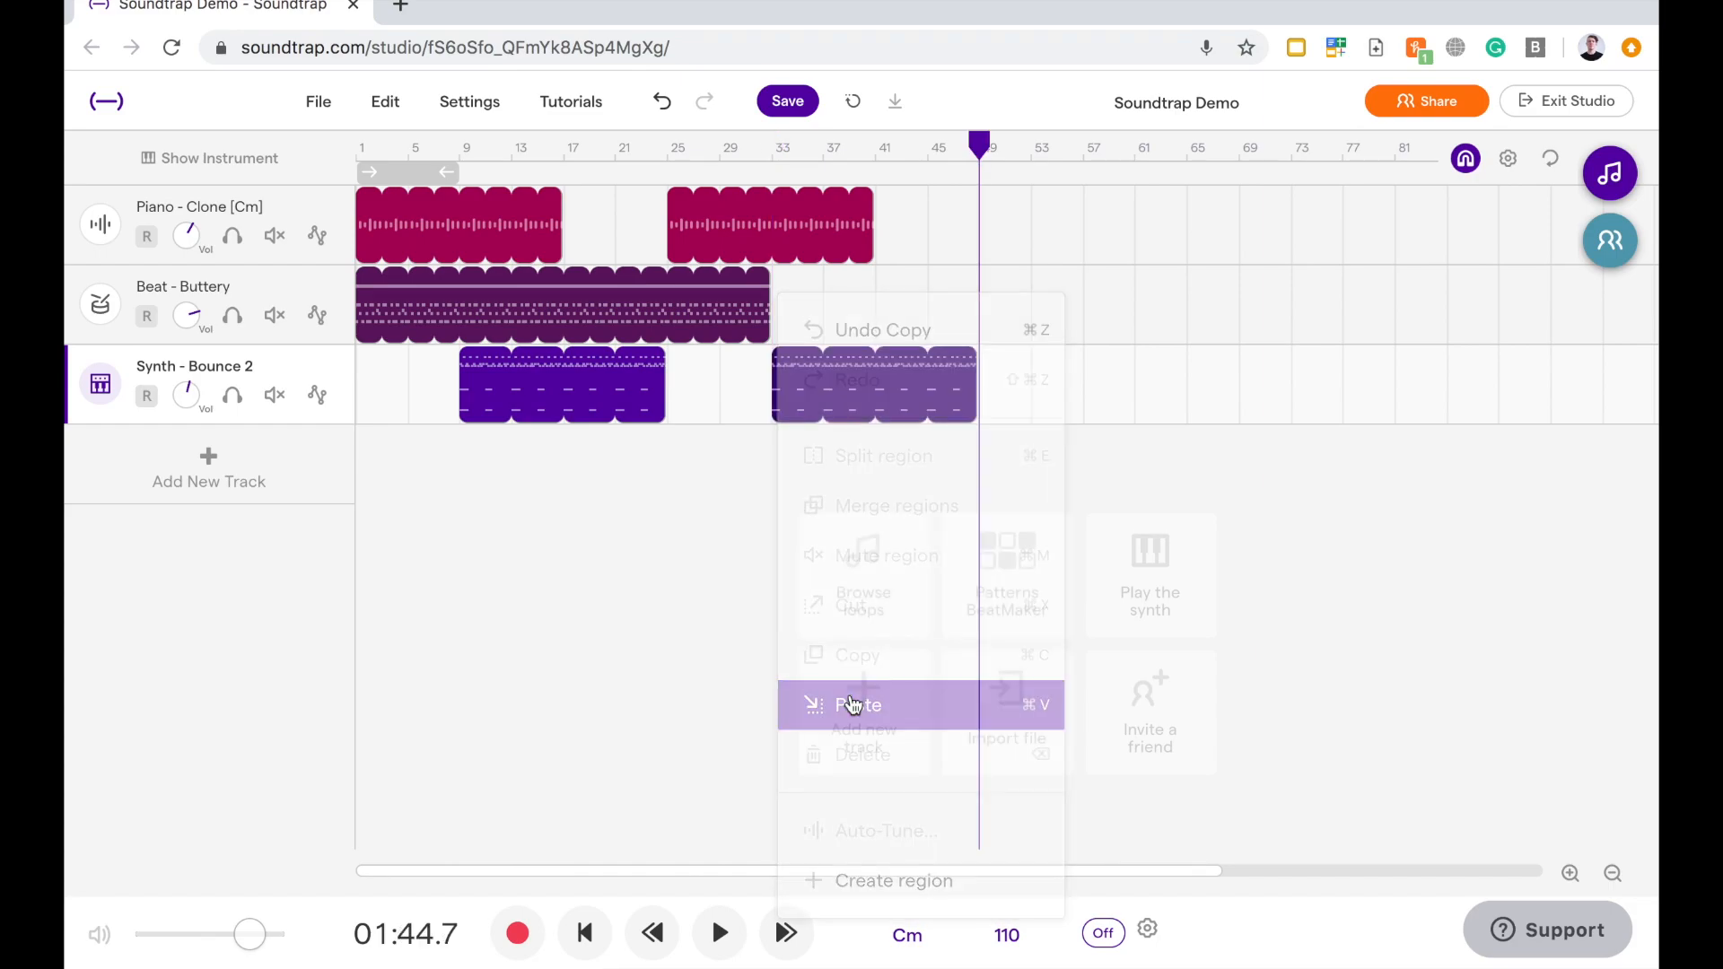
click(858, 705)
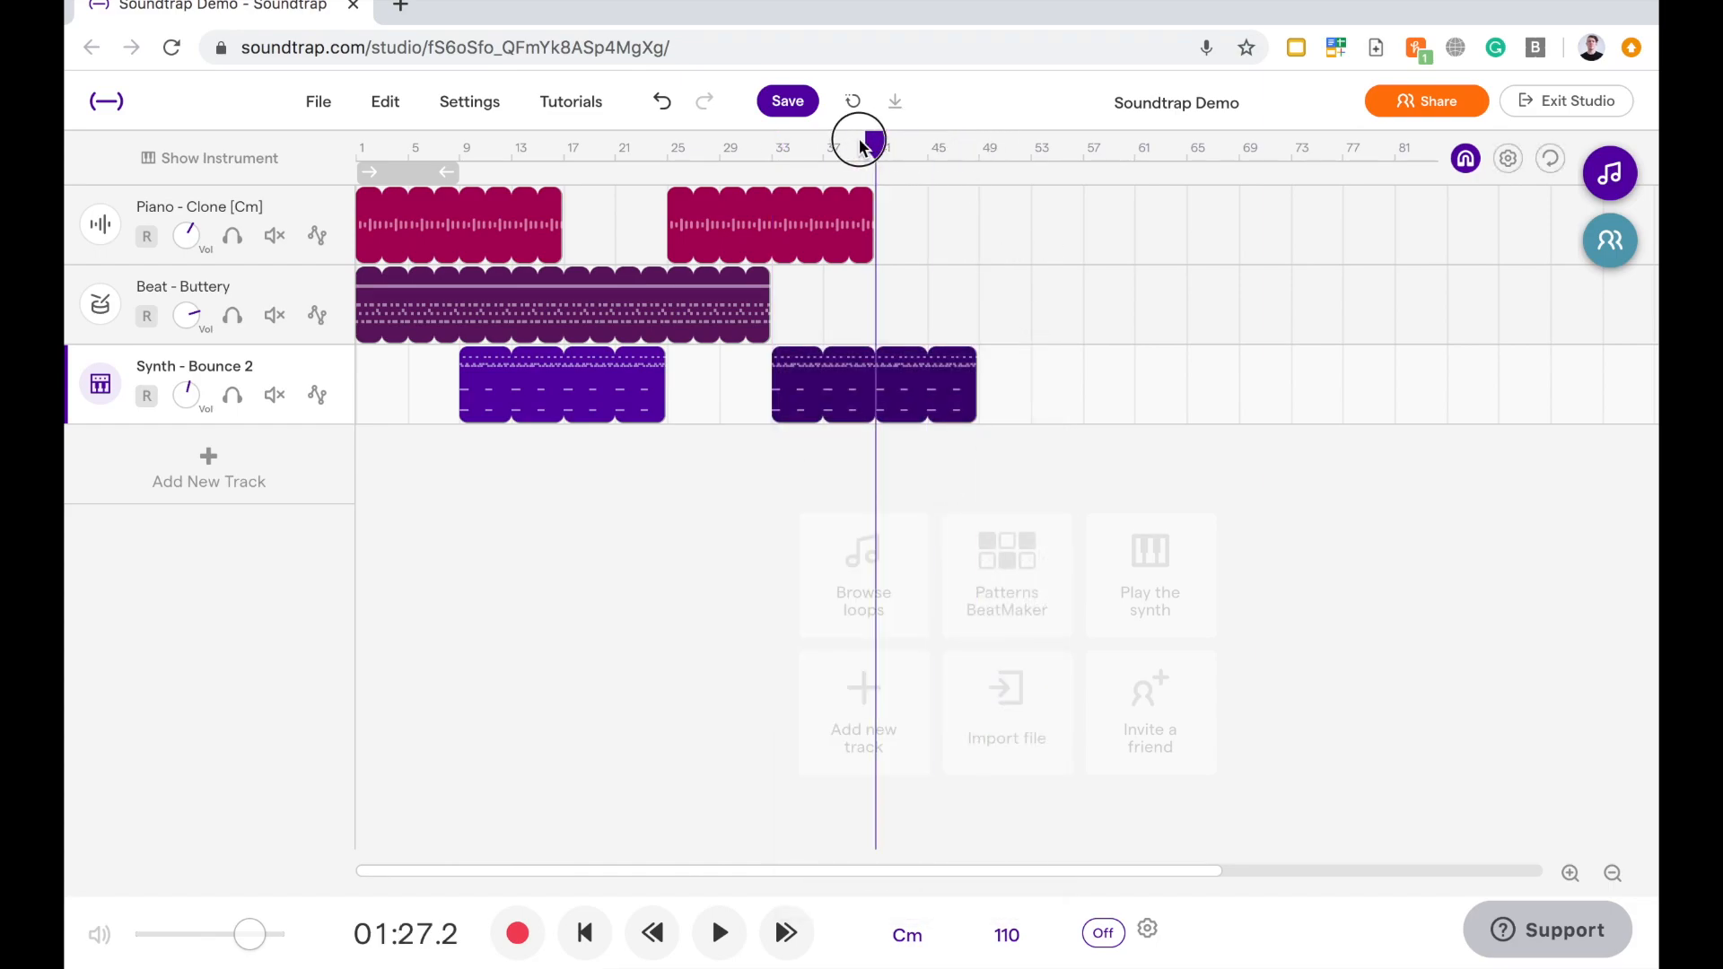
click(773, 147)
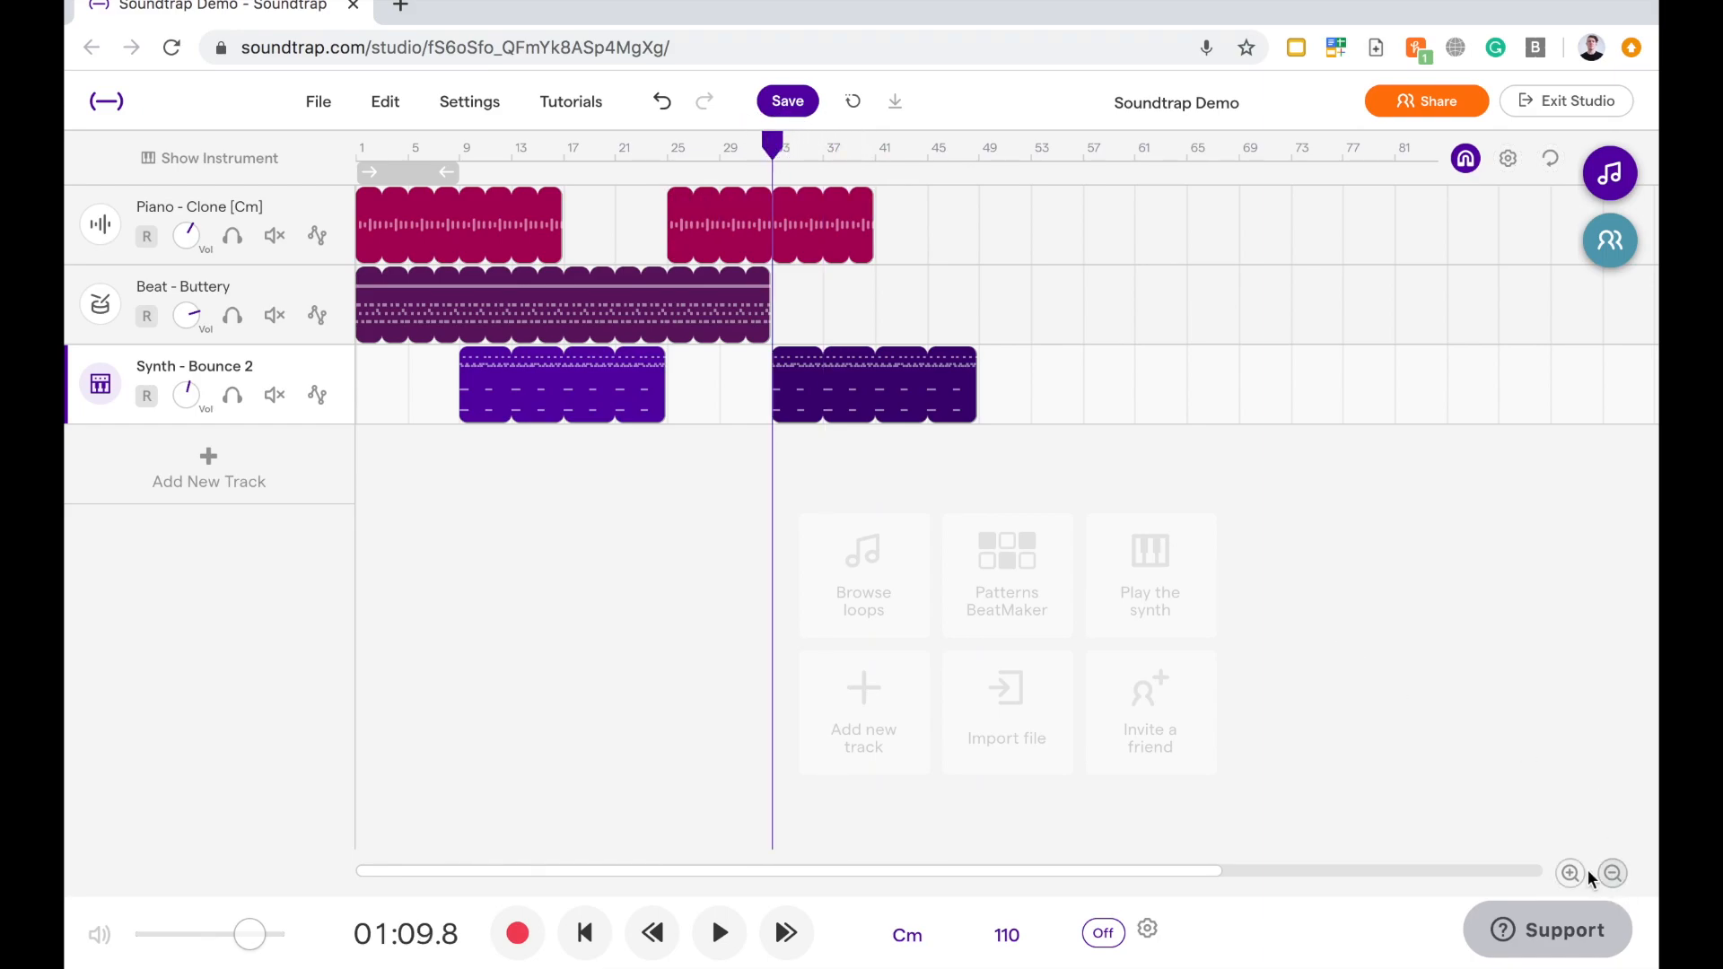
Zoom in and select the pasted Synth - Bounce 2 copy at bar 33
click(1569, 873)
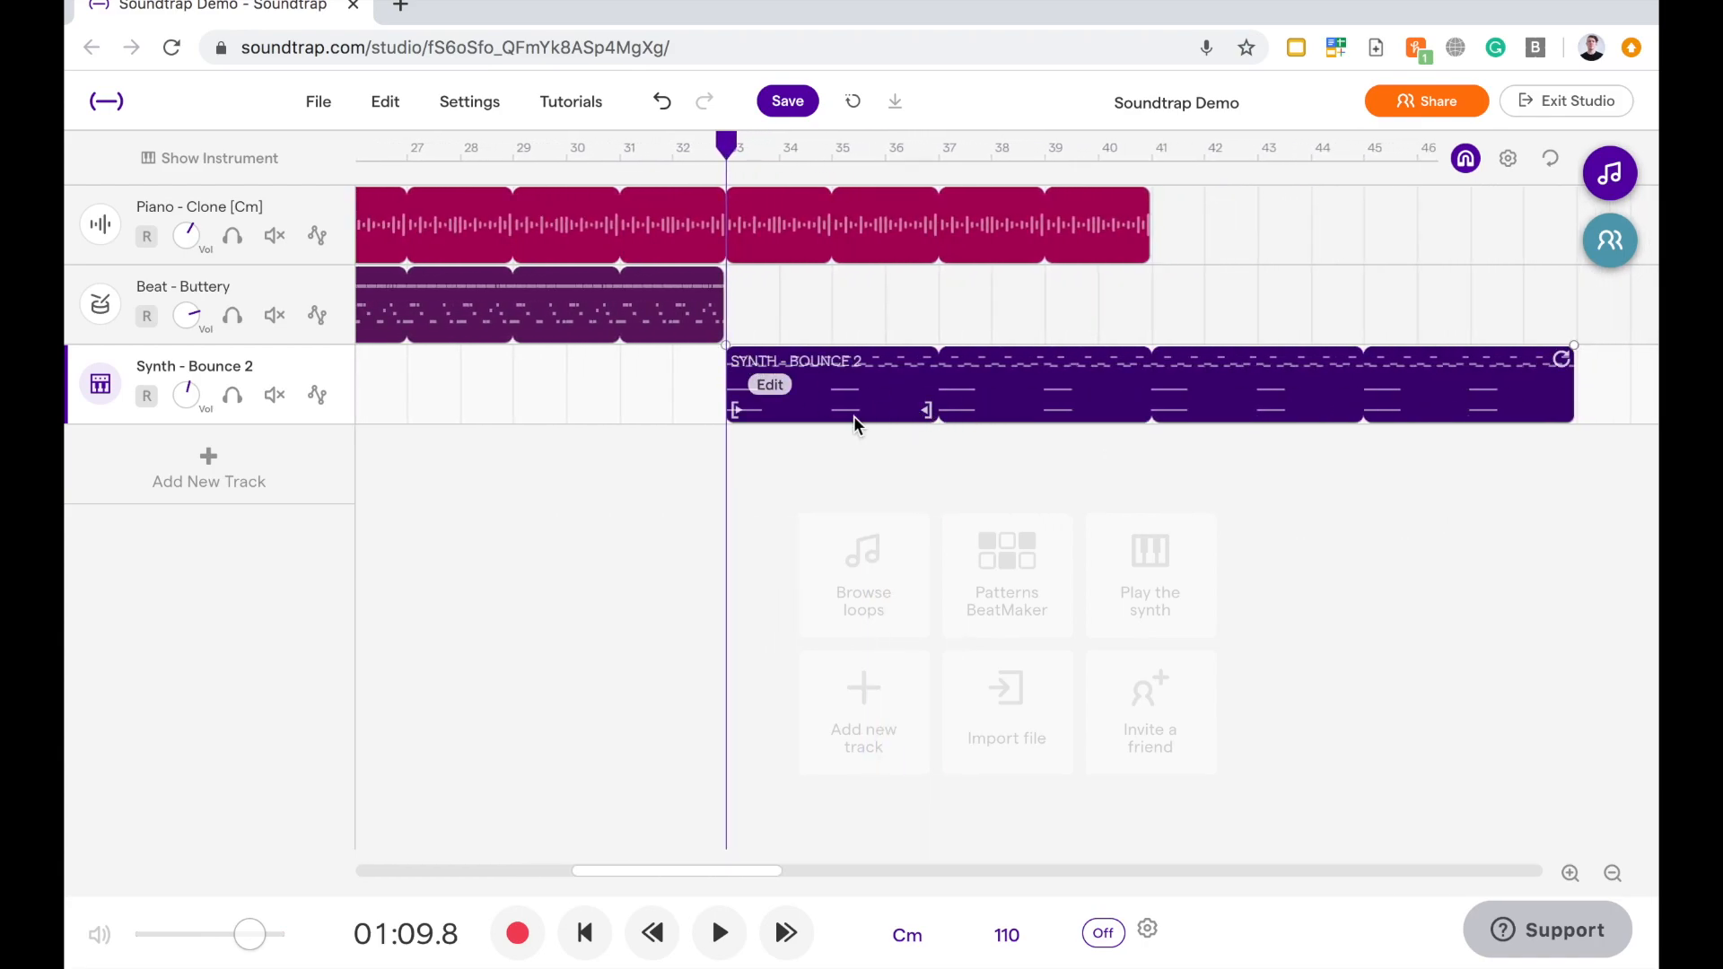
mouse_move(890, 423)
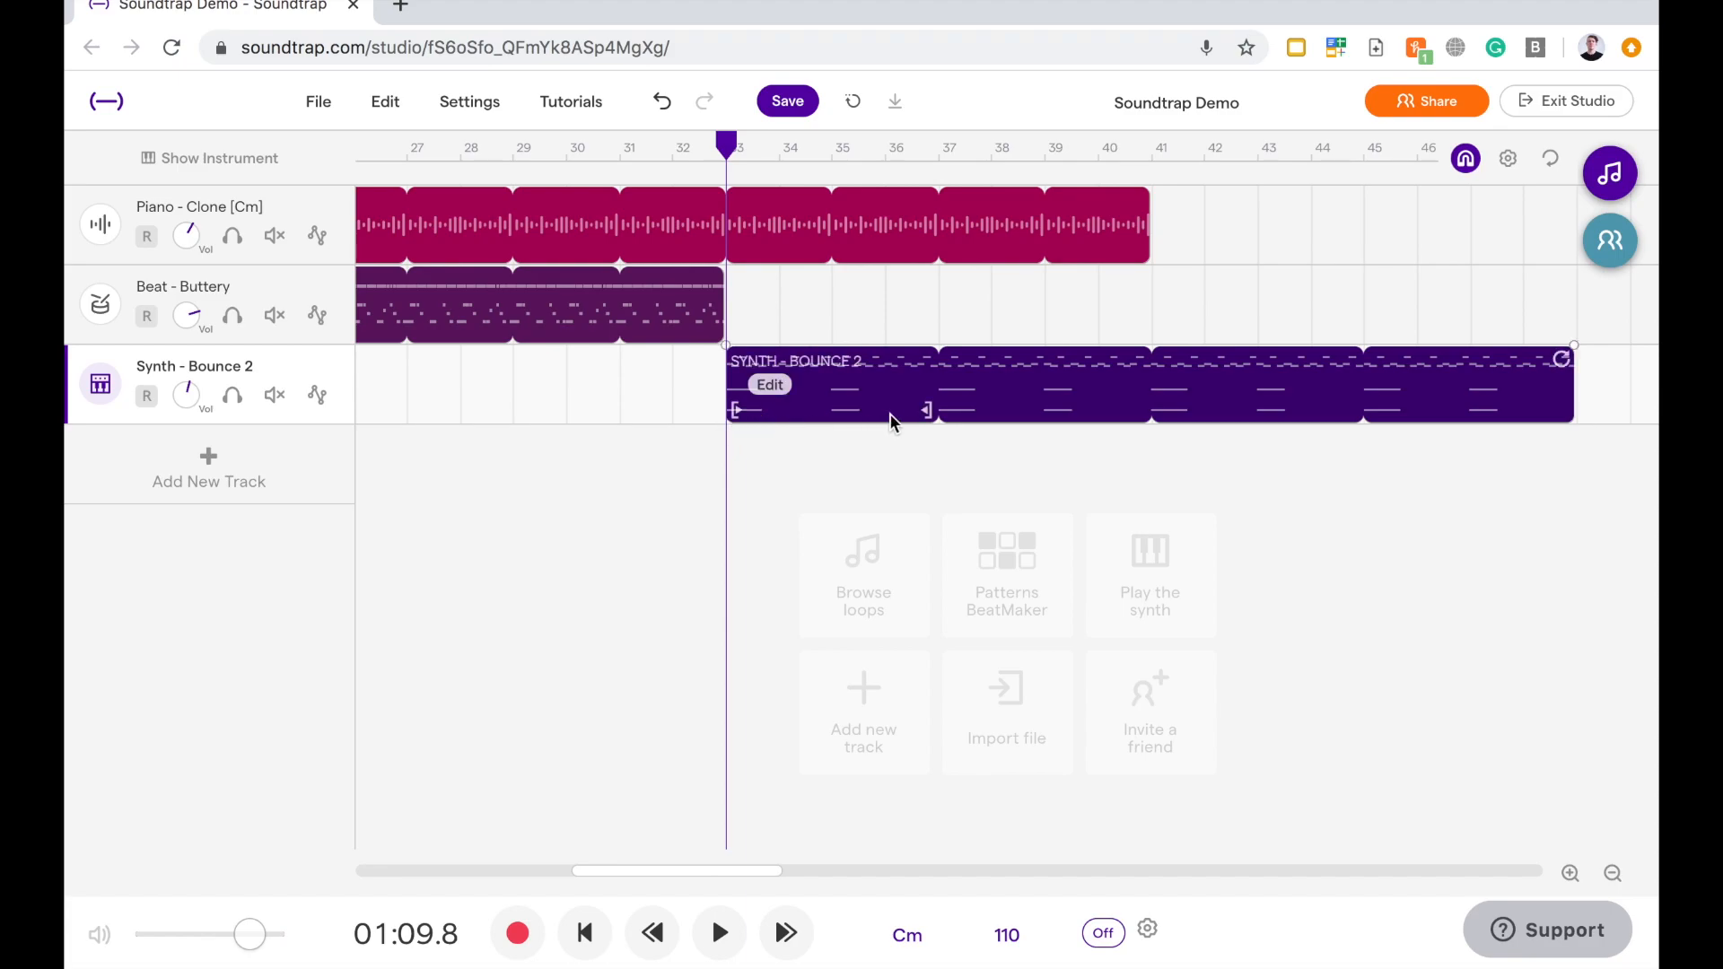
mouse_move(1208, 417)
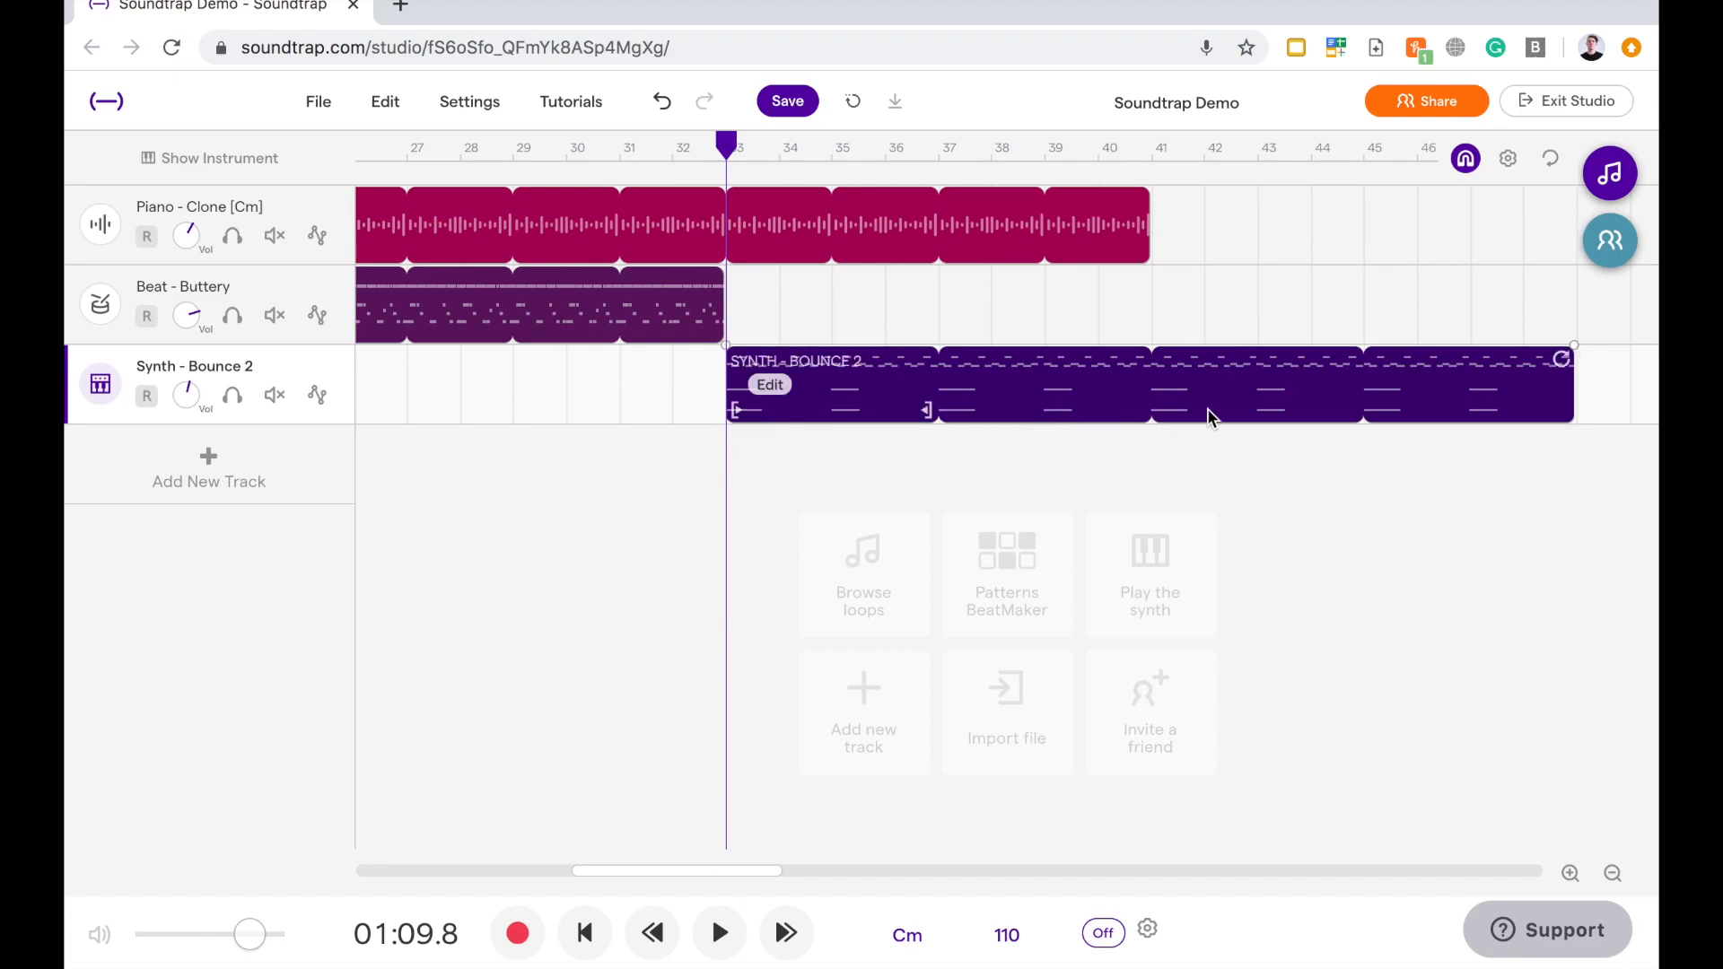
mouse_move(1137, 410)
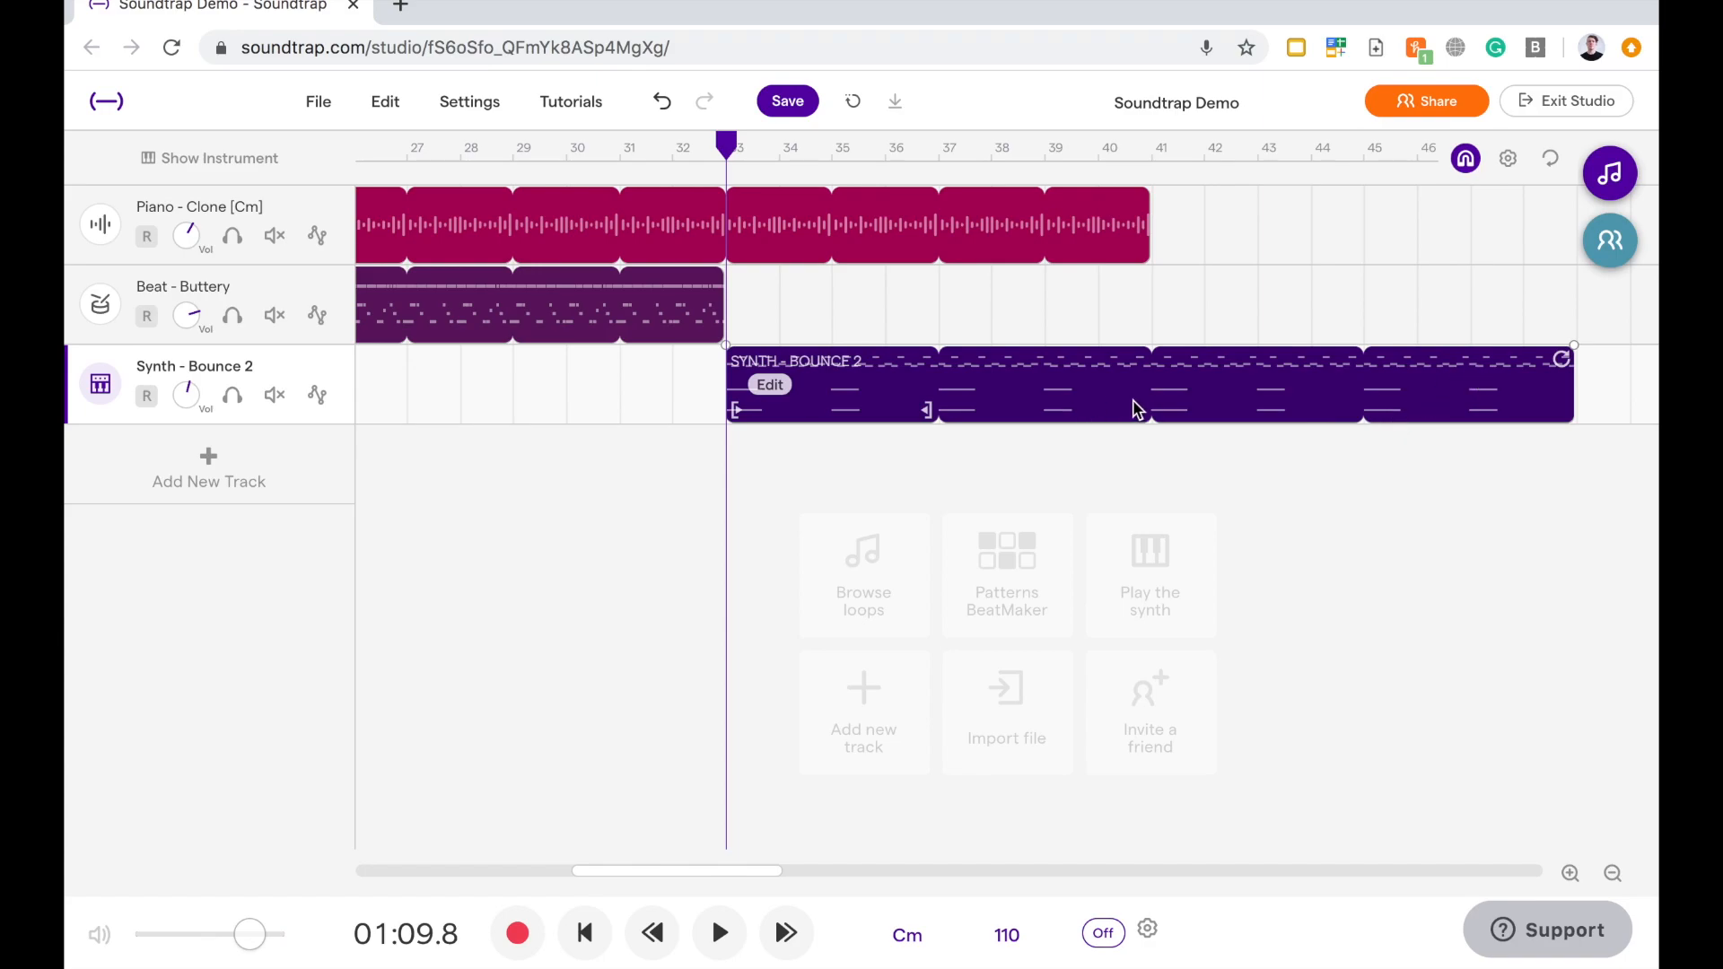
mouse_move(780, 415)
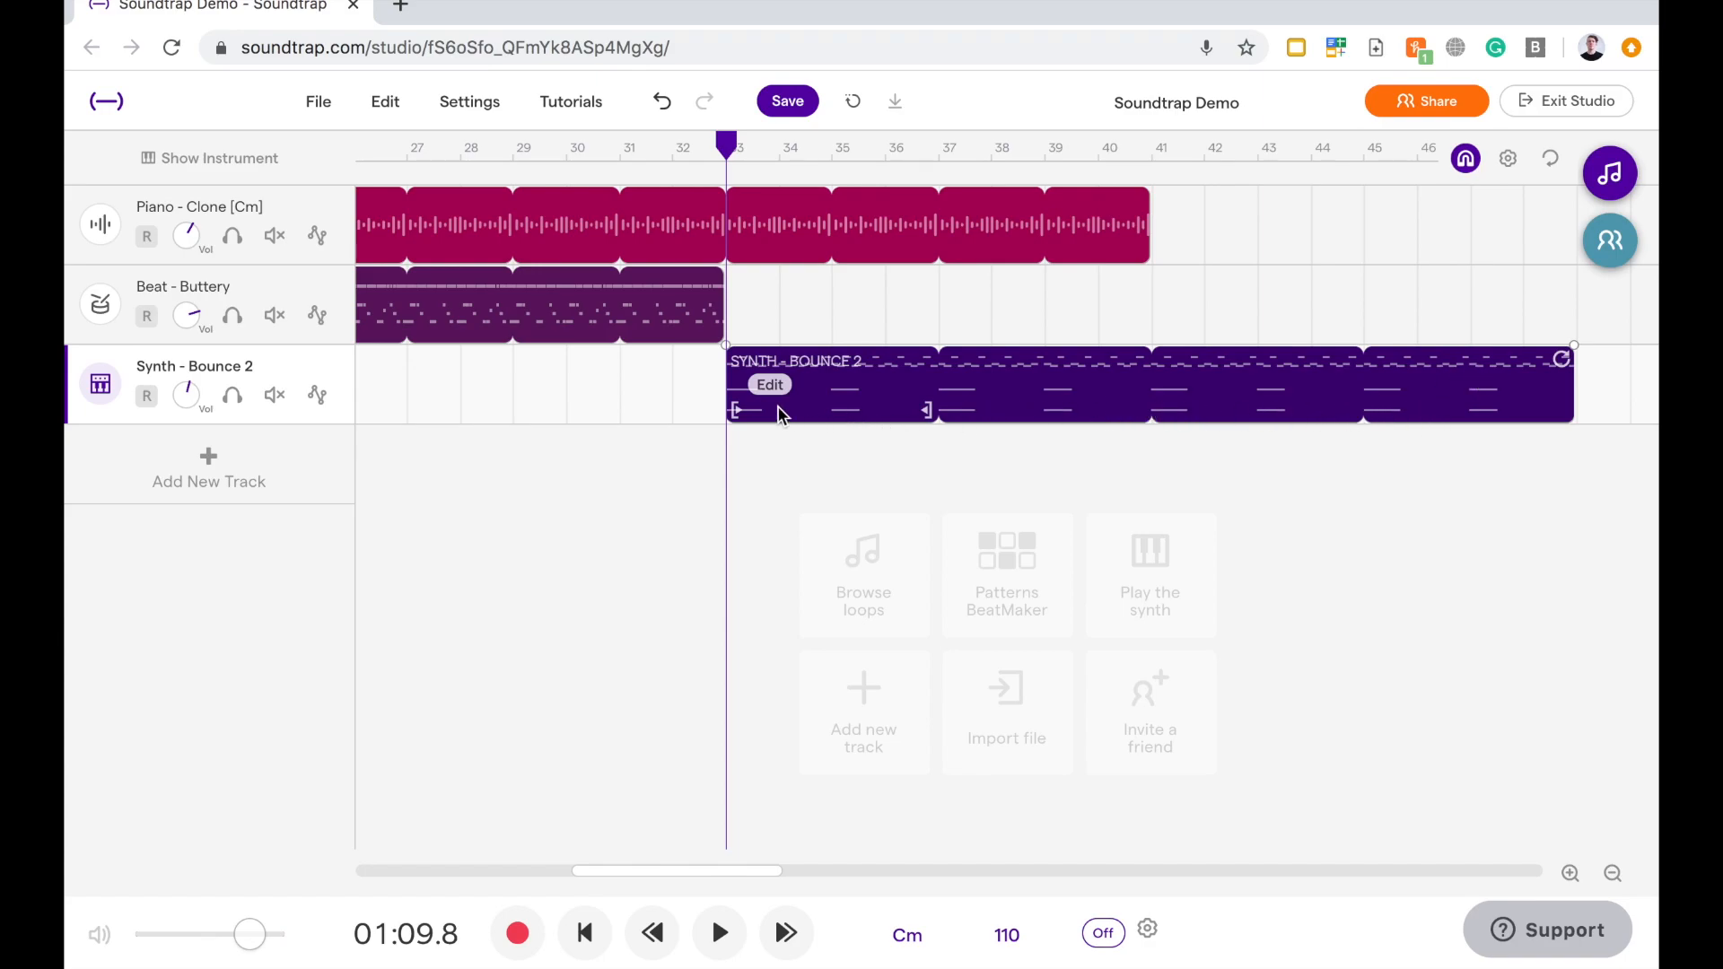
mouse_move(961, 452)
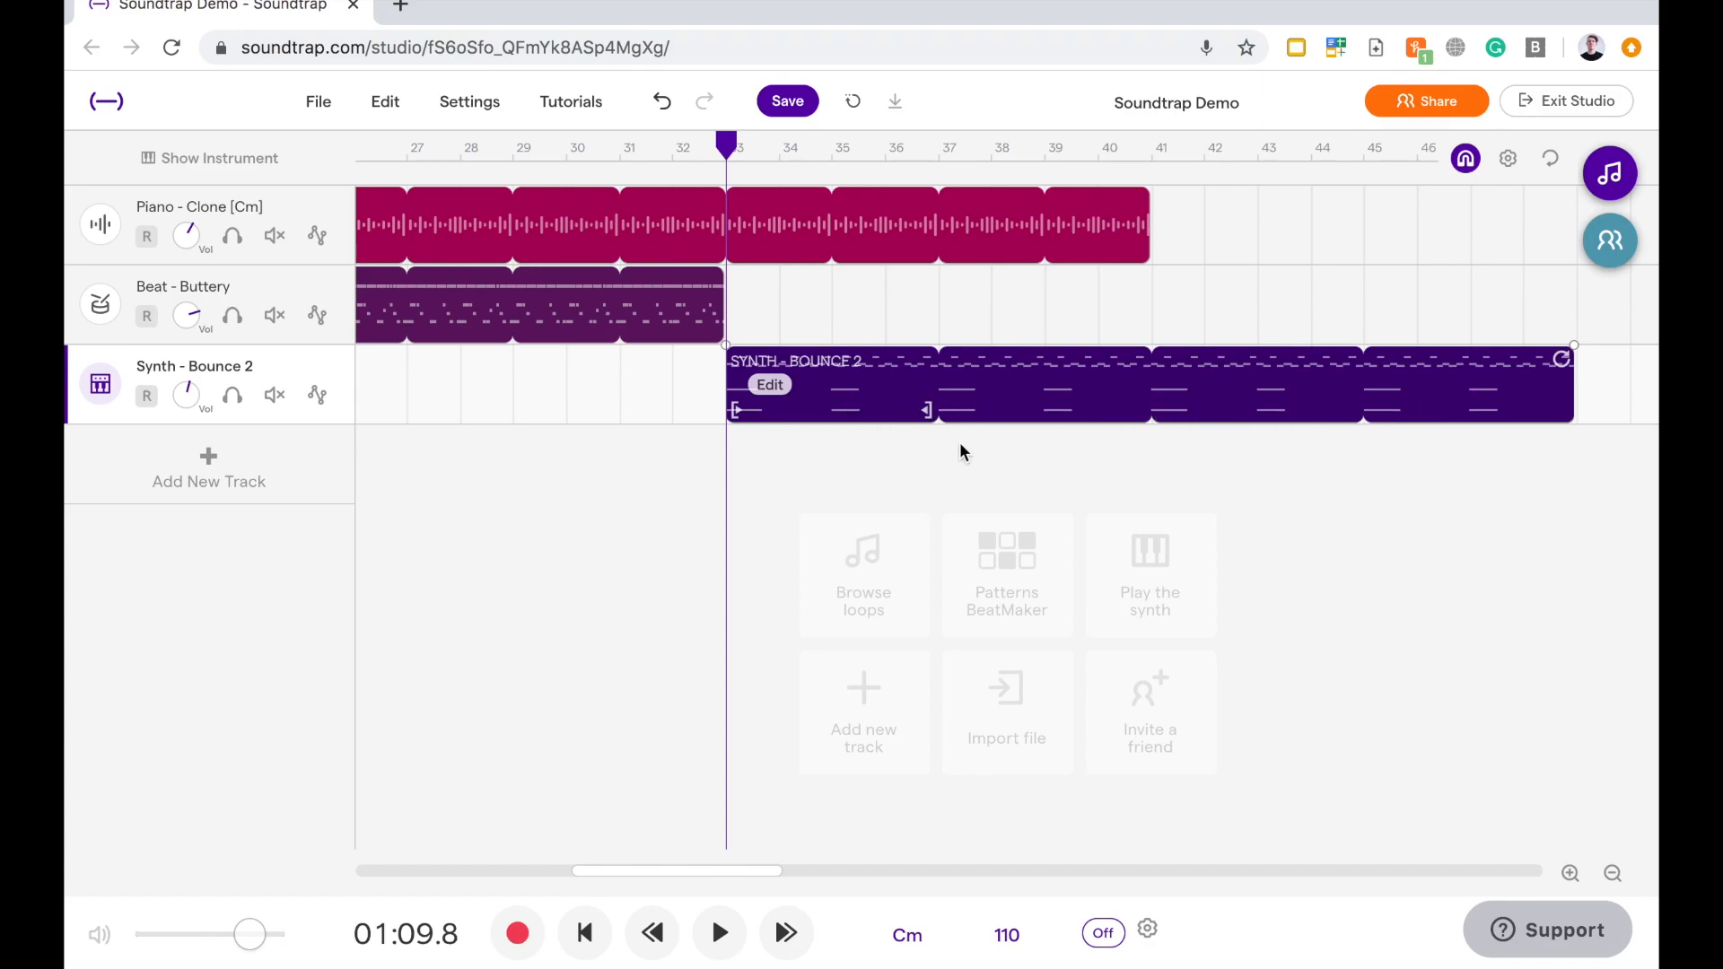
mouse_move(1230, 434)
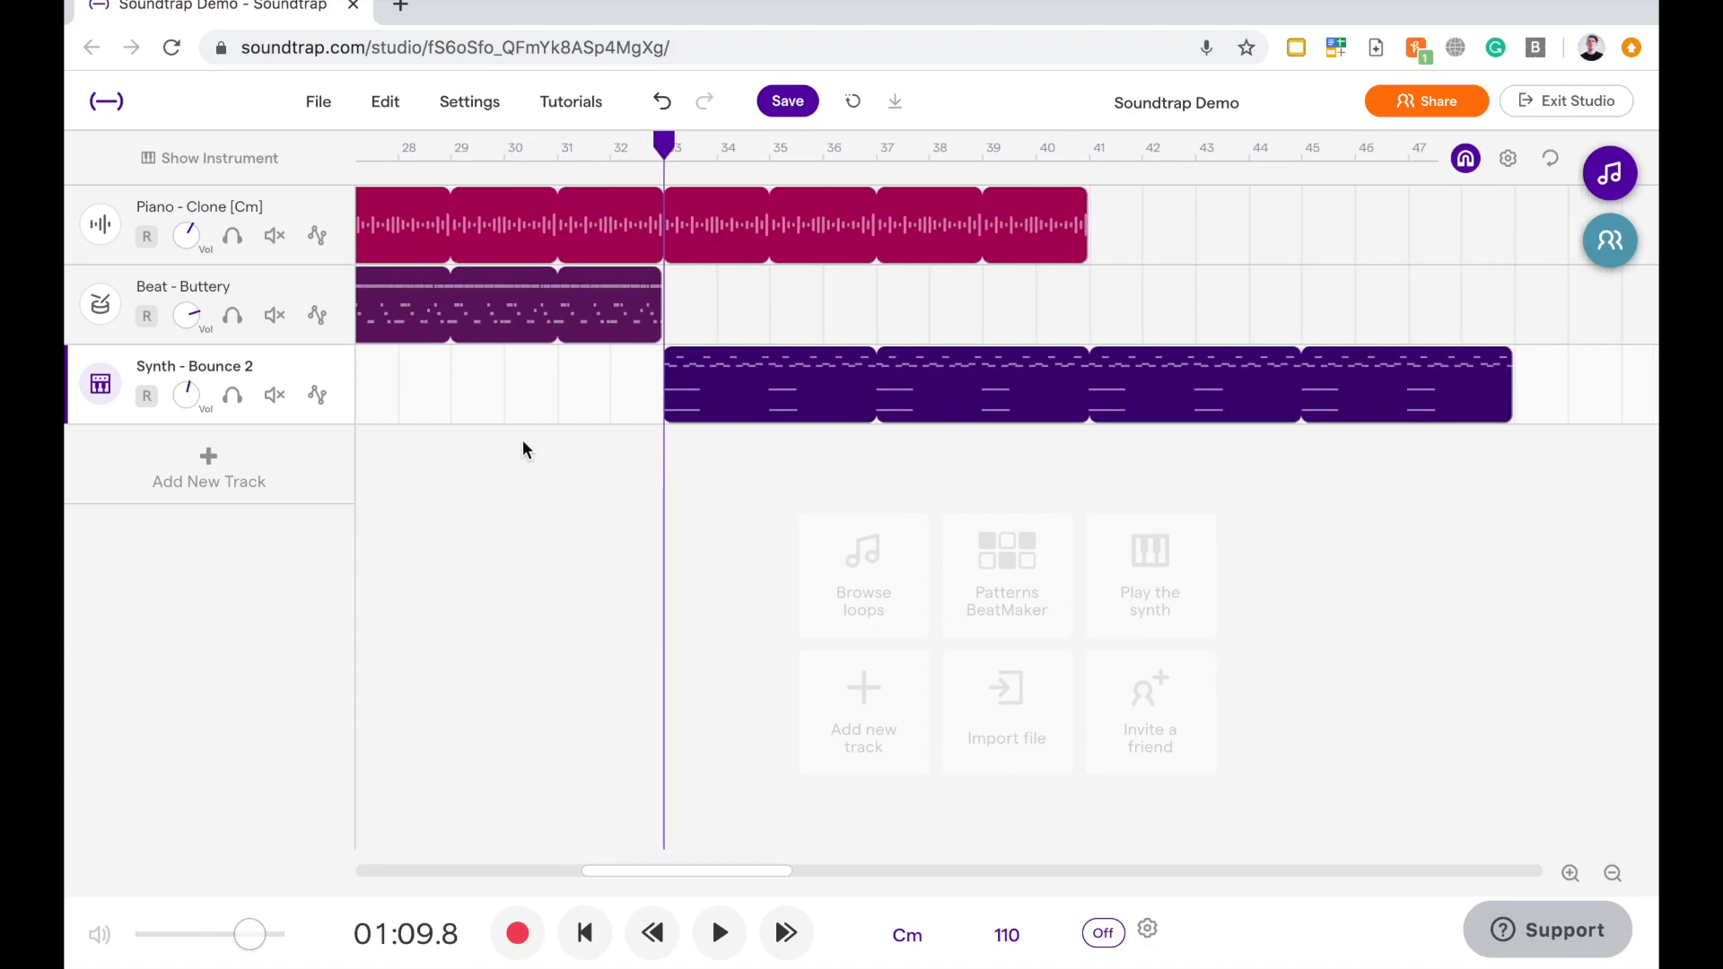
click(879, 368)
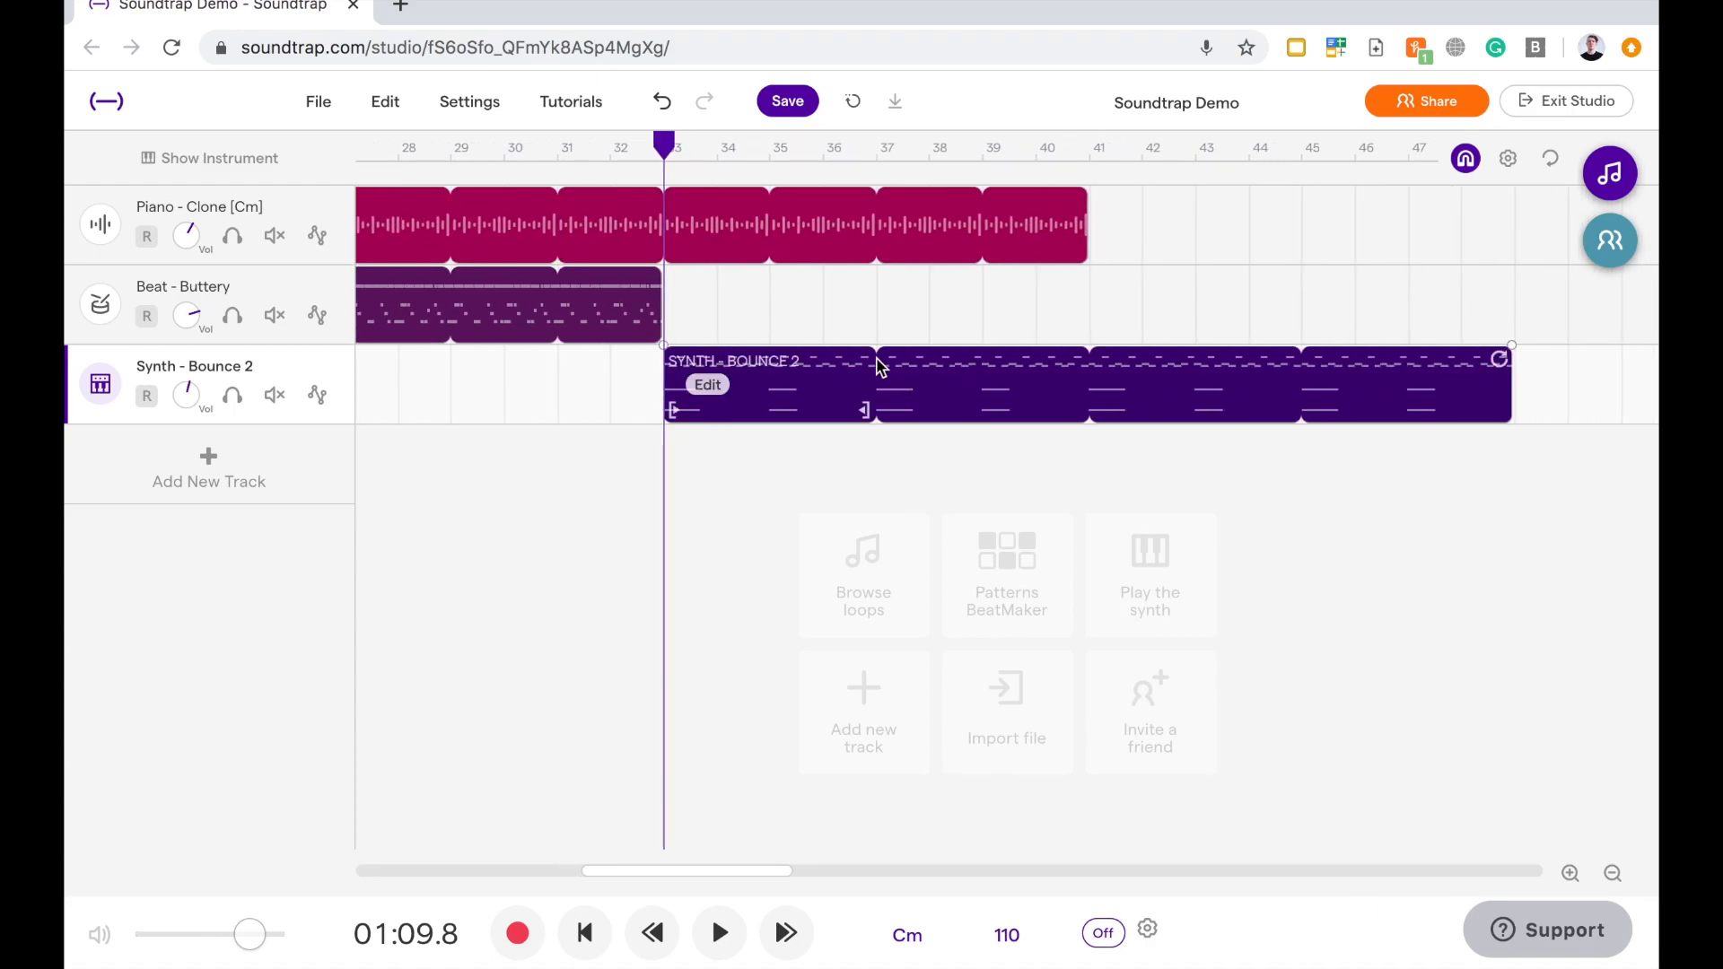
mouse_move(1105, 363)
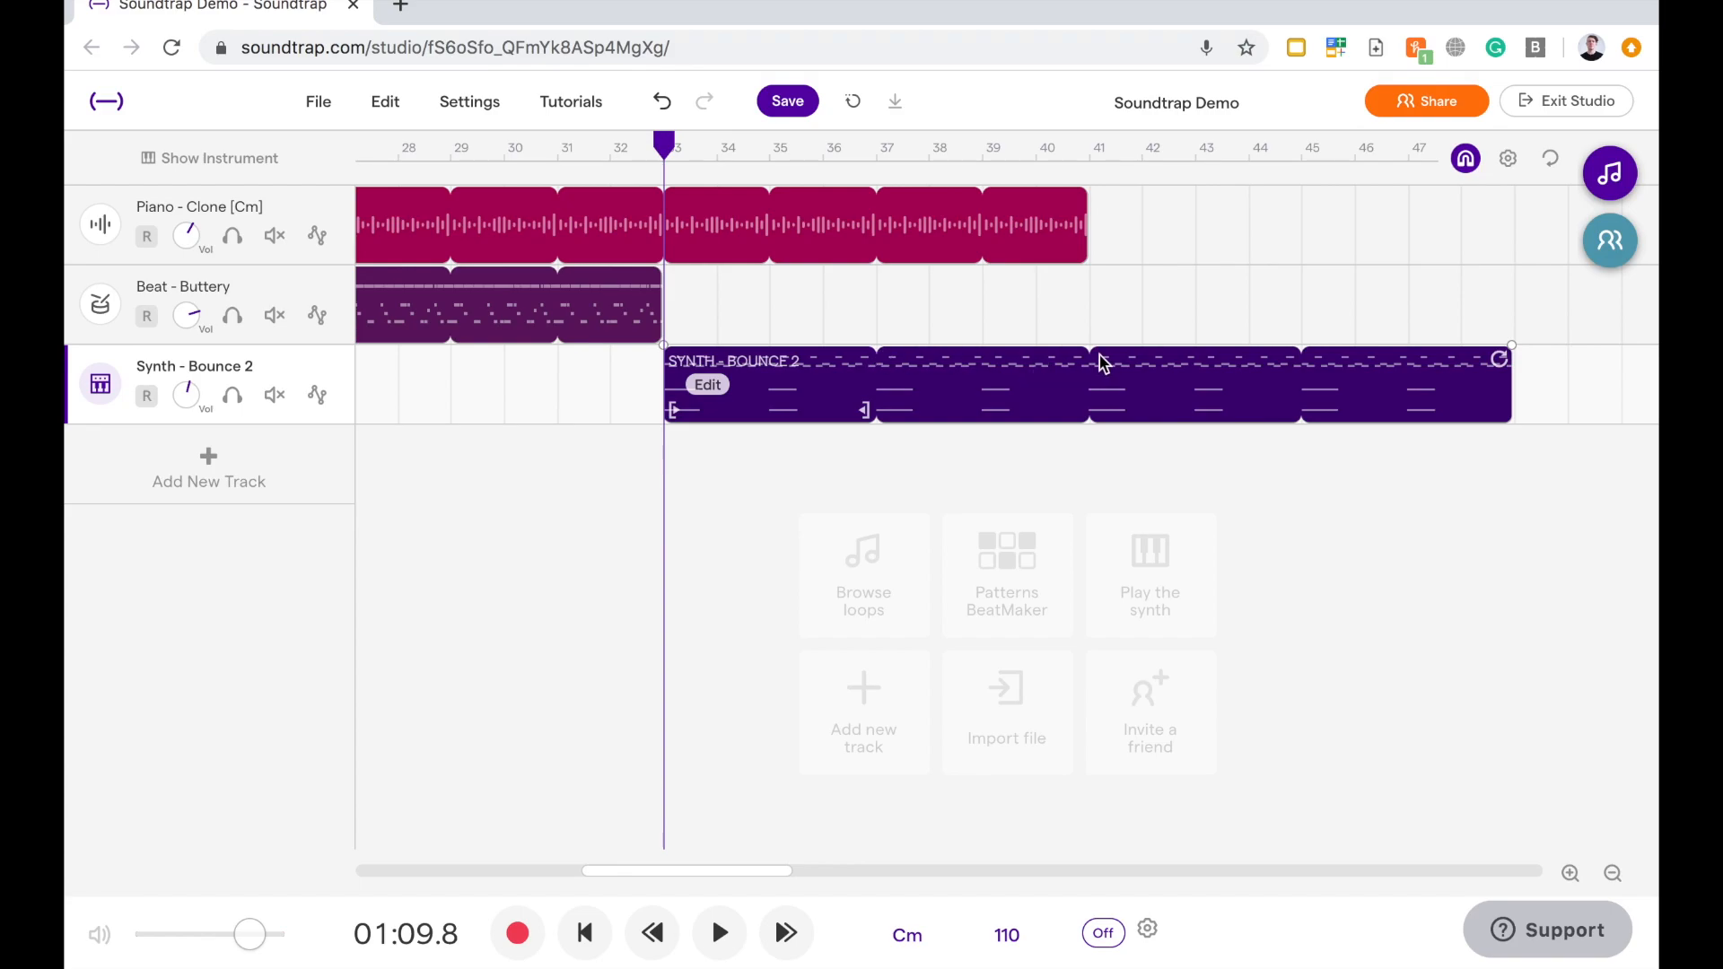
mouse_move(1096, 368)
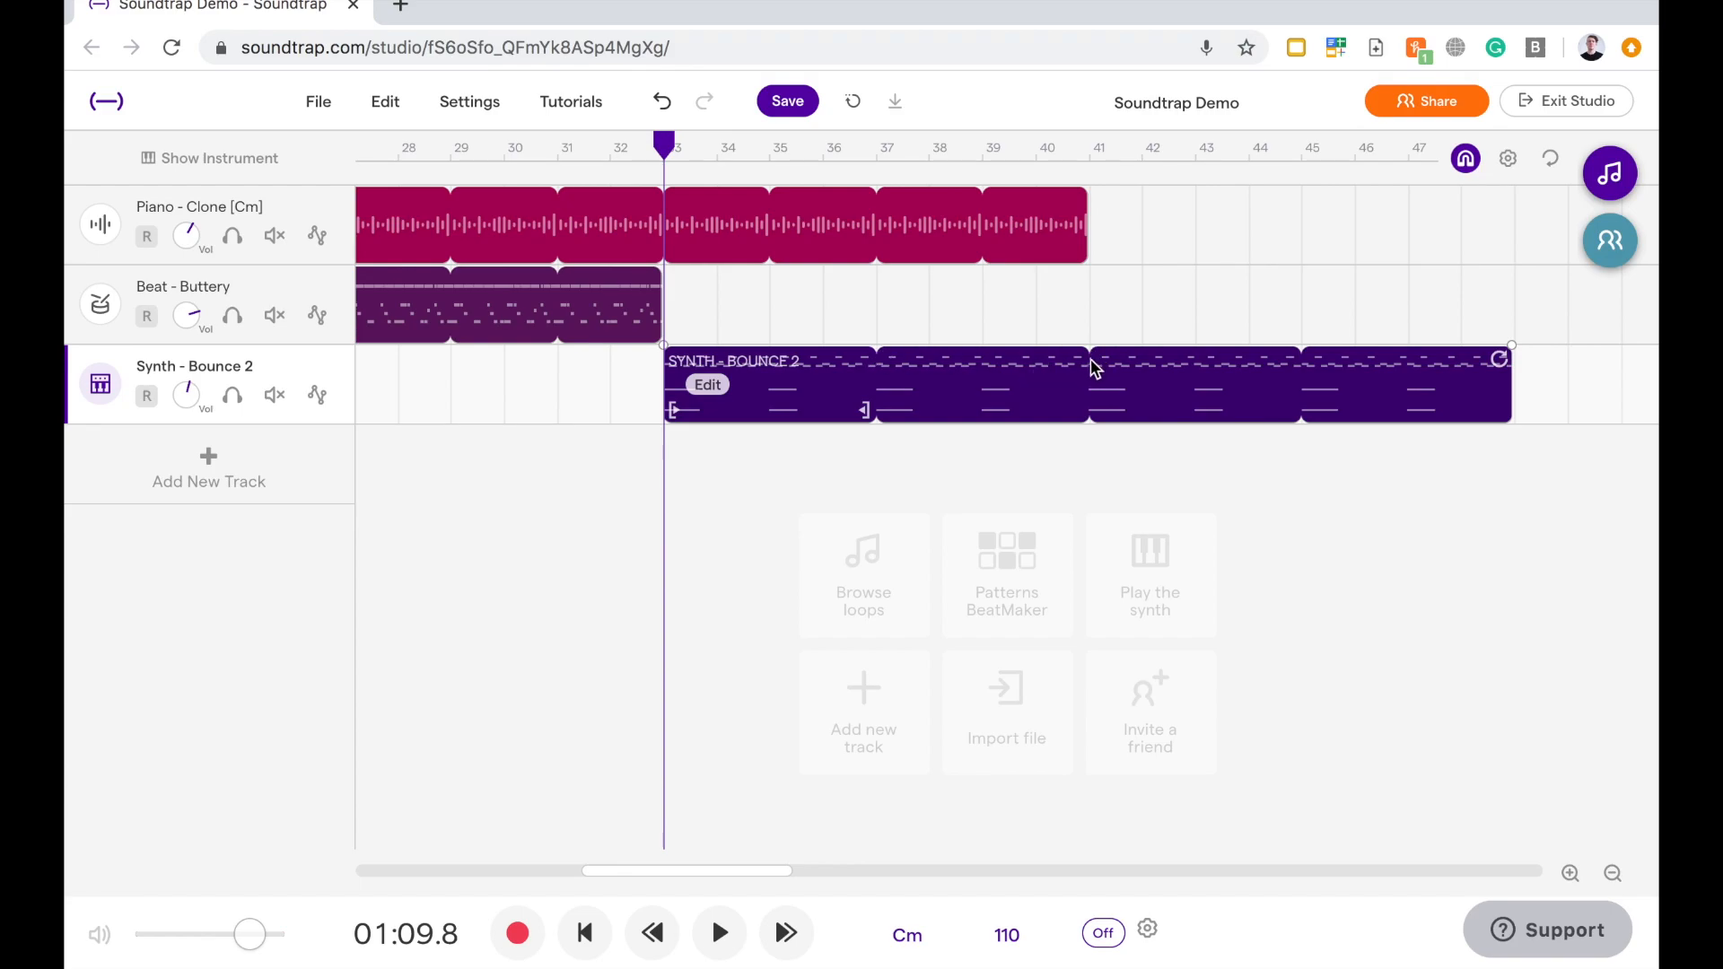
click(995, 319)
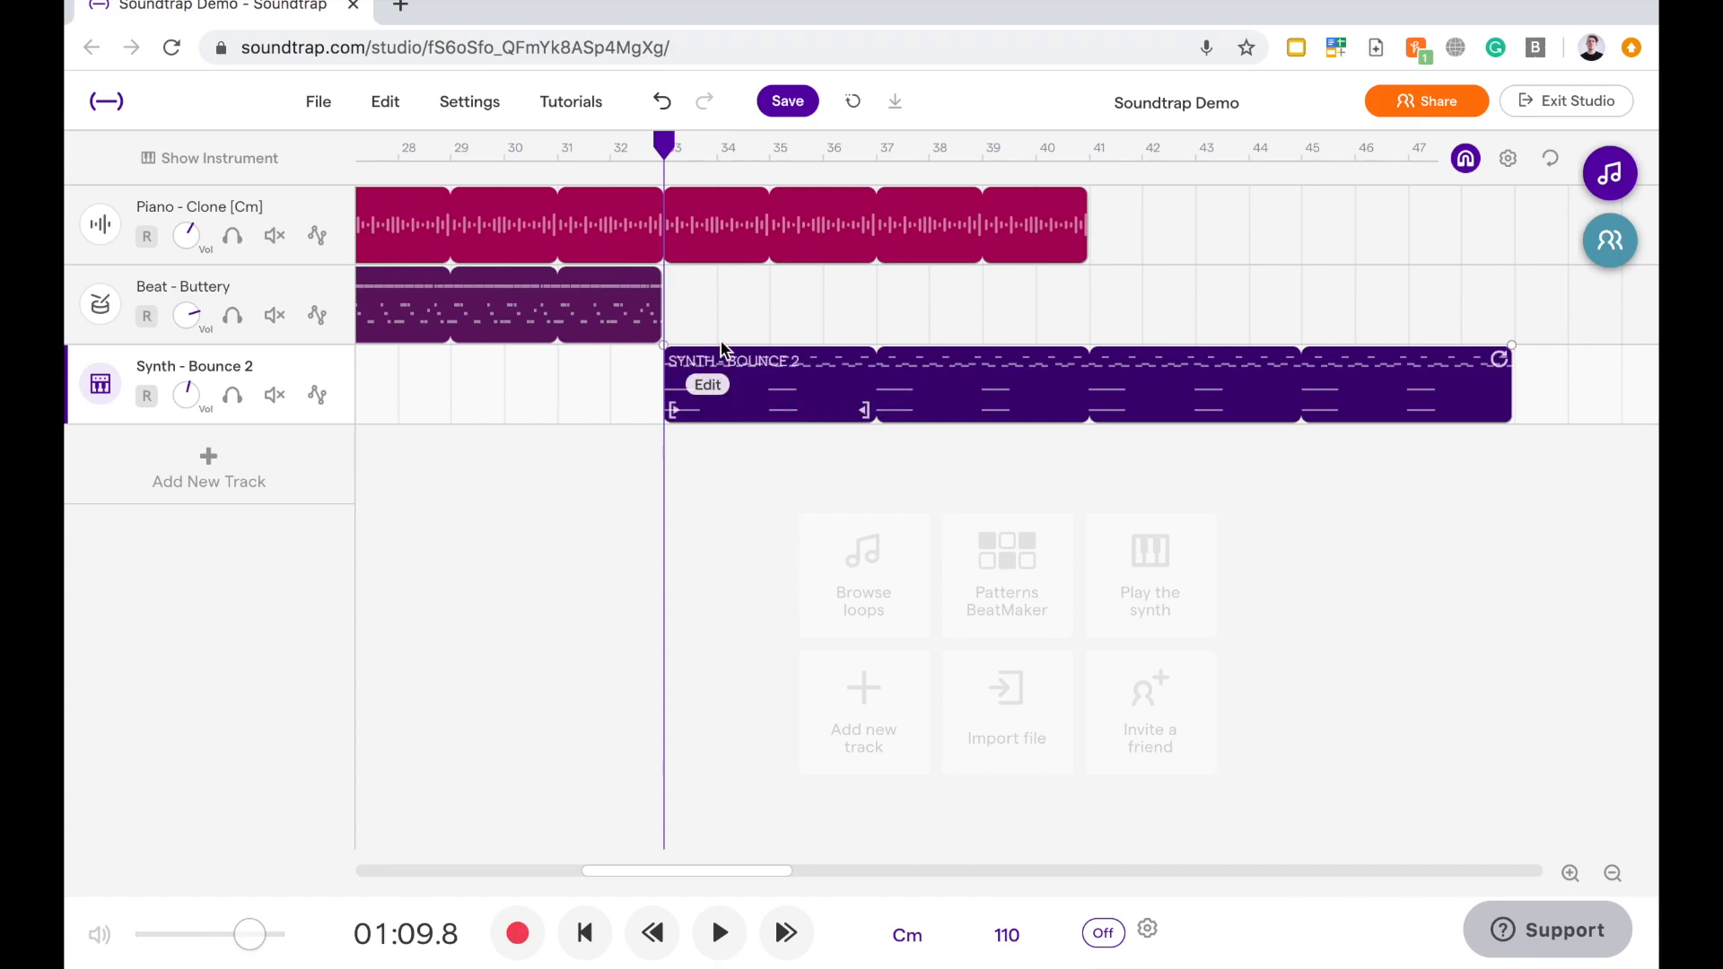
click(887, 438)
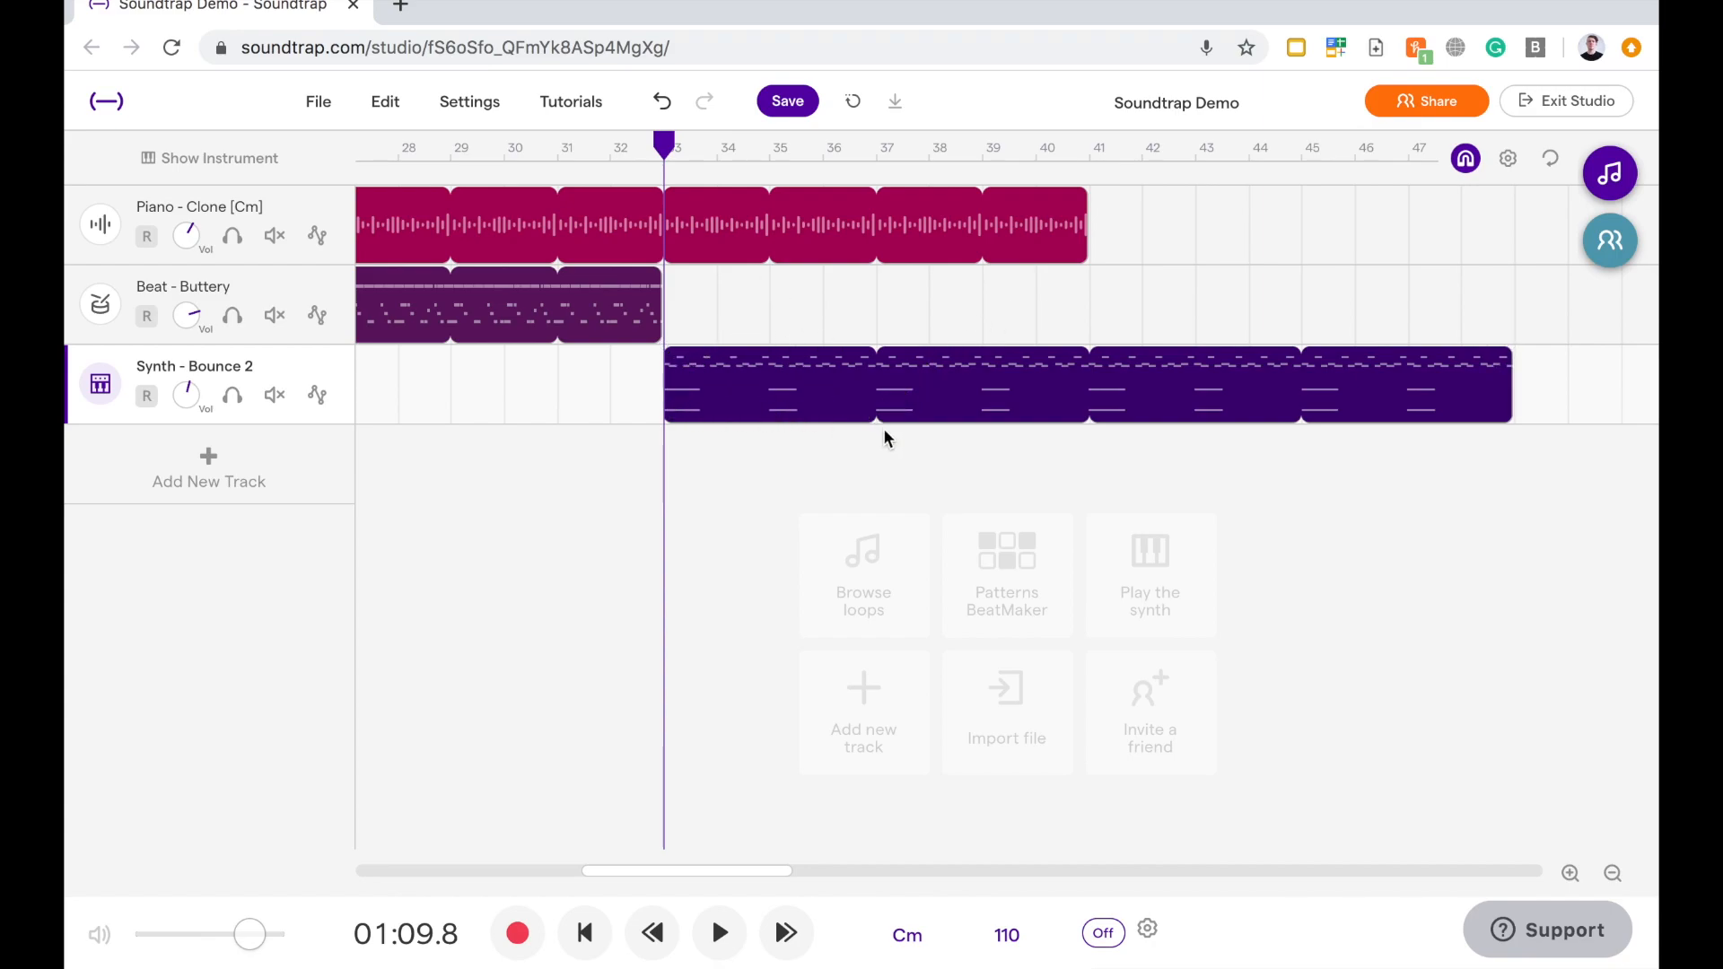
Shorten the synth copy's loop to a one-bar pattern repeating through about bar 49
click(837, 410)
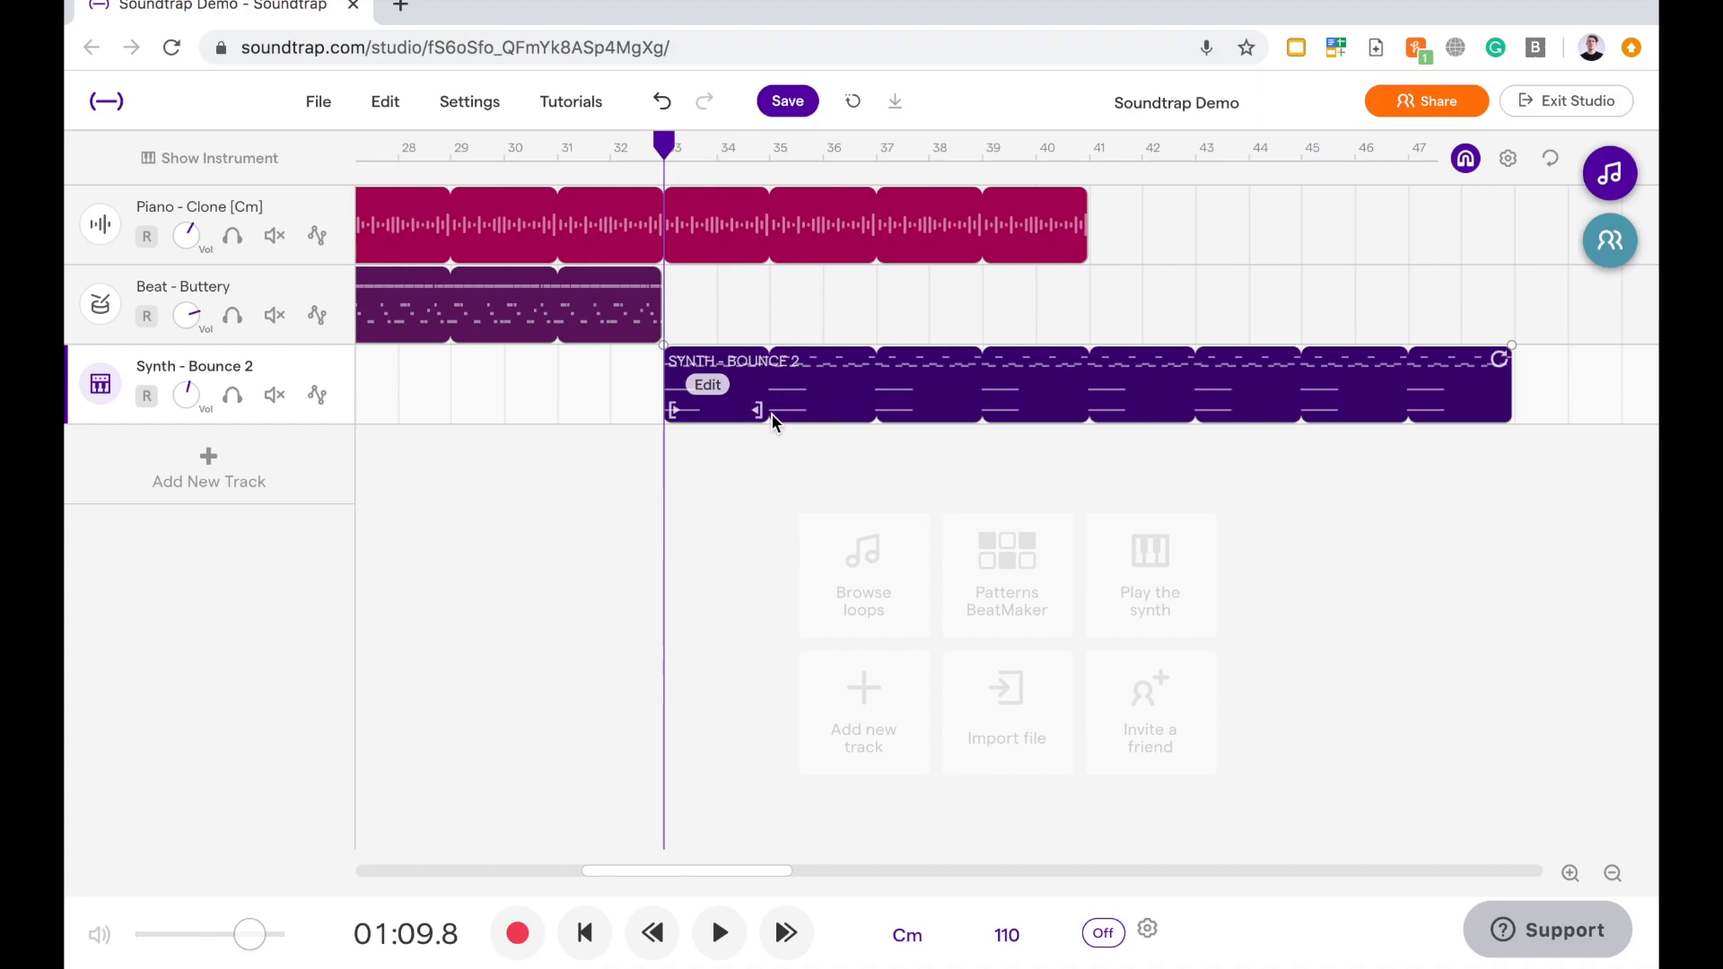
mouse_move(981, 367)
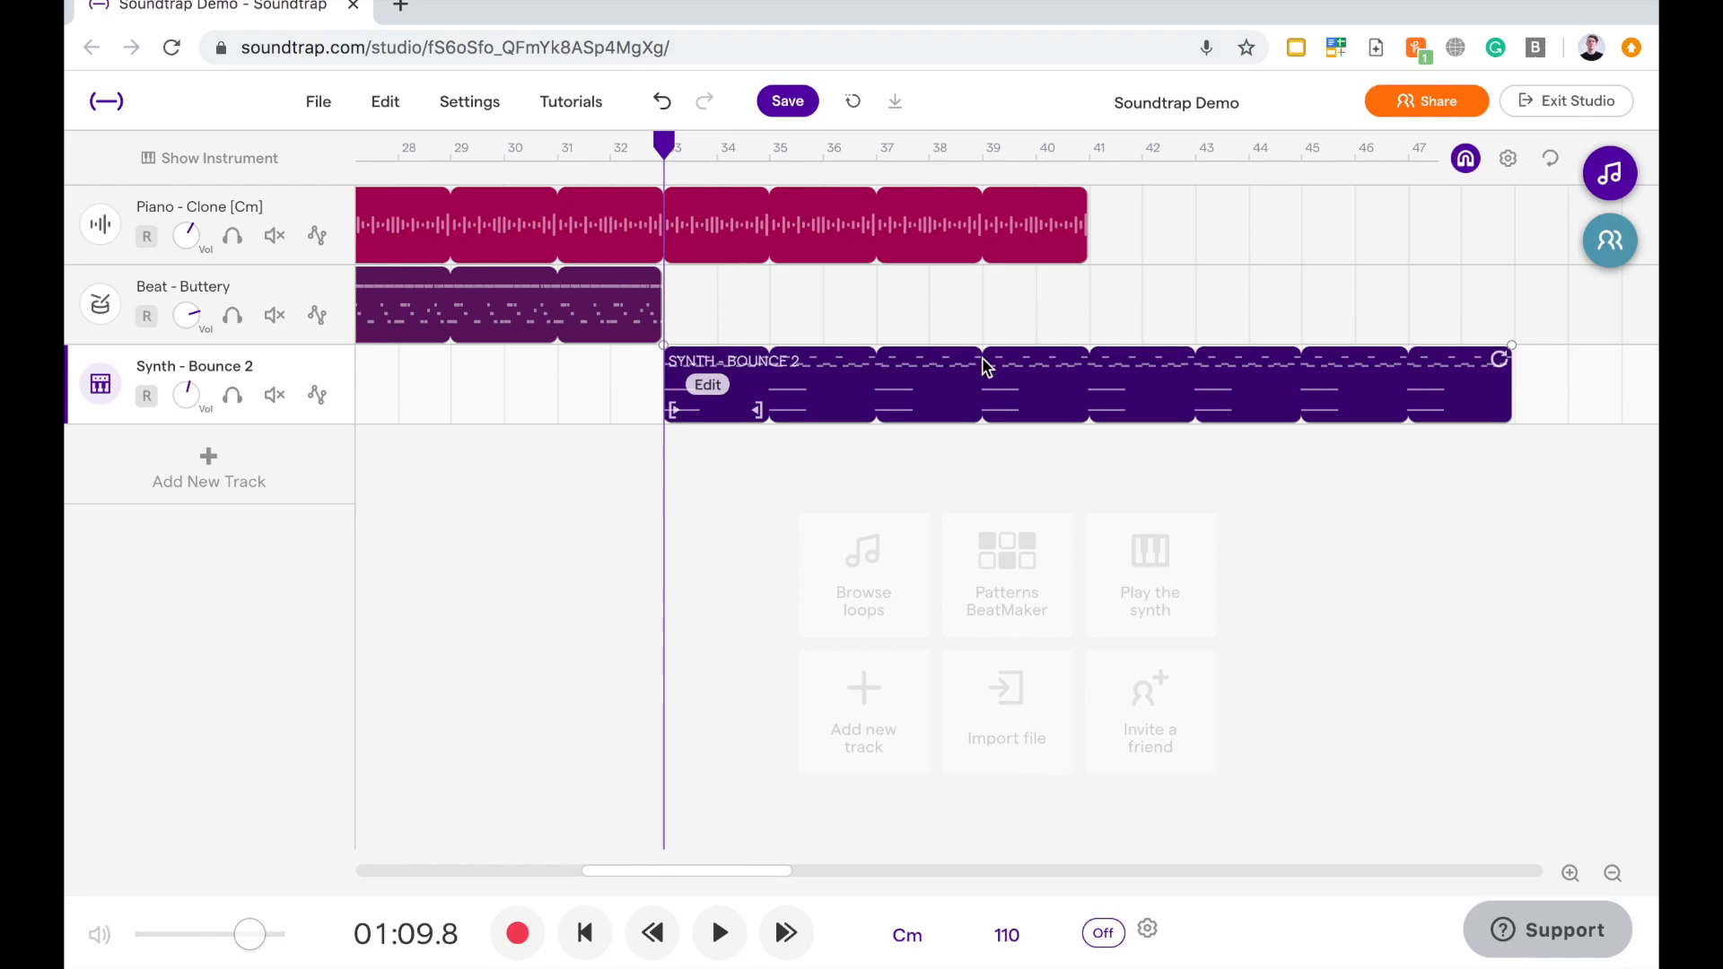
mouse_move(1341, 378)
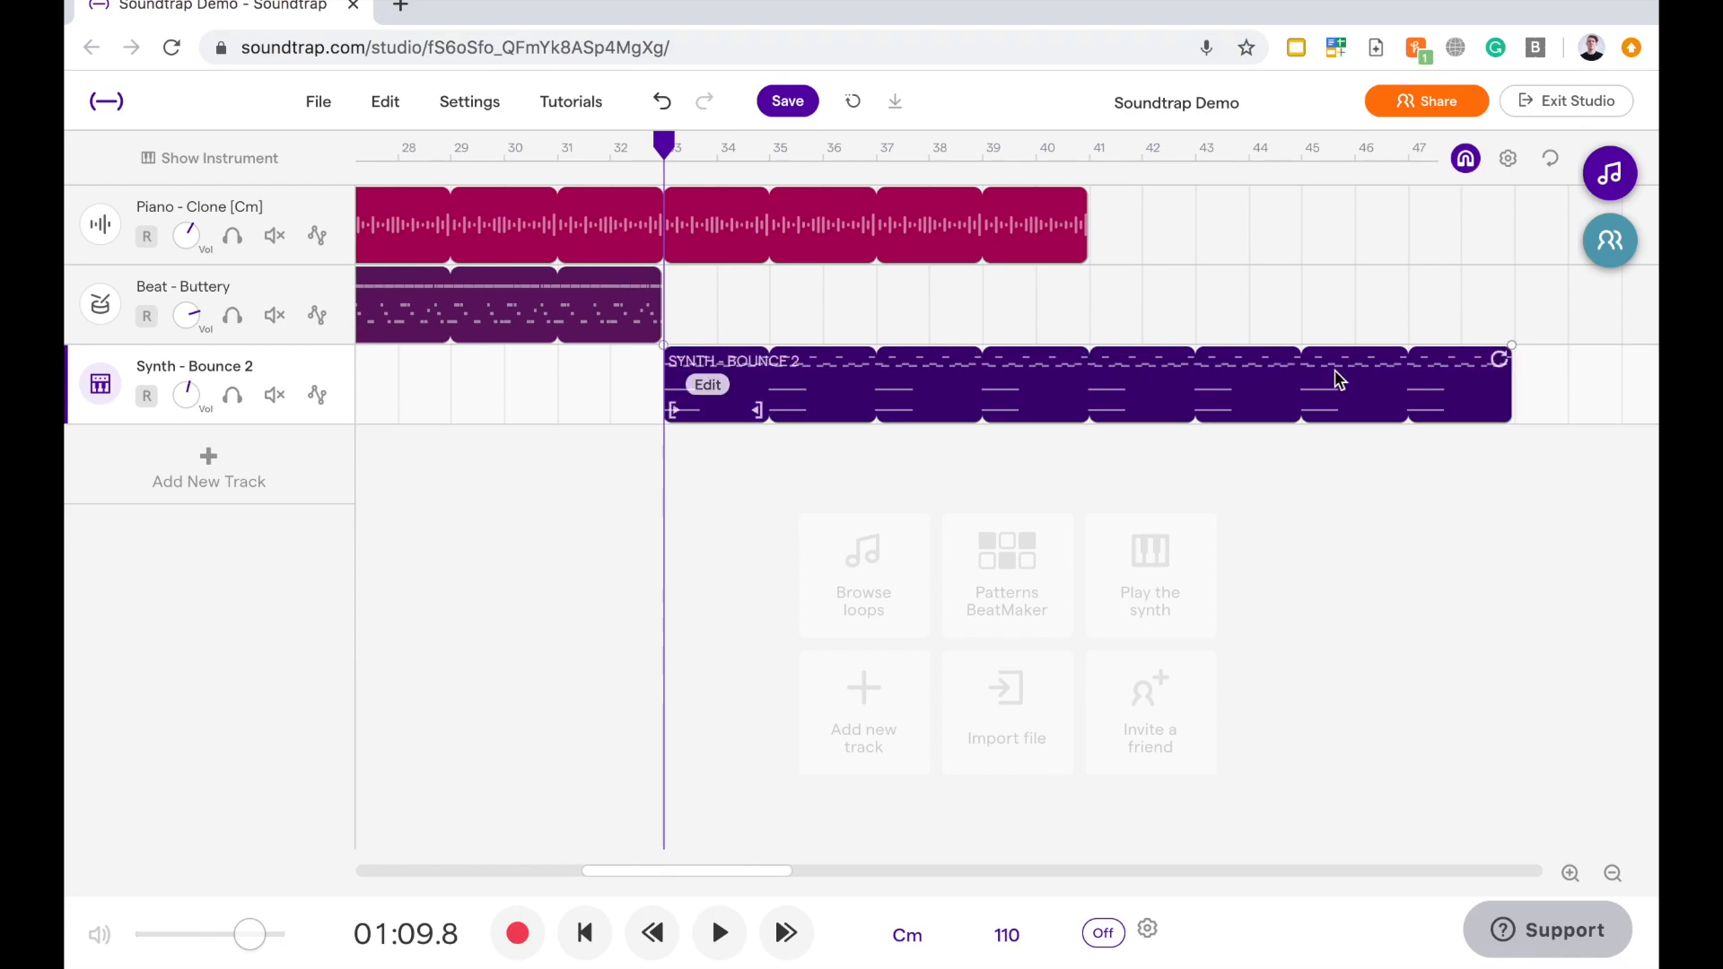
click(814, 339)
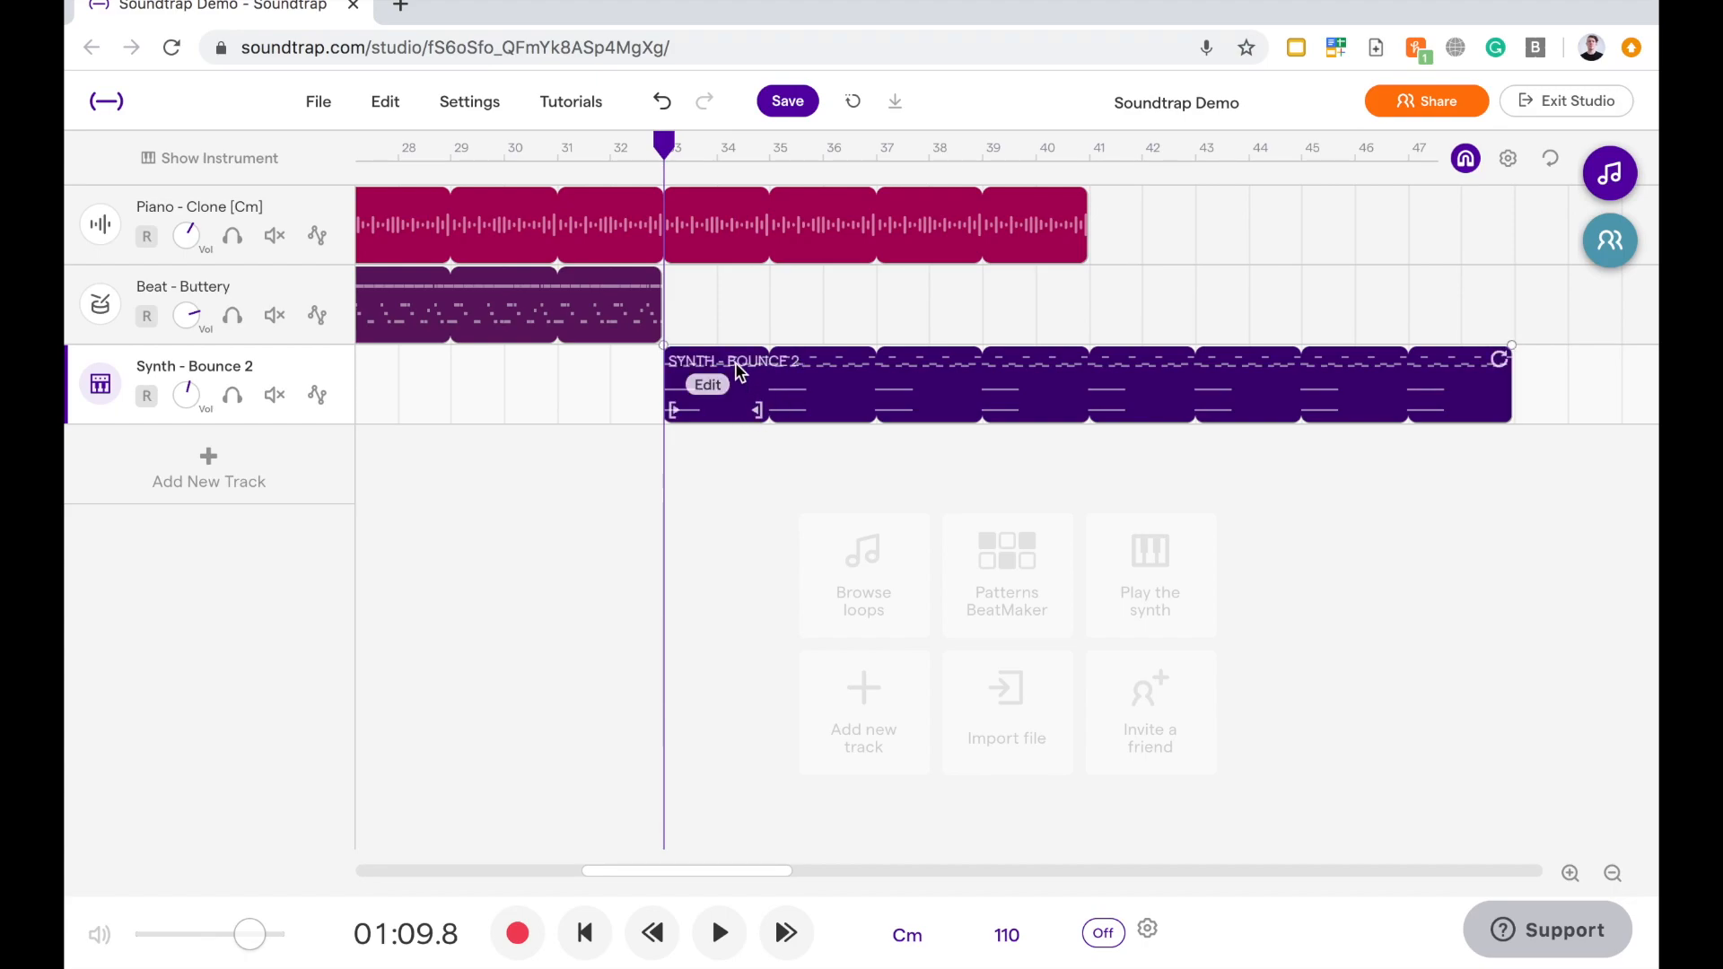
mouse_move(719, 363)
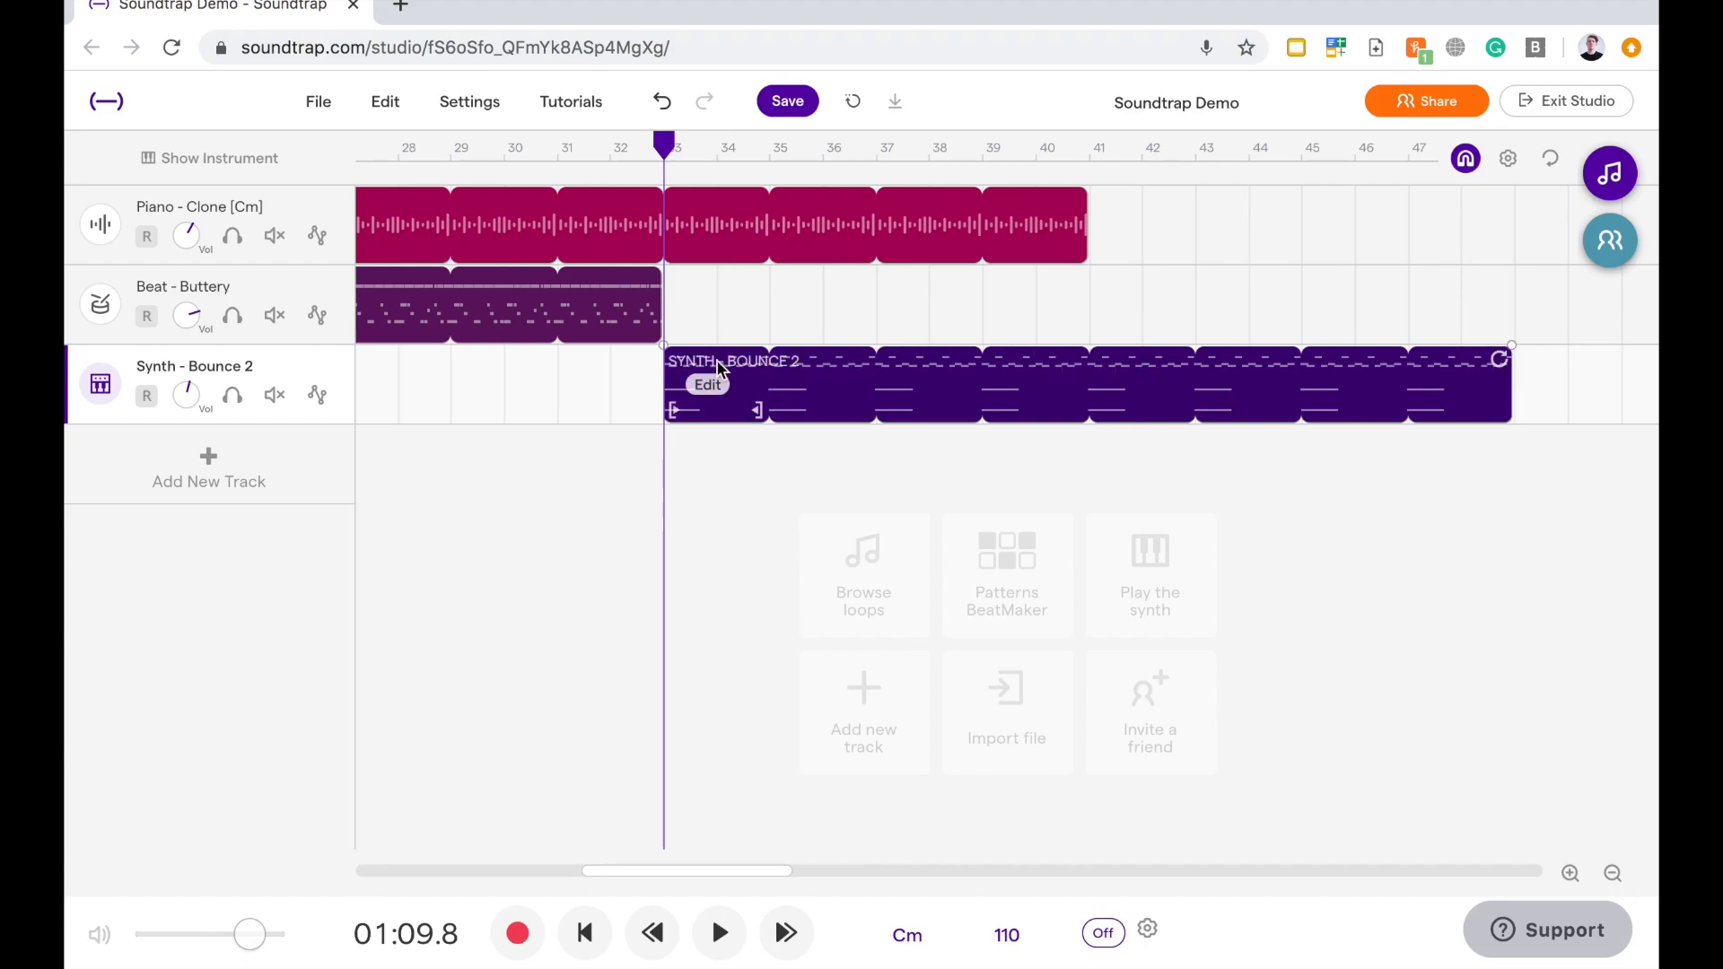
mouse_move(734, 412)
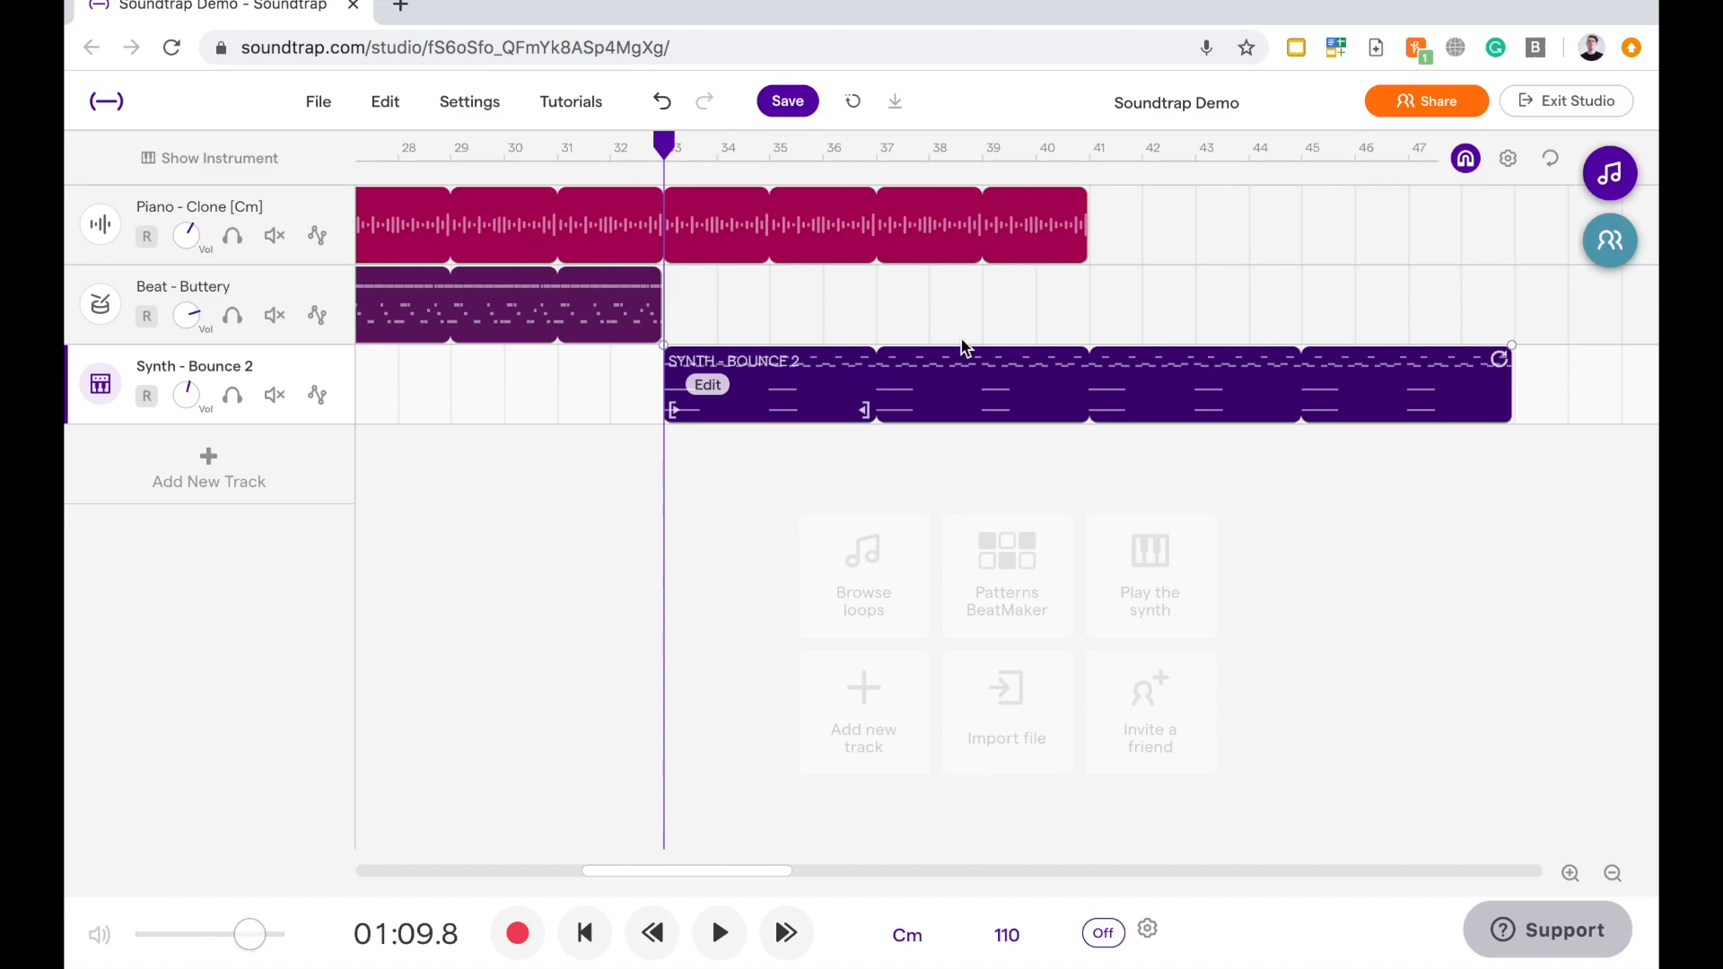
mouse_move(865, 401)
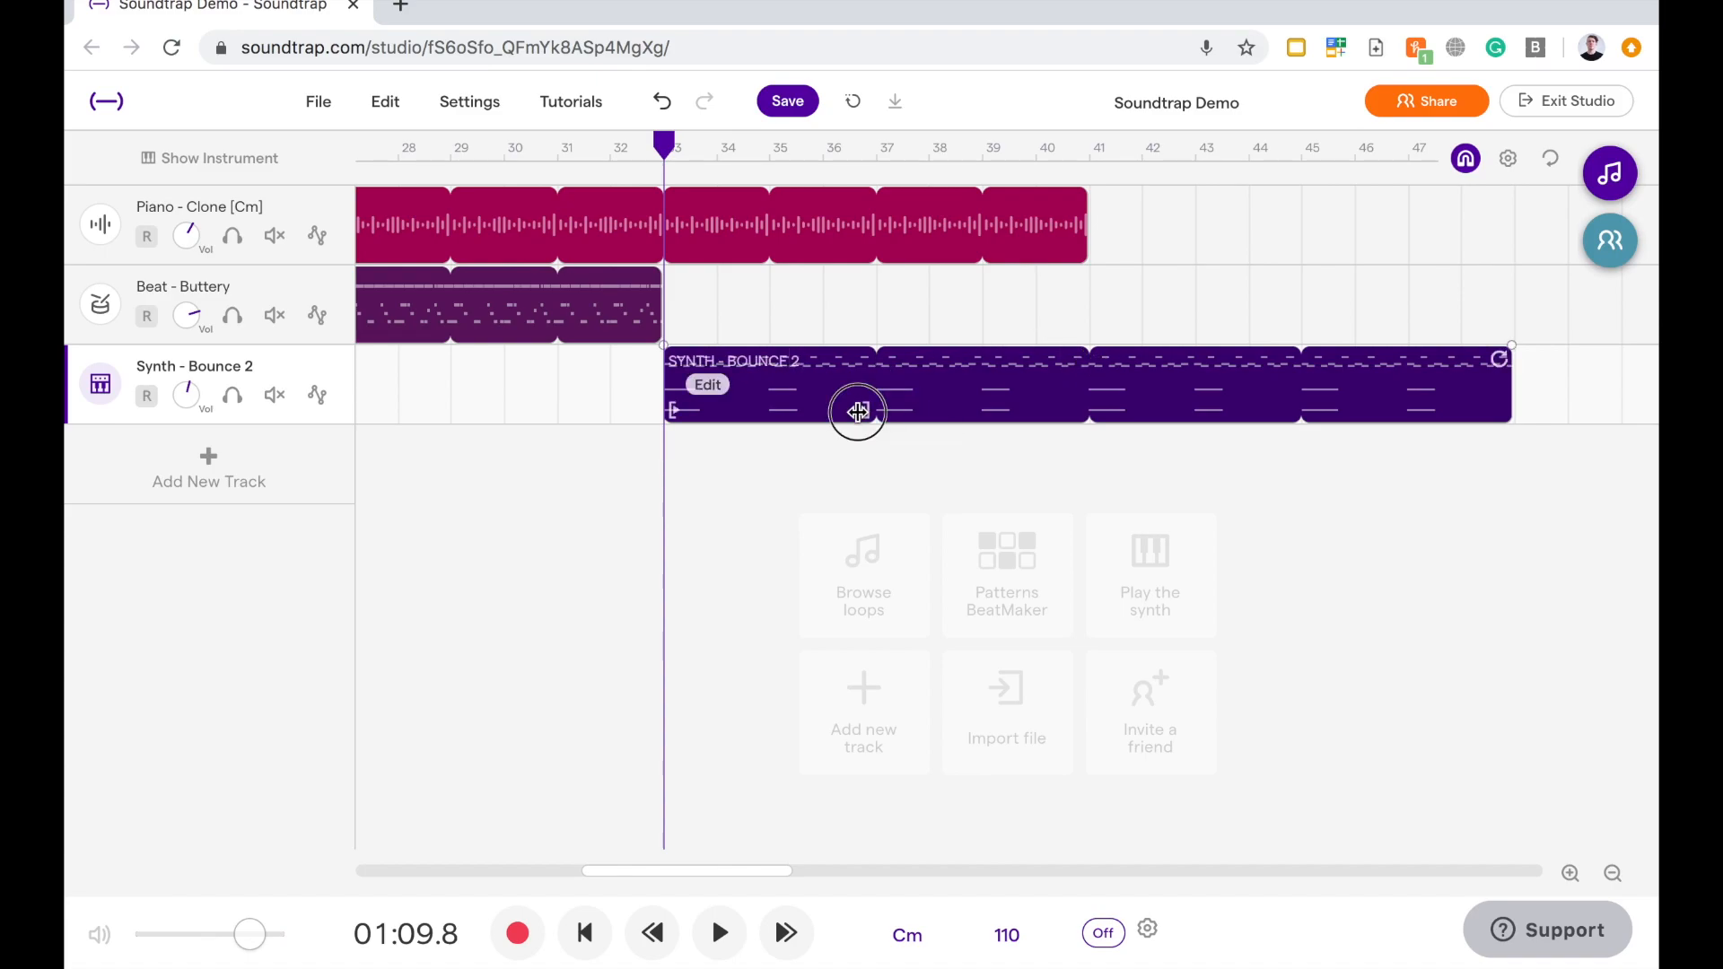
mouse_move(762, 416)
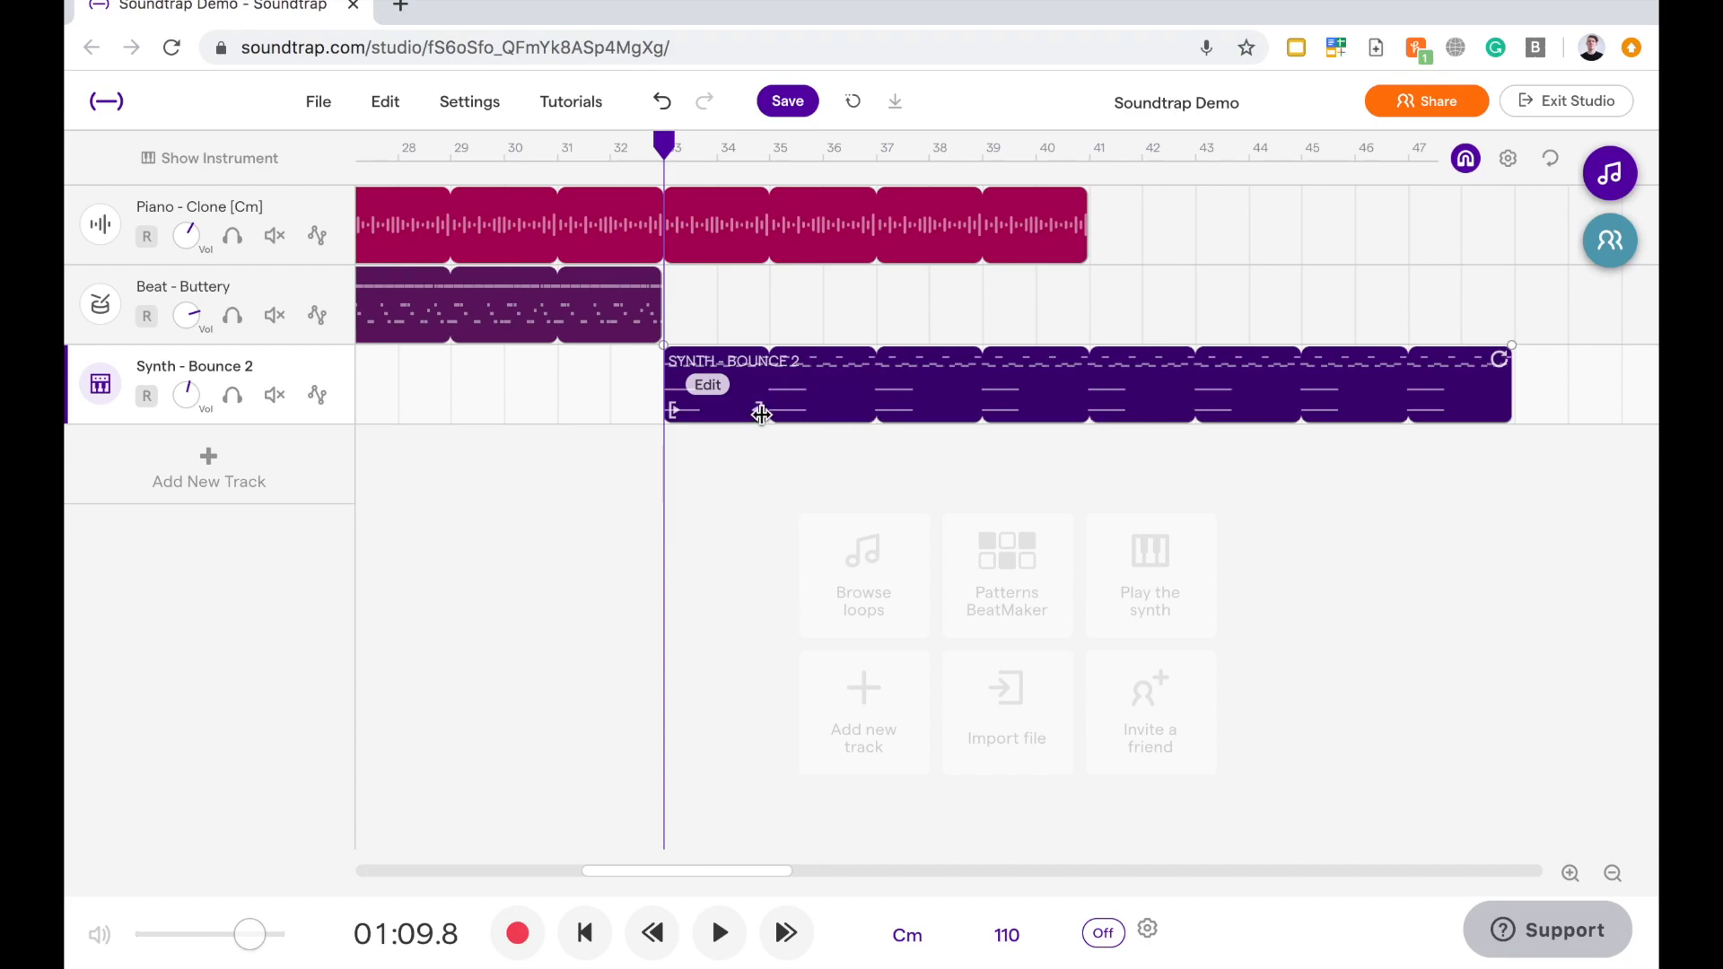
click(719, 933)
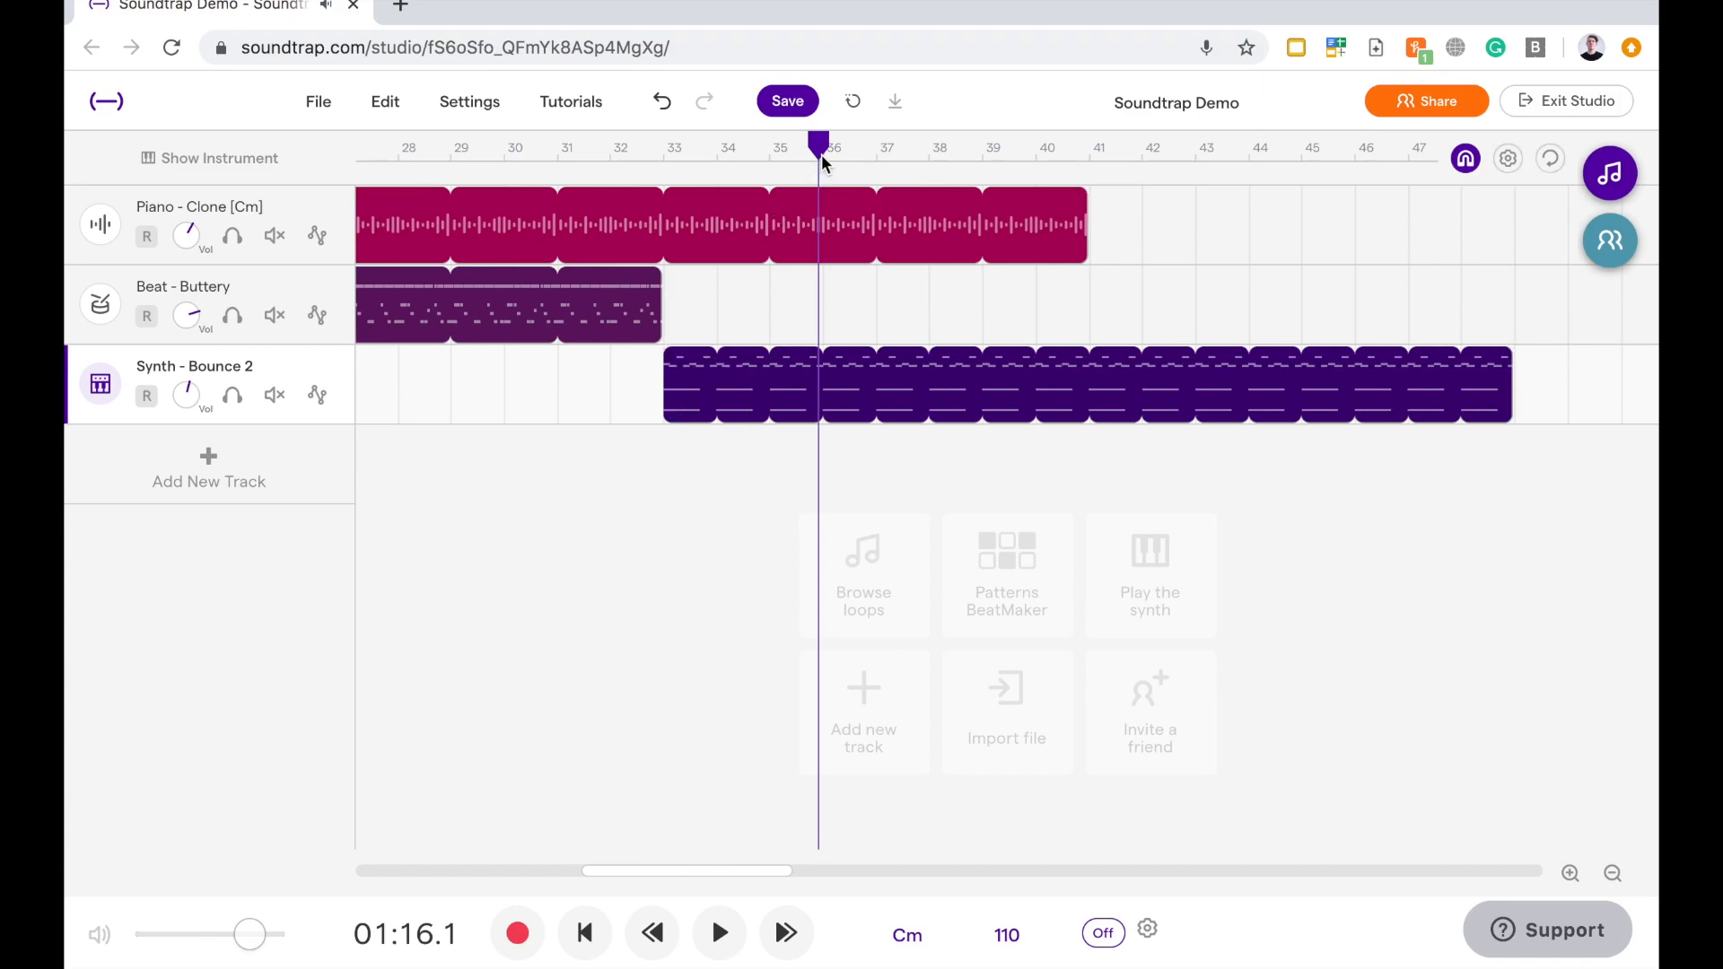
Play the synth loop from bar 33, then stop playback
click(664, 147)
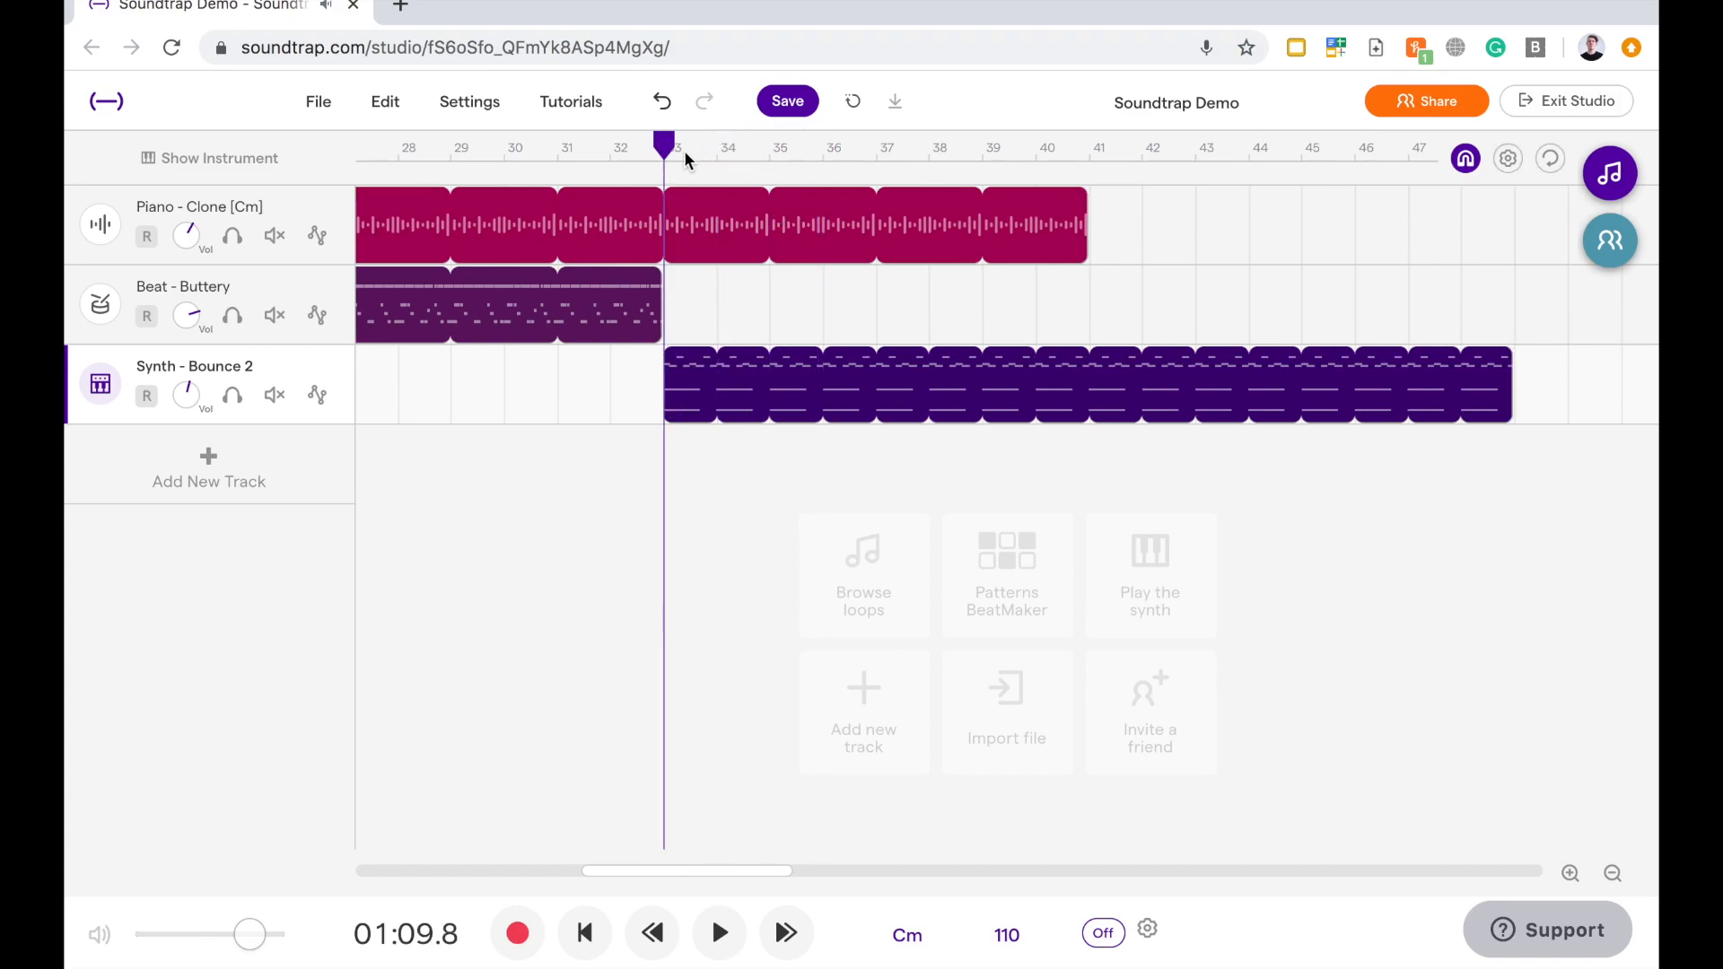
click(719, 933)
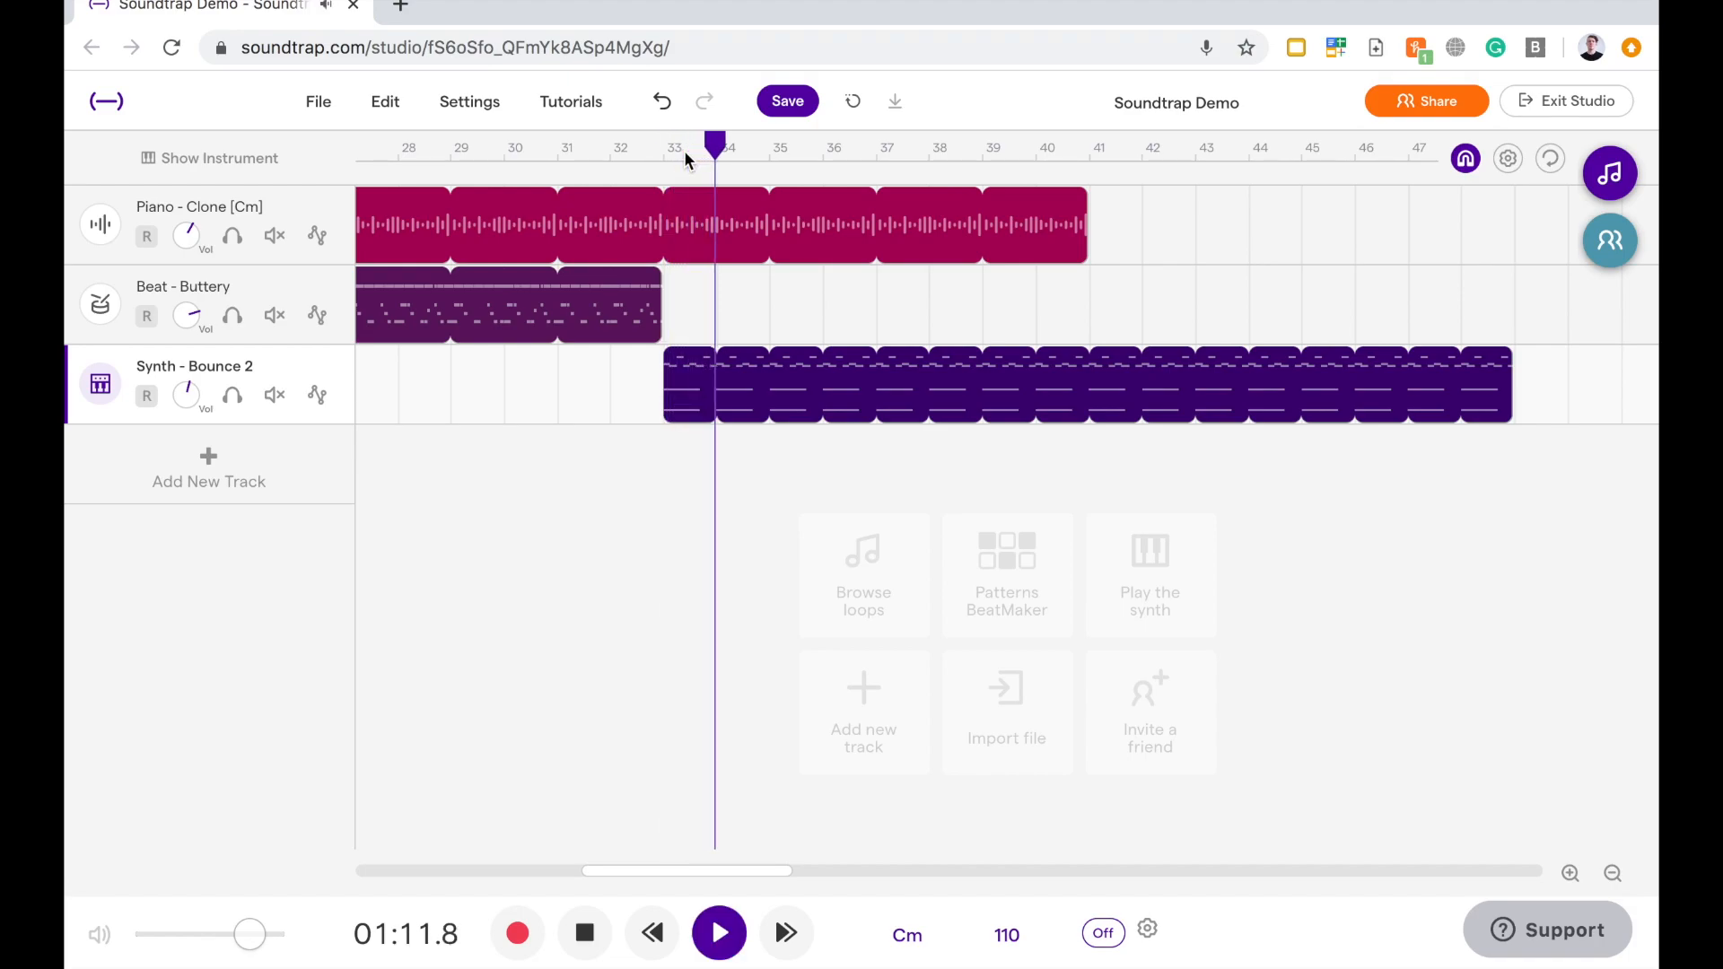
click(719, 933)
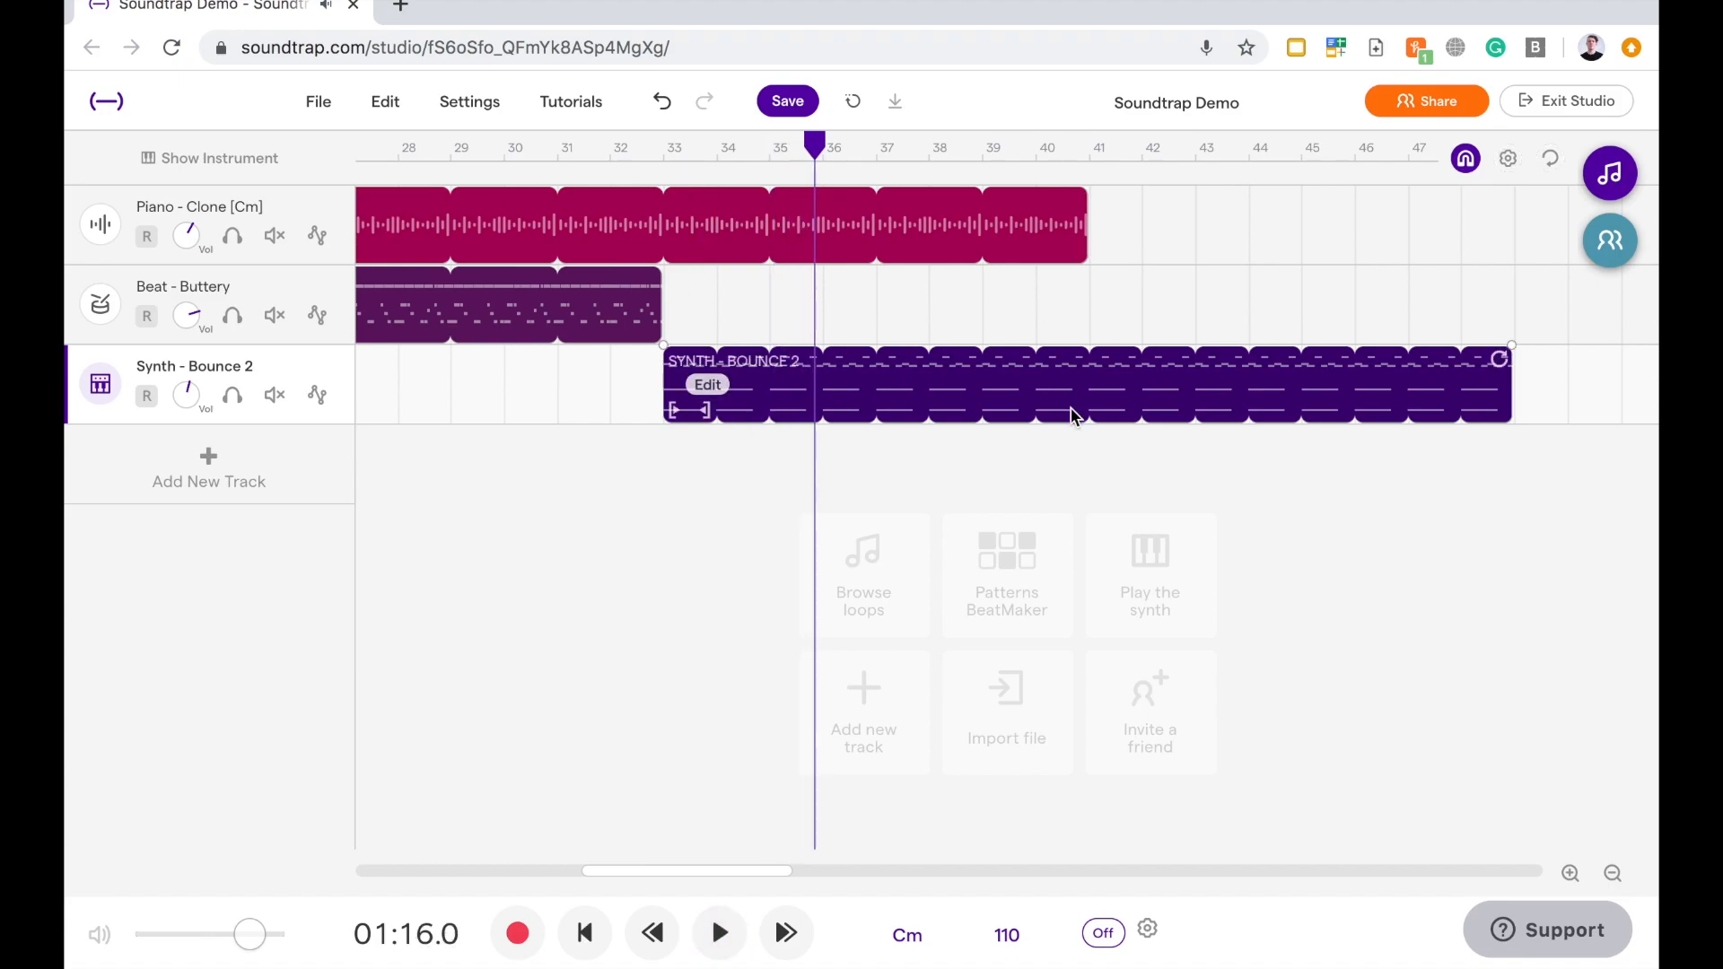
Delete the synth copy at bar 33, then scroll left and zoom out twice
key(Delete)
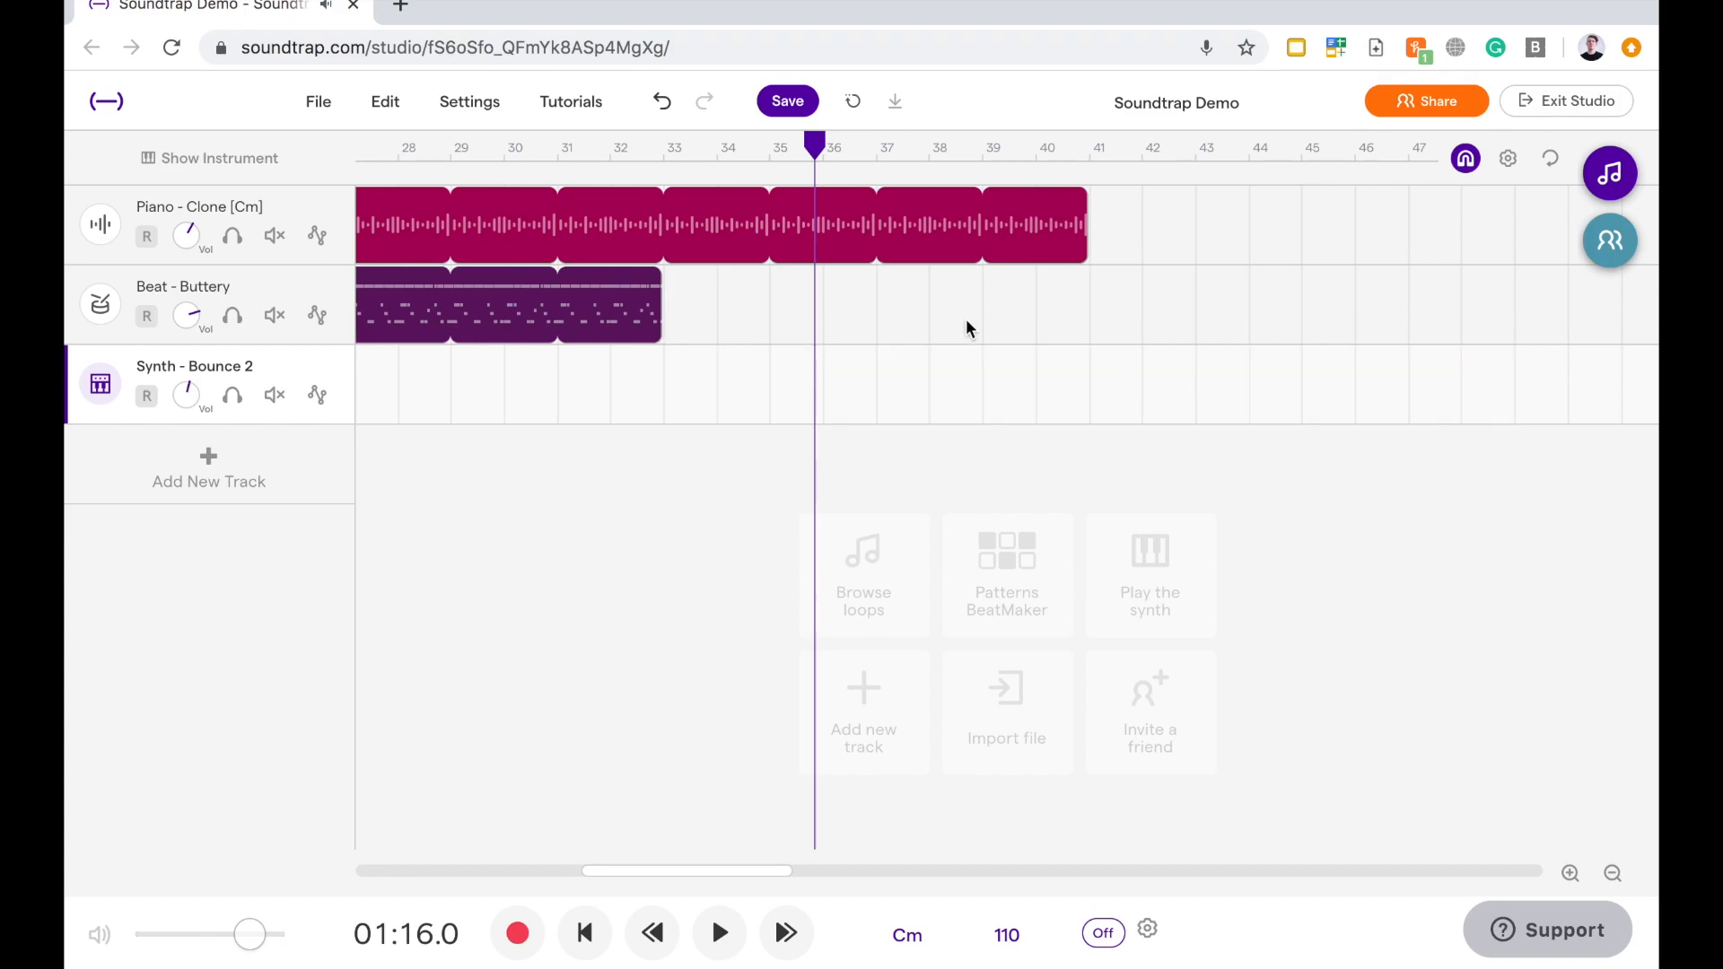
scroll(left, 3)
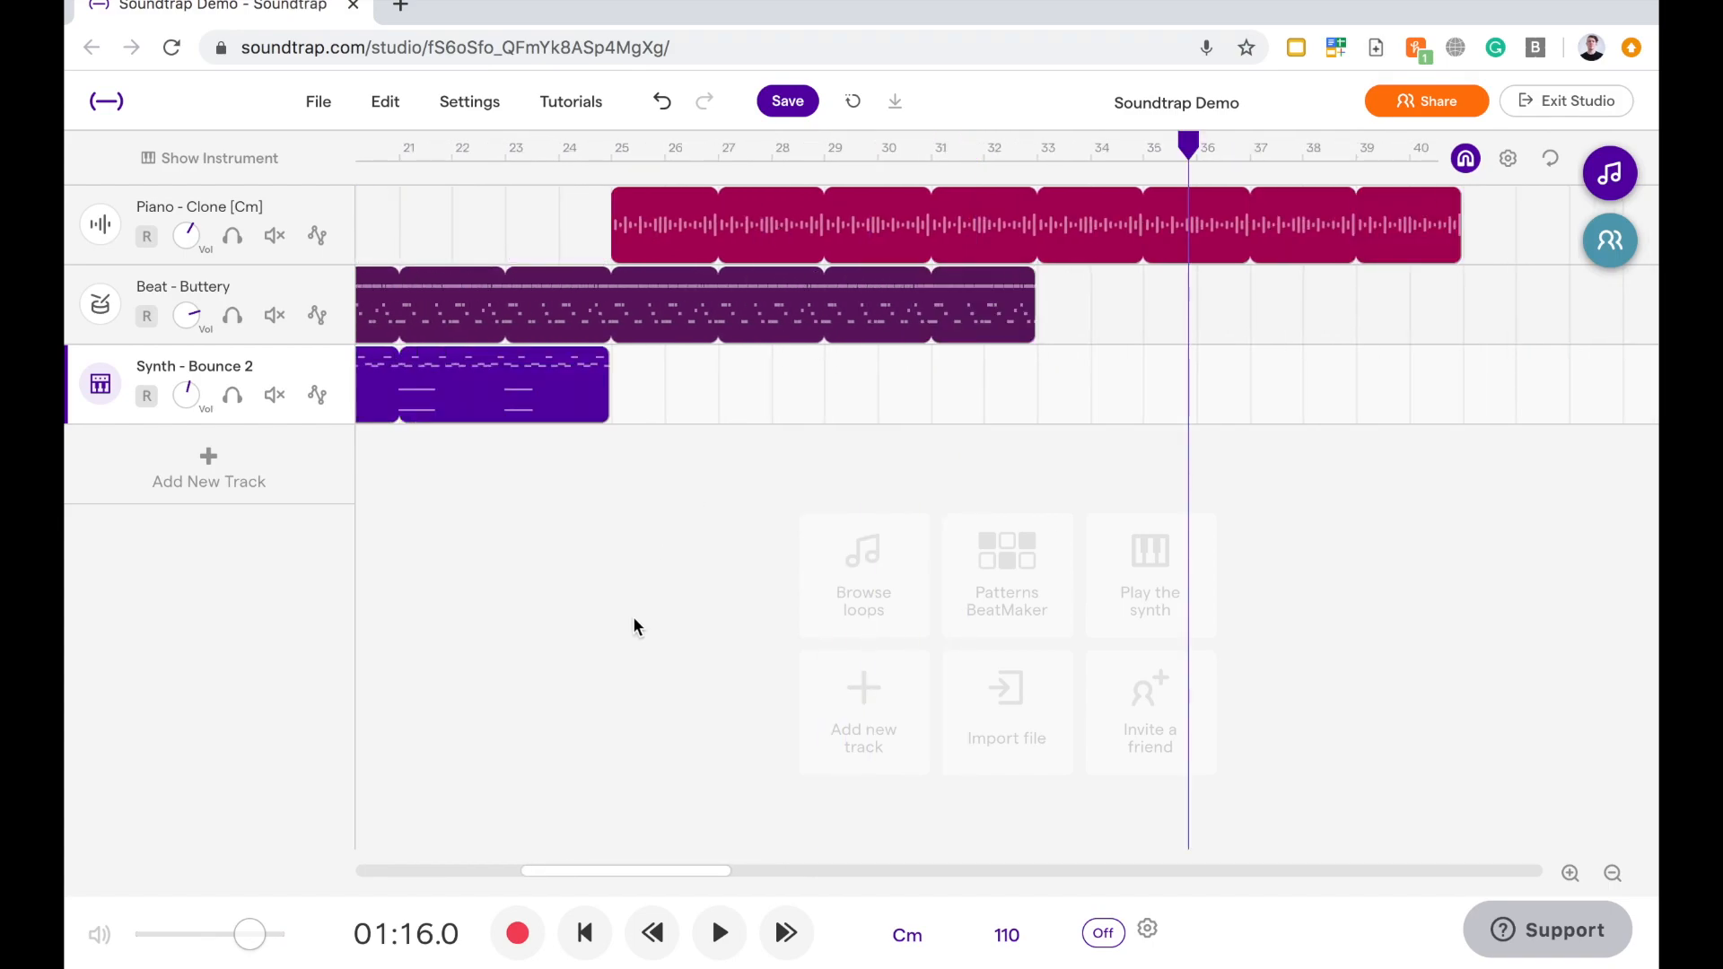
click(1611, 873)
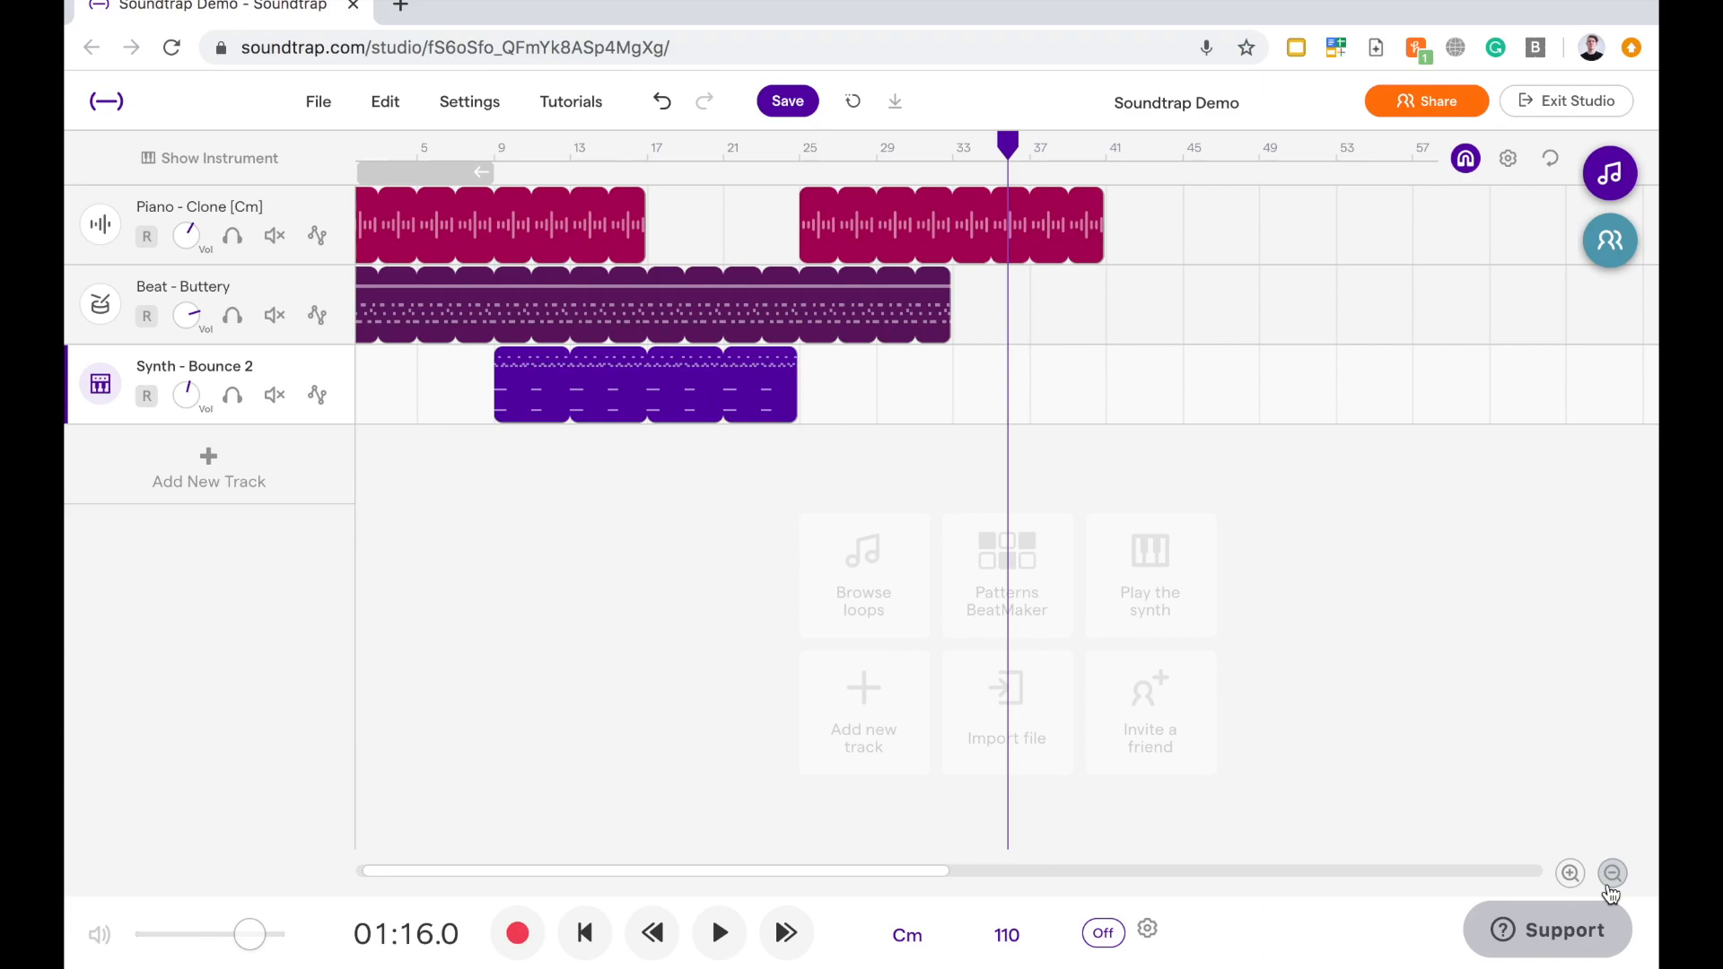
click(1612, 873)
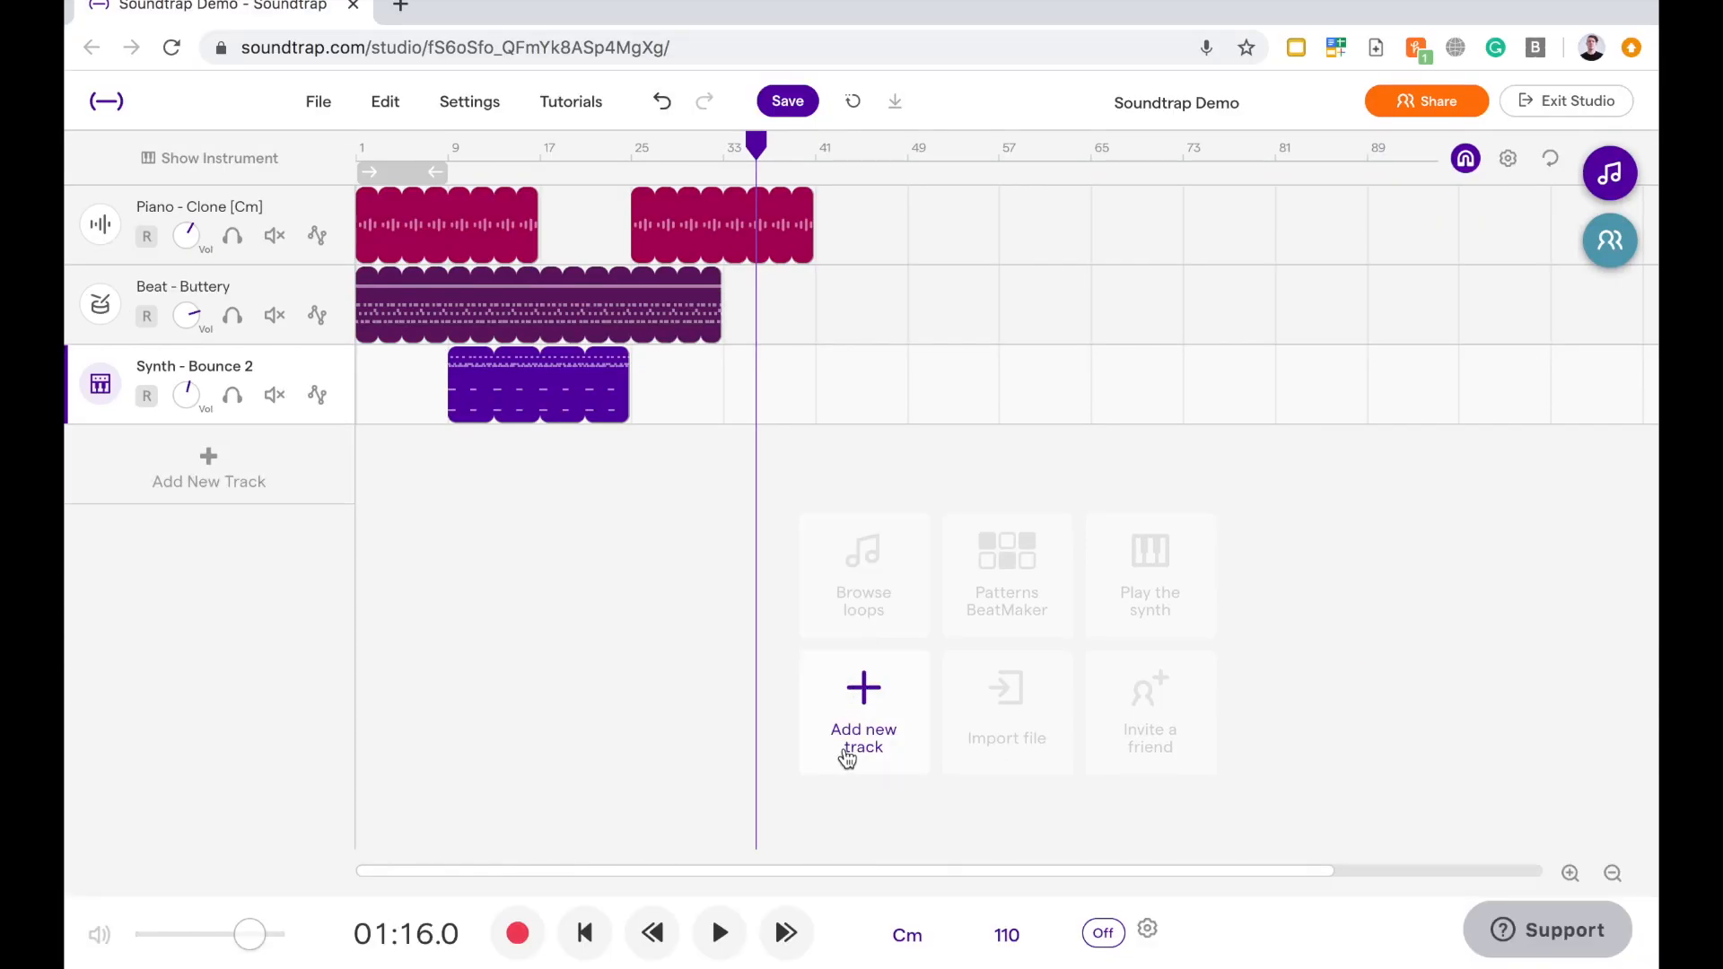
mouse_move(857, 716)
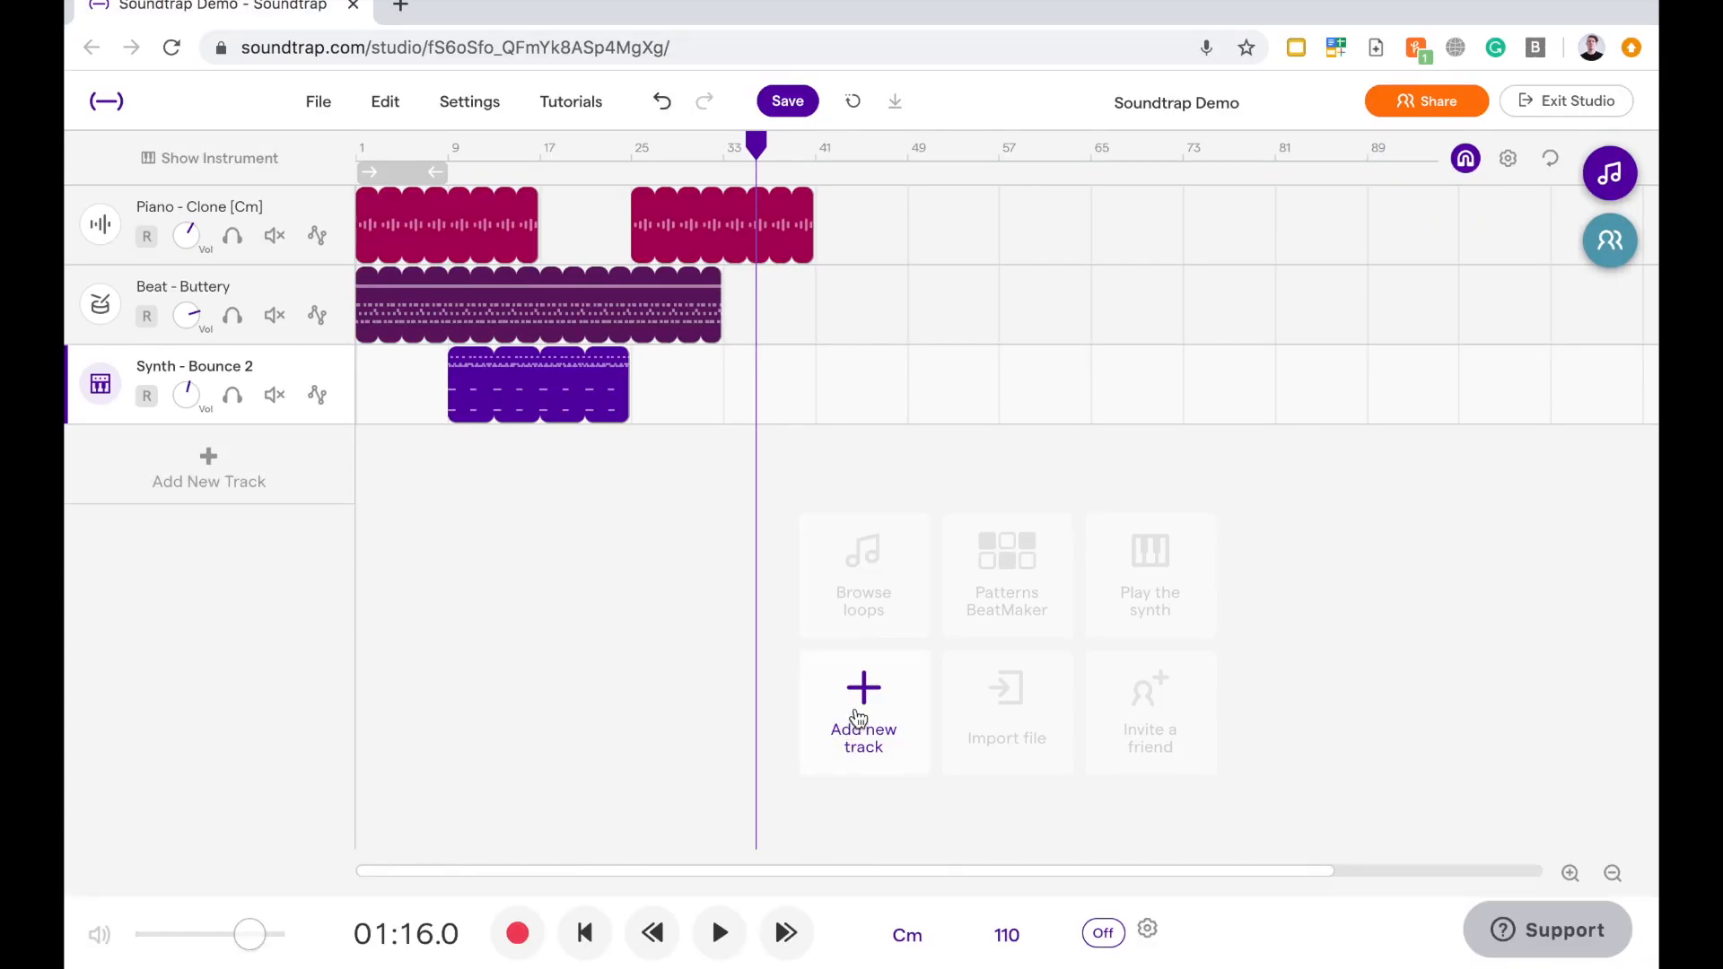
Open the Add New Track chooser from the empty area below the existing tracks
click(863, 712)
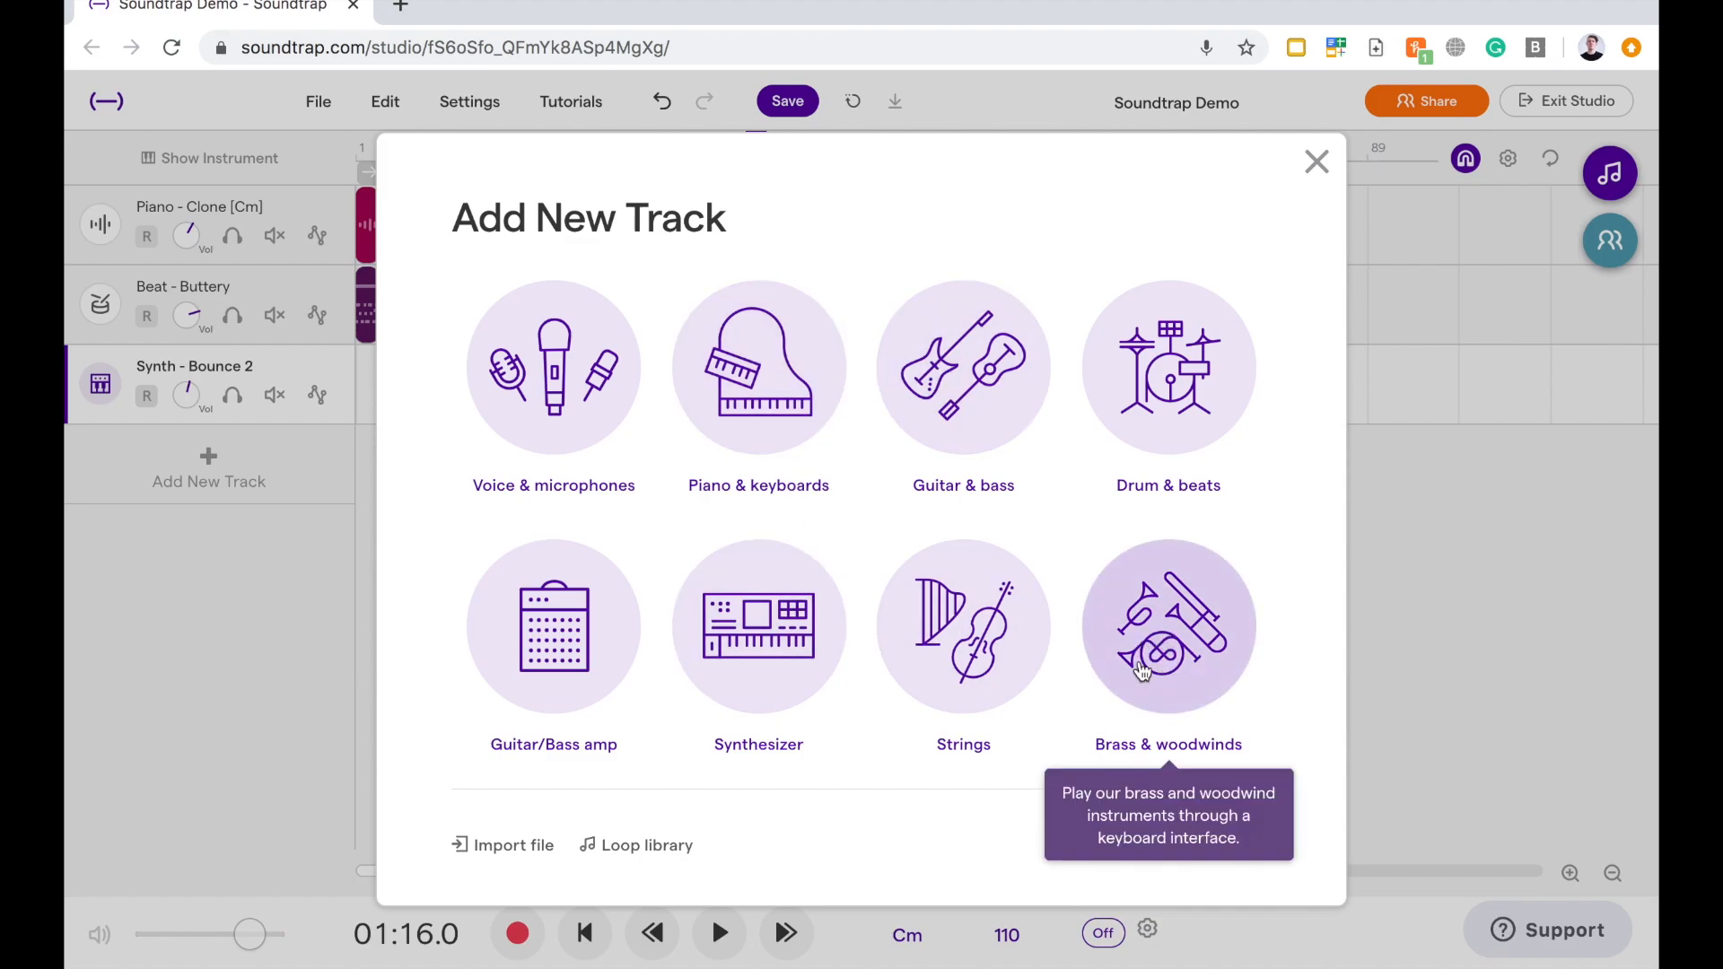
mouse_move(1164, 365)
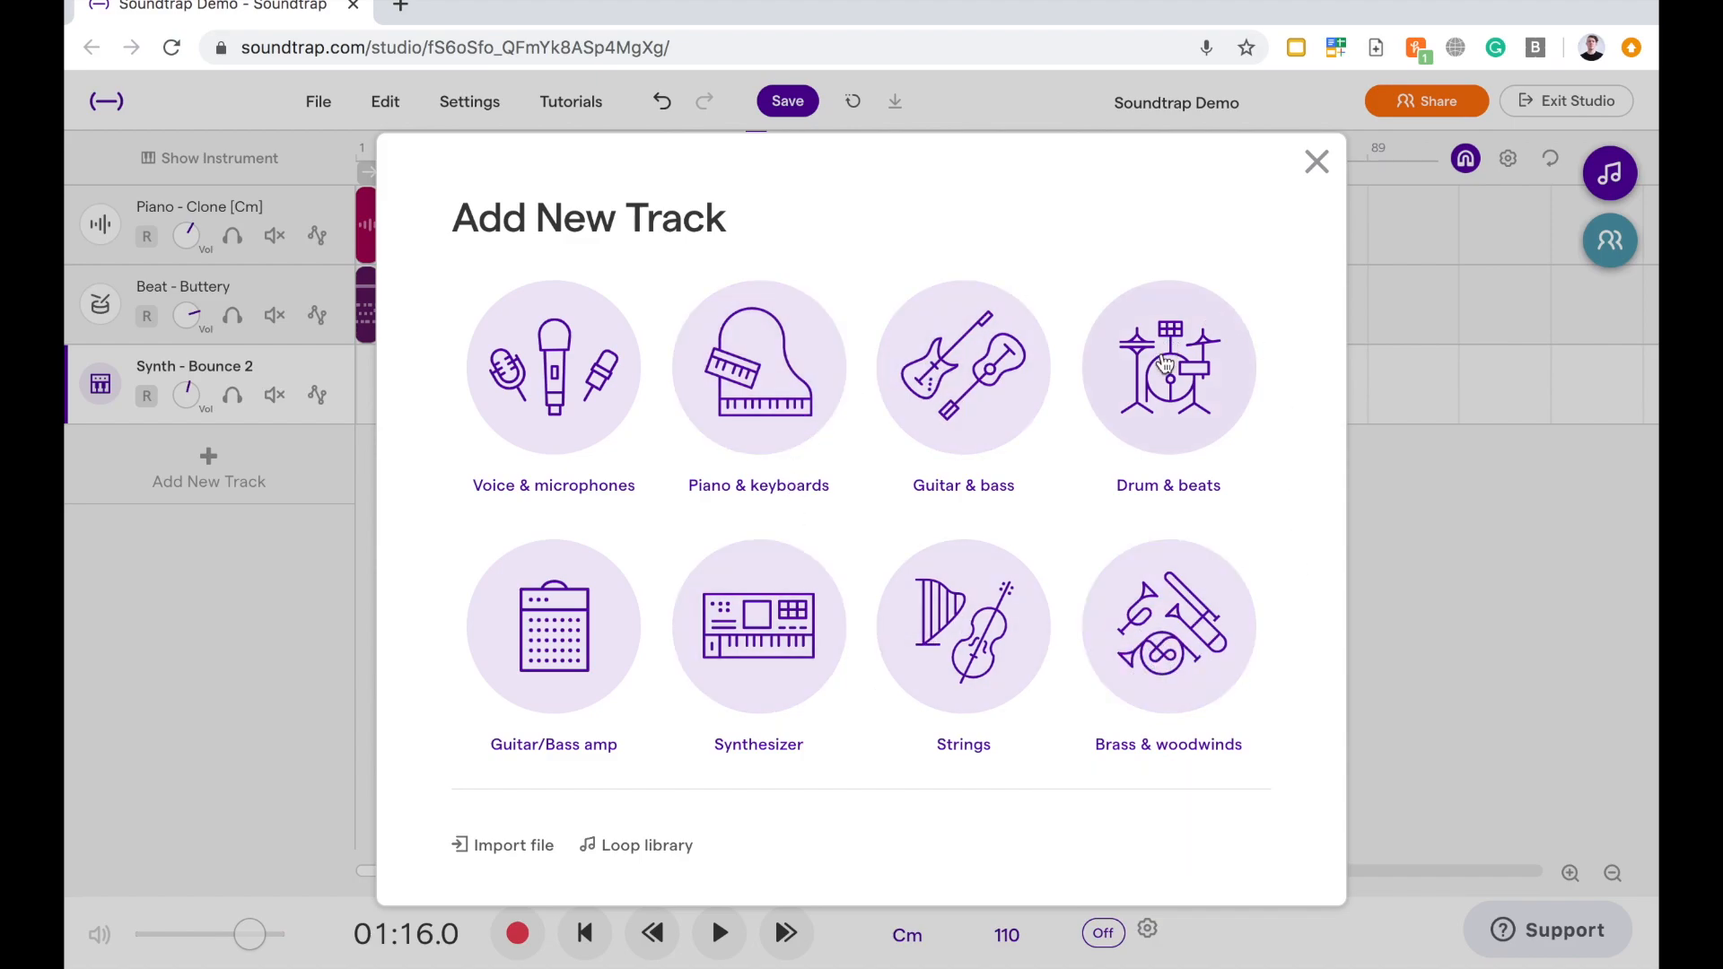
mouse_move(553, 378)
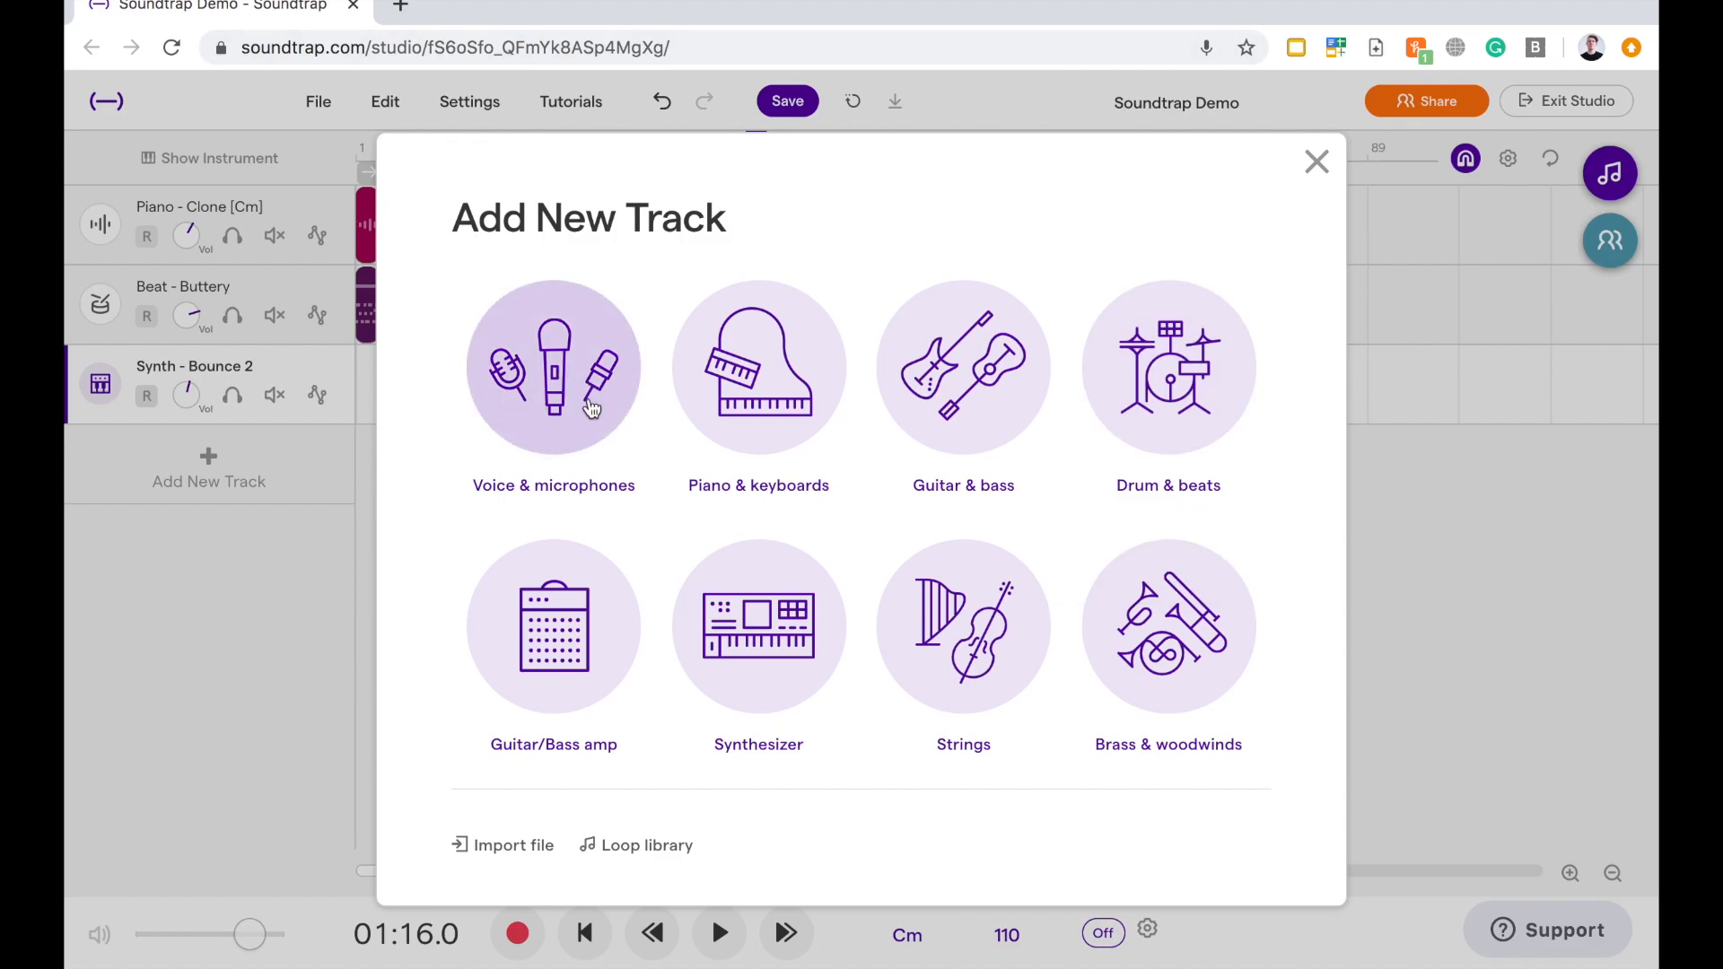
mouse_move(552, 395)
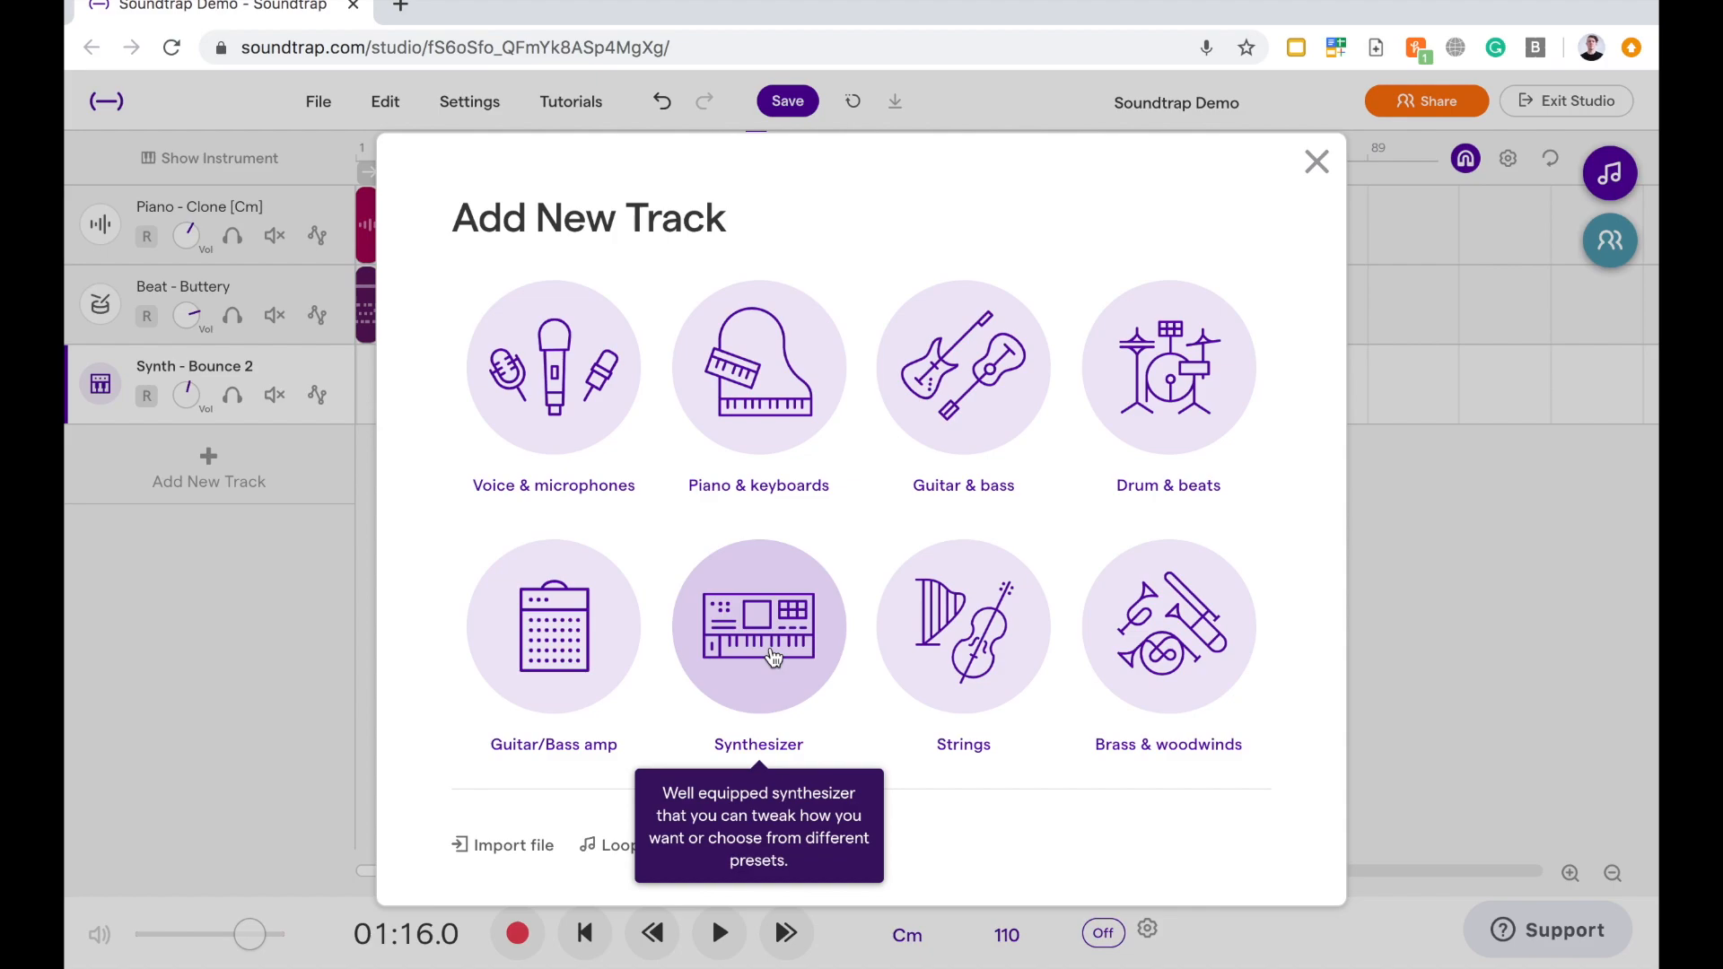
Create a Synthesizer track with the Flutter Wave lead, arm it, and test a note
click(759, 627)
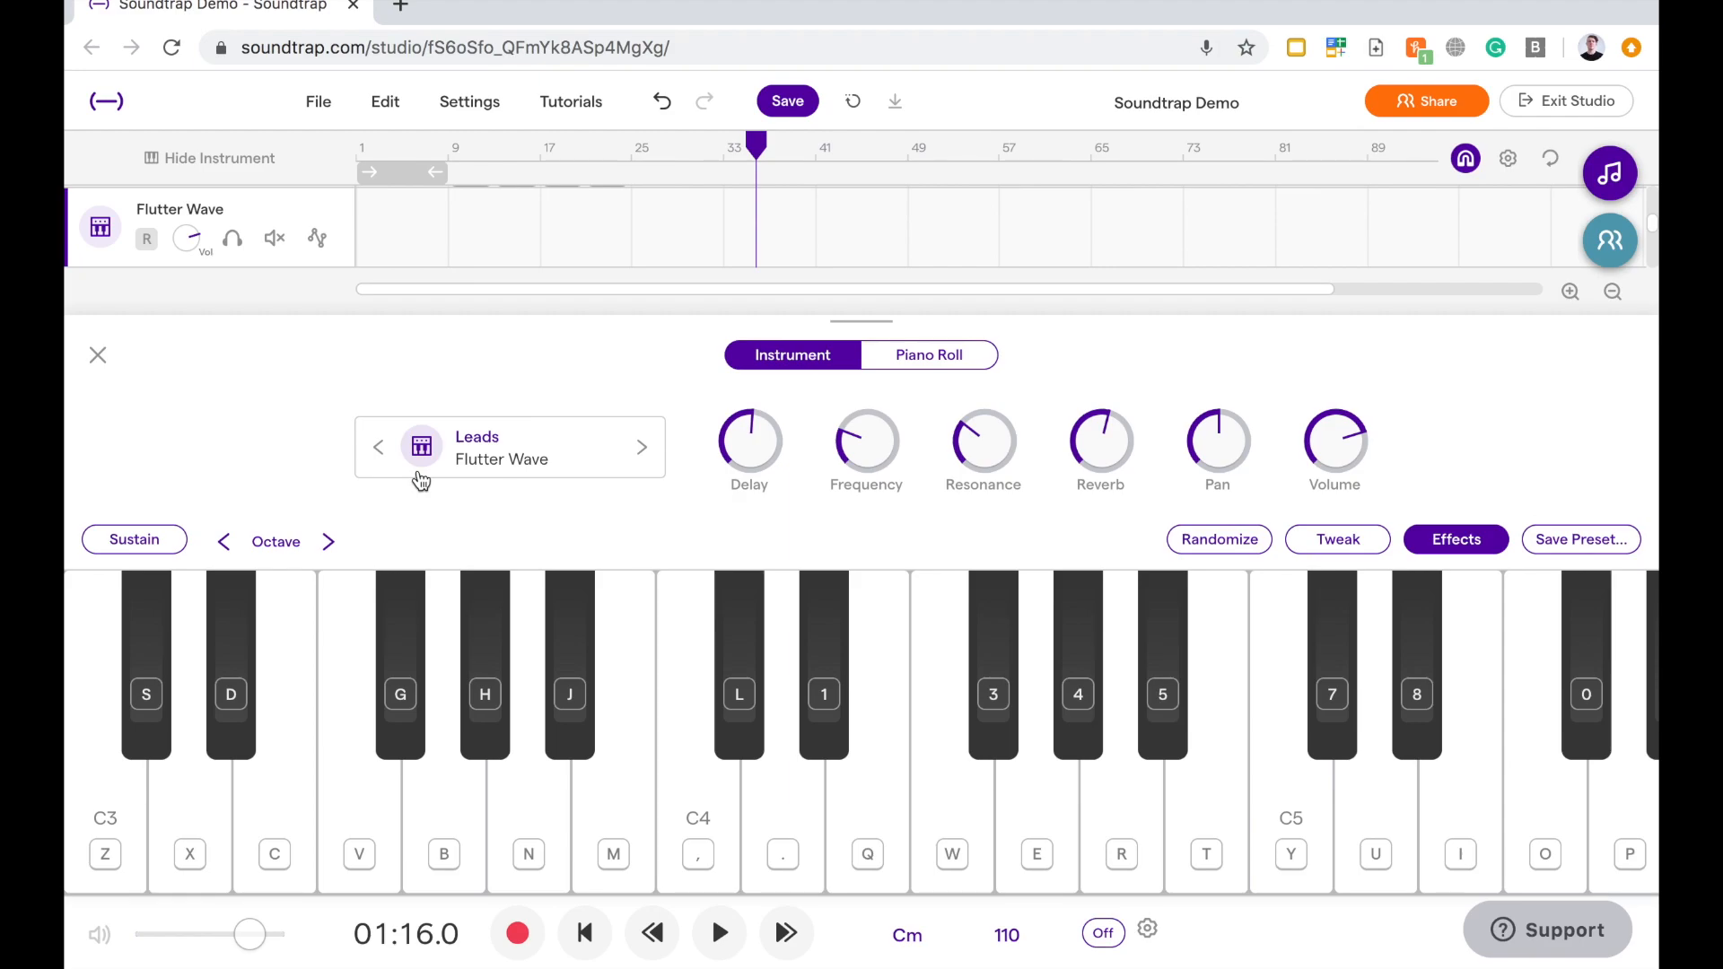
click(696, 803)
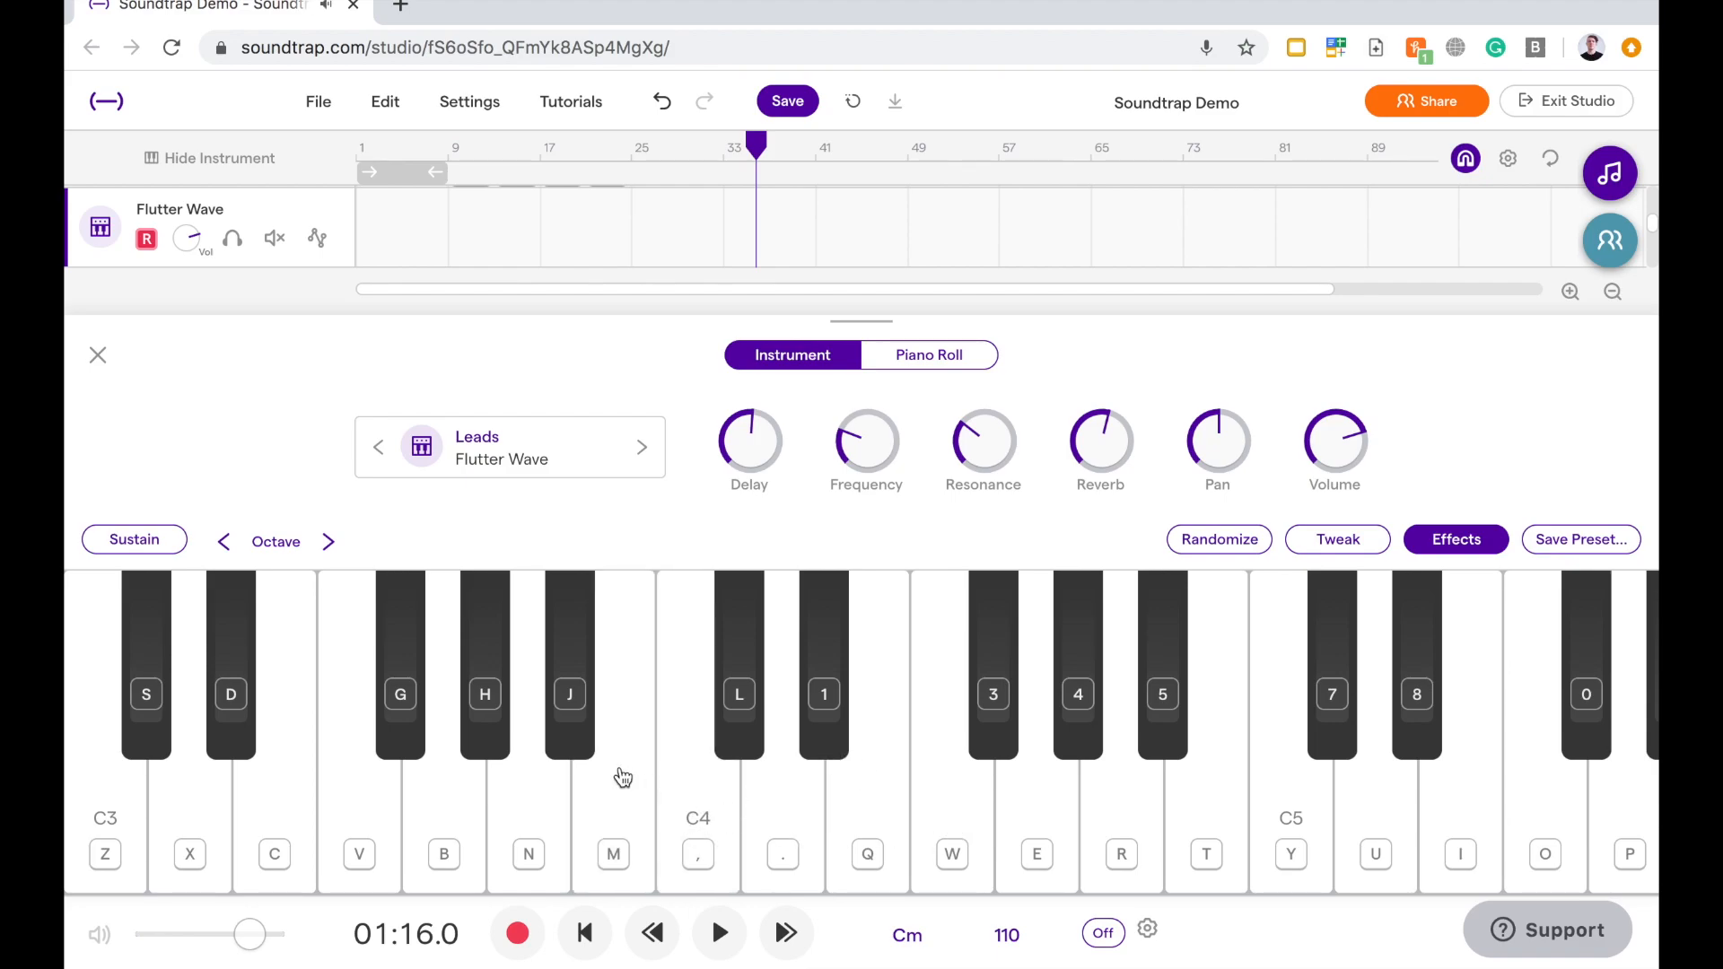
mouse_move(709, 813)
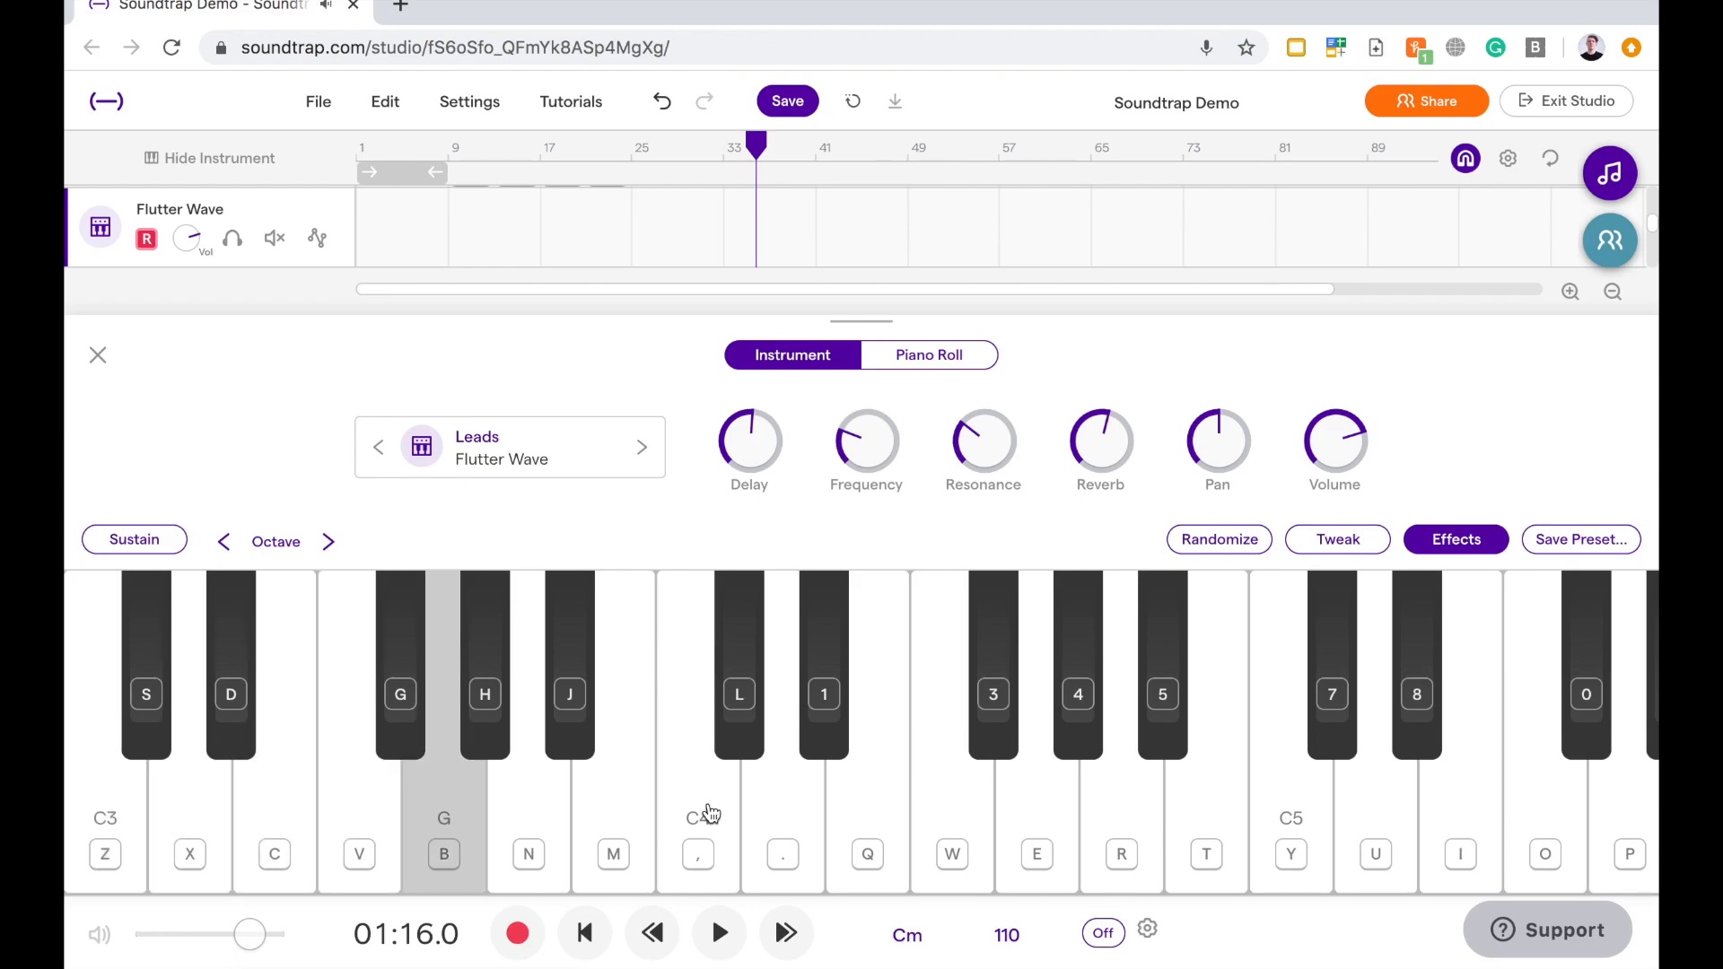
click(442, 769)
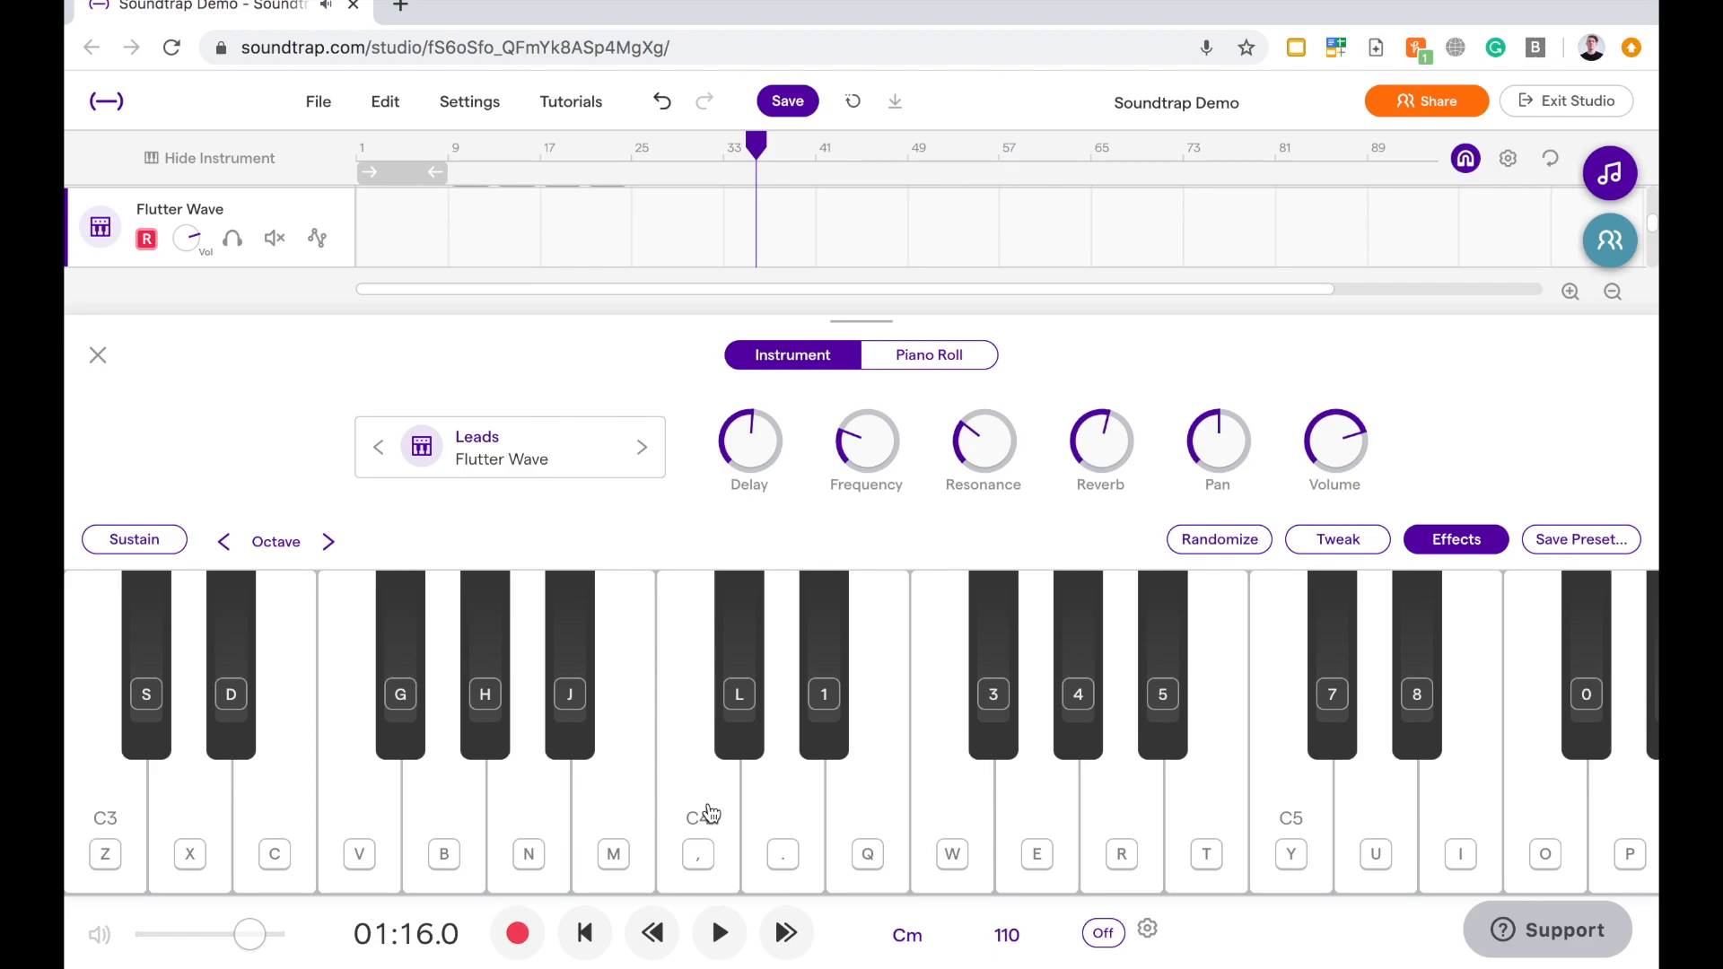
mouse_move(539, 524)
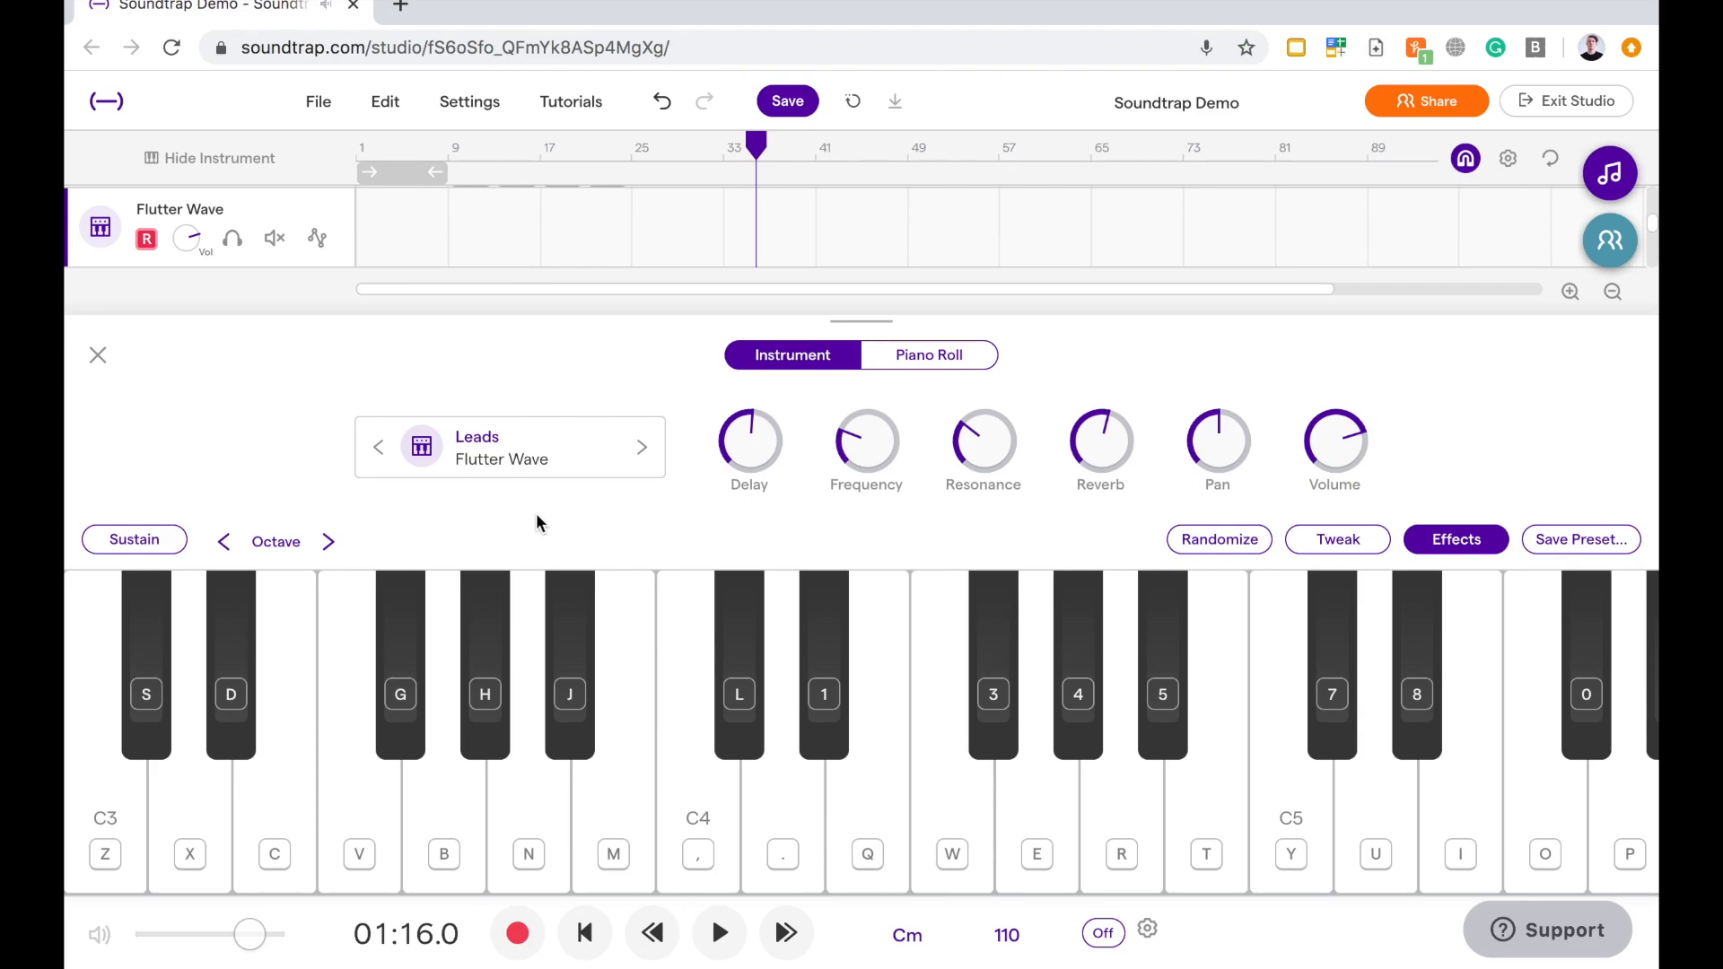
mouse_move(204, 569)
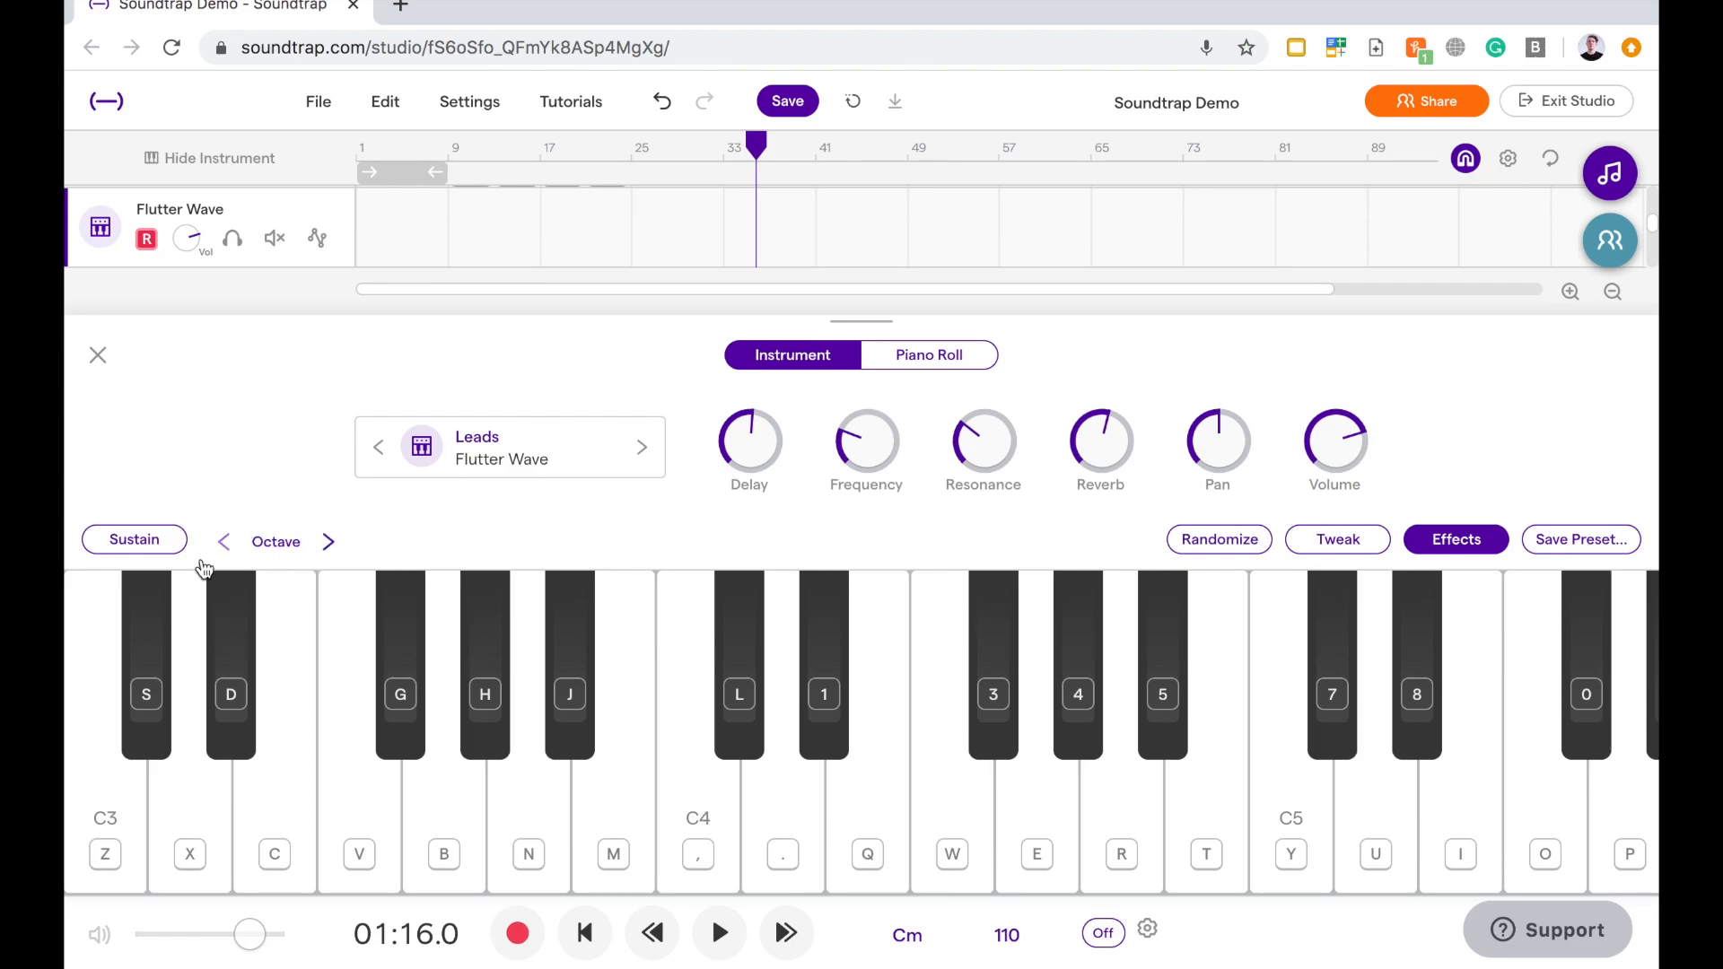
mouse_move(224, 548)
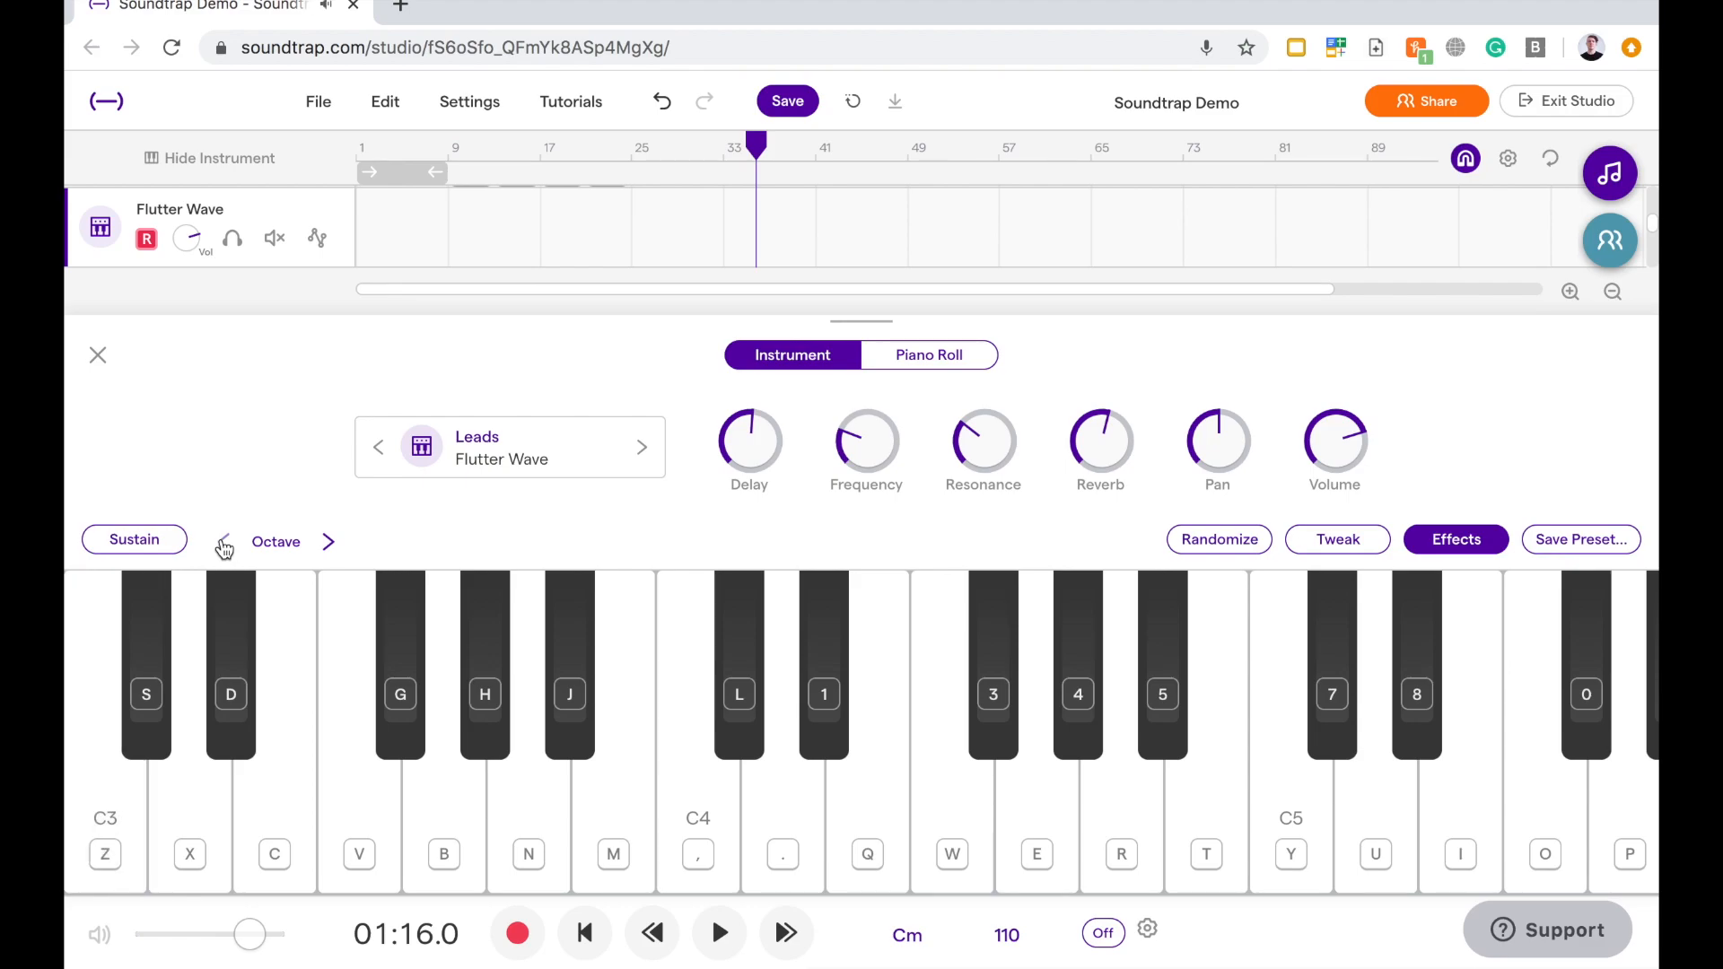
Shift the Flutter Wave keyboard up an octave, then back down to C3
click(225, 548)
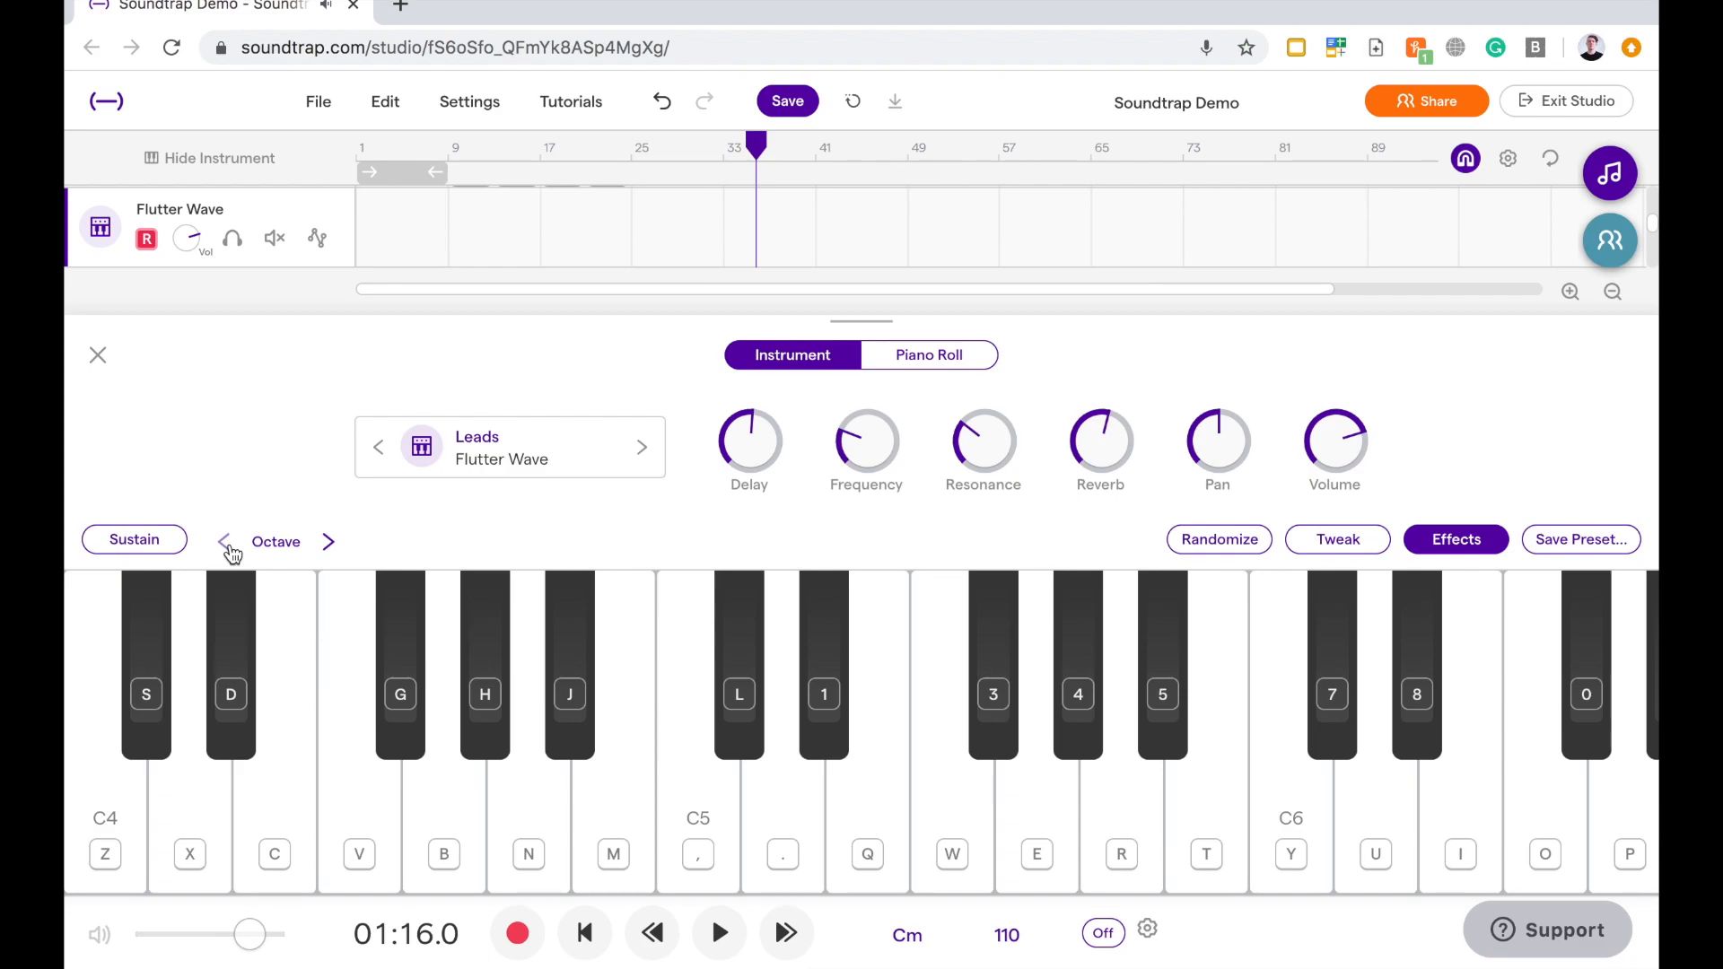
click(221, 541)
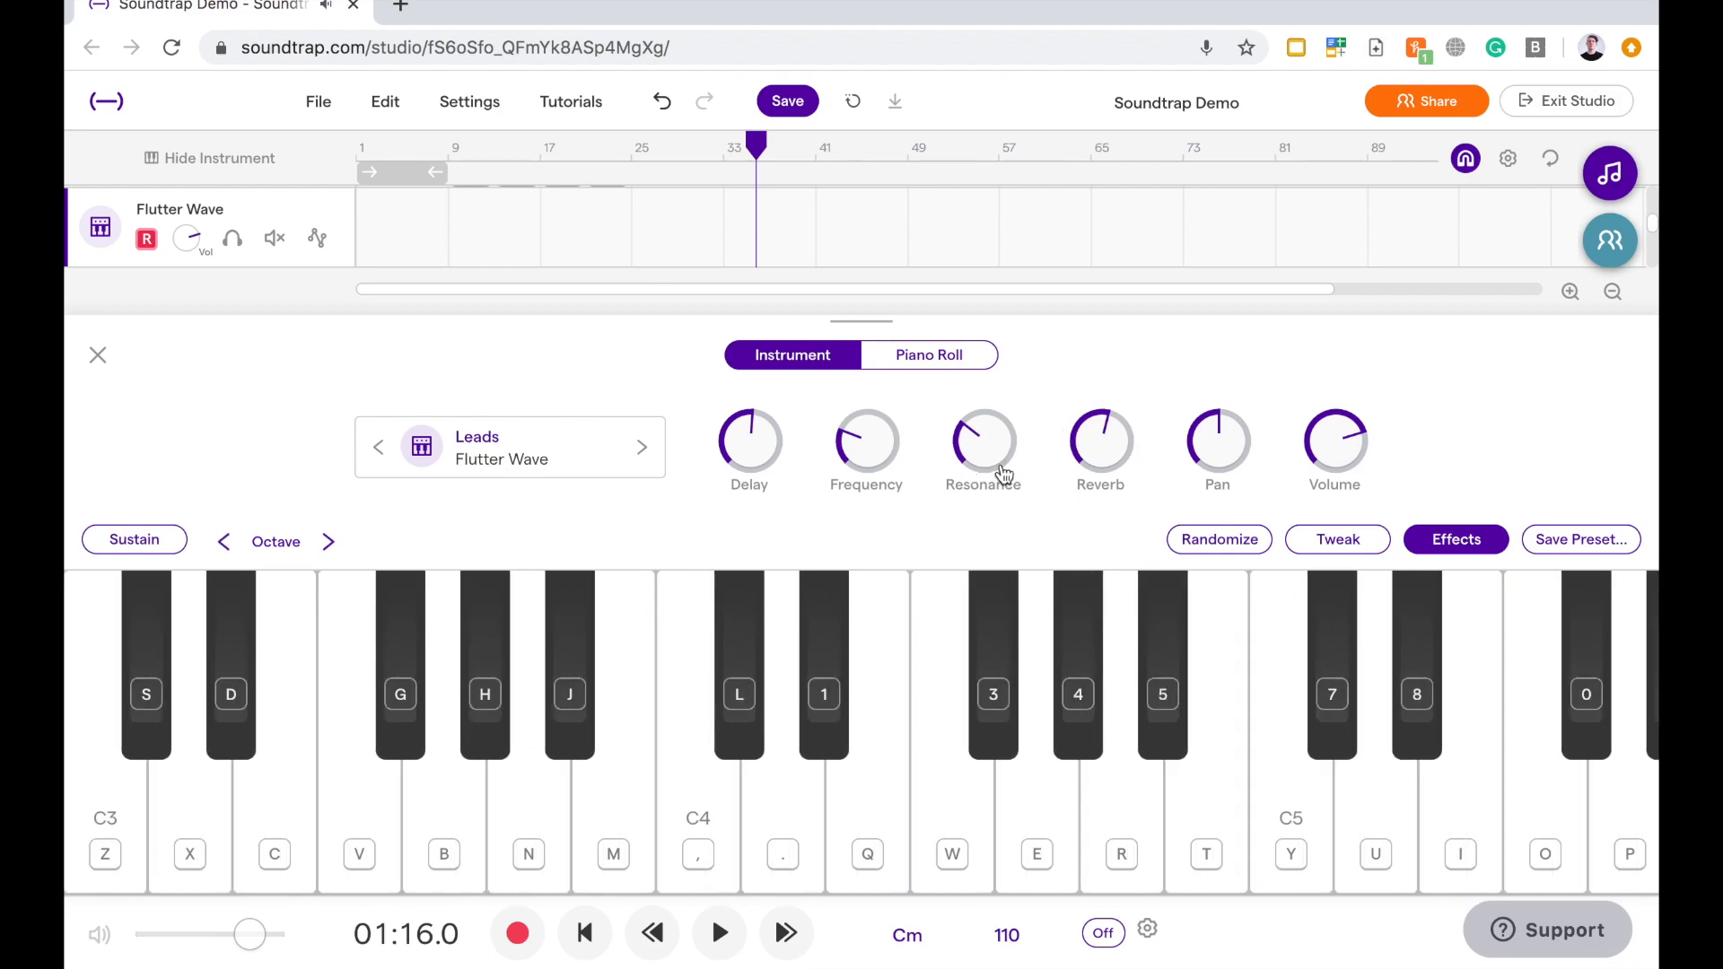
mouse_move(1419, 469)
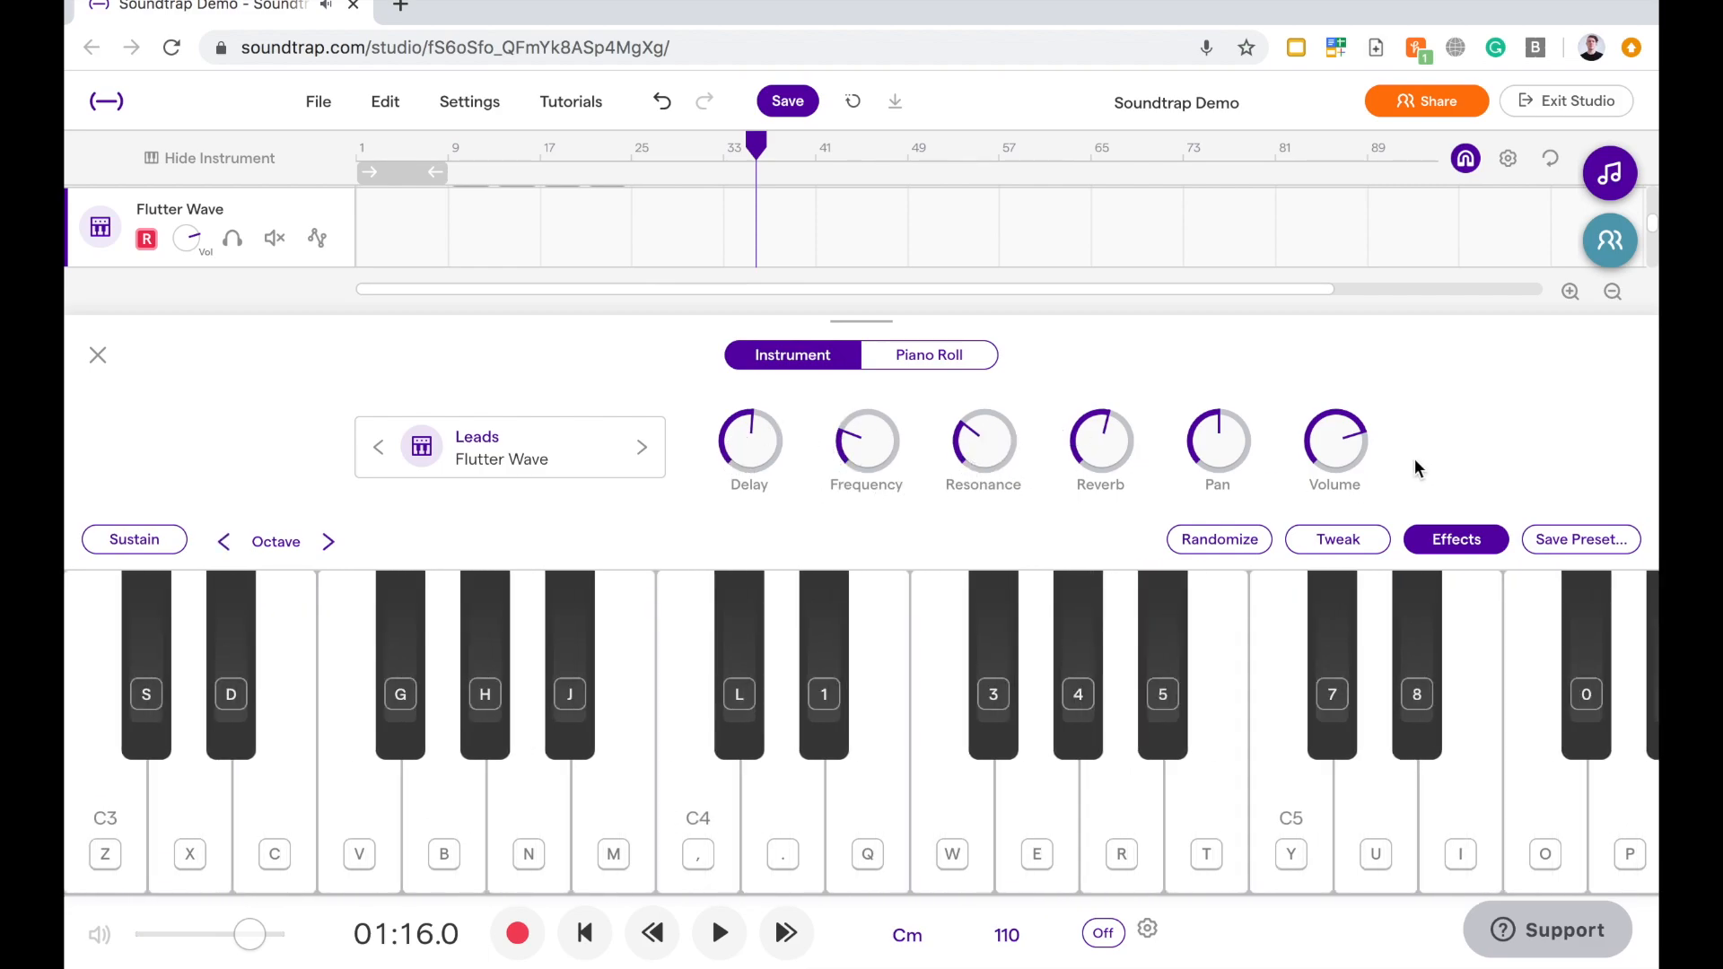
mouse_move(901, 484)
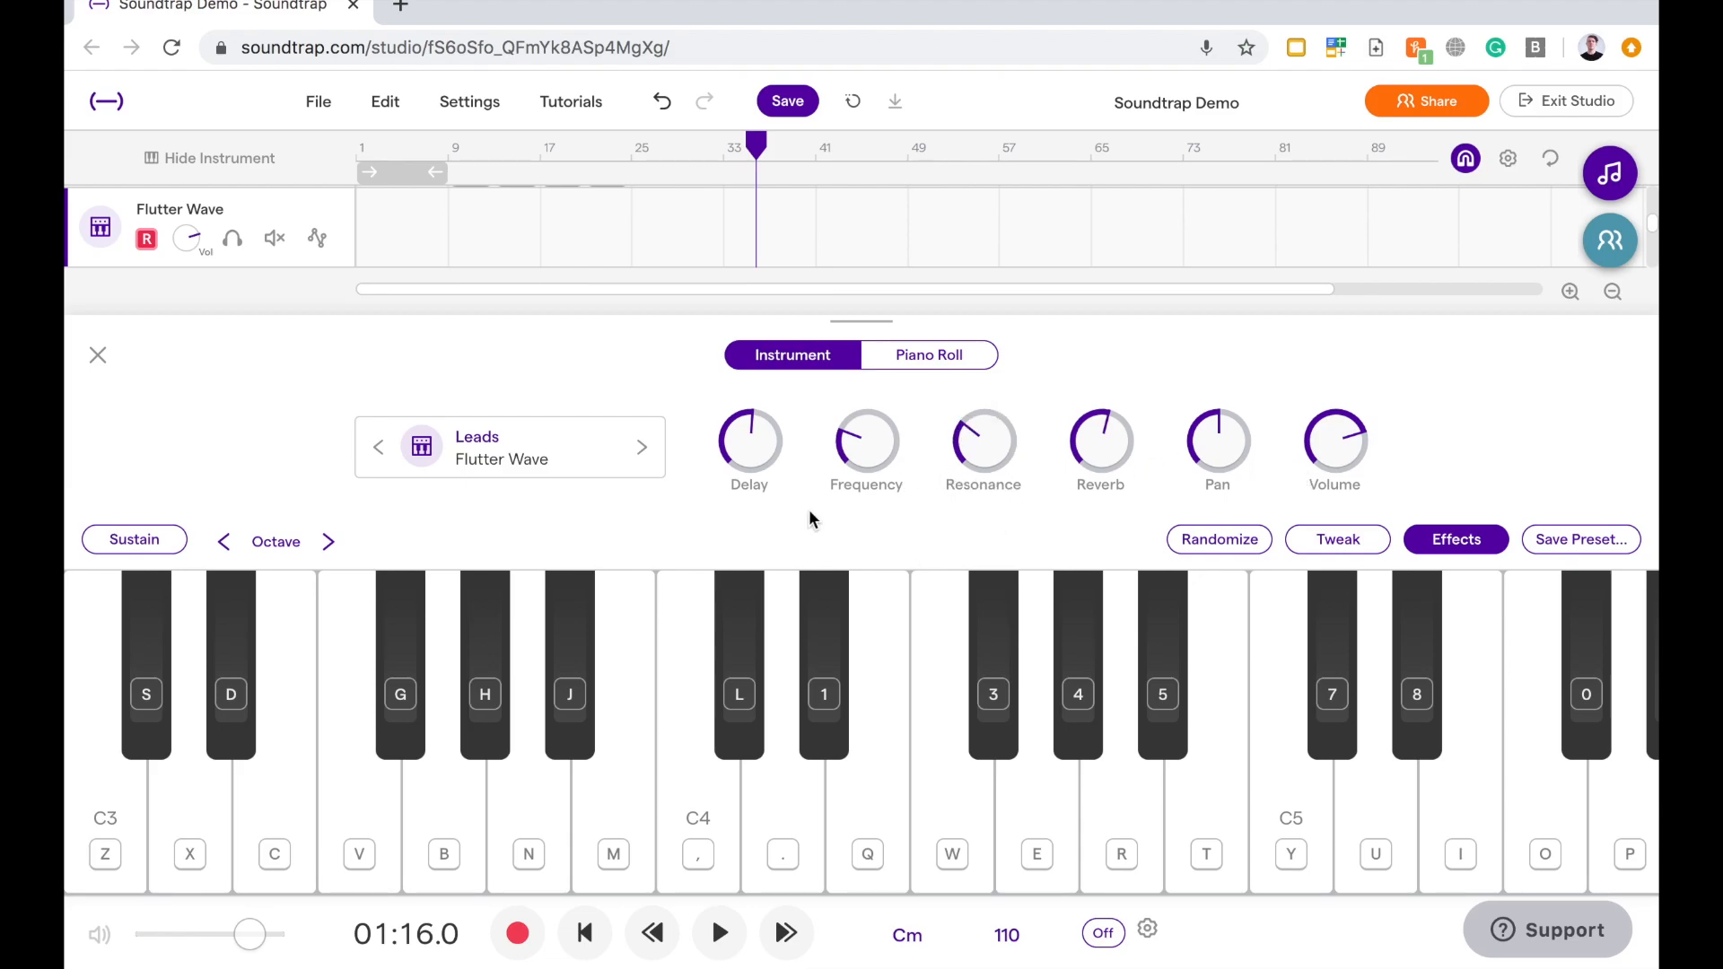
mouse_move(763, 420)
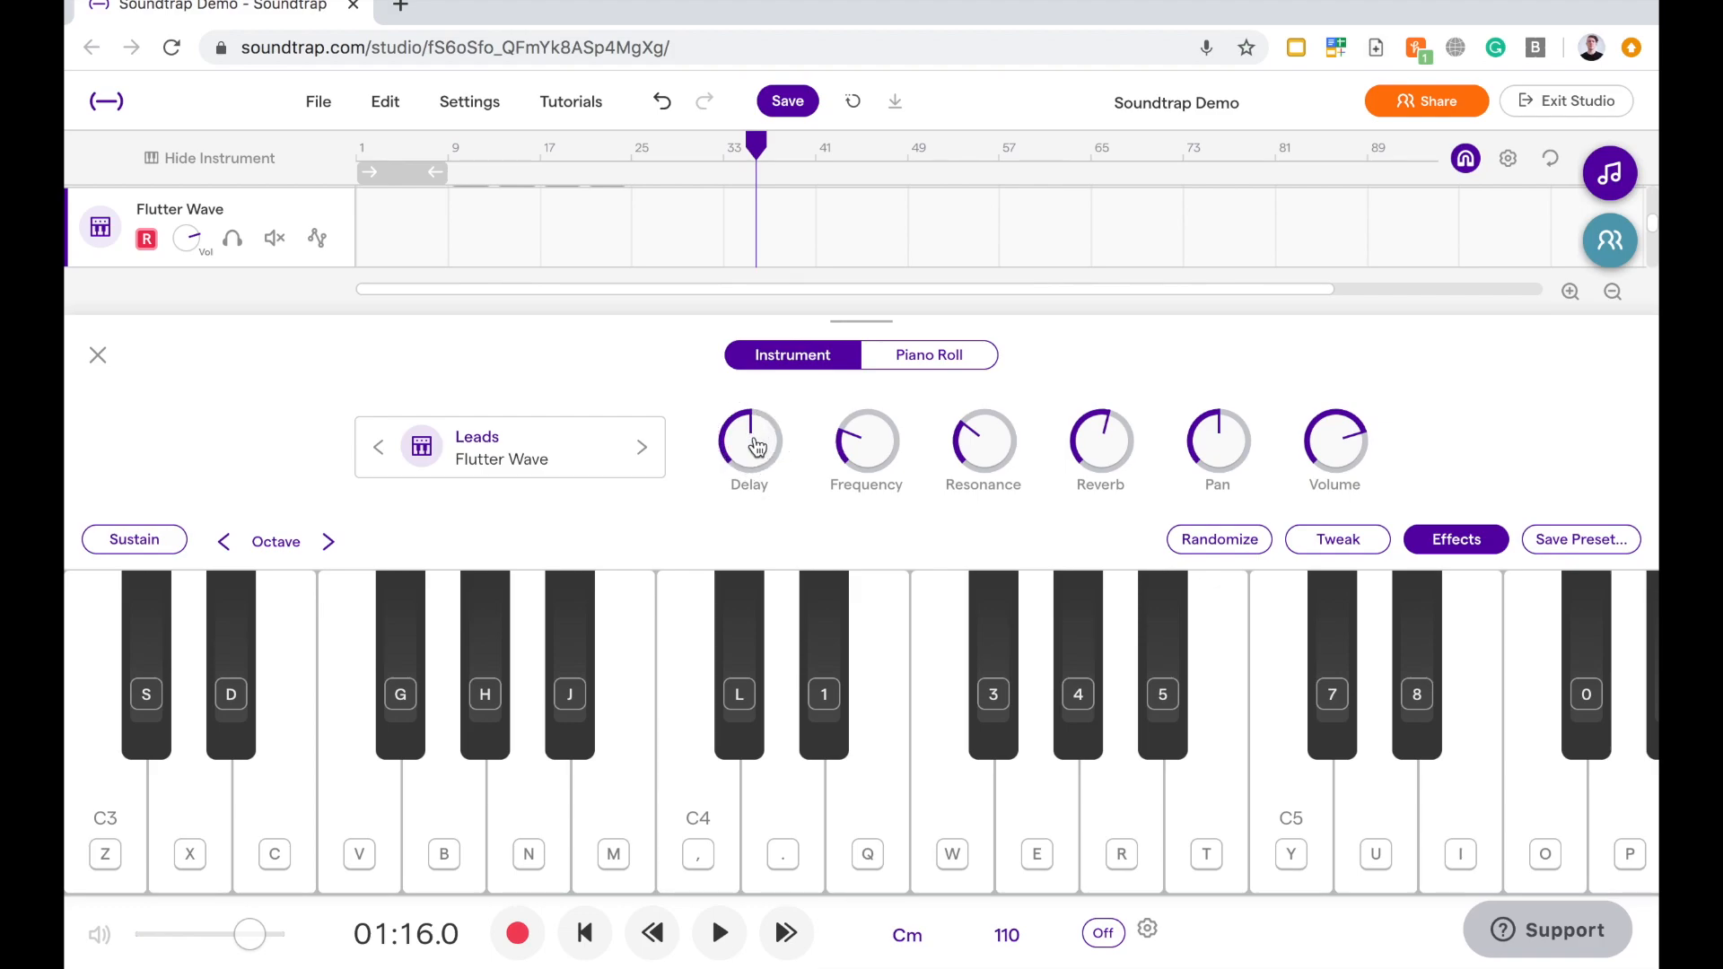
mouse_move(1335, 445)
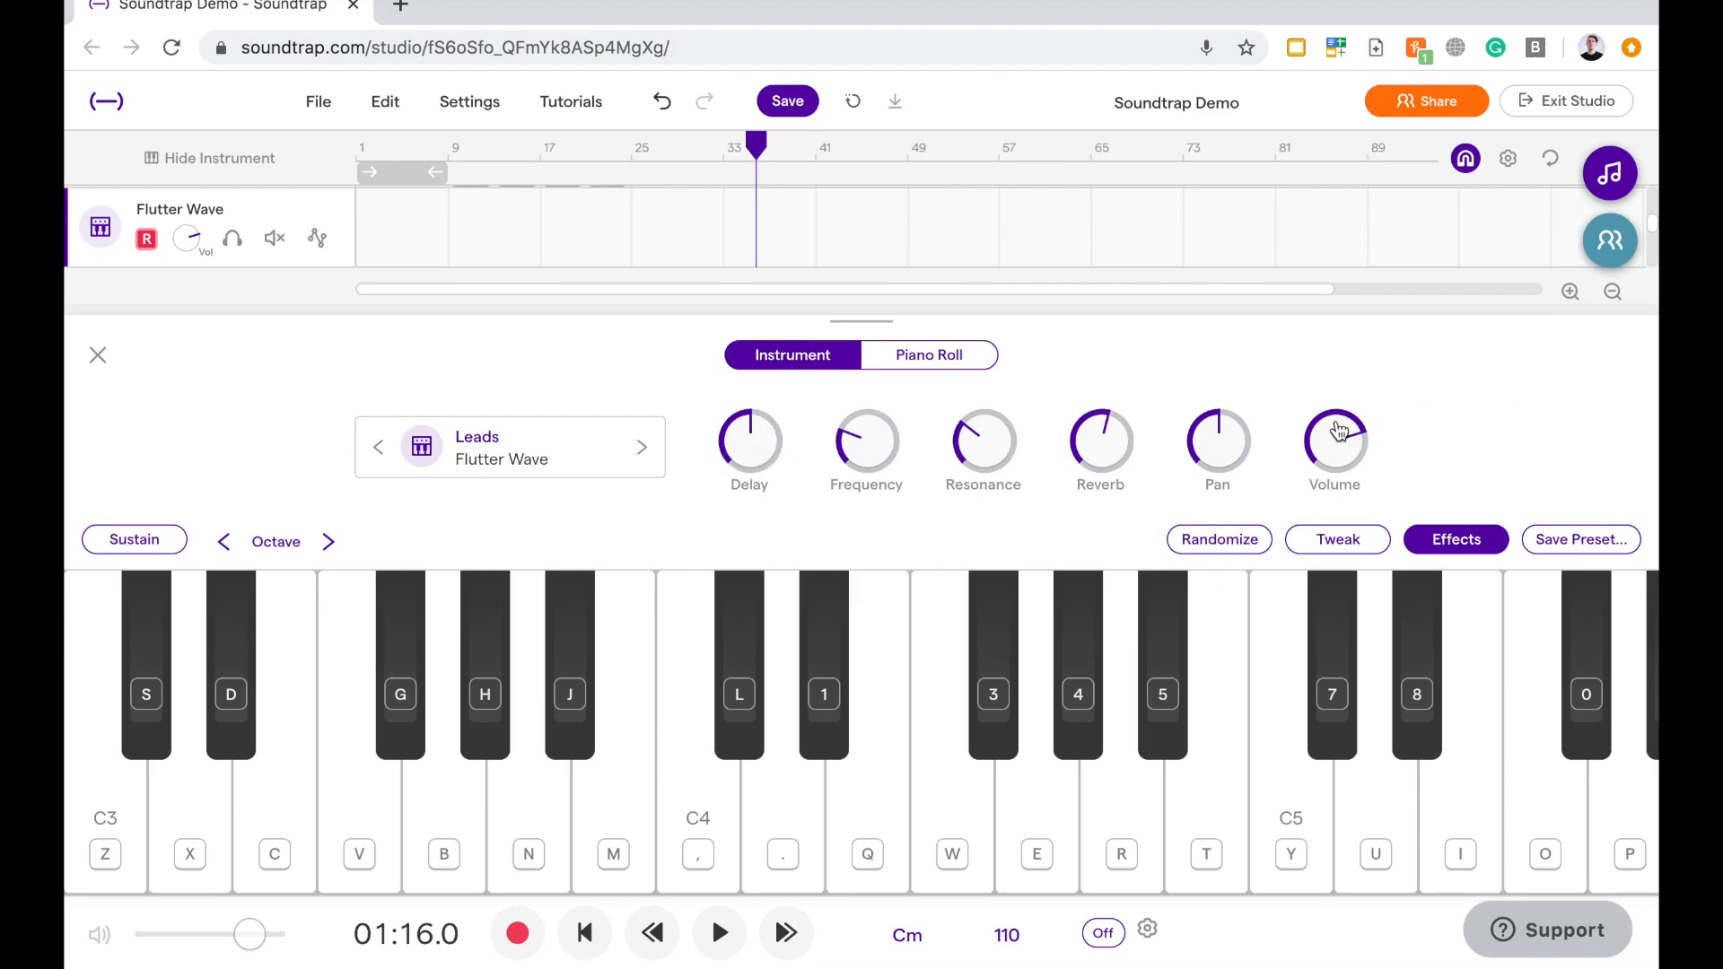
mouse_move(1132, 447)
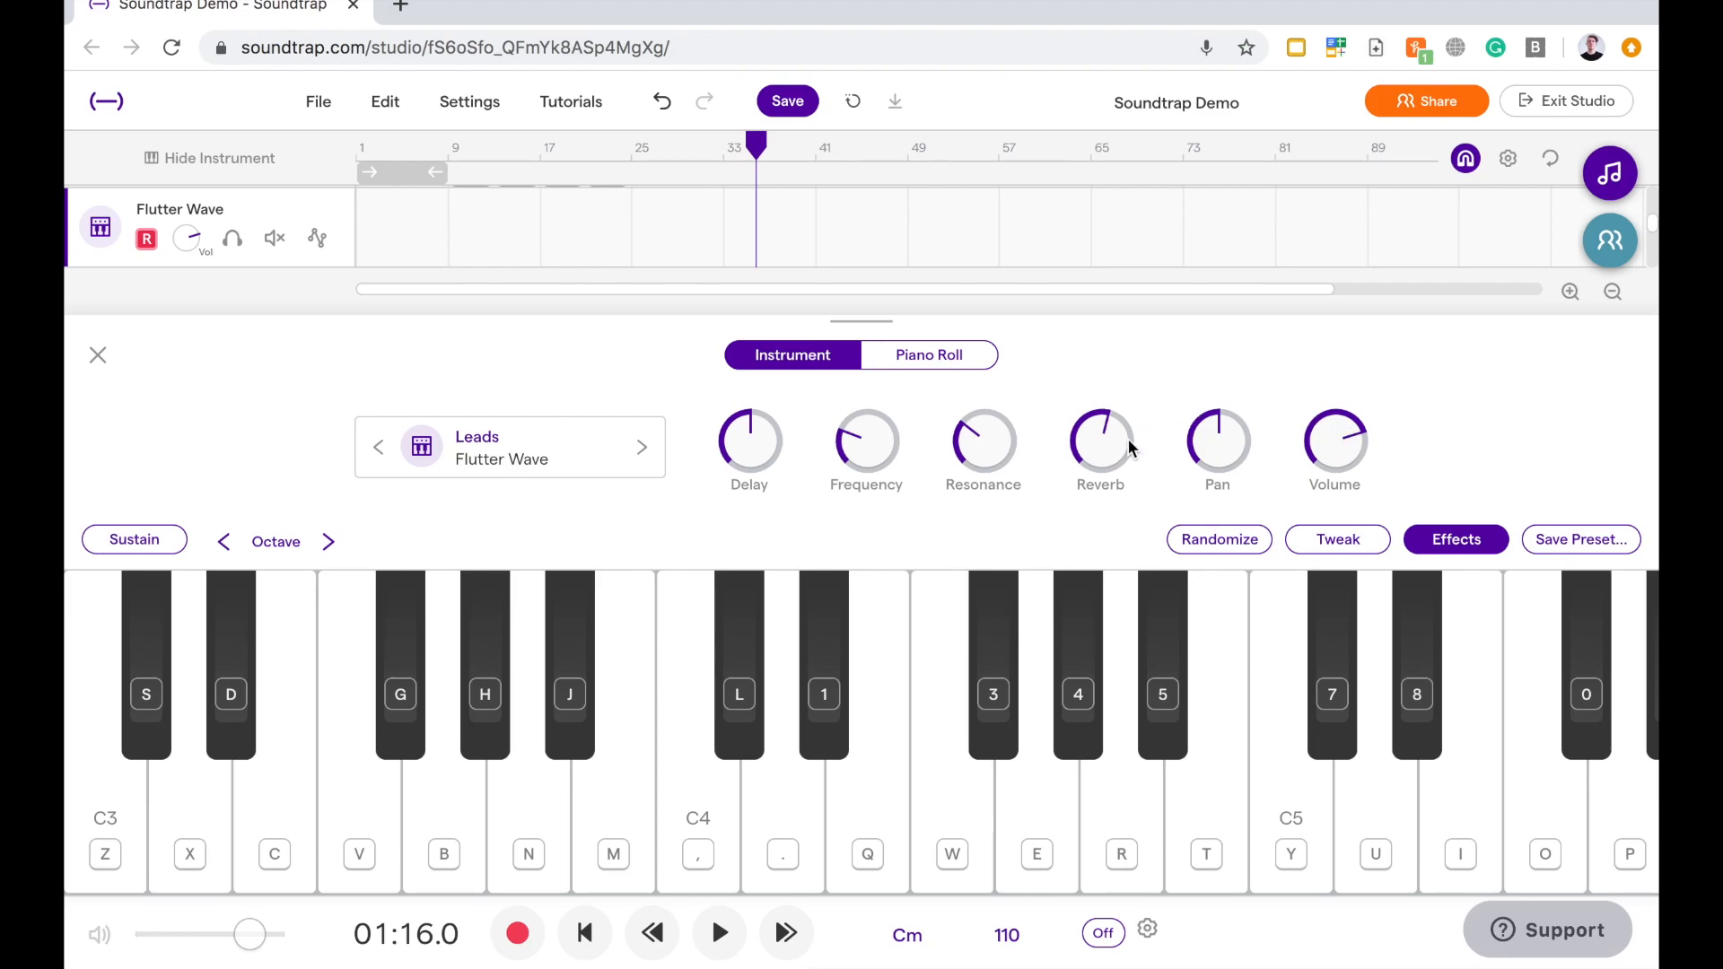
mouse_move(1049, 313)
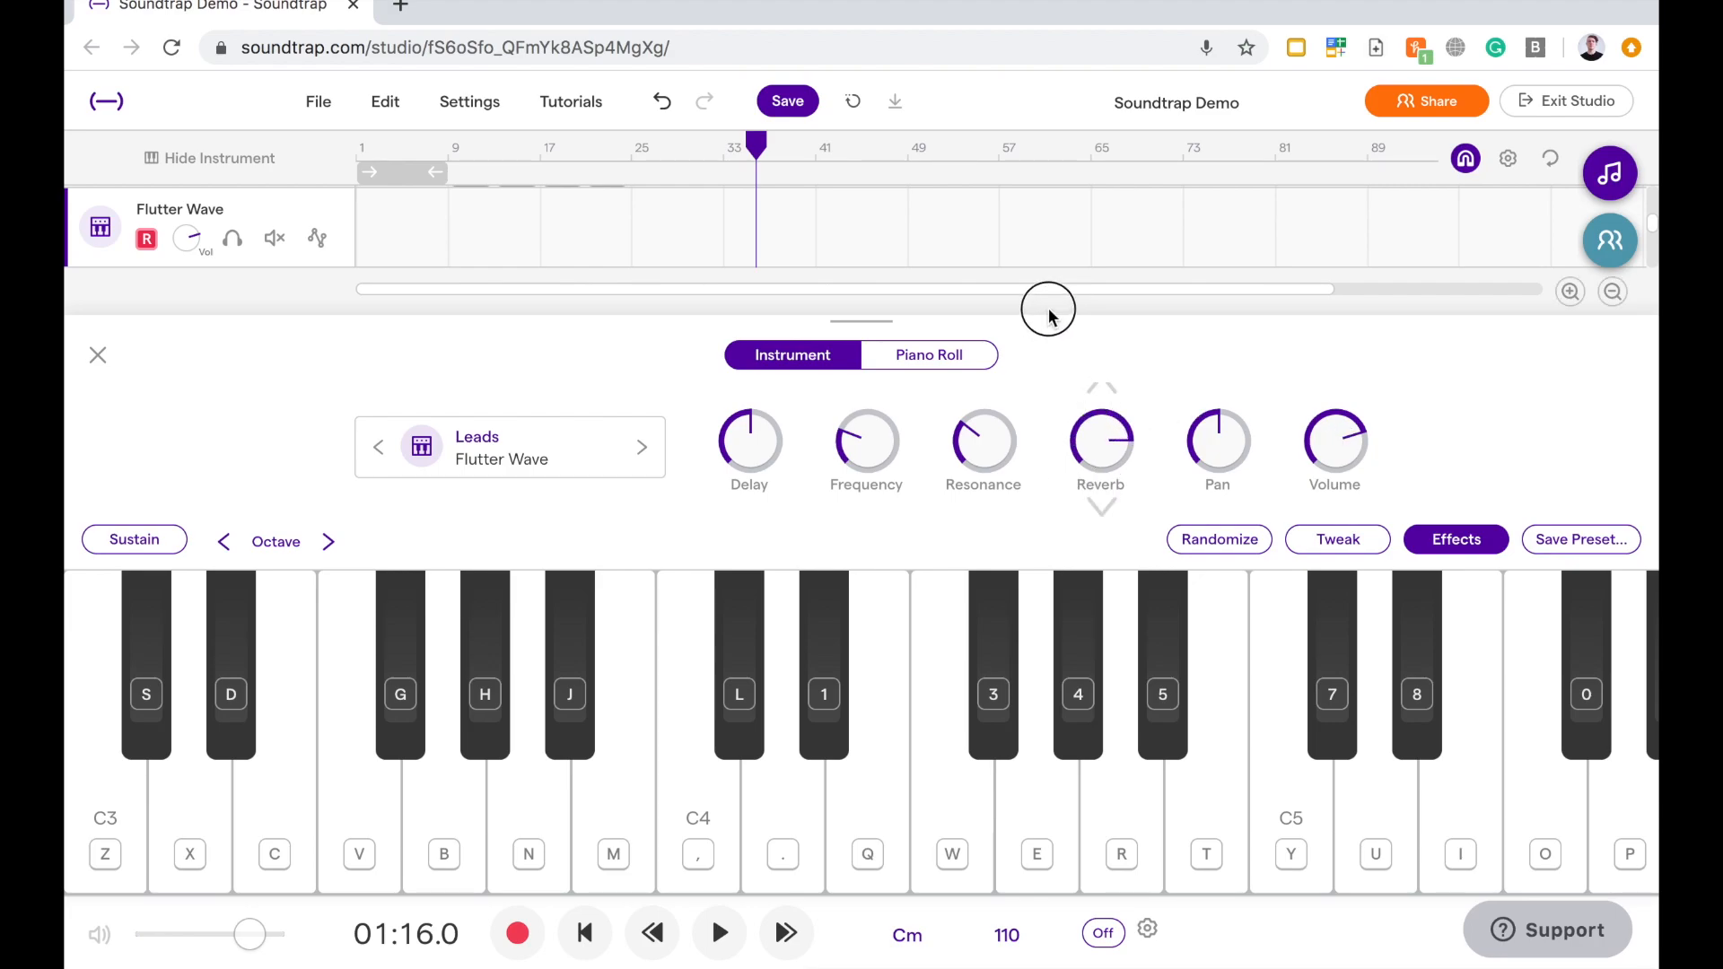
mouse_move(1066, 429)
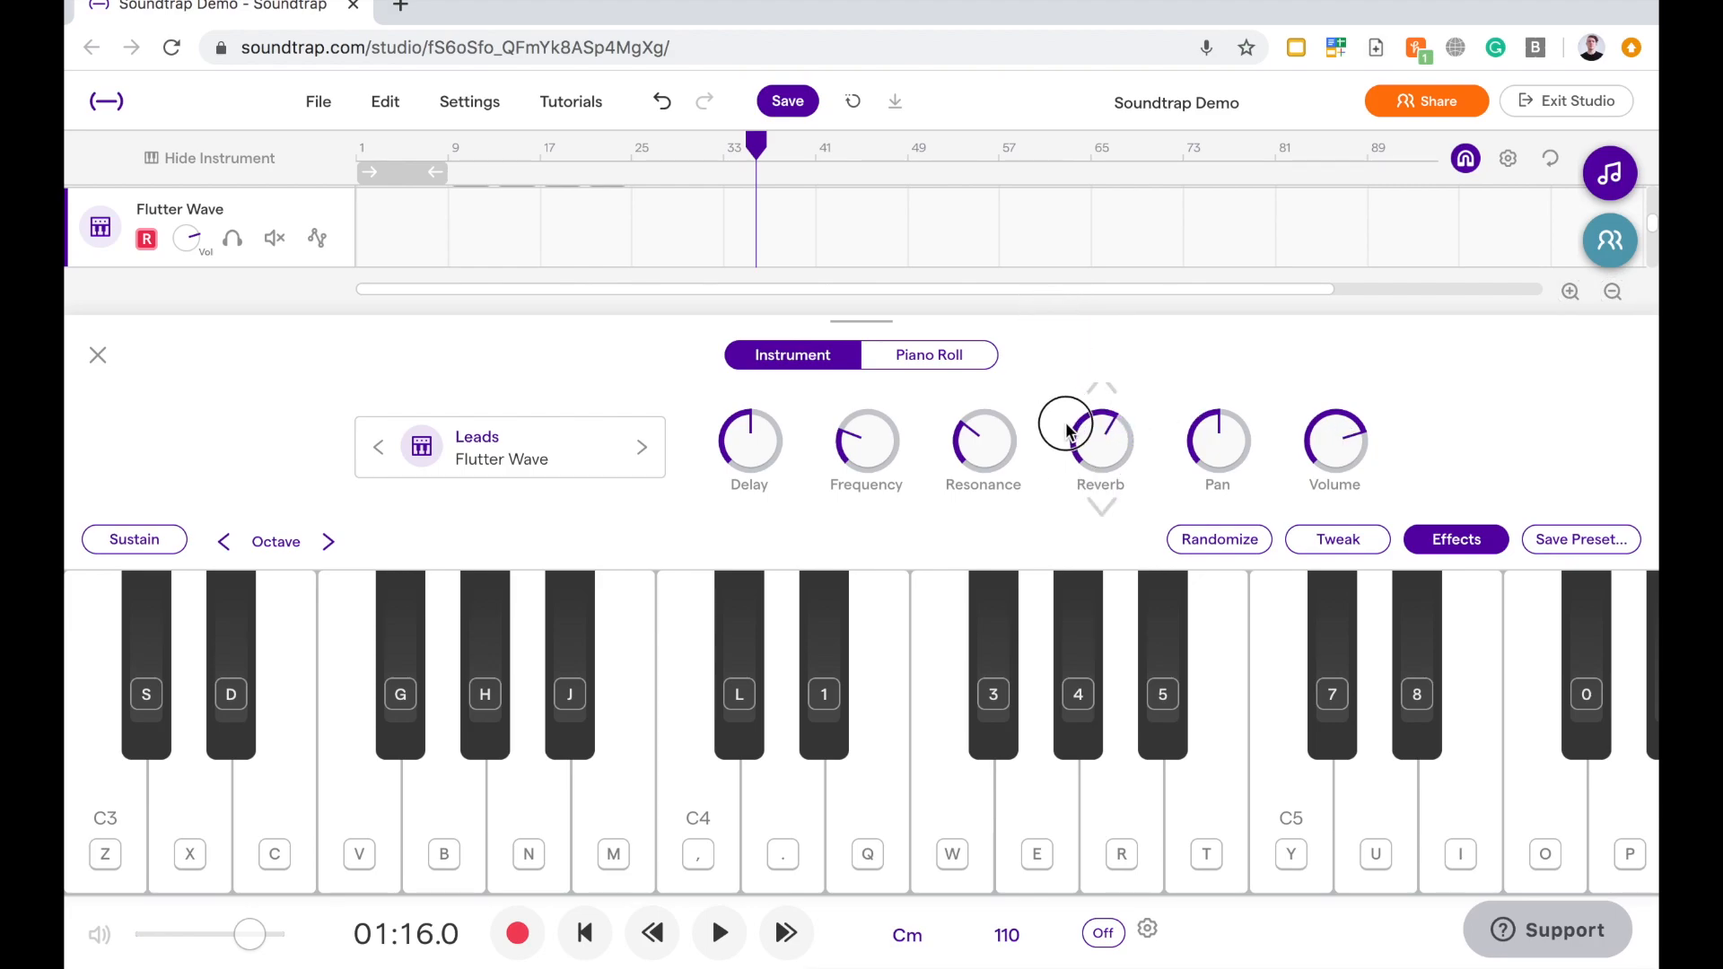
mouse_move(961, 451)
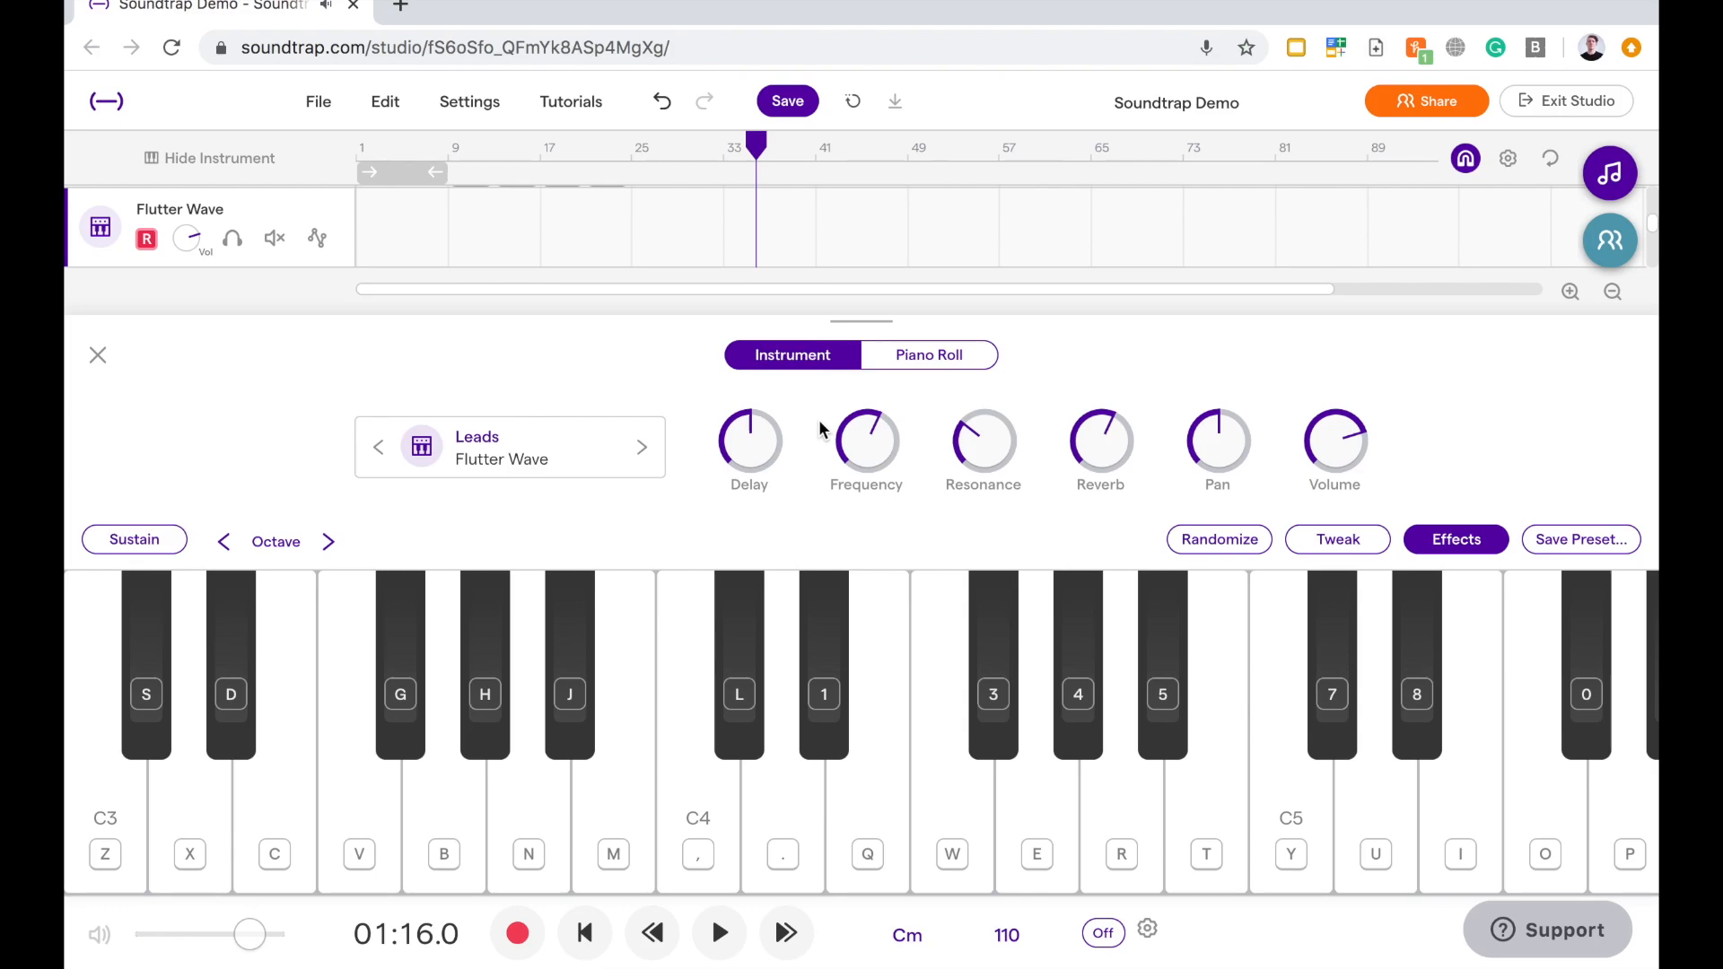
mouse_move(954, 484)
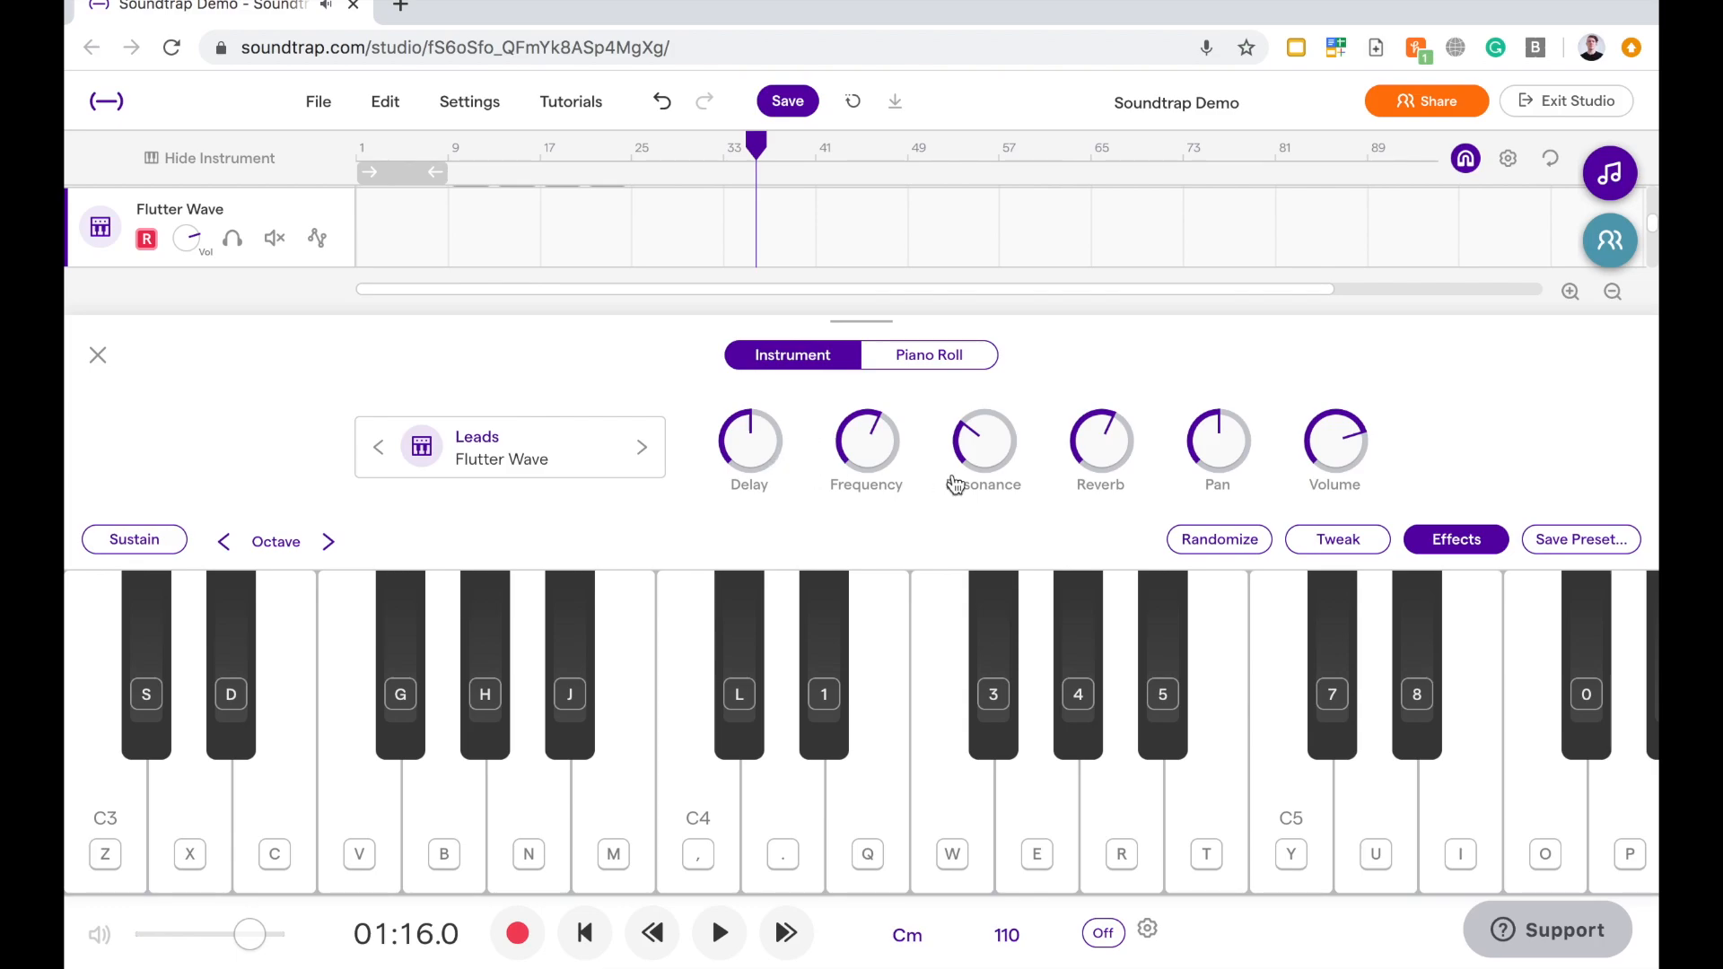
mouse_move(499, 537)
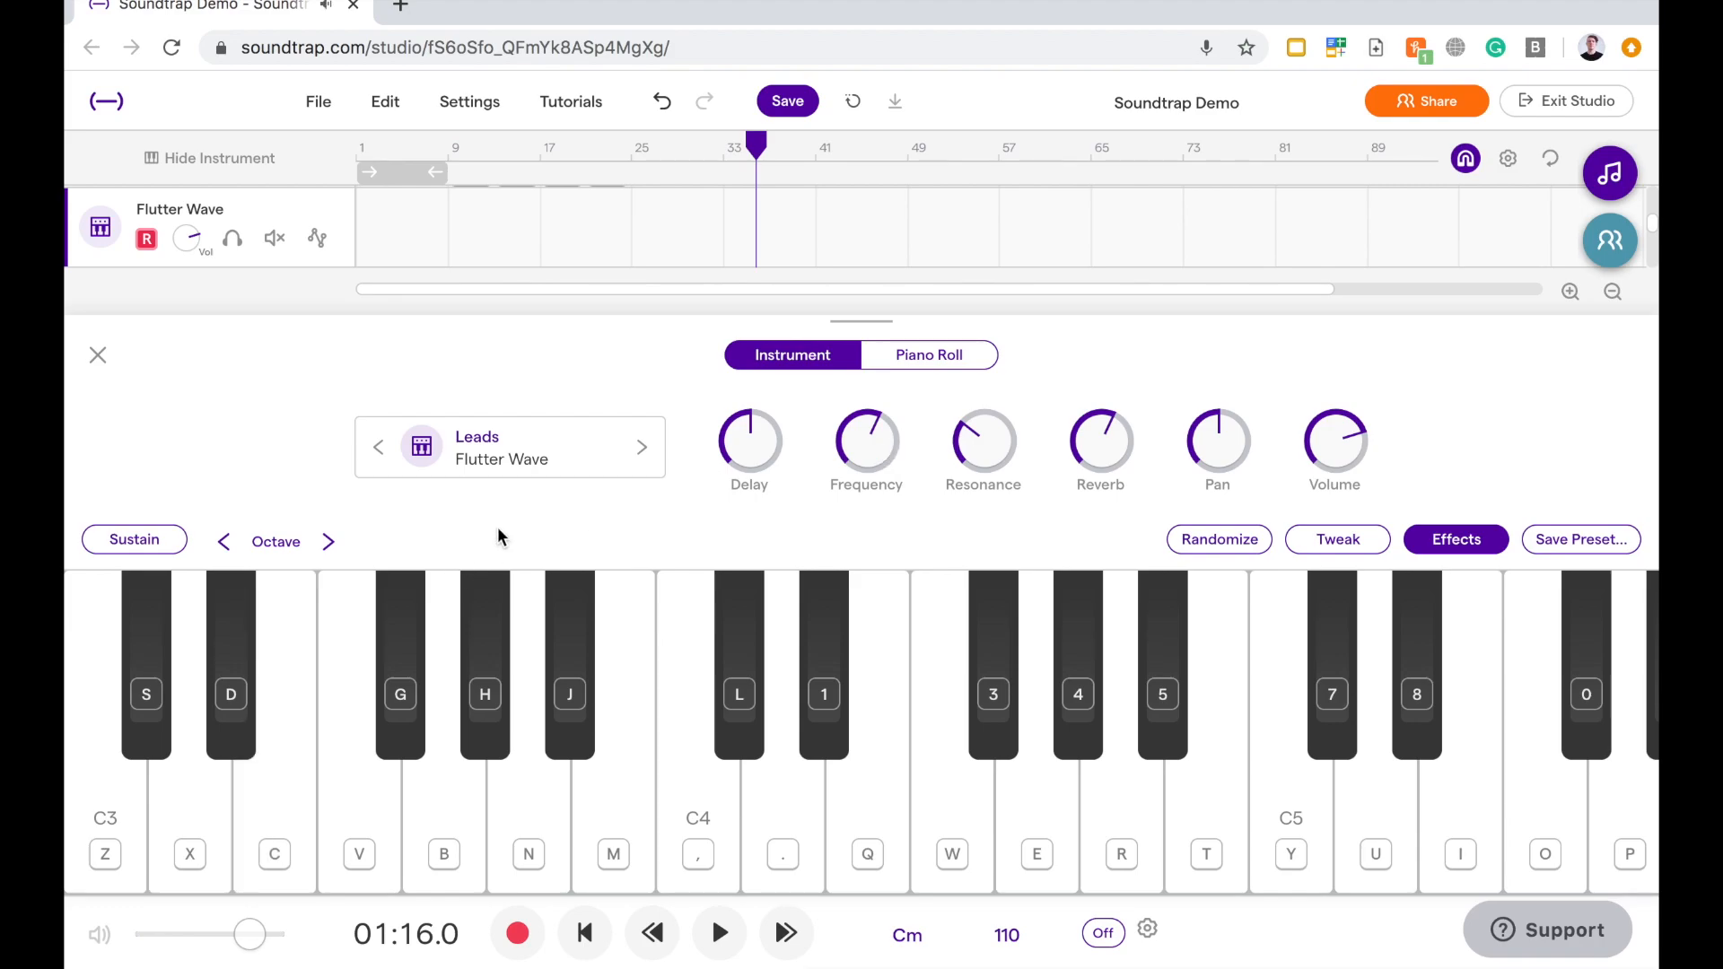
mouse_move(510, 459)
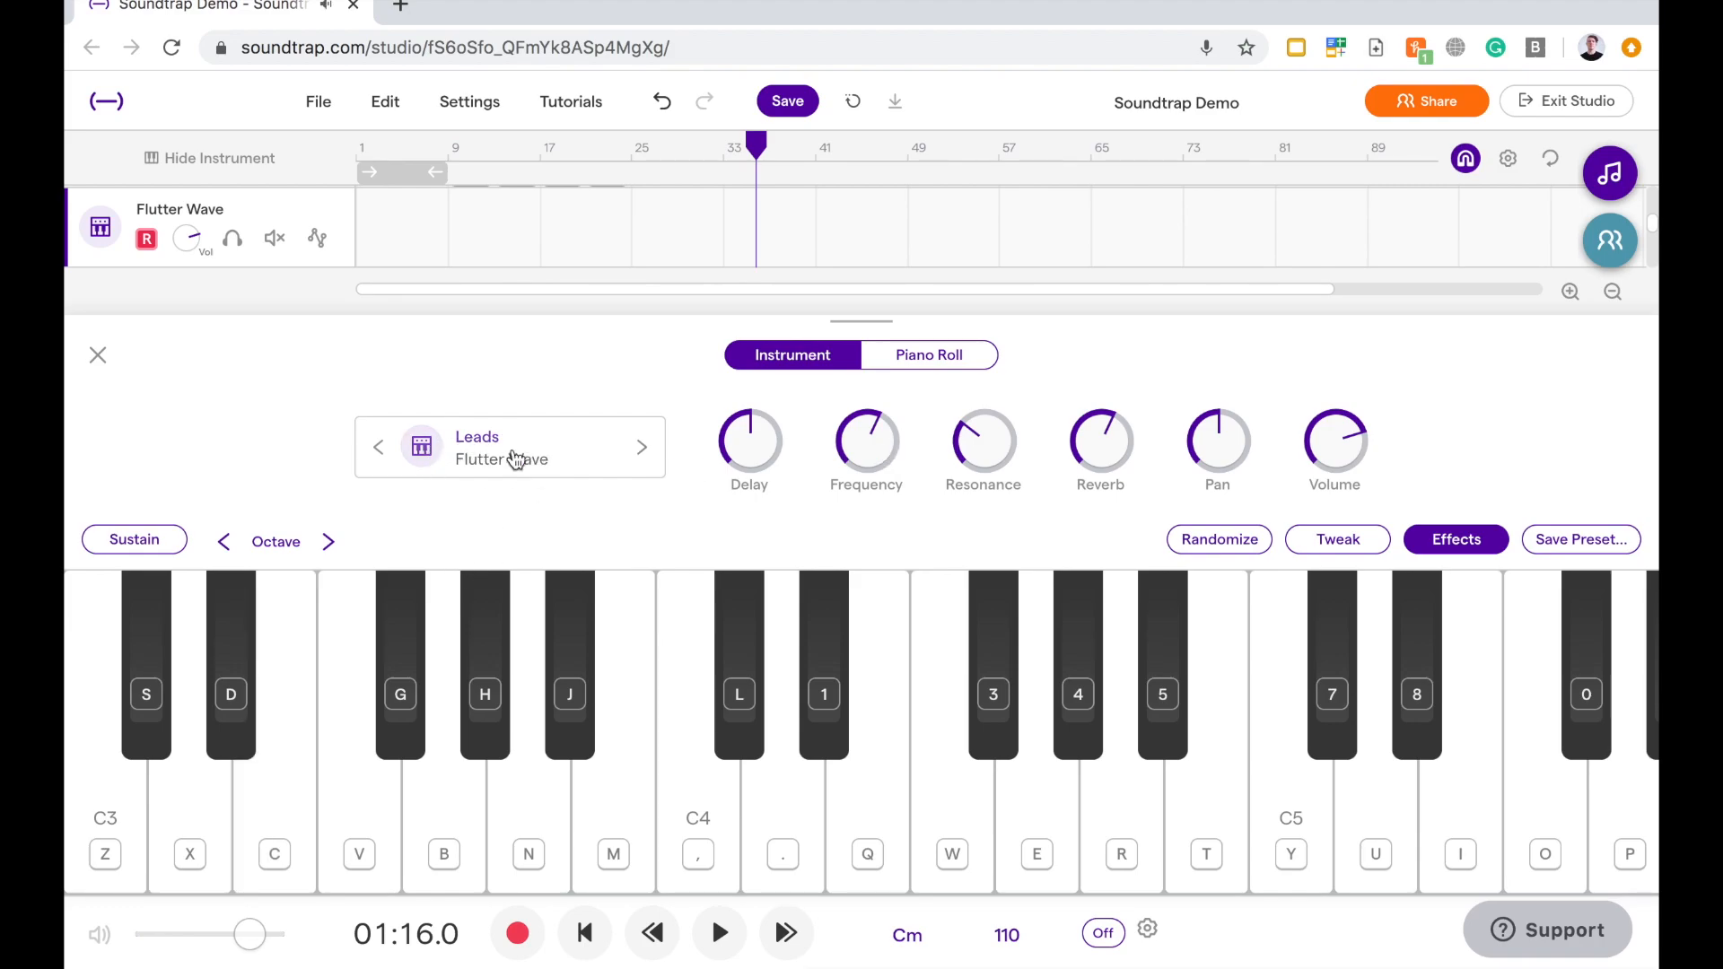
mouse_move(508, 465)
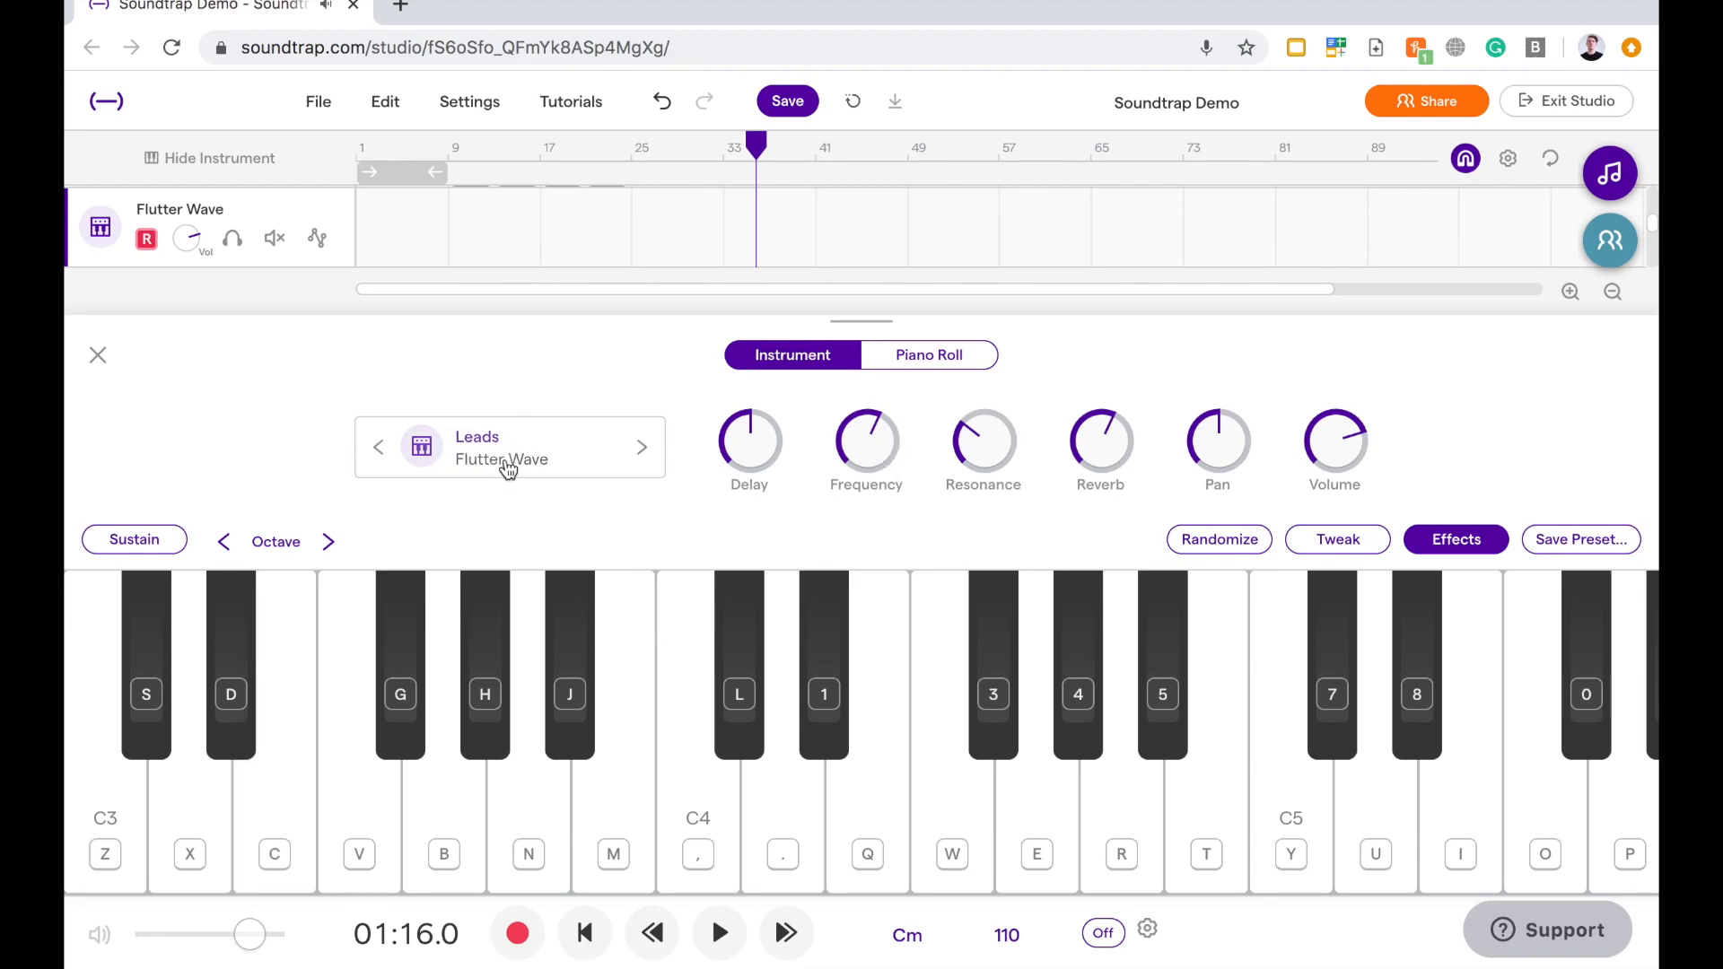
Browse Synths > Leads presets, auditioning Flutter Wave, Fonk Classic and Fonk Harmony
click(509, 447)
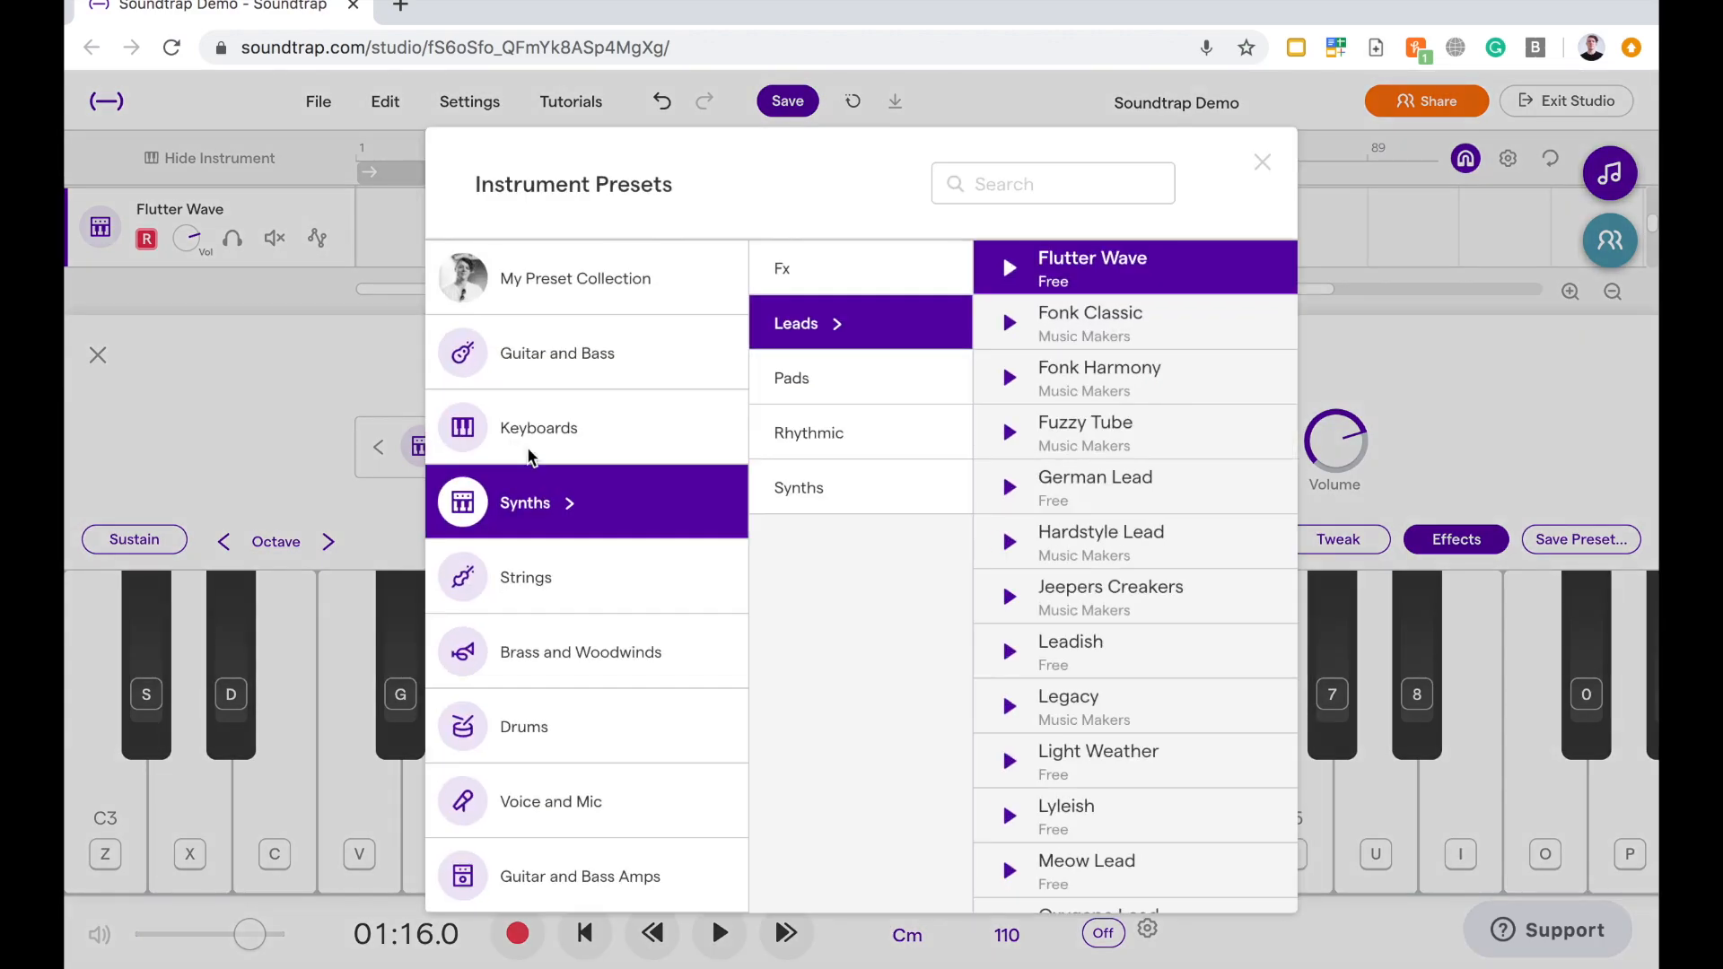
mouse_move(968, 294)
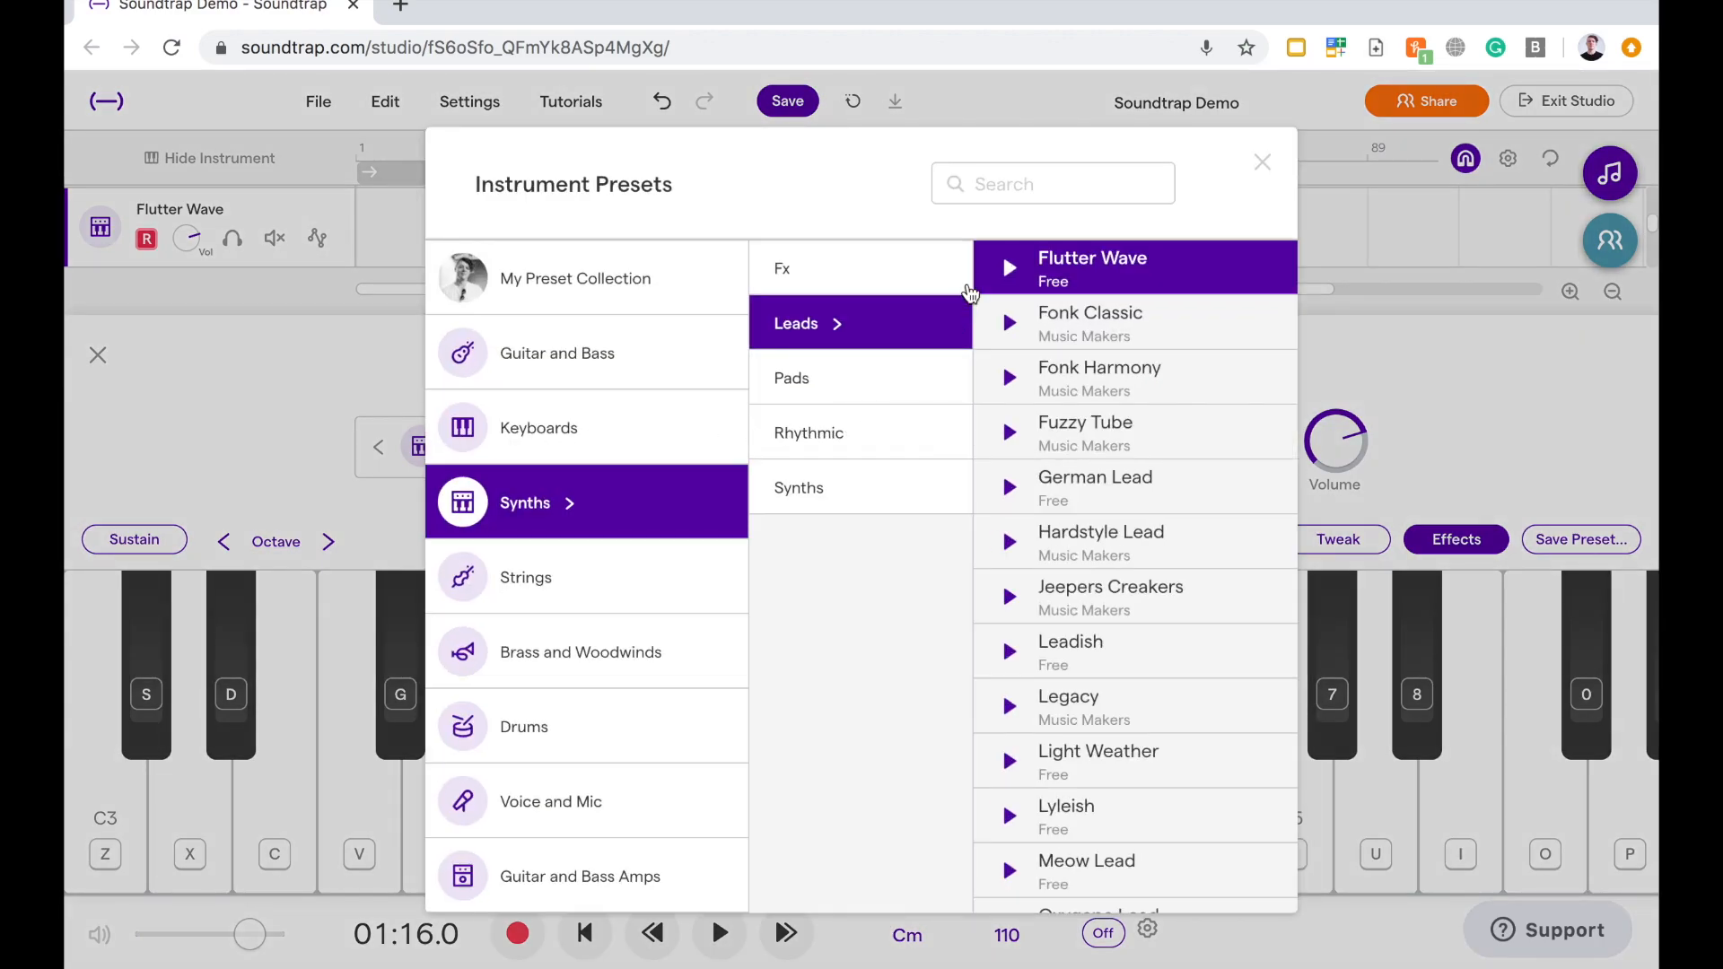
mouse_move(760, 275)
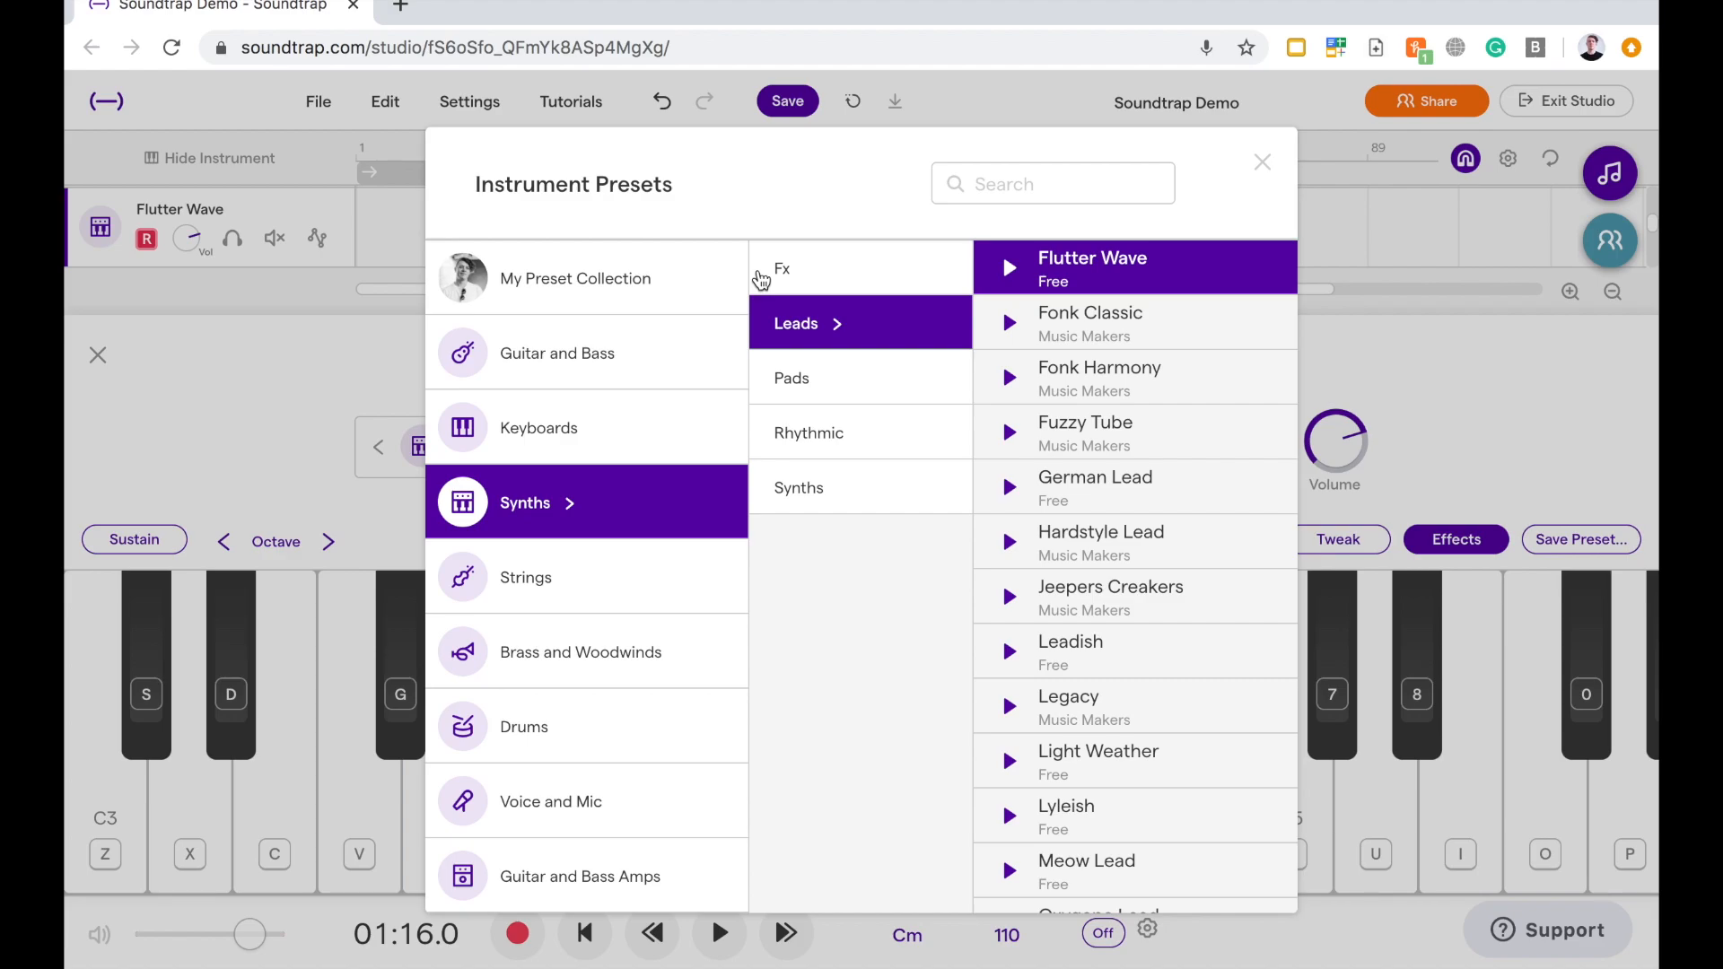
mouse_move(1148, 337)
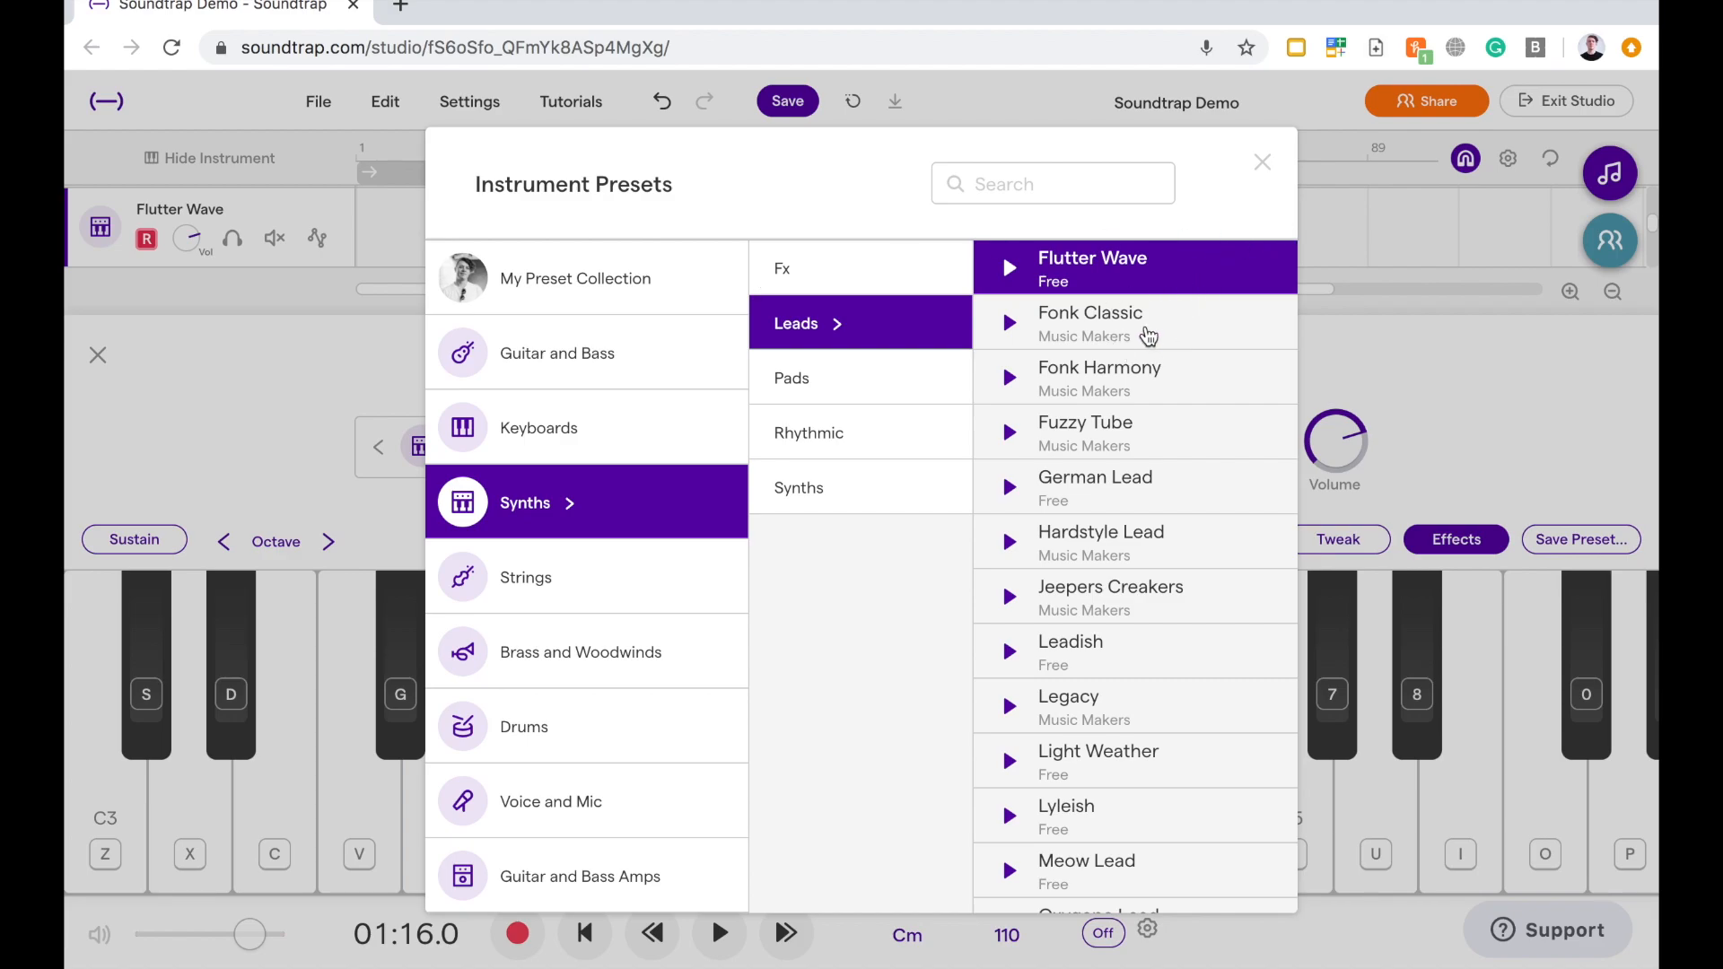
click(1090, 323)
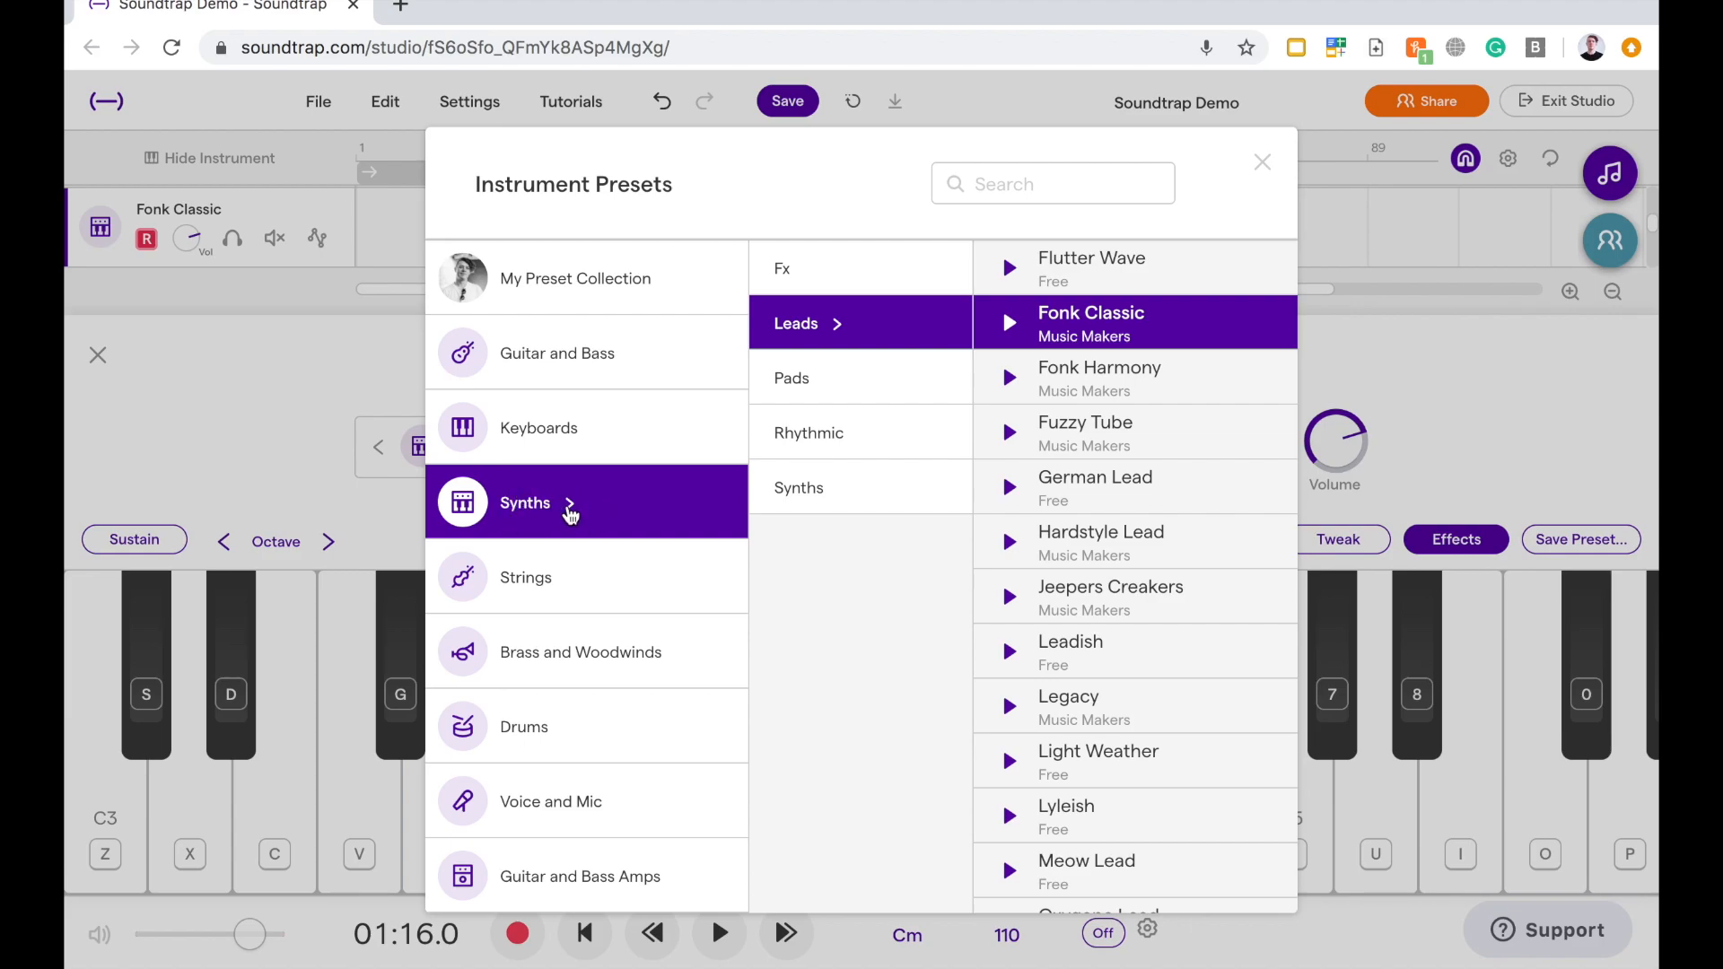
mouse_move(591, 499)
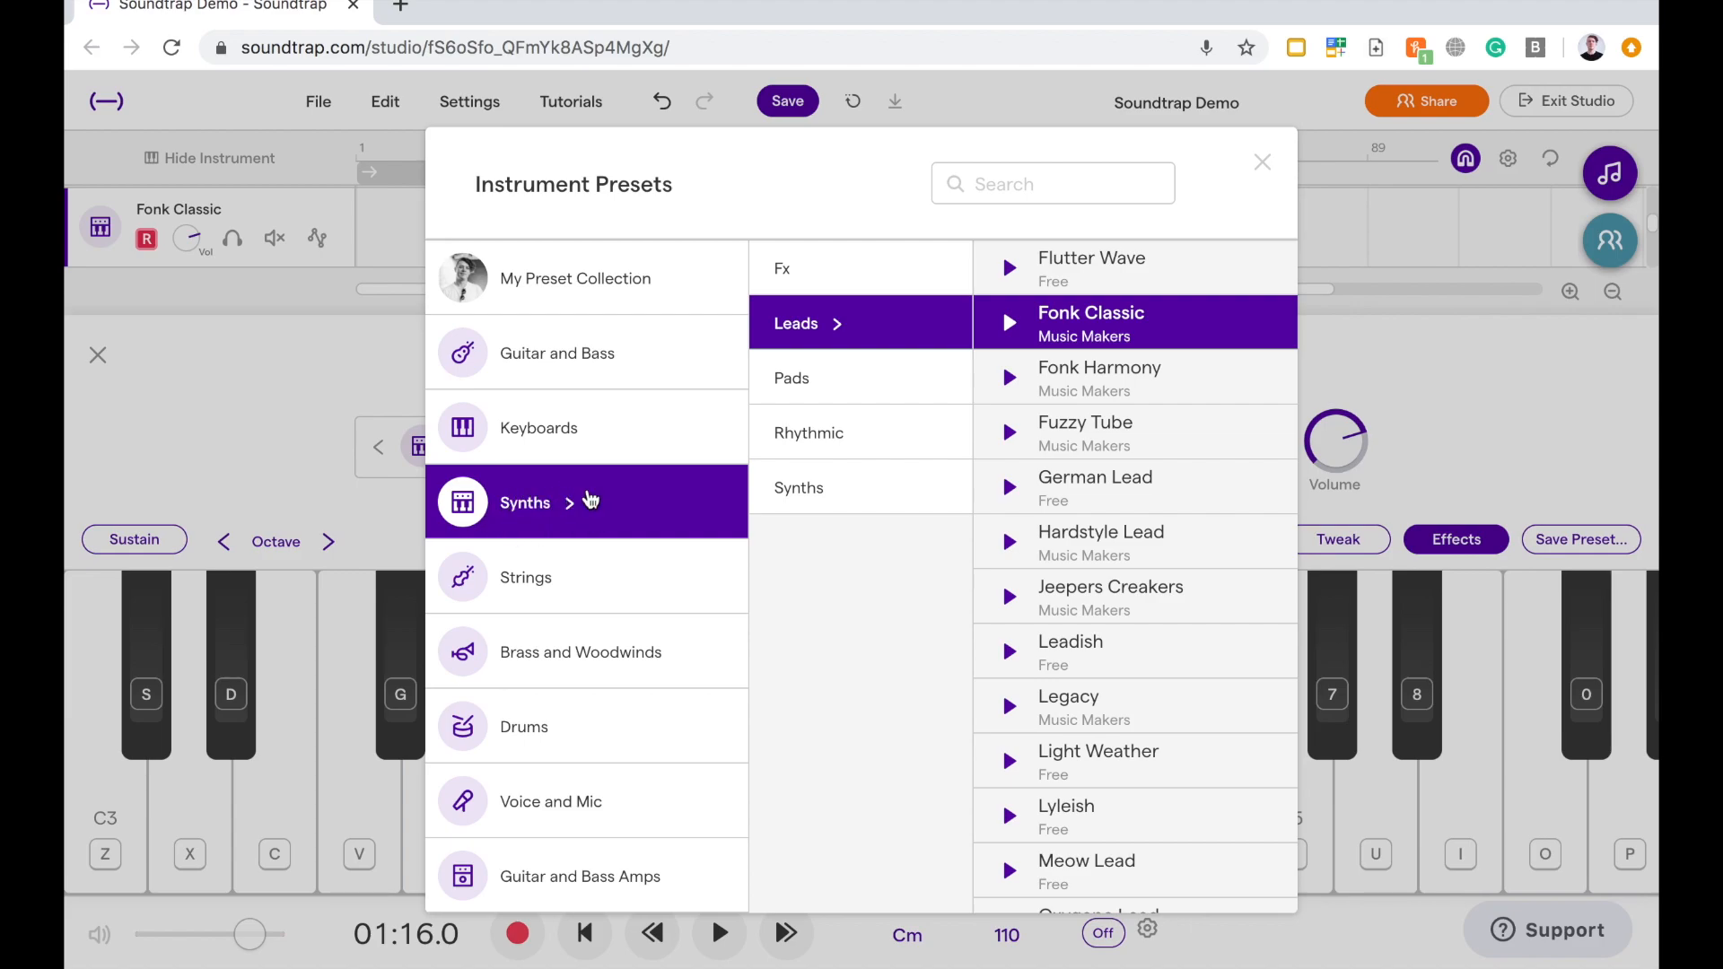
mouse_move(816, 300)
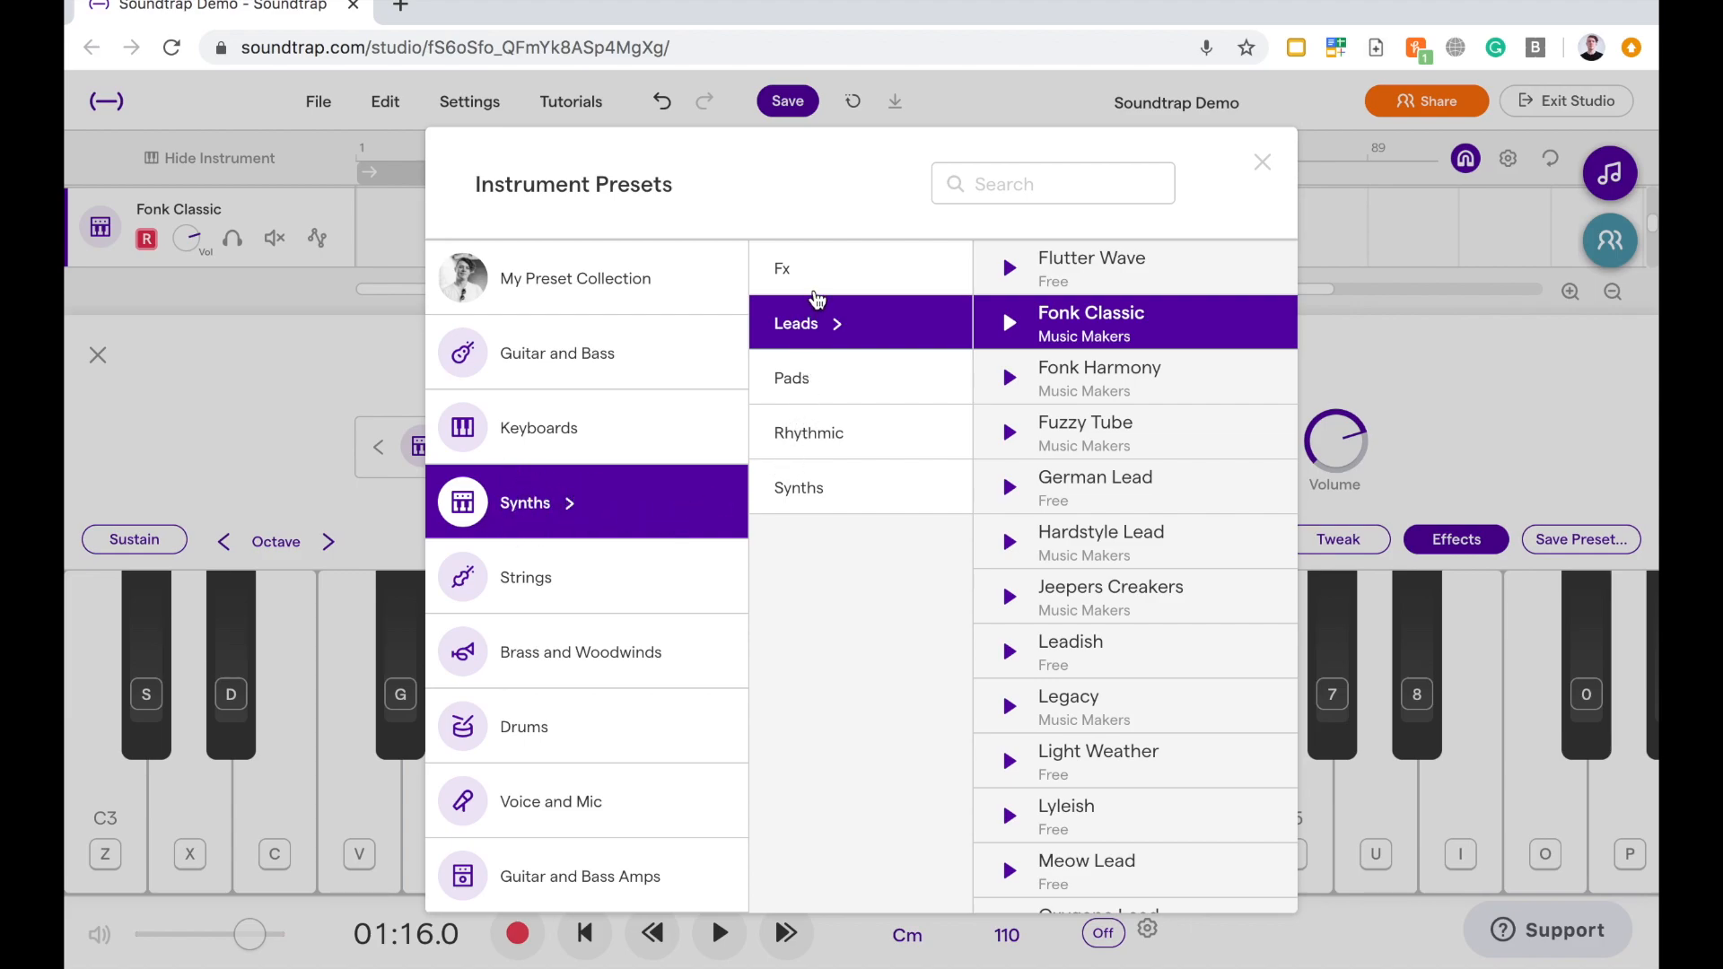
mouse_move(968, 398)
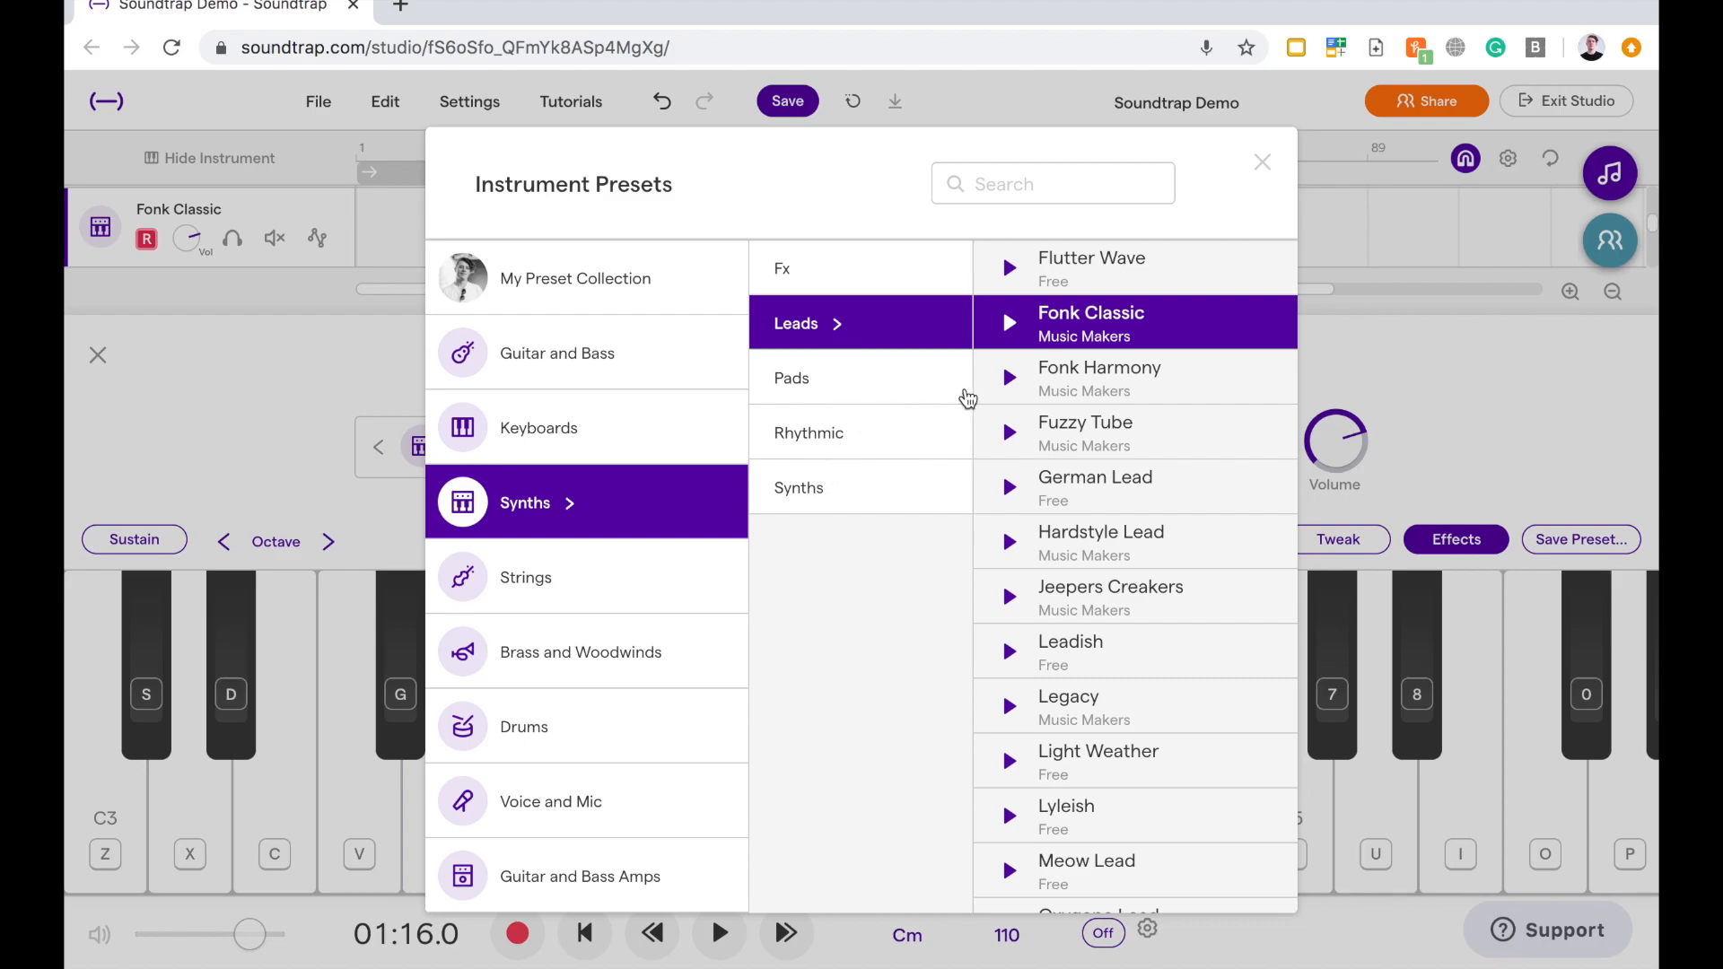
mouse_move(860, 329)
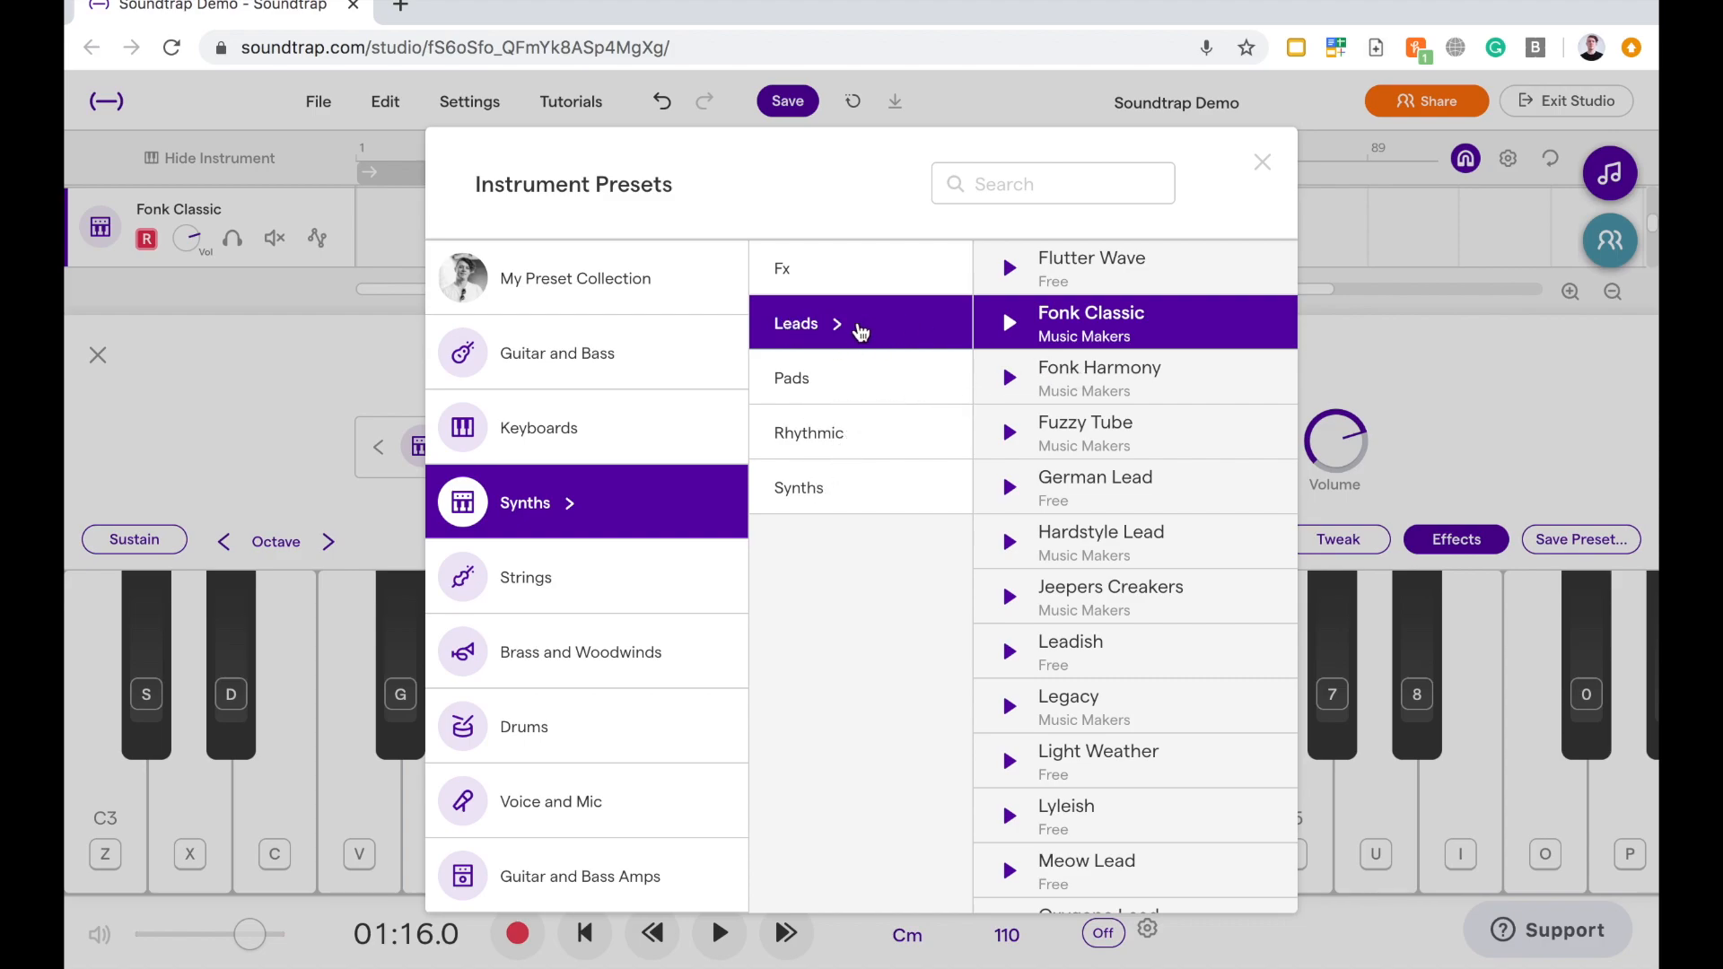
mouse_move(1081, 278)
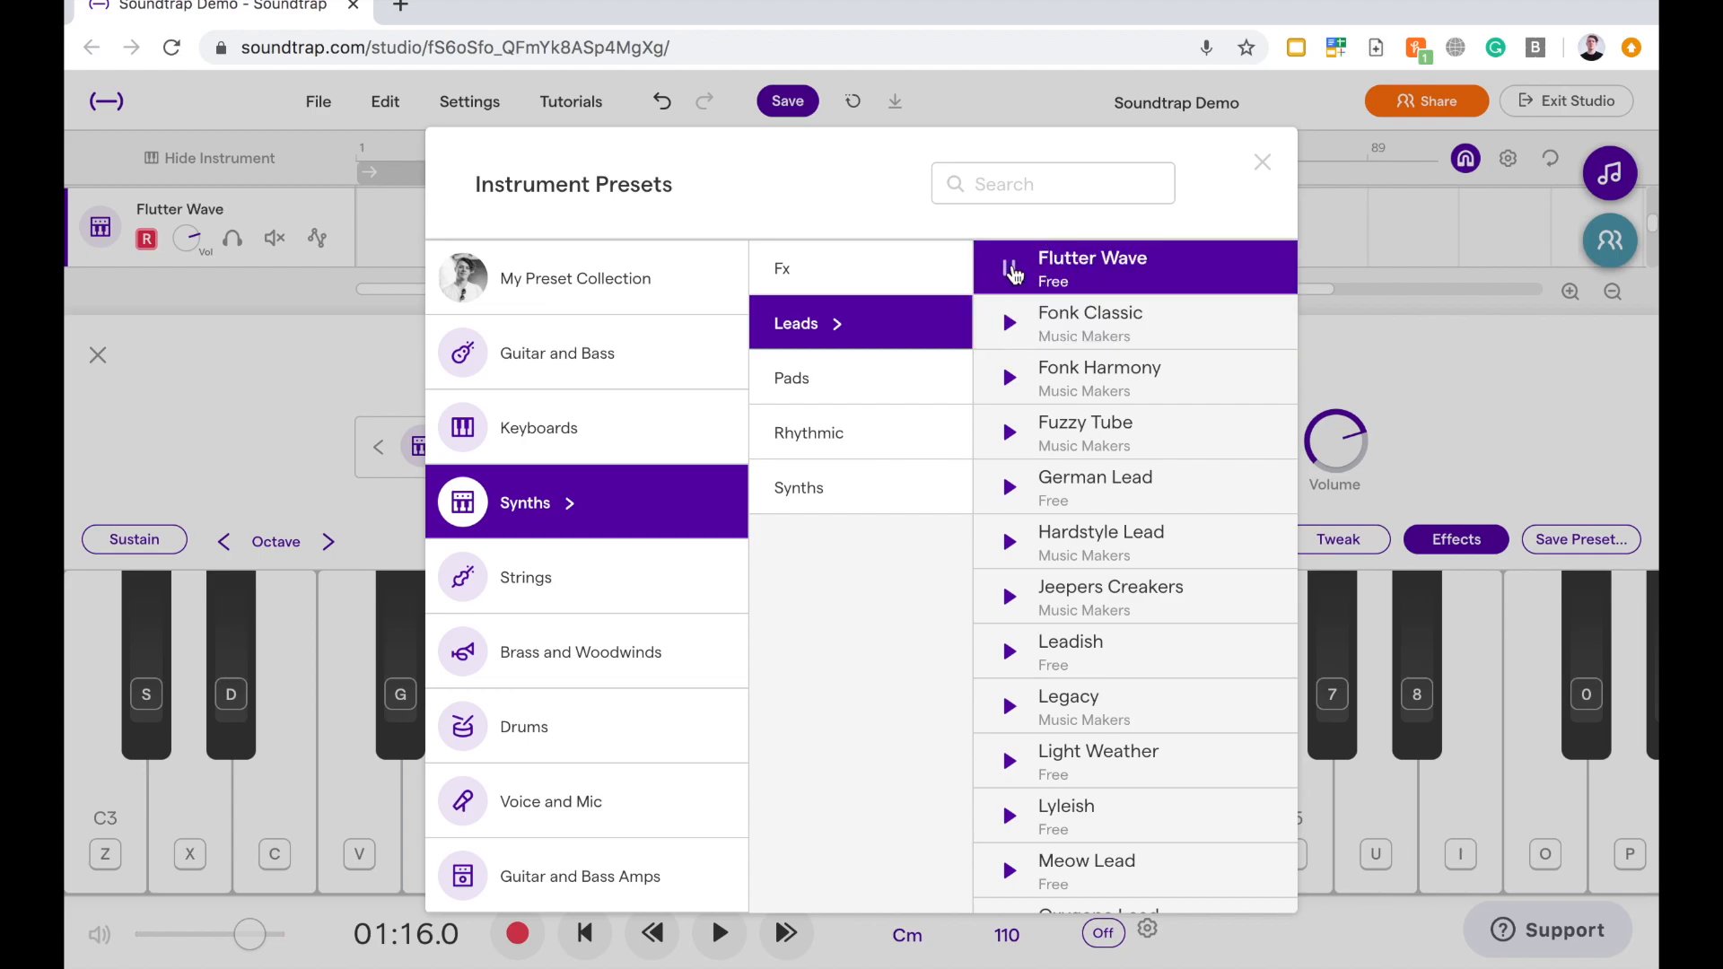
click(1005, 268)
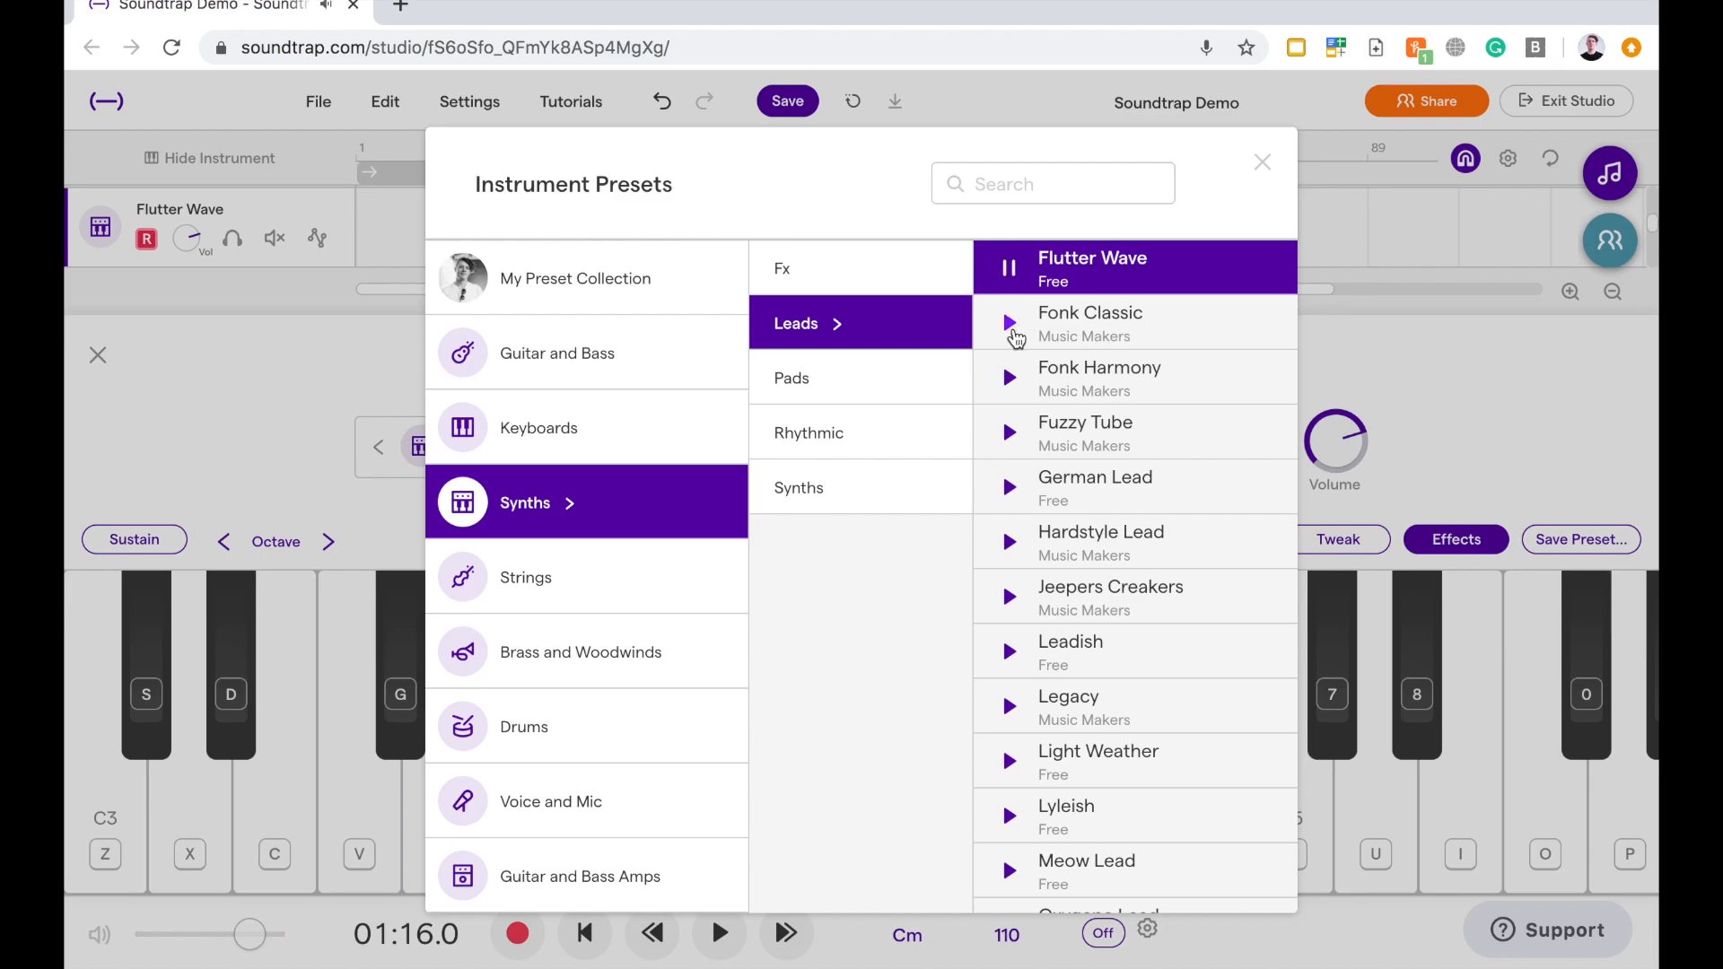
mouse_move(1009, 323)
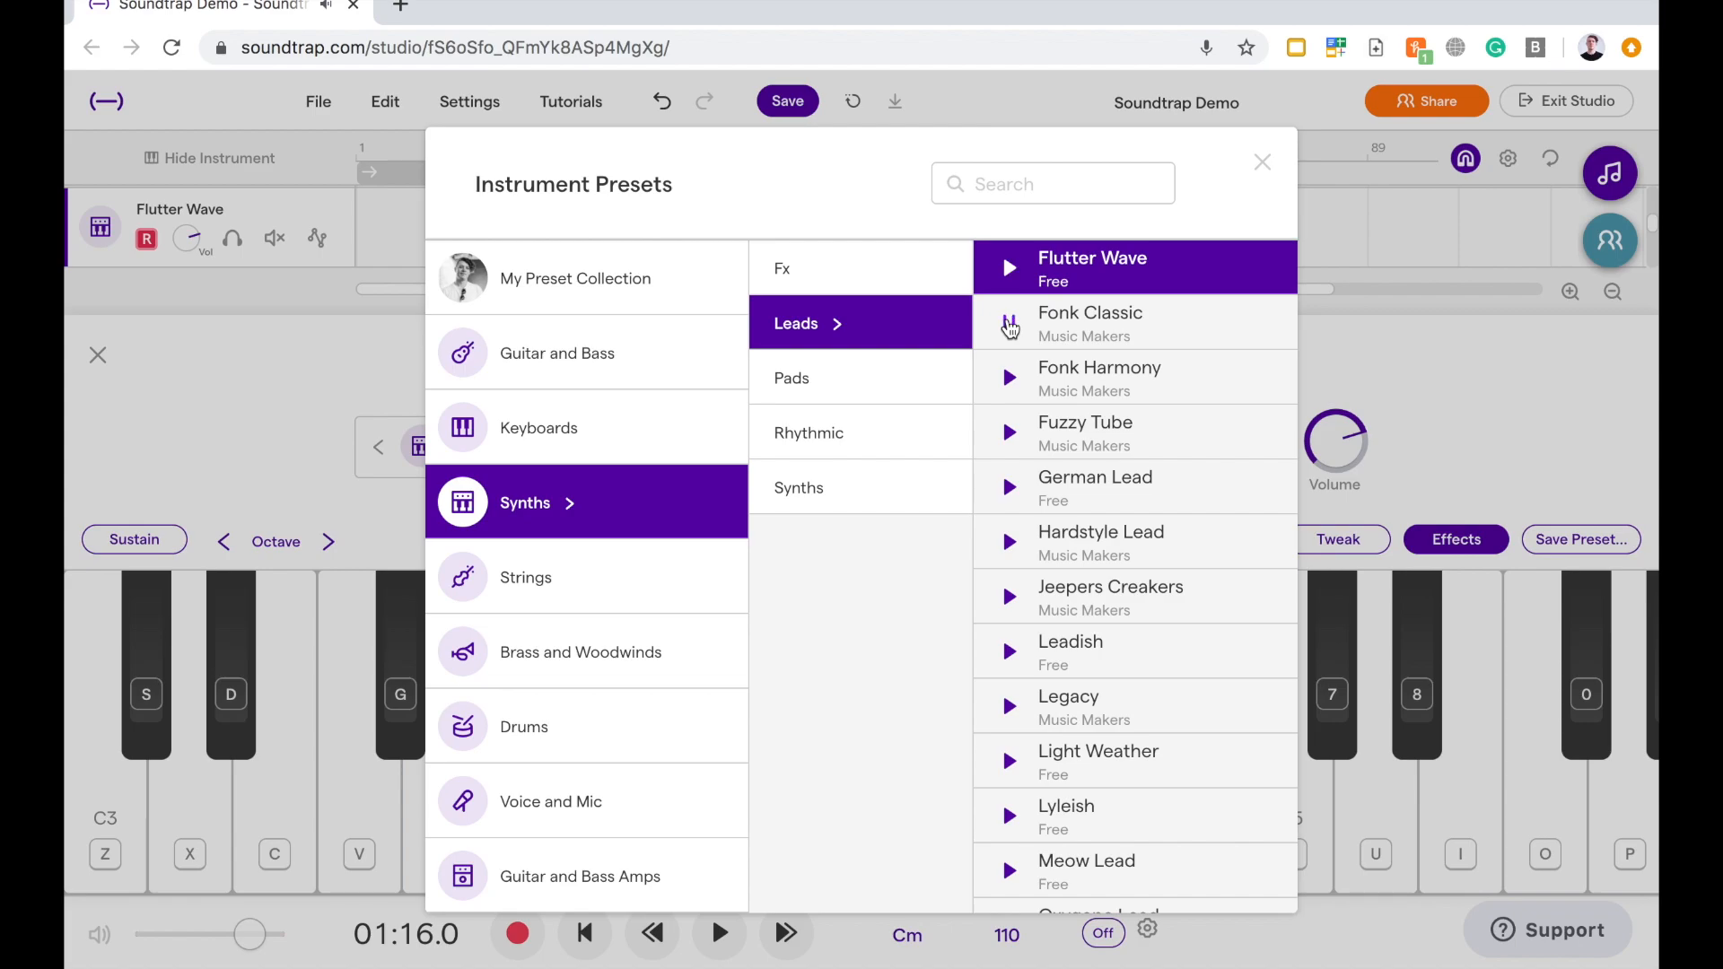
click(1008, 323)
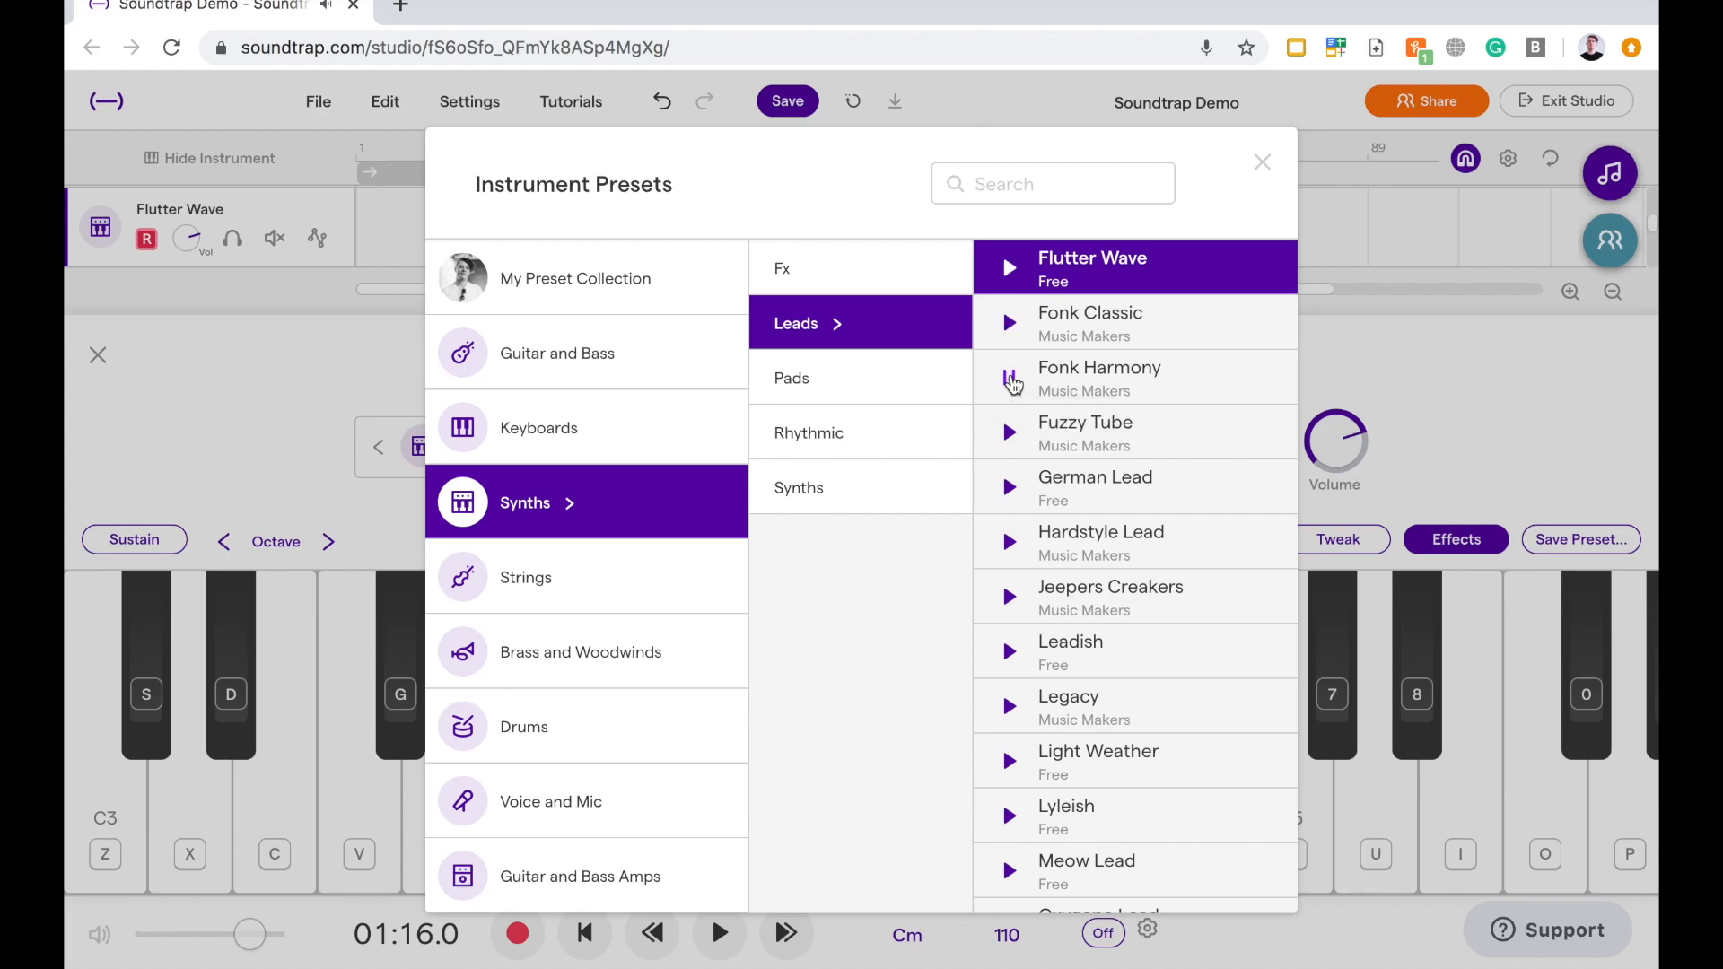
click(1007, 376)
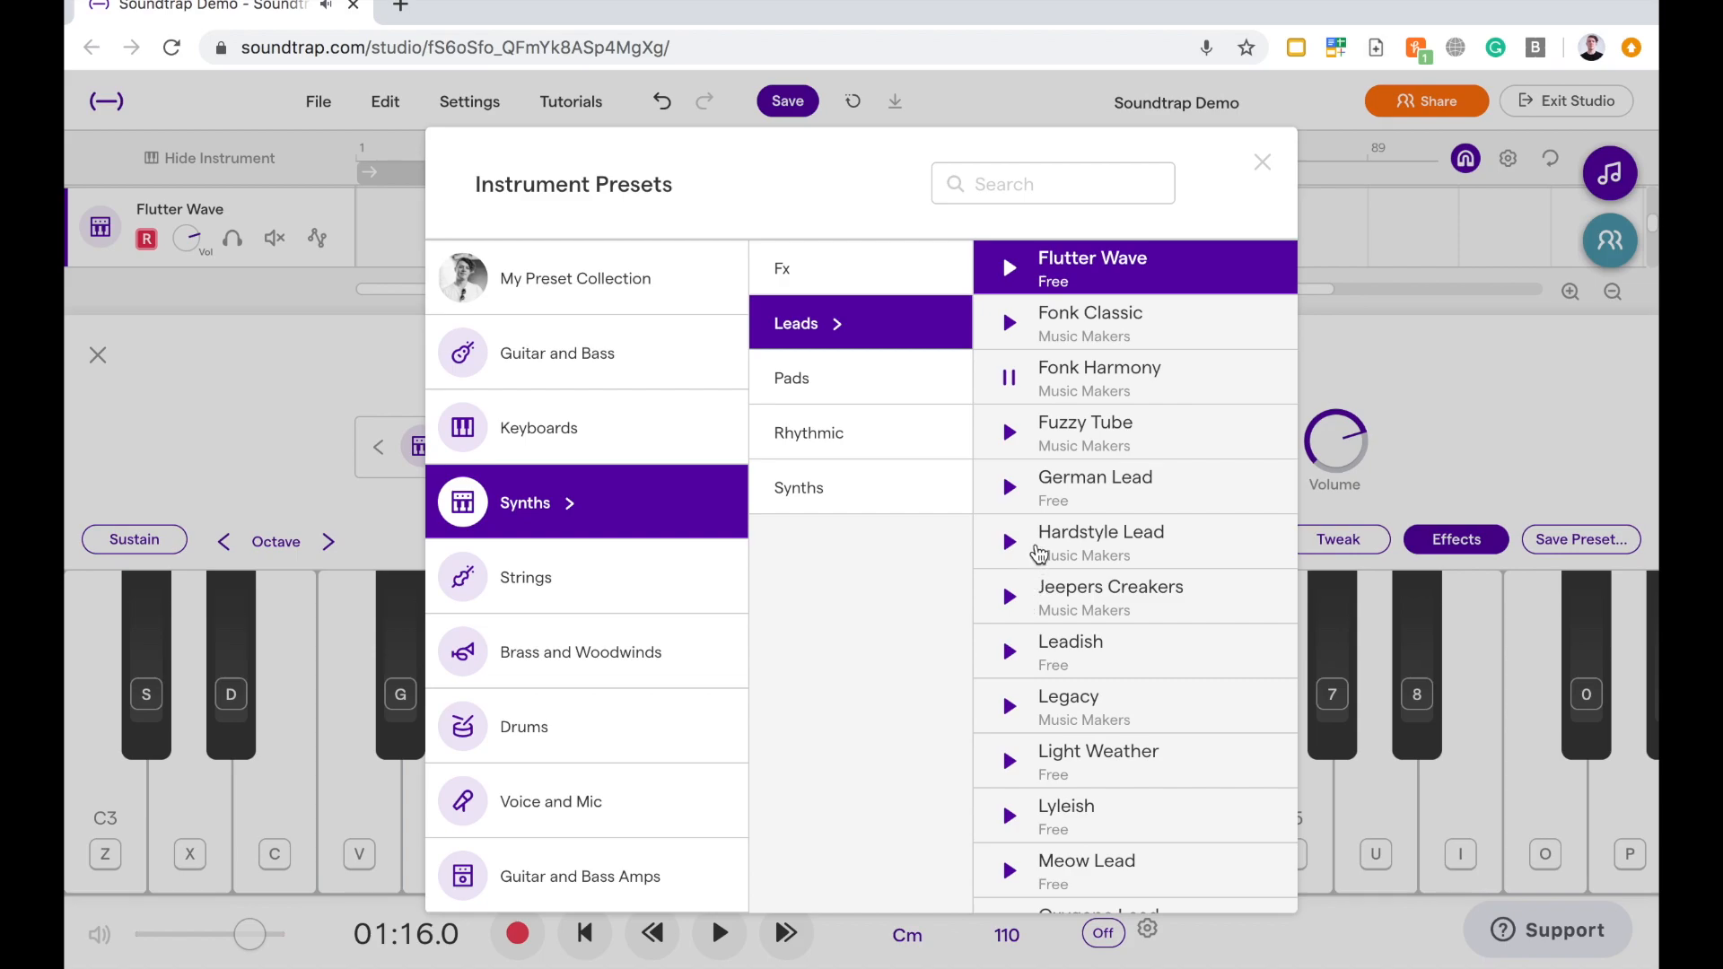
mouse_move(1011, 549)
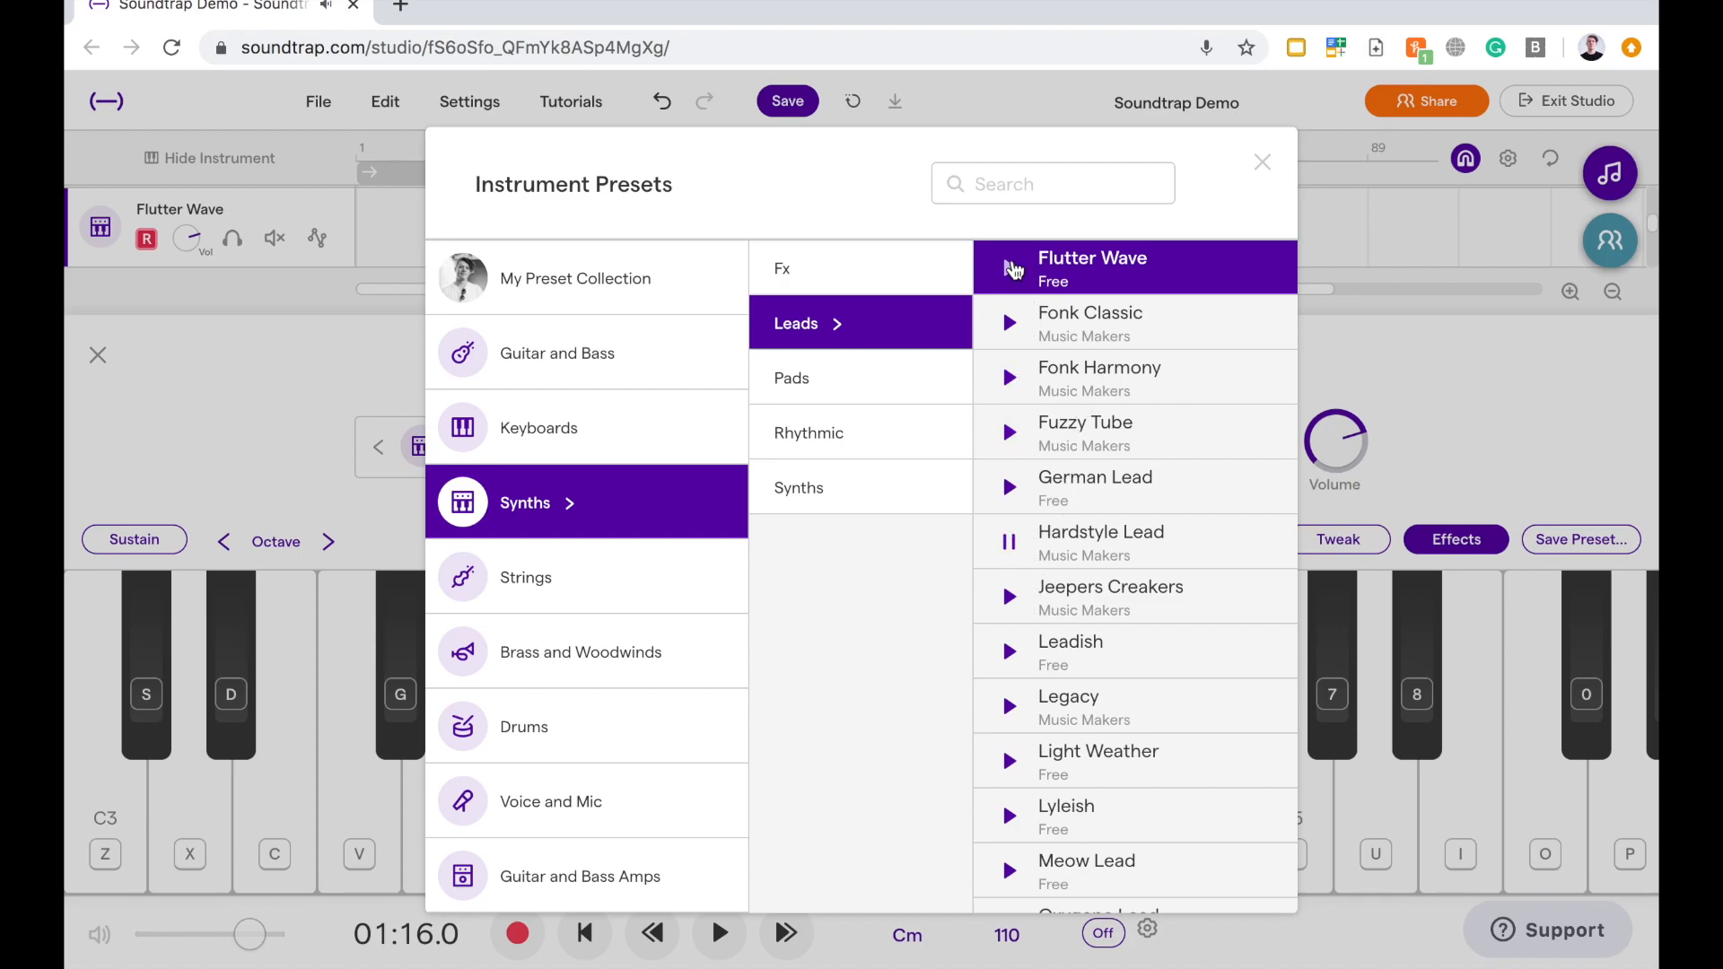
Confirm Flutter Wave and close the preset list, instrument panel and note editor
click(1262, 161)
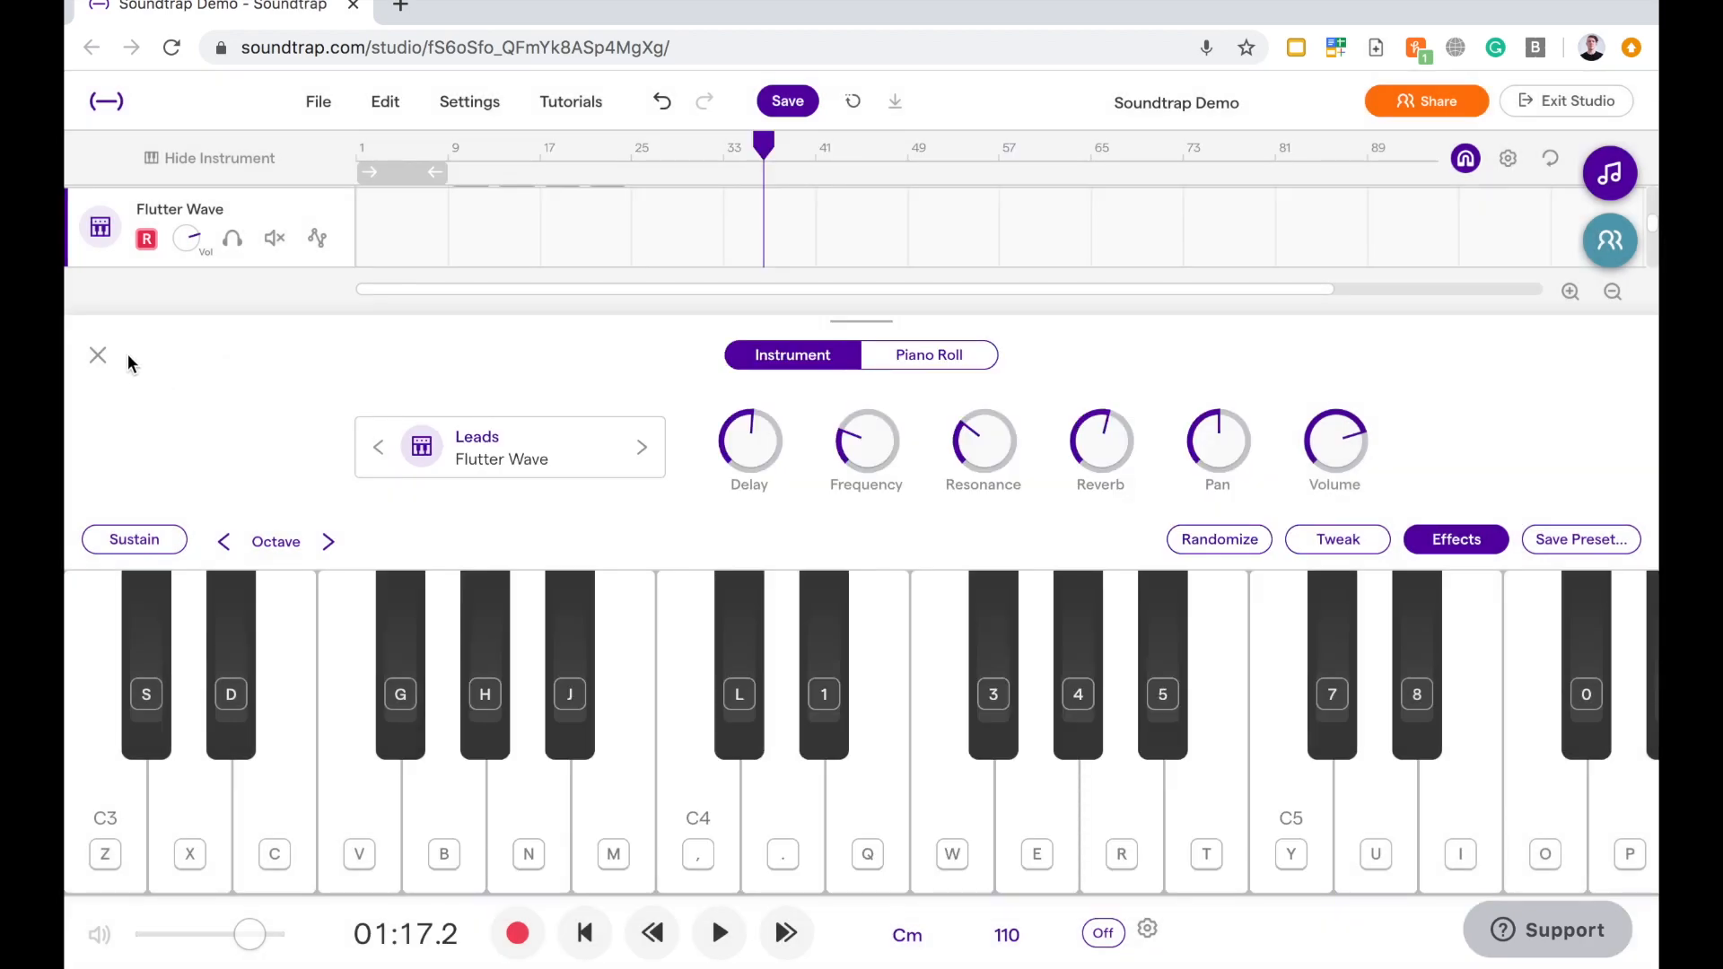
click(97, 355)
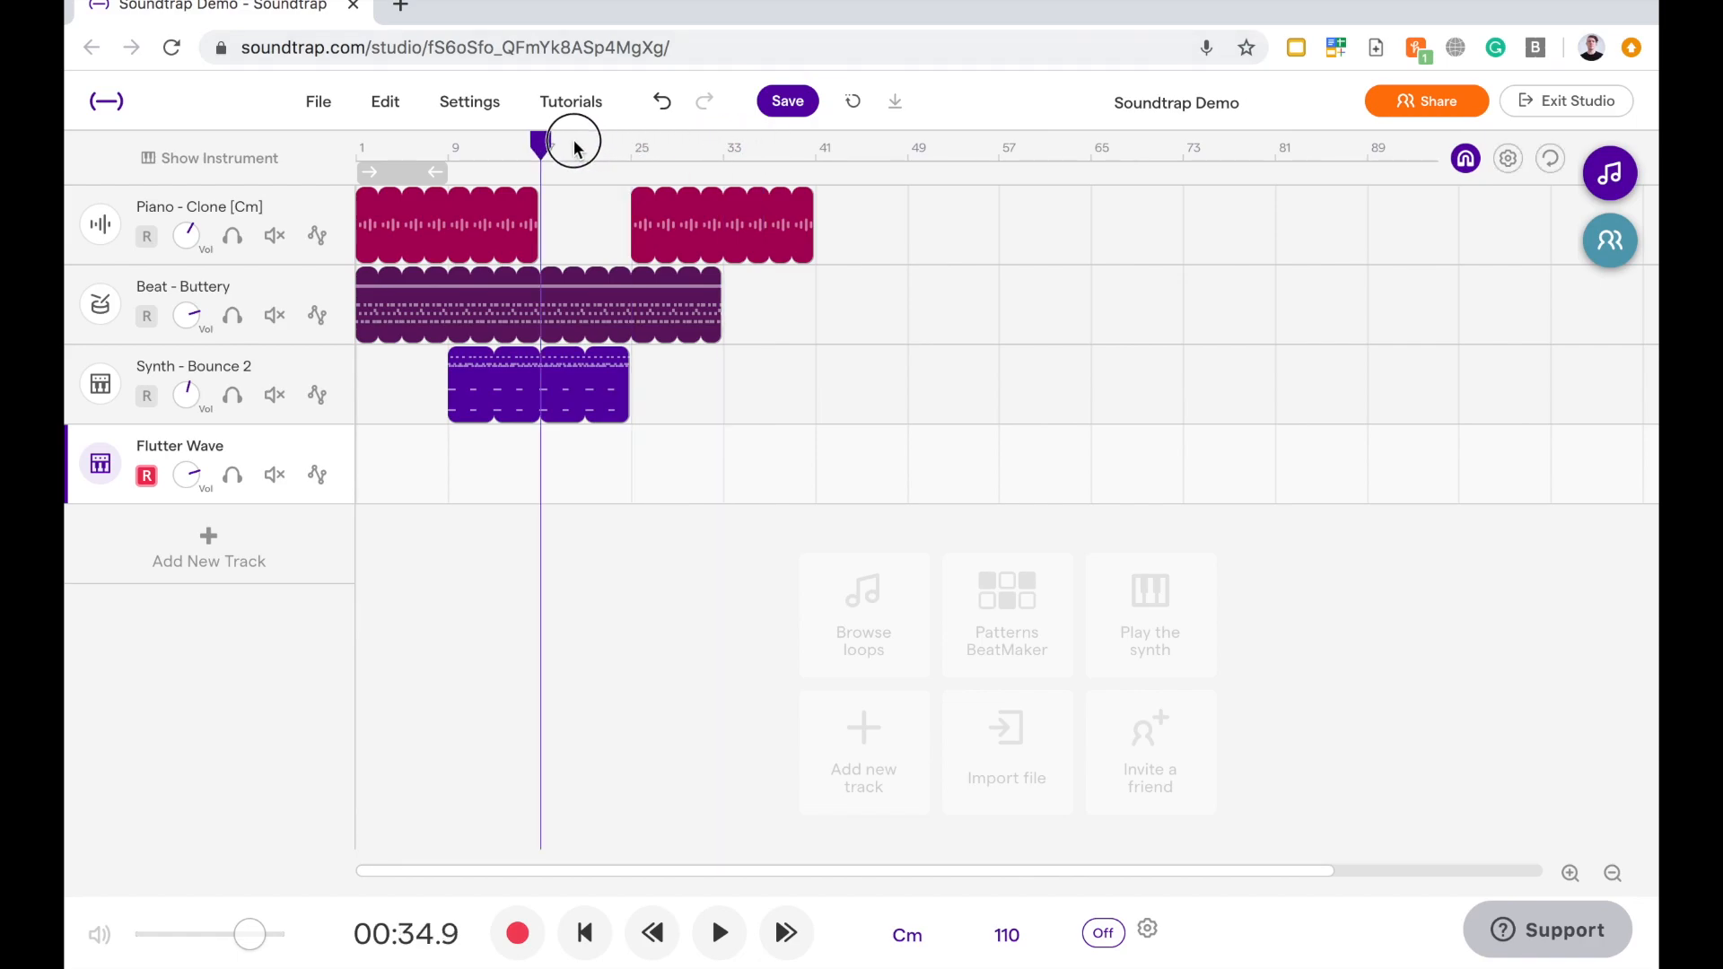
click(719, 934)
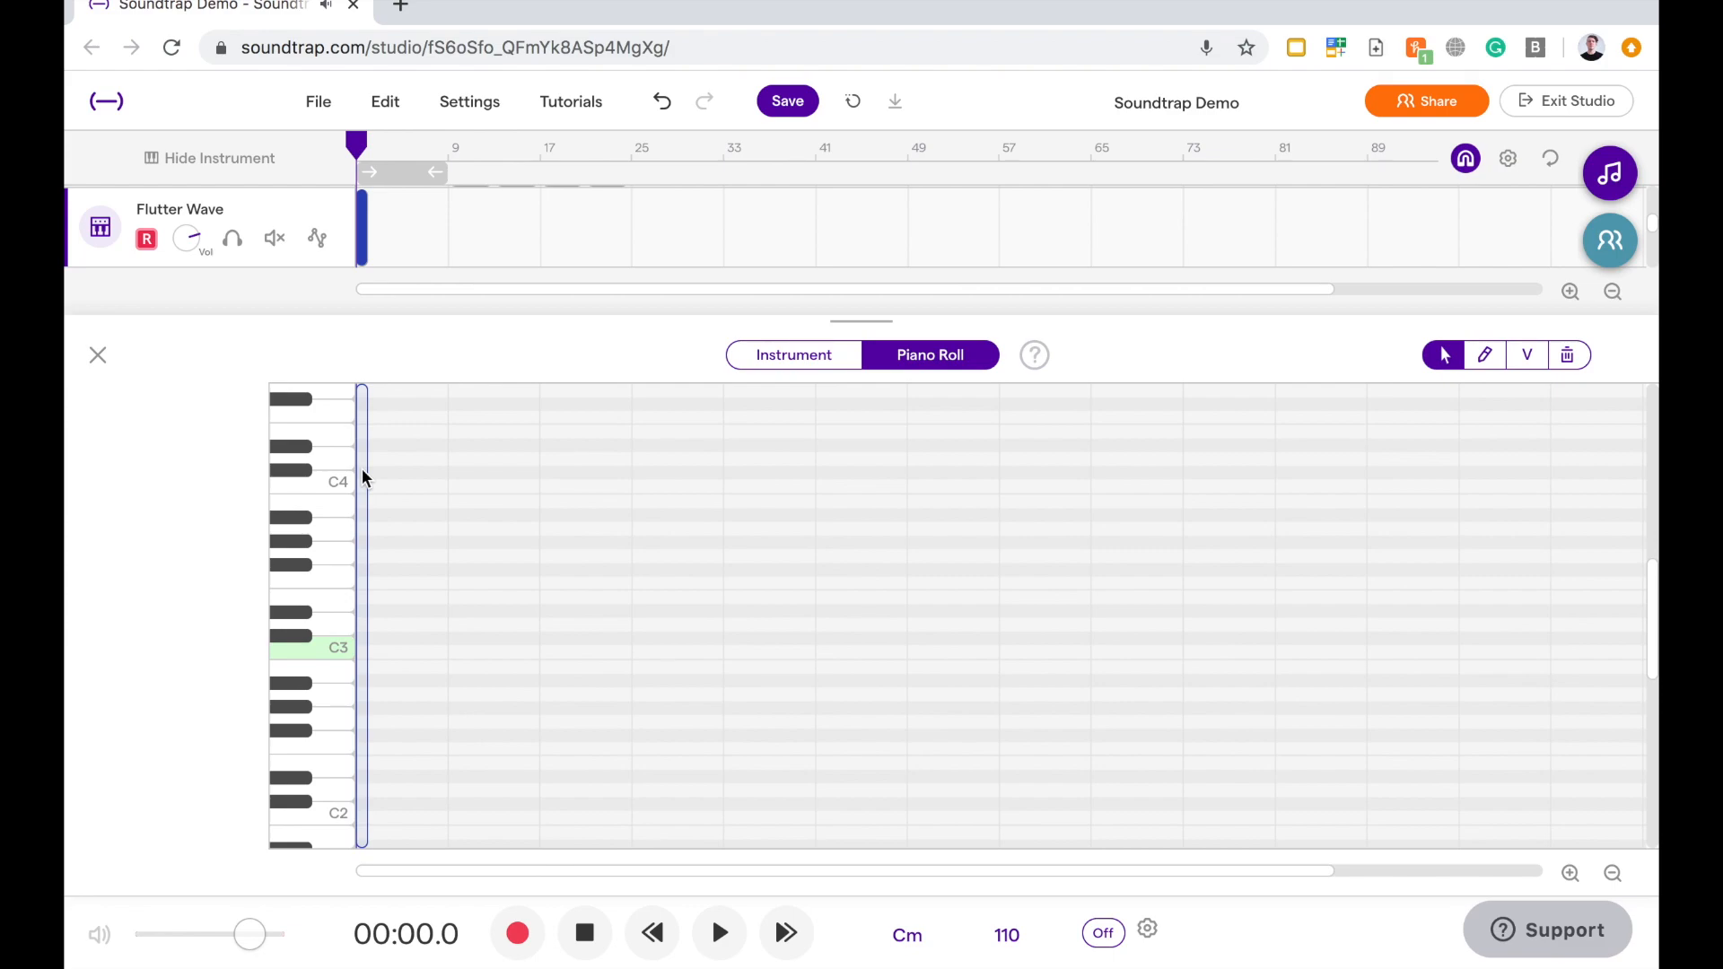
mouse_move(107, 368)
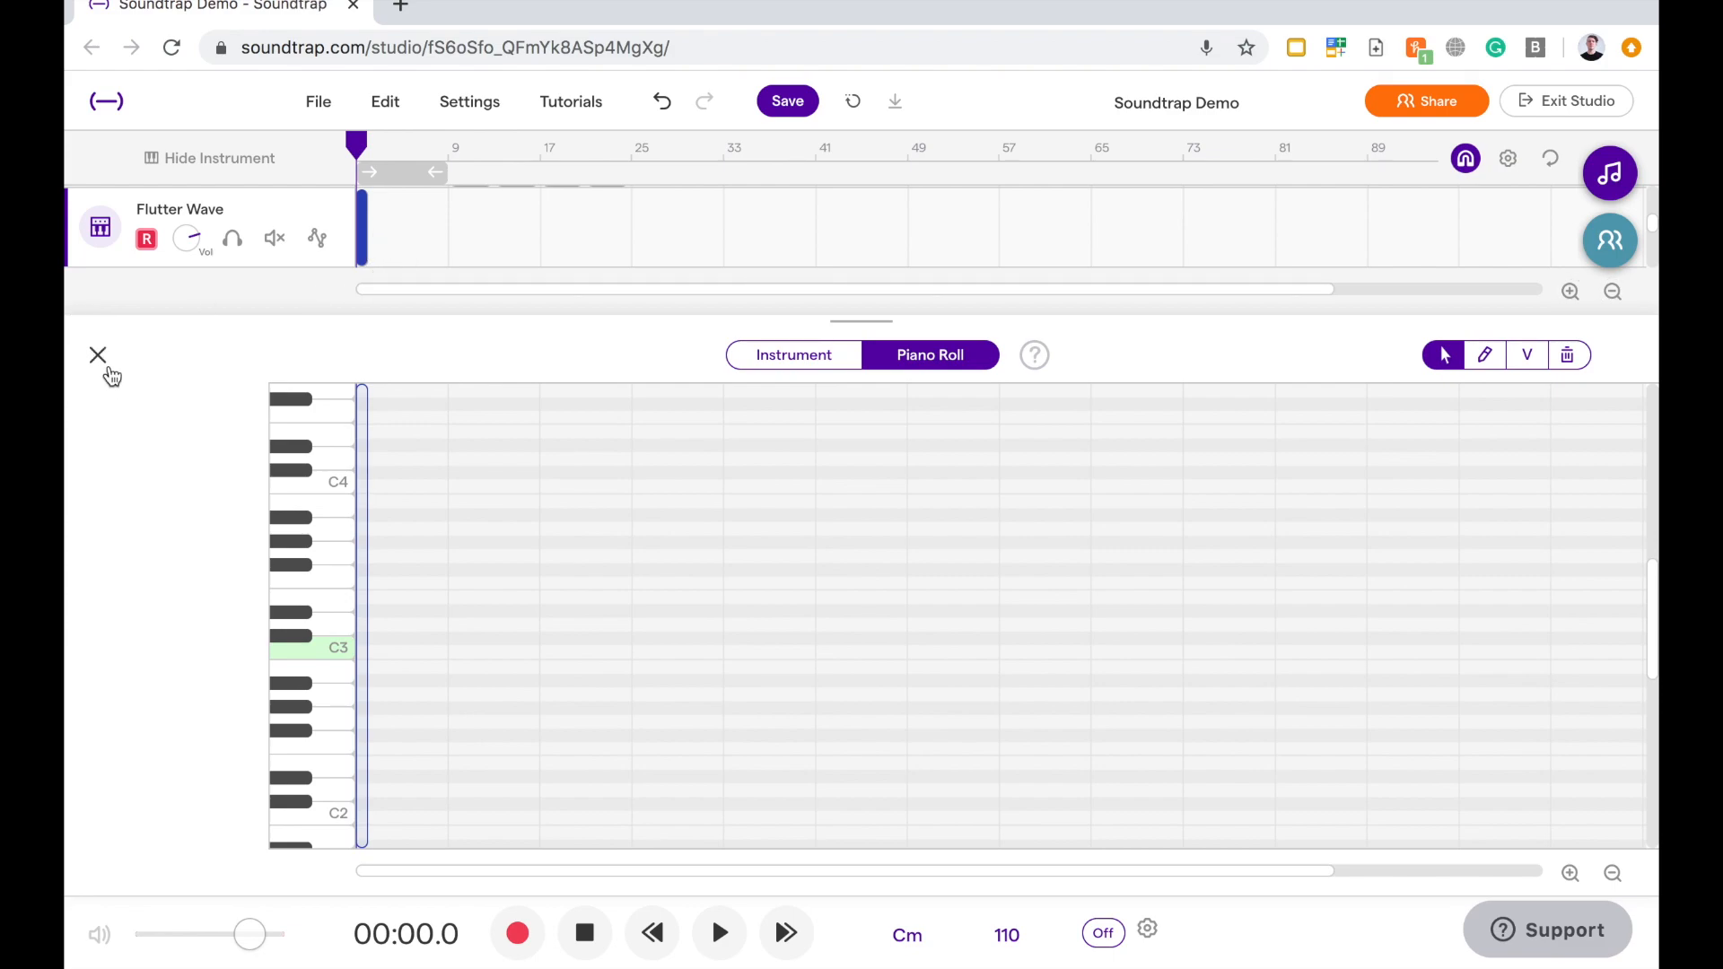
click(97, 355)
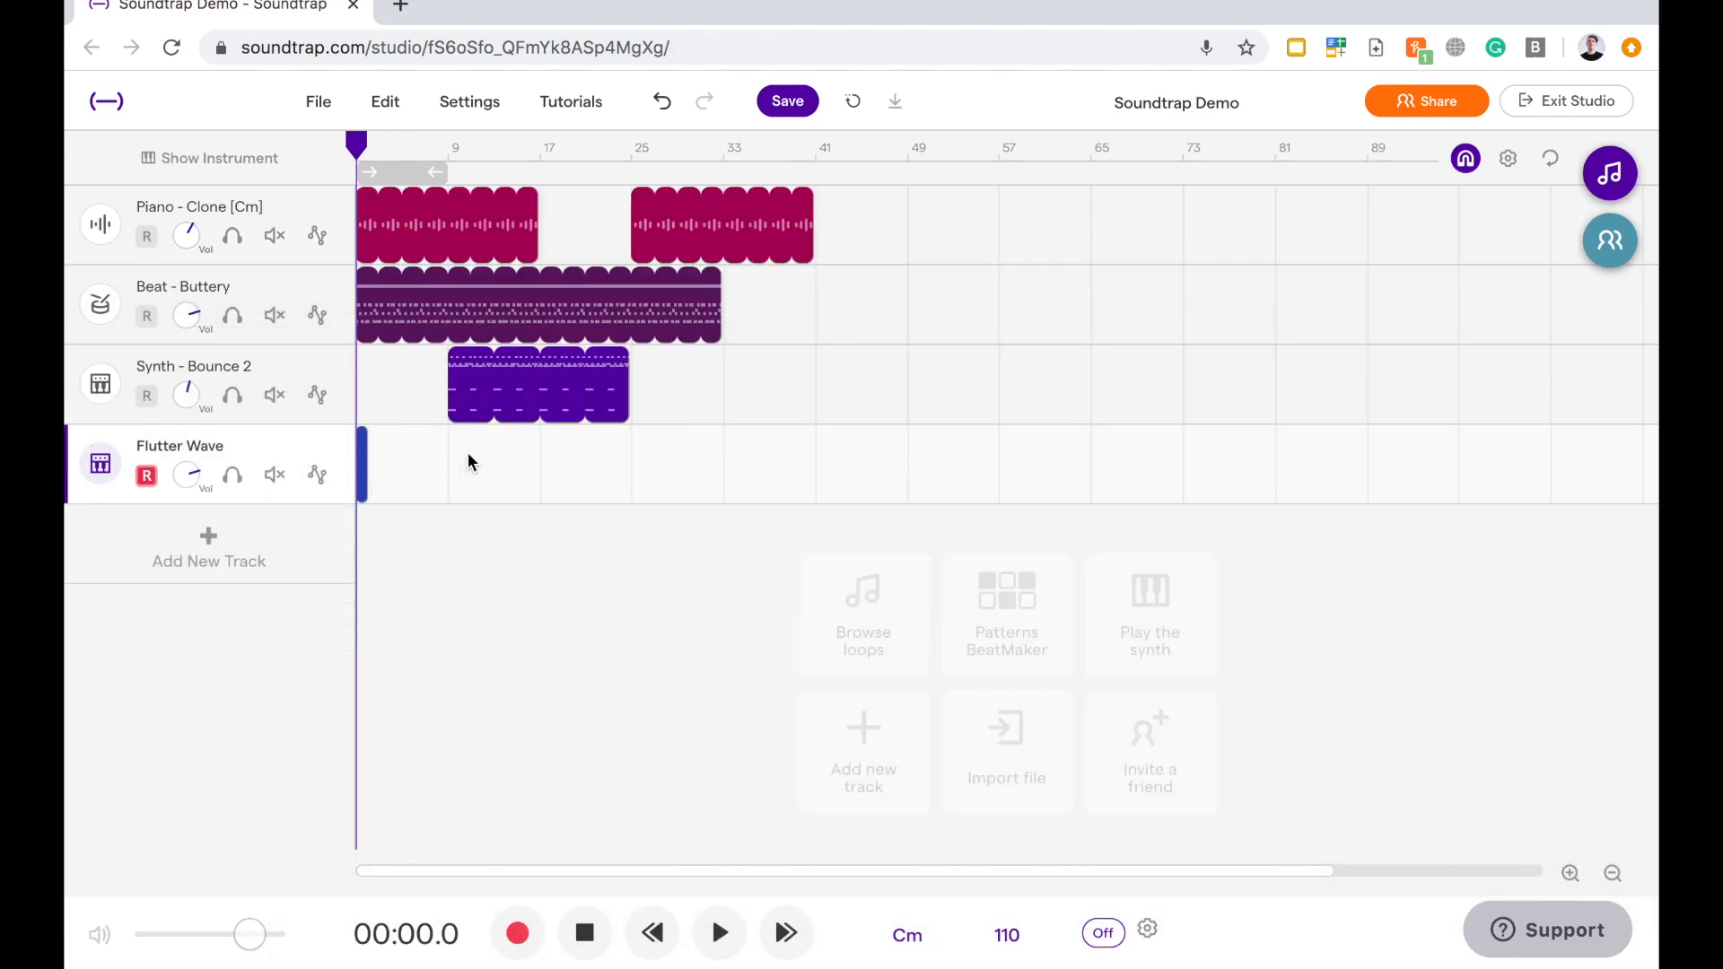
mouse_move(362, 473)
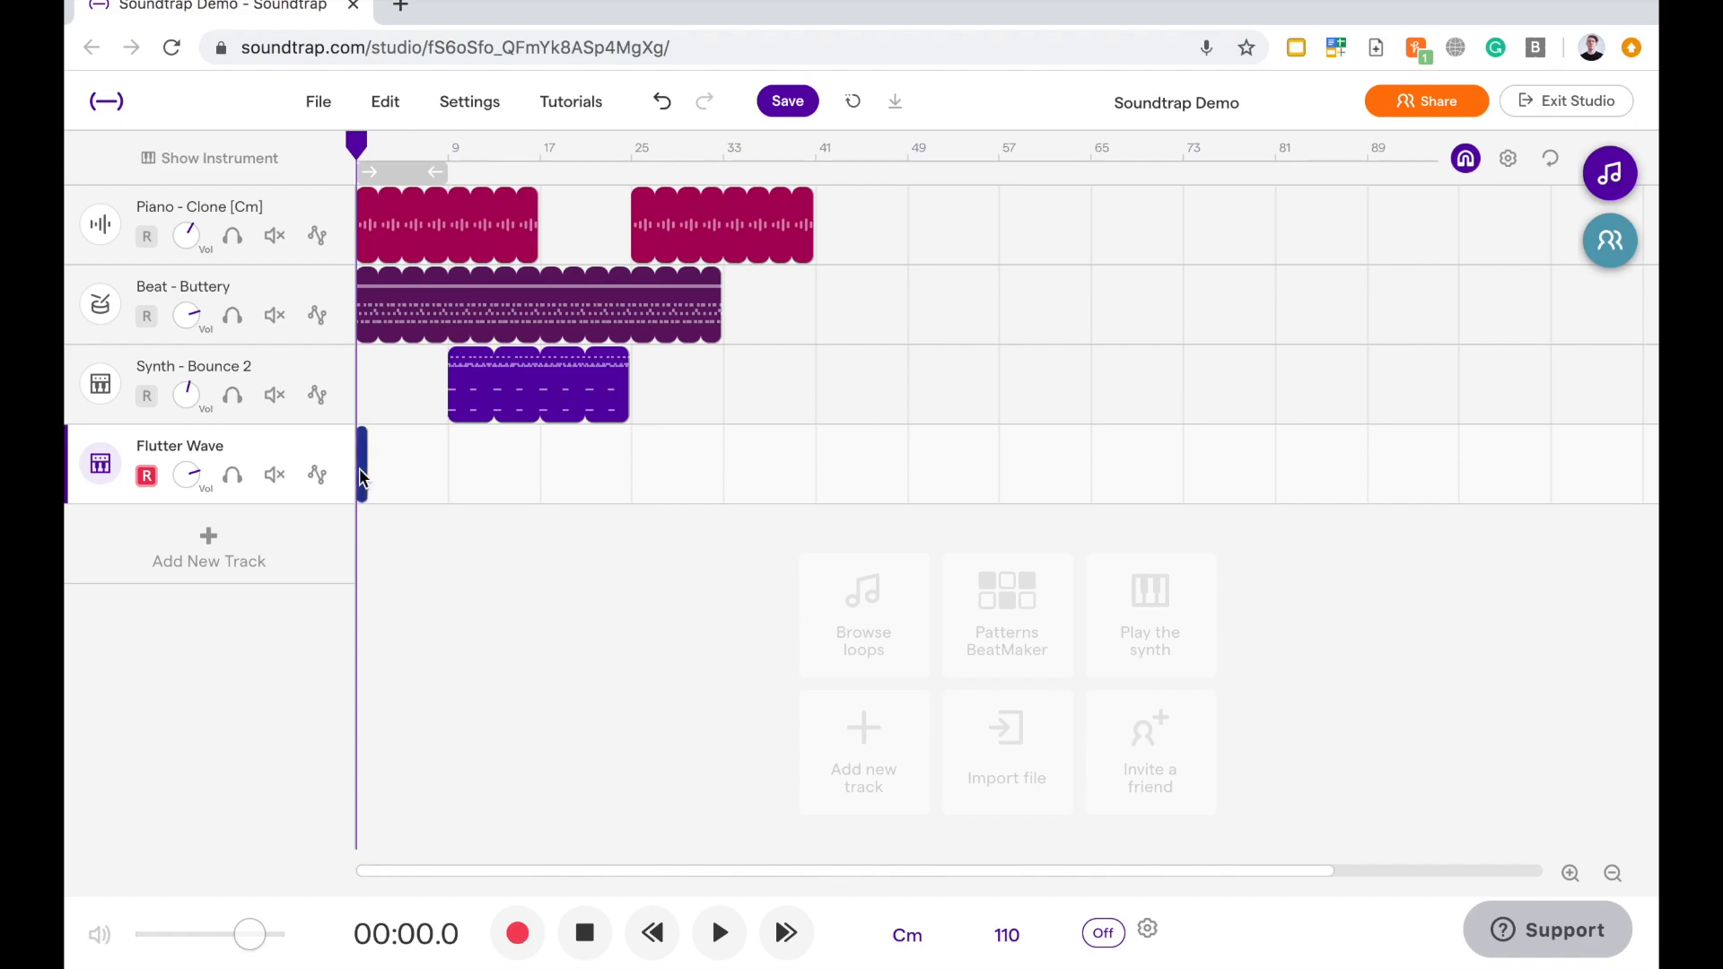
mouse_move(368, 465)
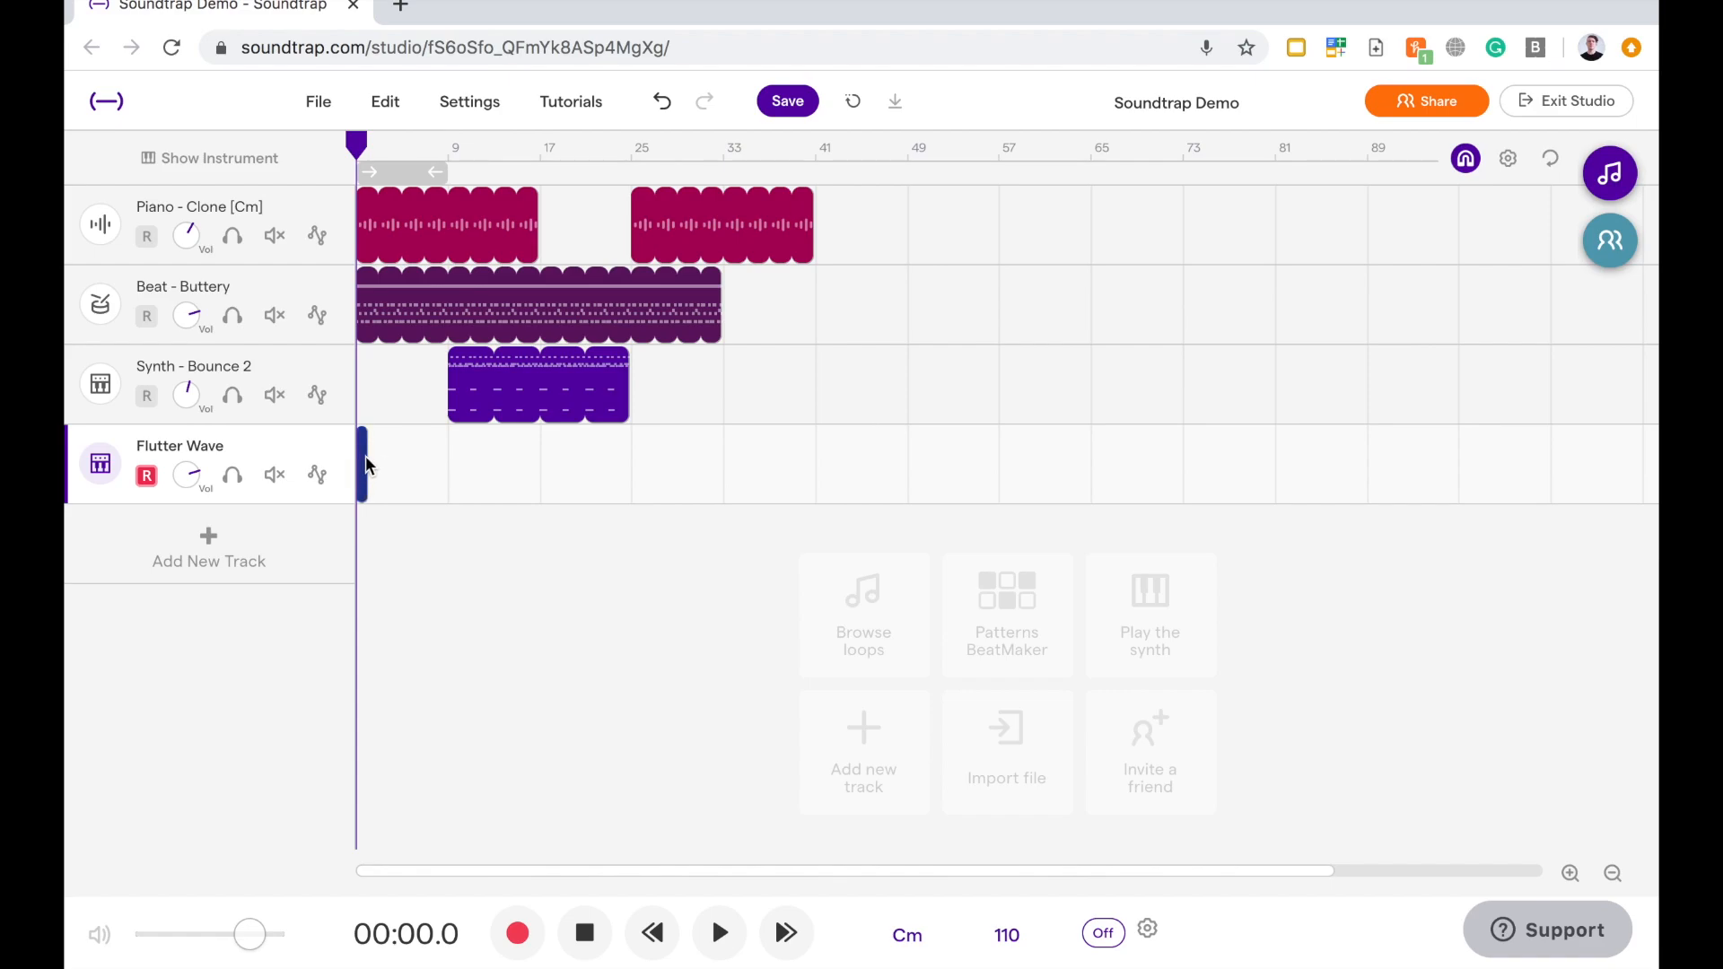
mouse_move(367, 484)
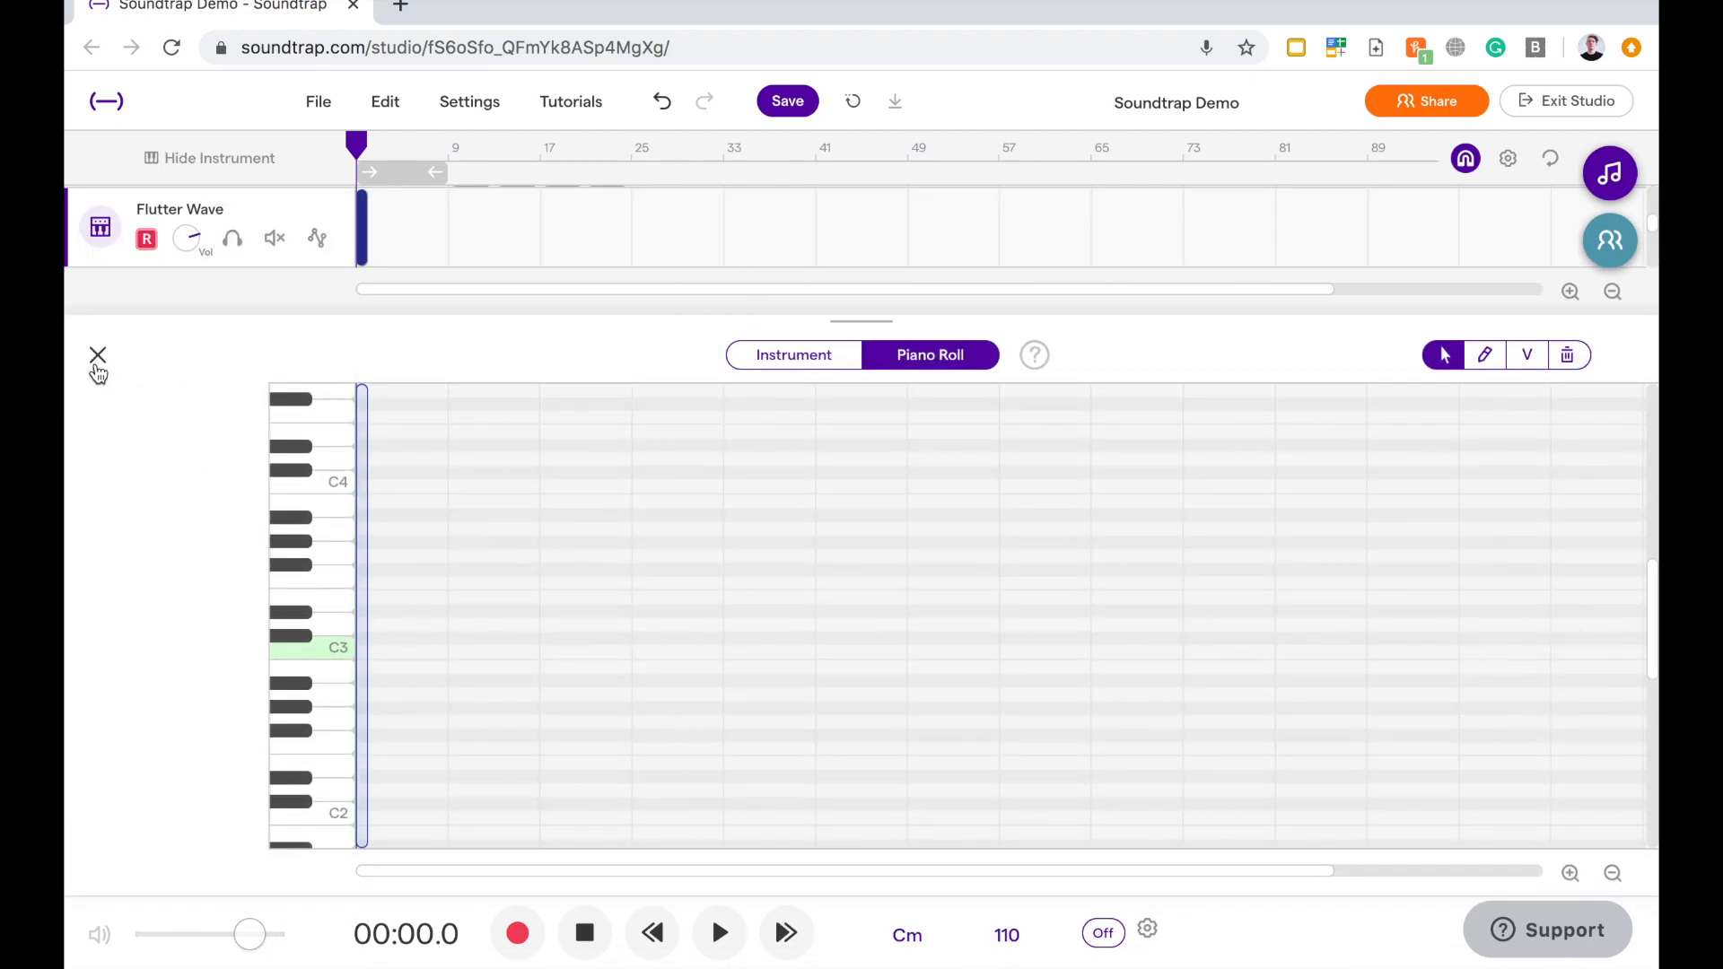
click(97, 353)
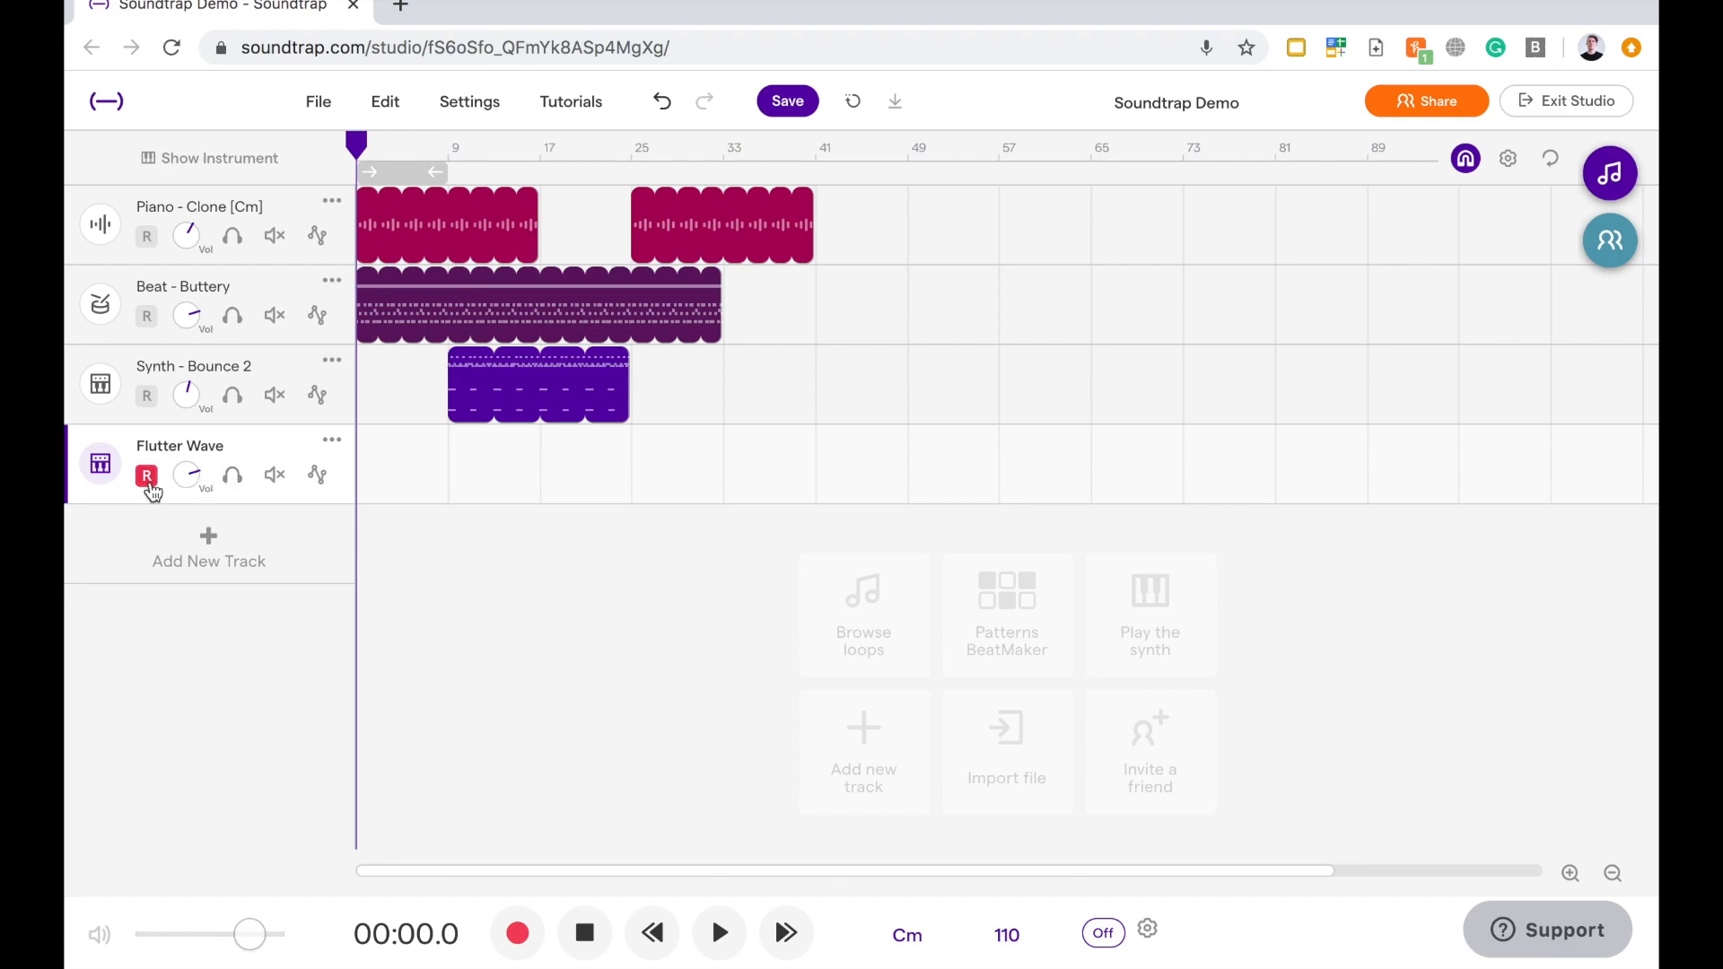
mouse_move(147, 477)
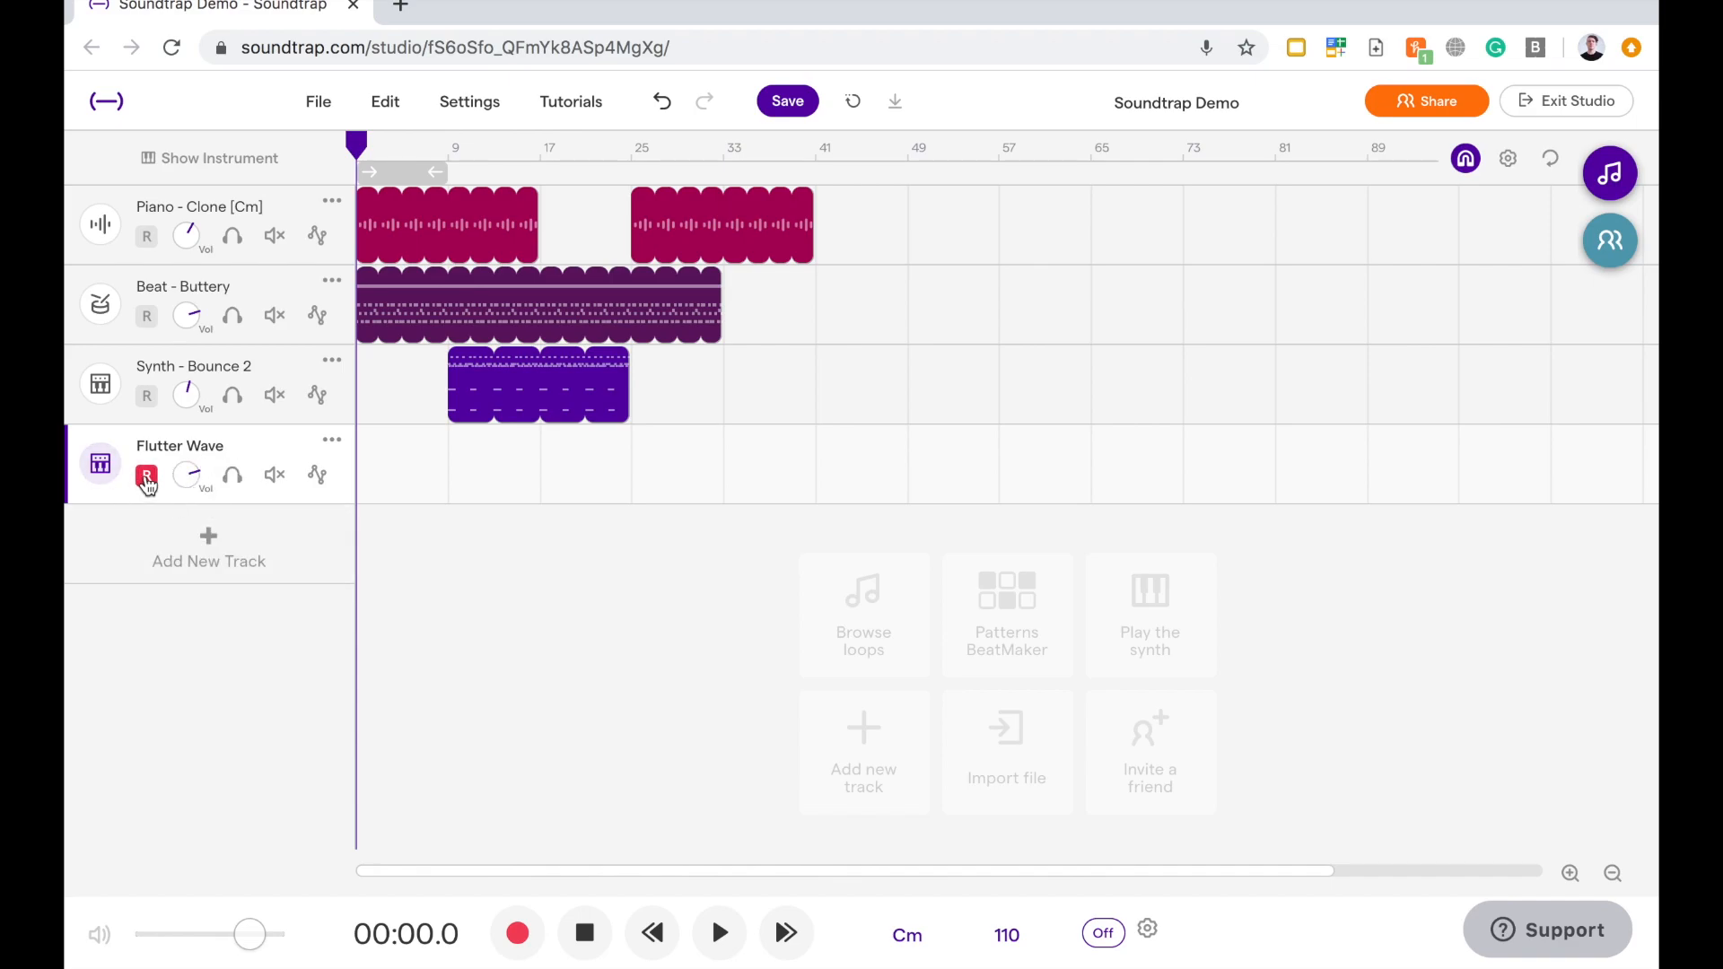
mouse_move(146, 476)
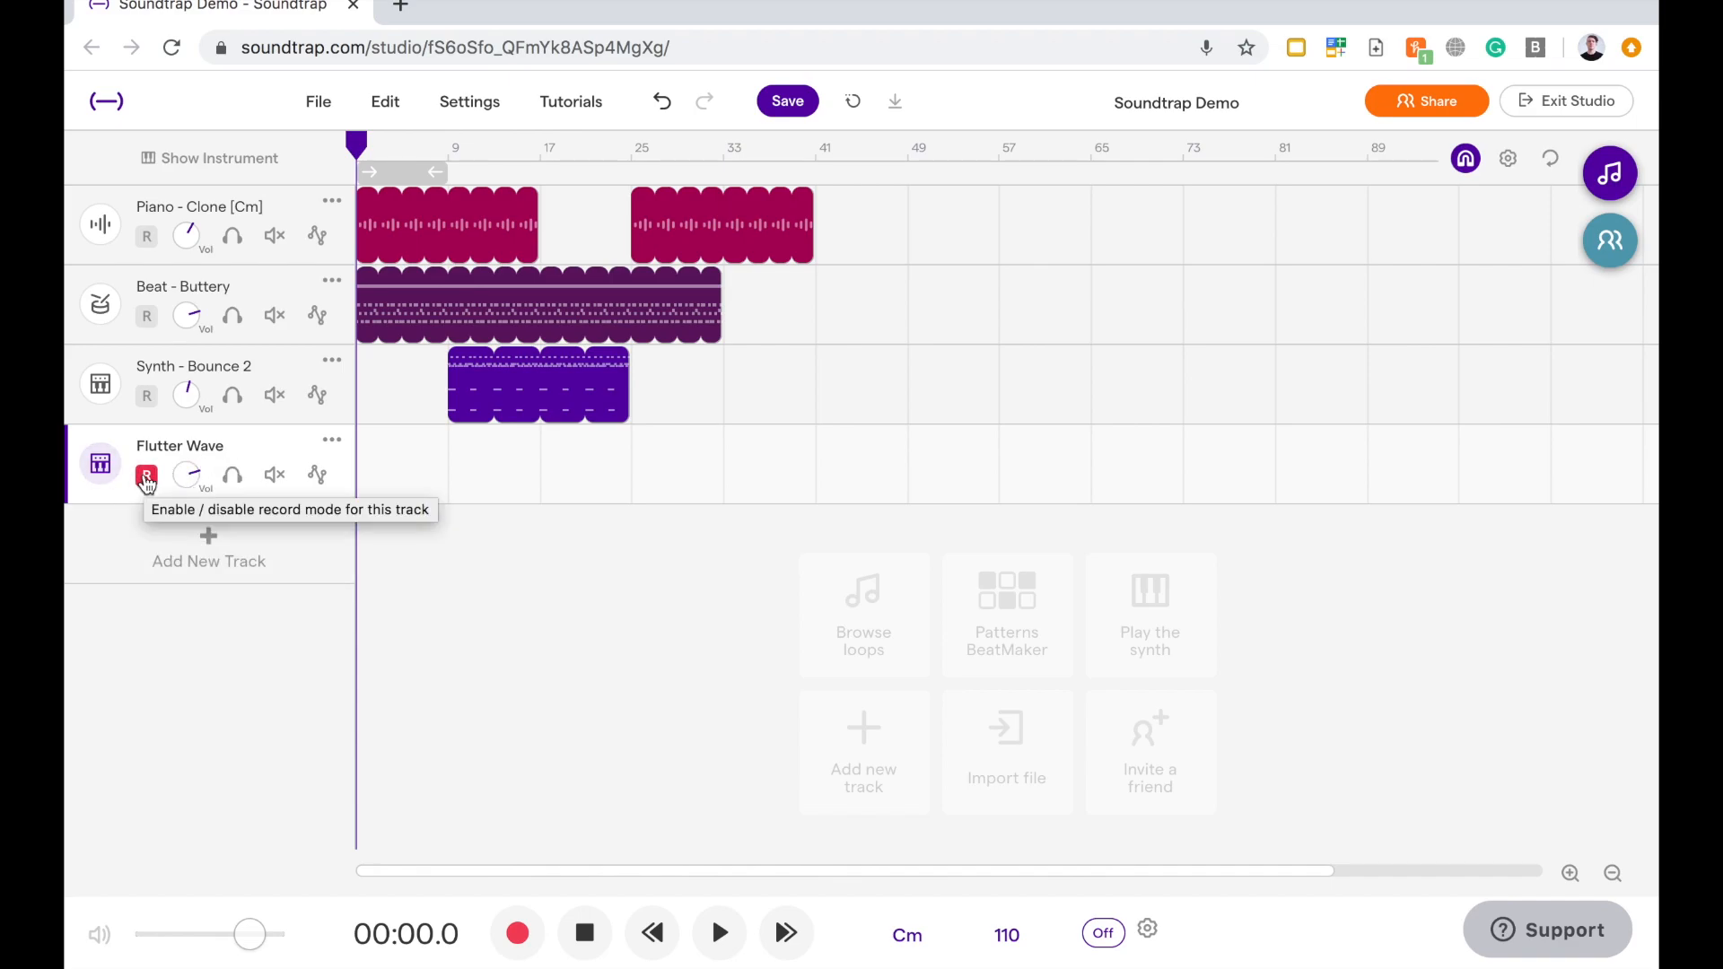
click(146, 475)
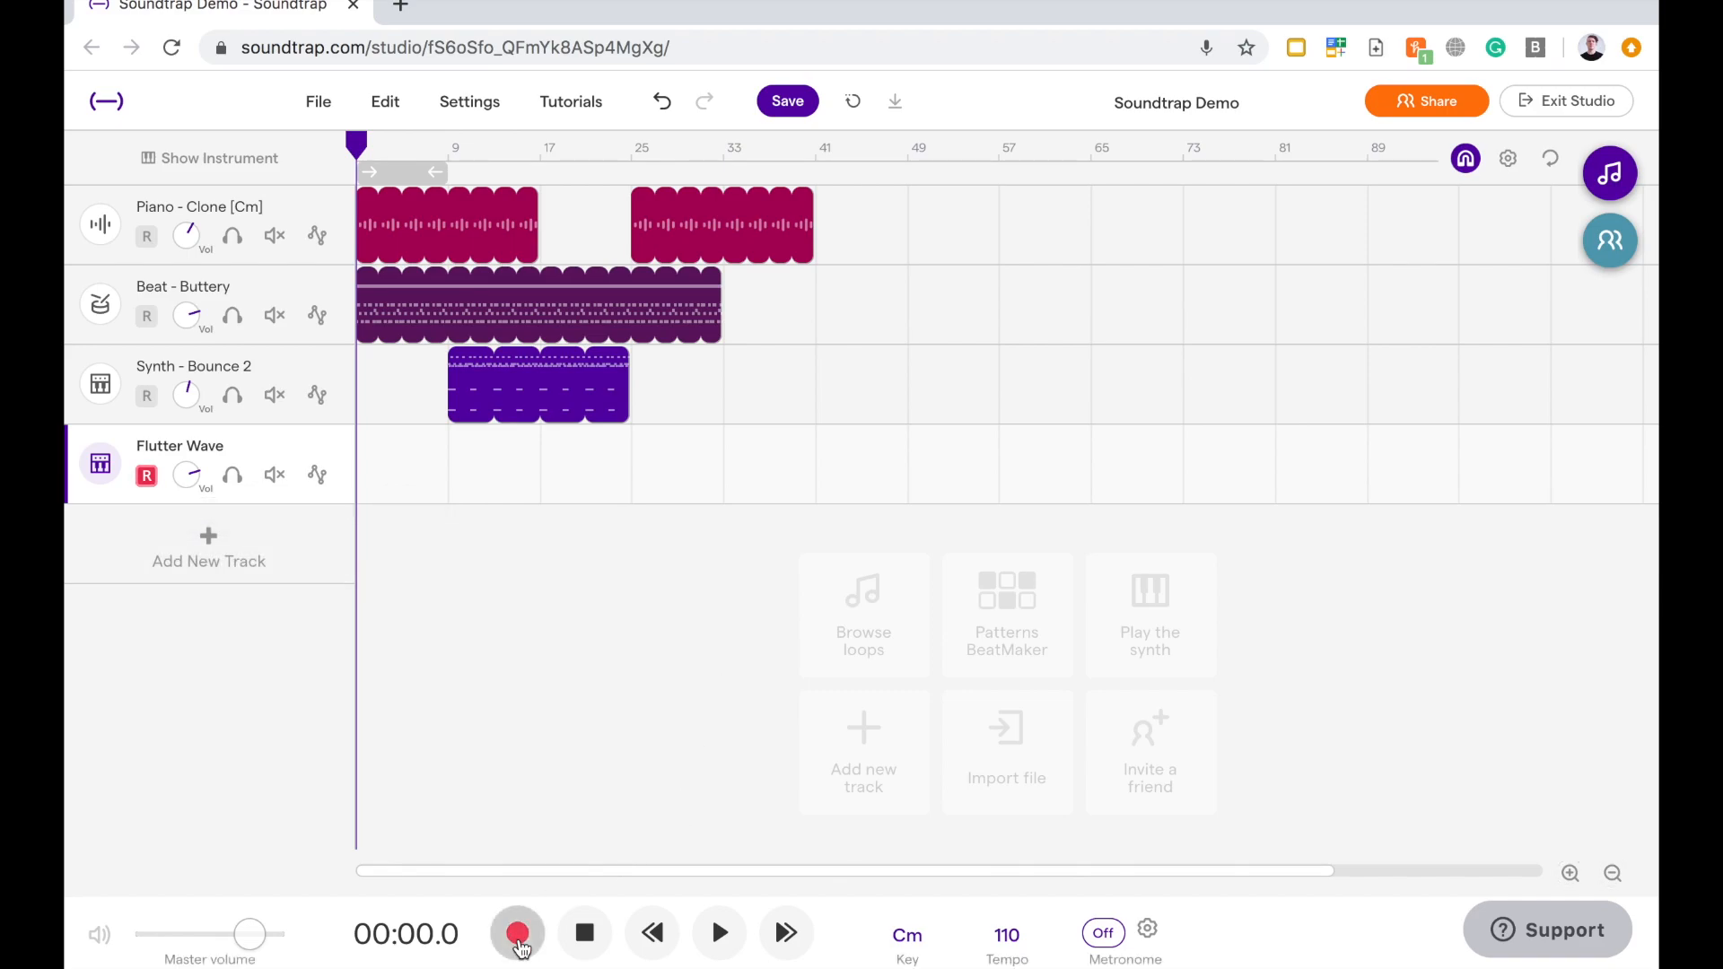
mouse_move(517, 933)
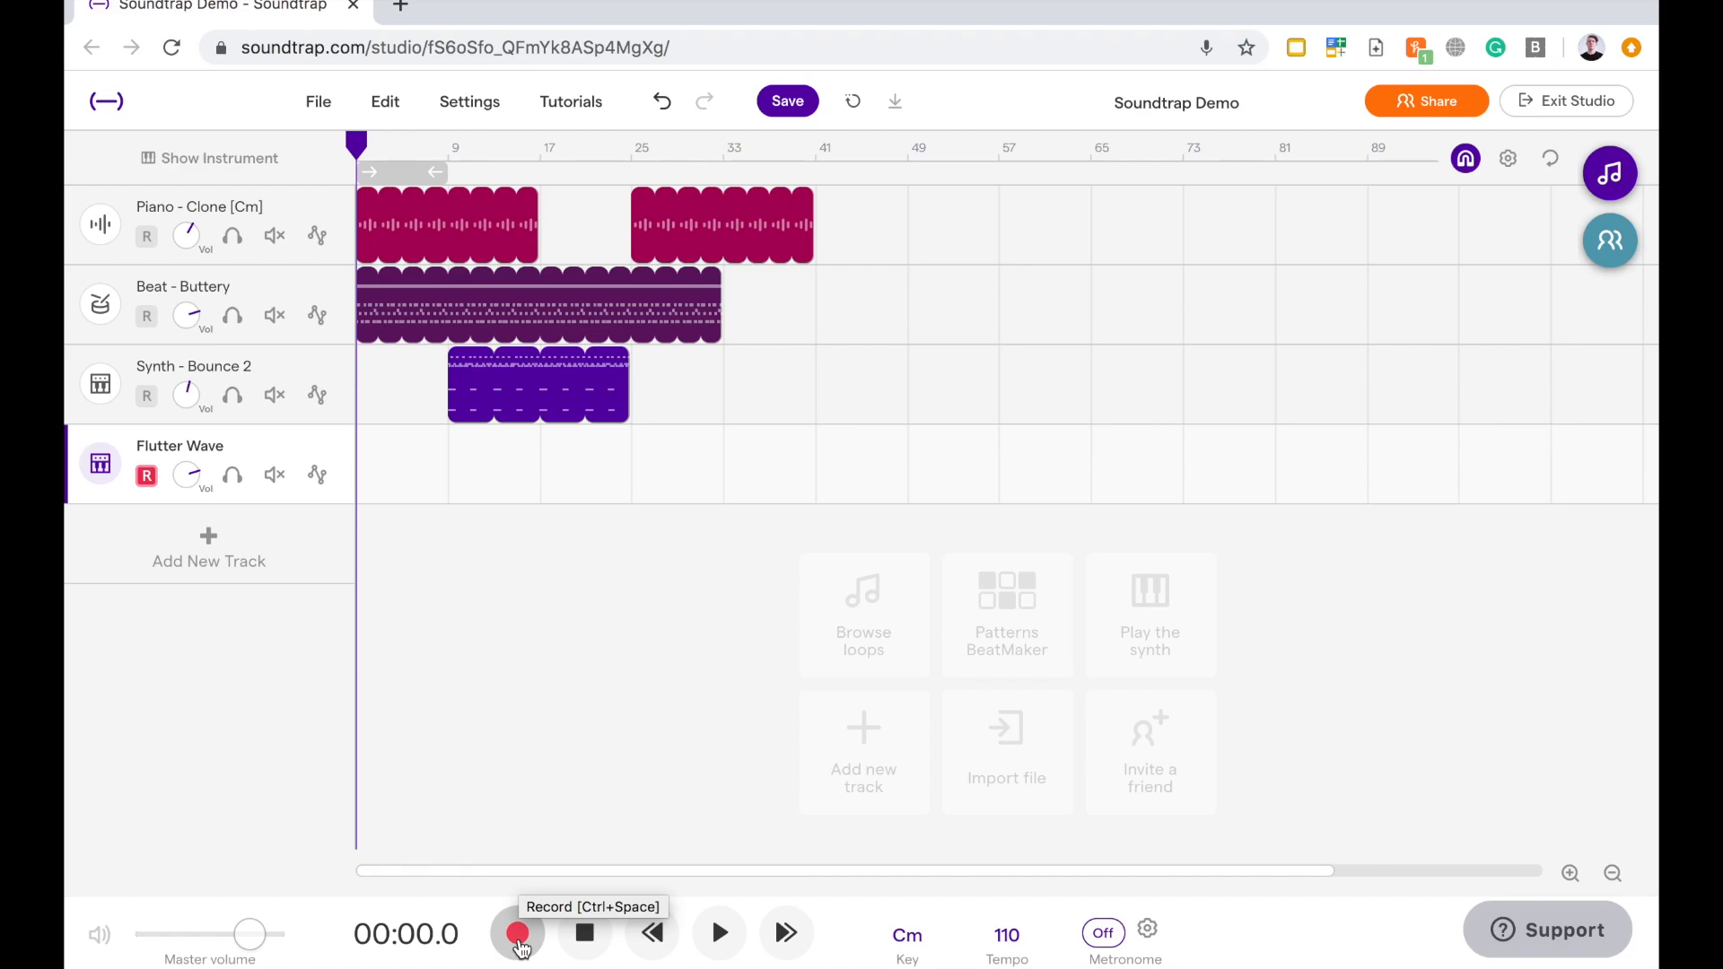
Record a Flutter Wave take from bar 1 to about bar 9 with the metronome on
click(518, 933)
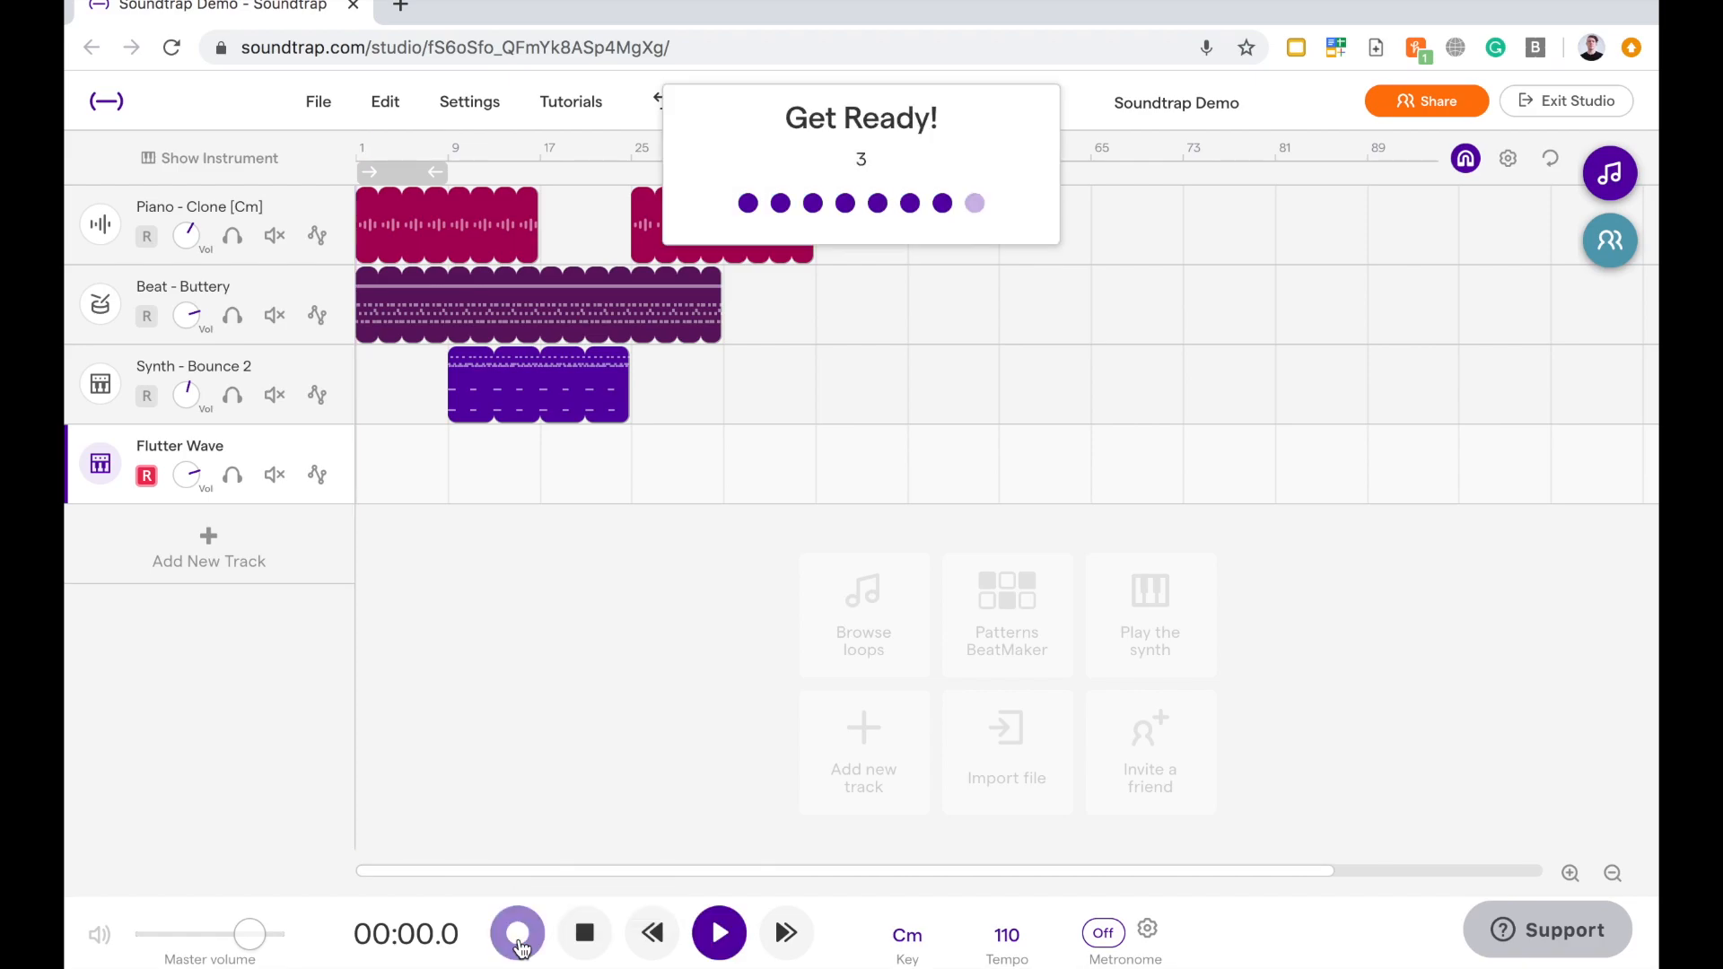
click(517, 933)
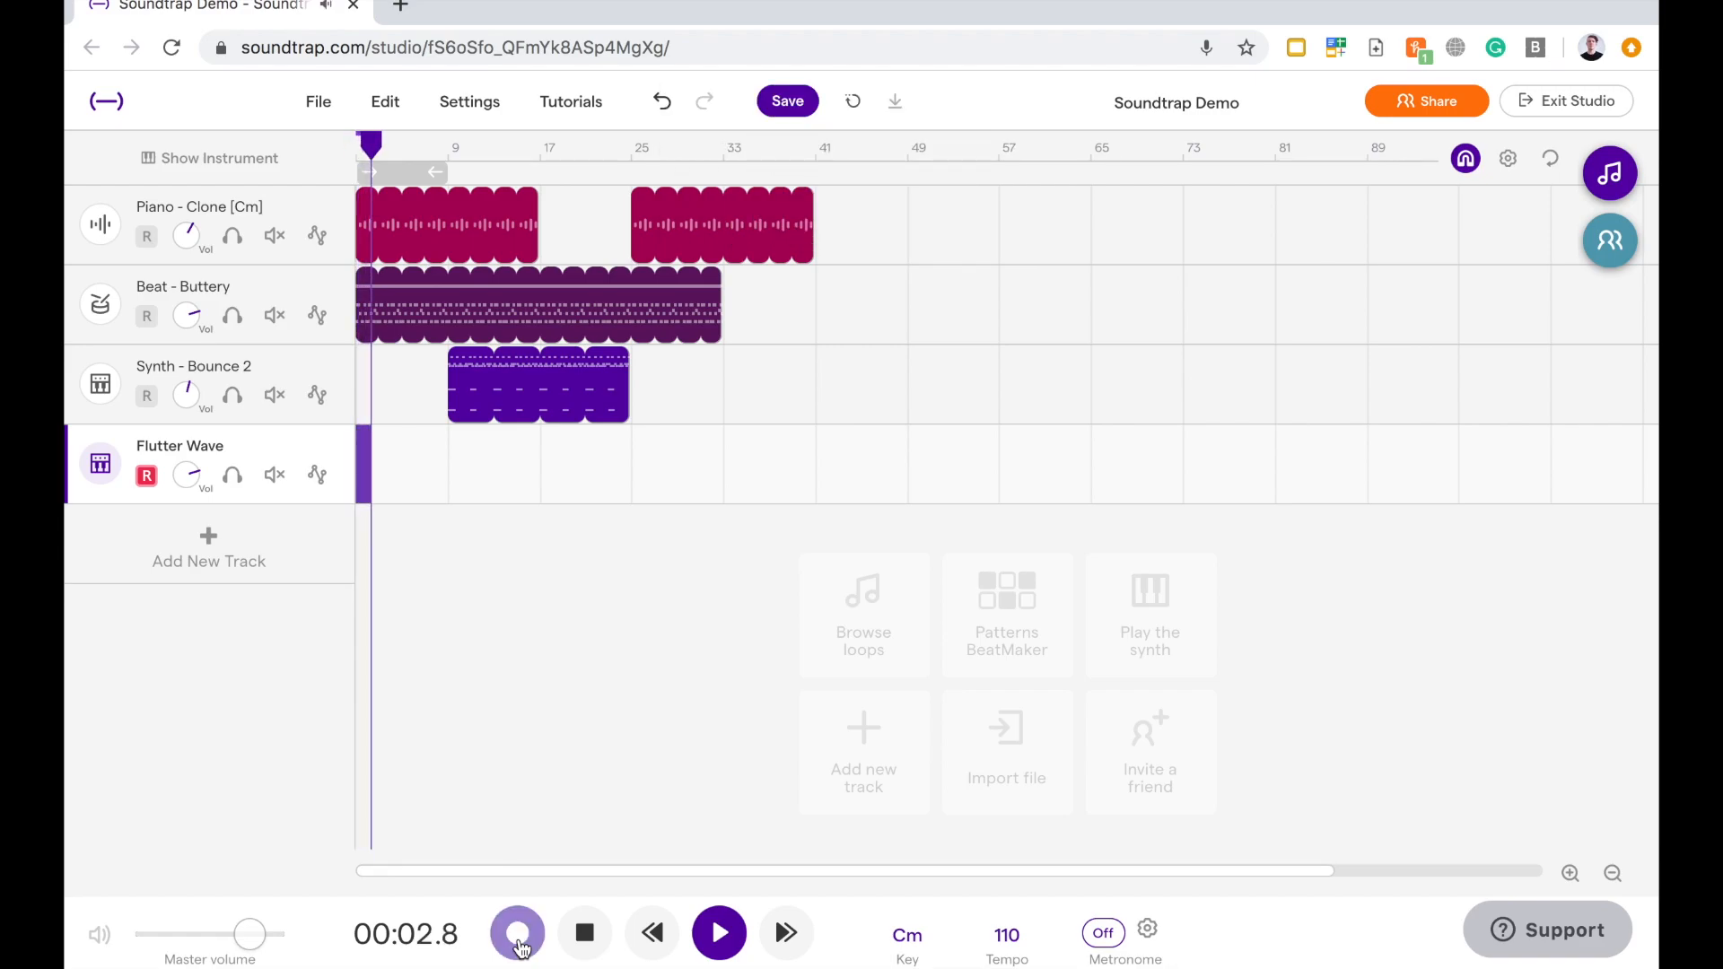
click(517, 933)
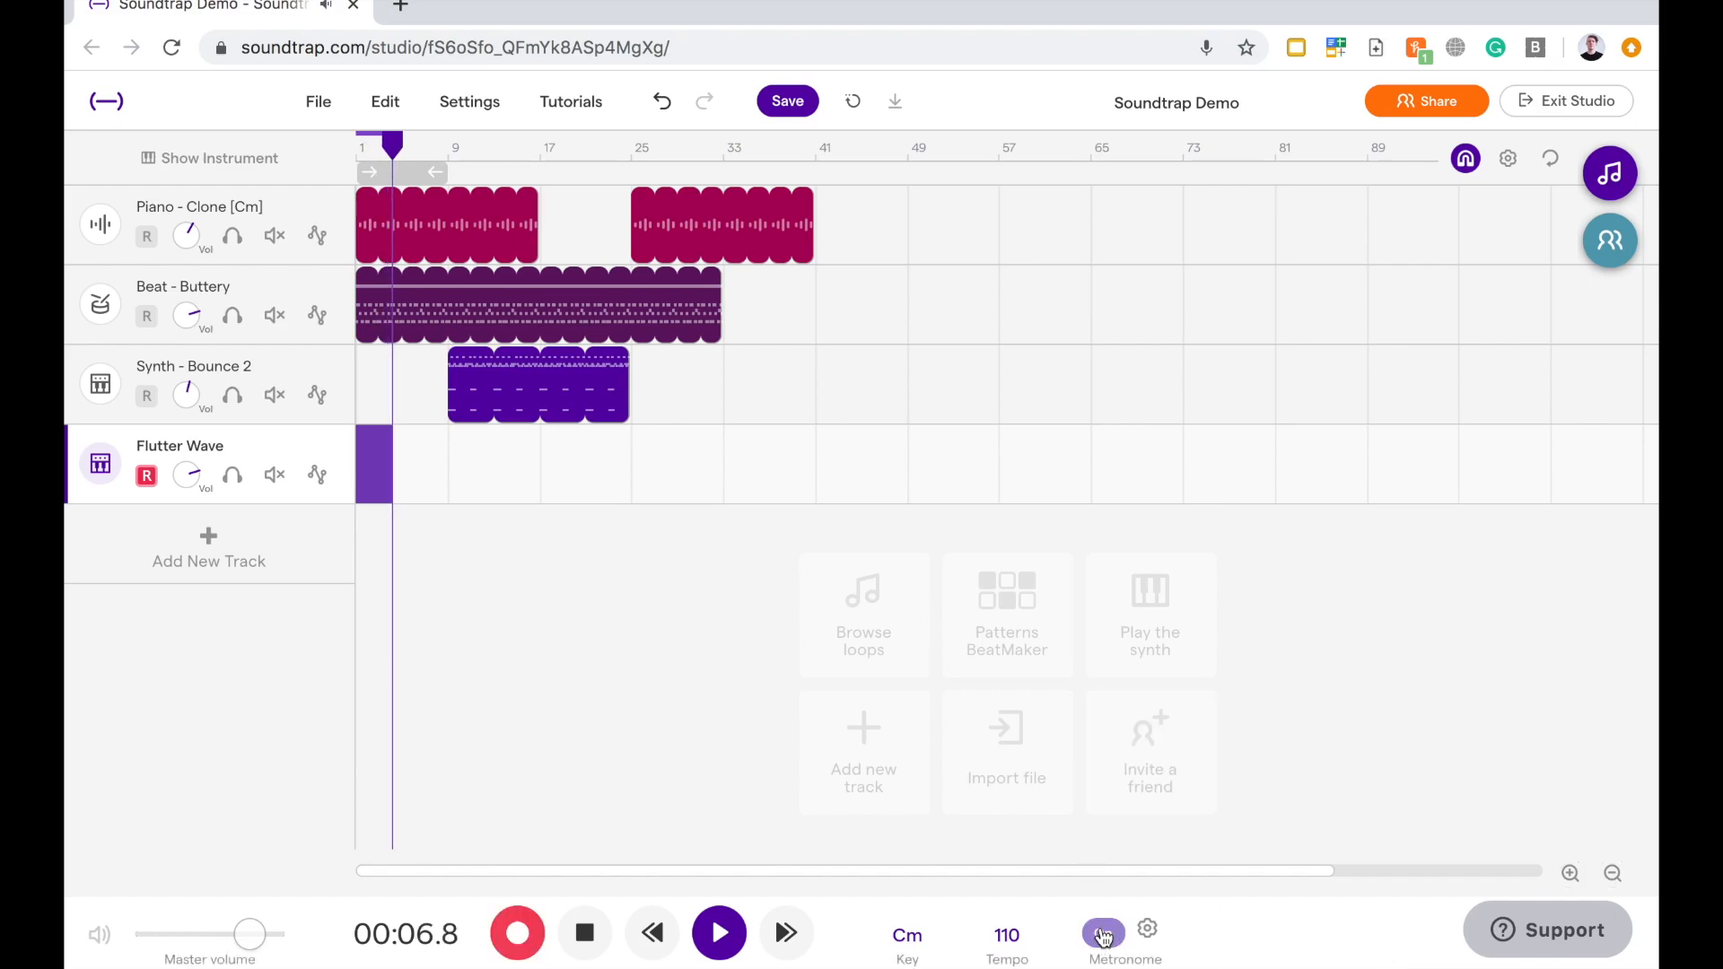
click(1103, 929)
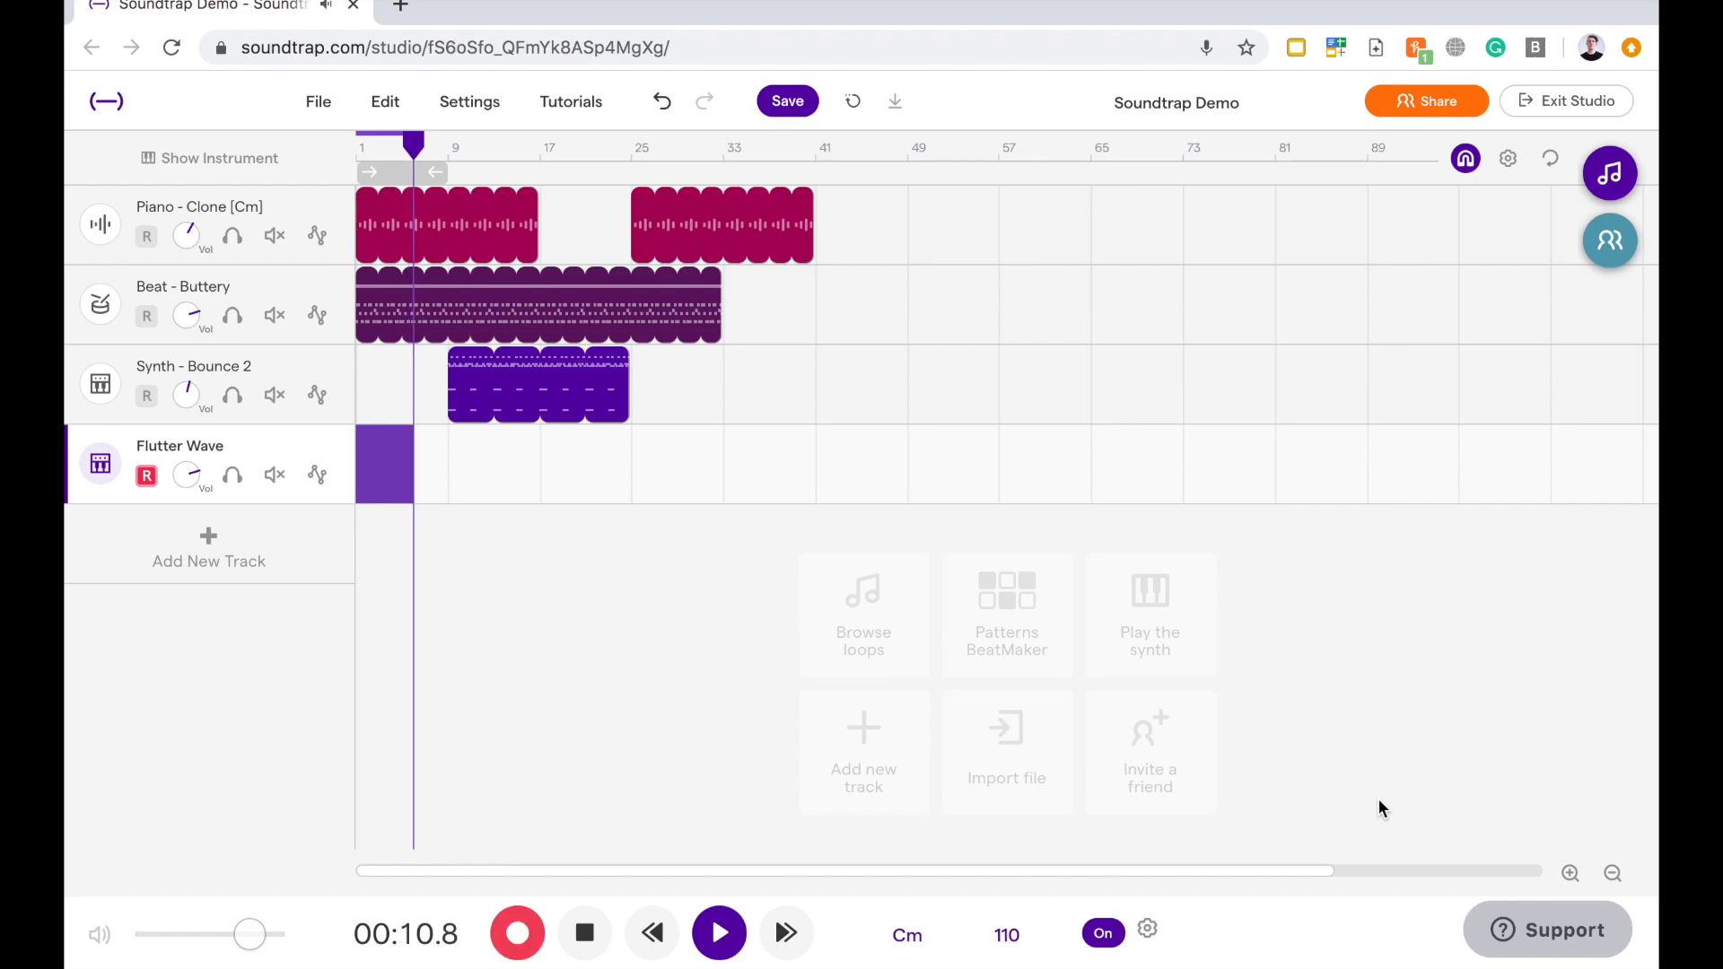
click(719, 933)
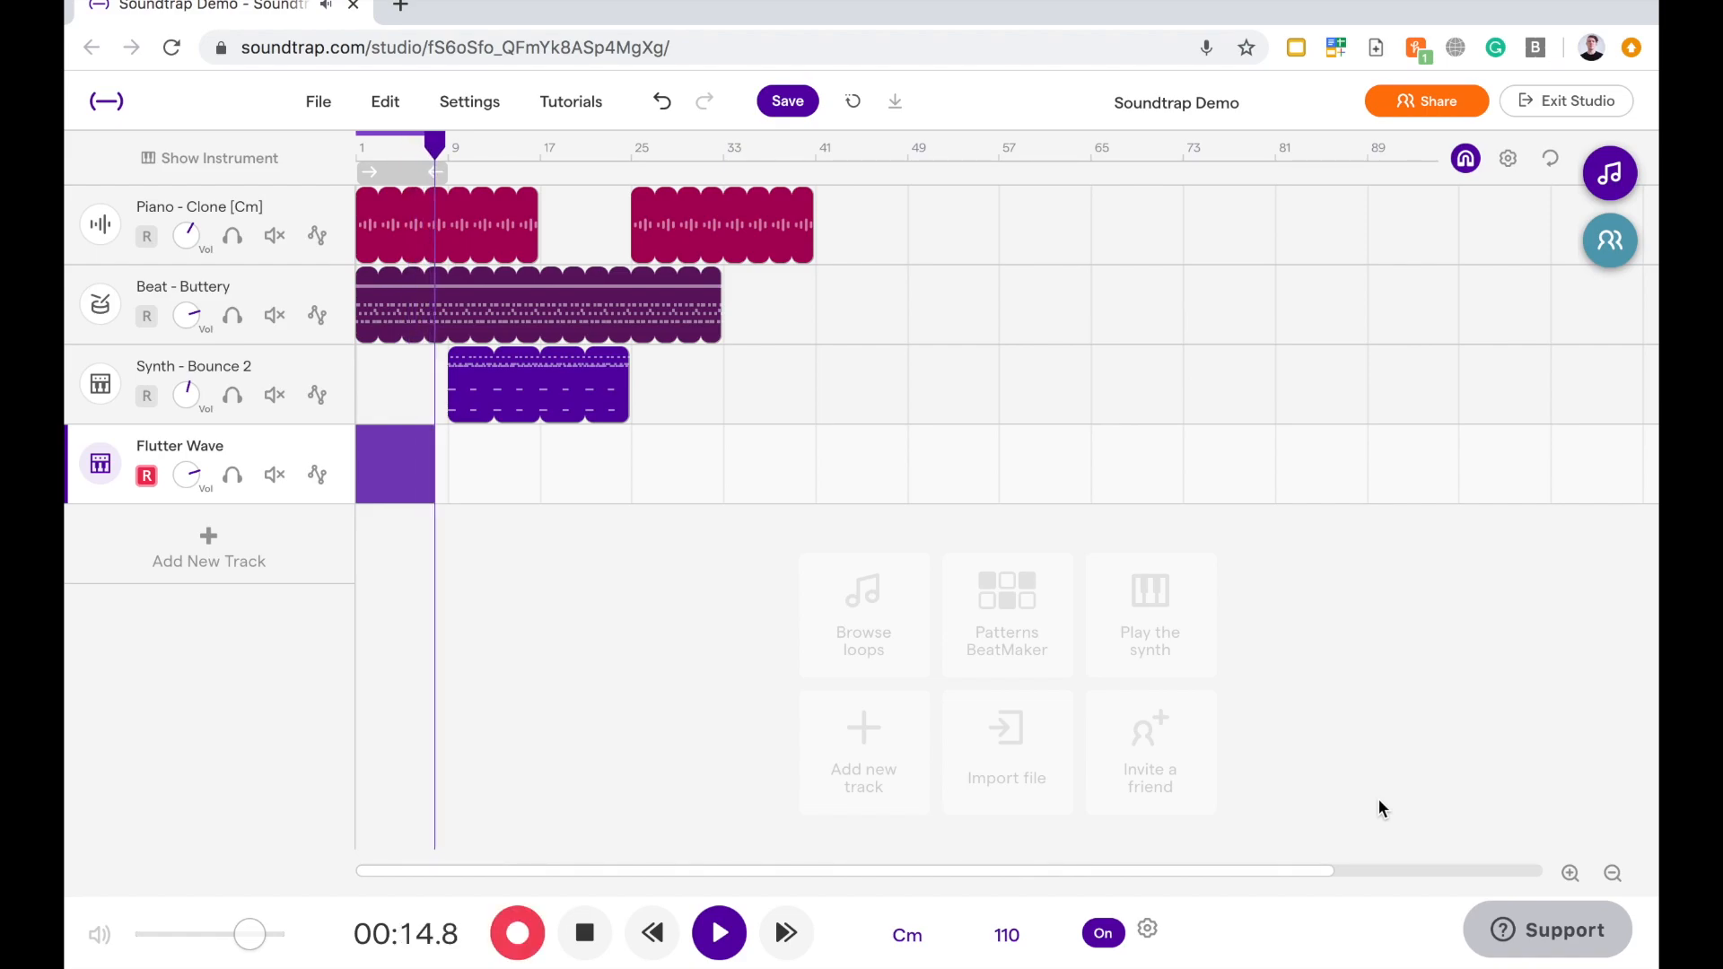
click(719, 934)
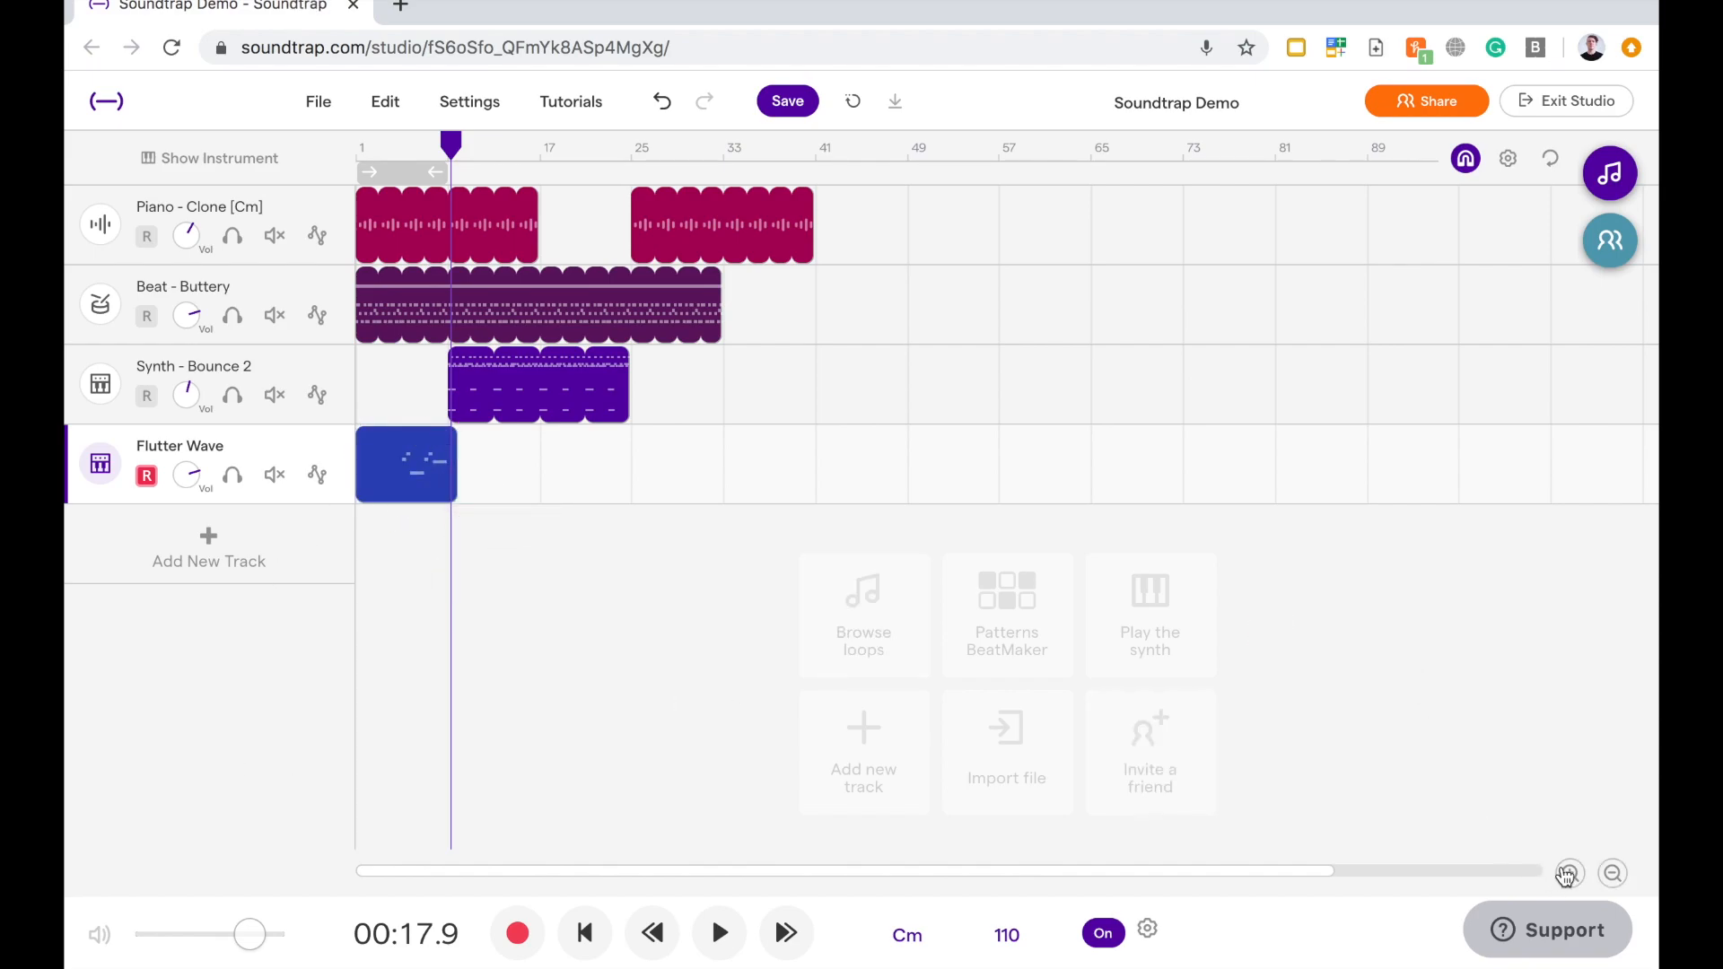
Zoom in on the timeline and trim the Flutter Wave region to span bars 5–9
click(1568, 873)
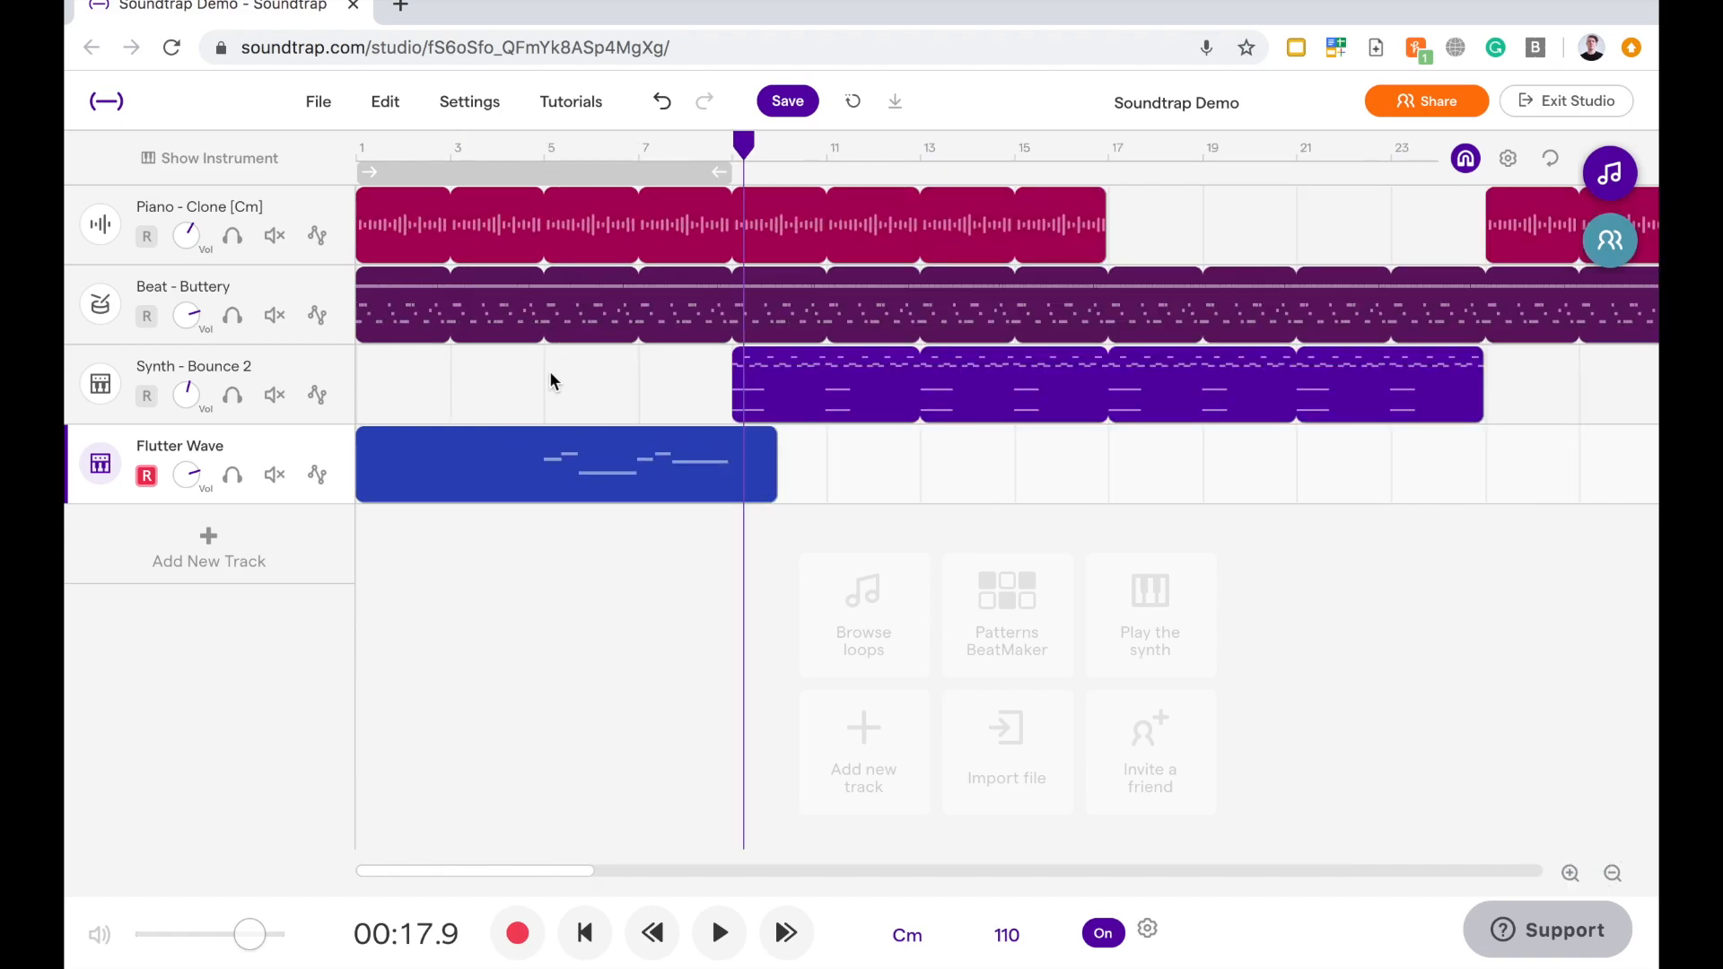
mouse_move(703, 403)
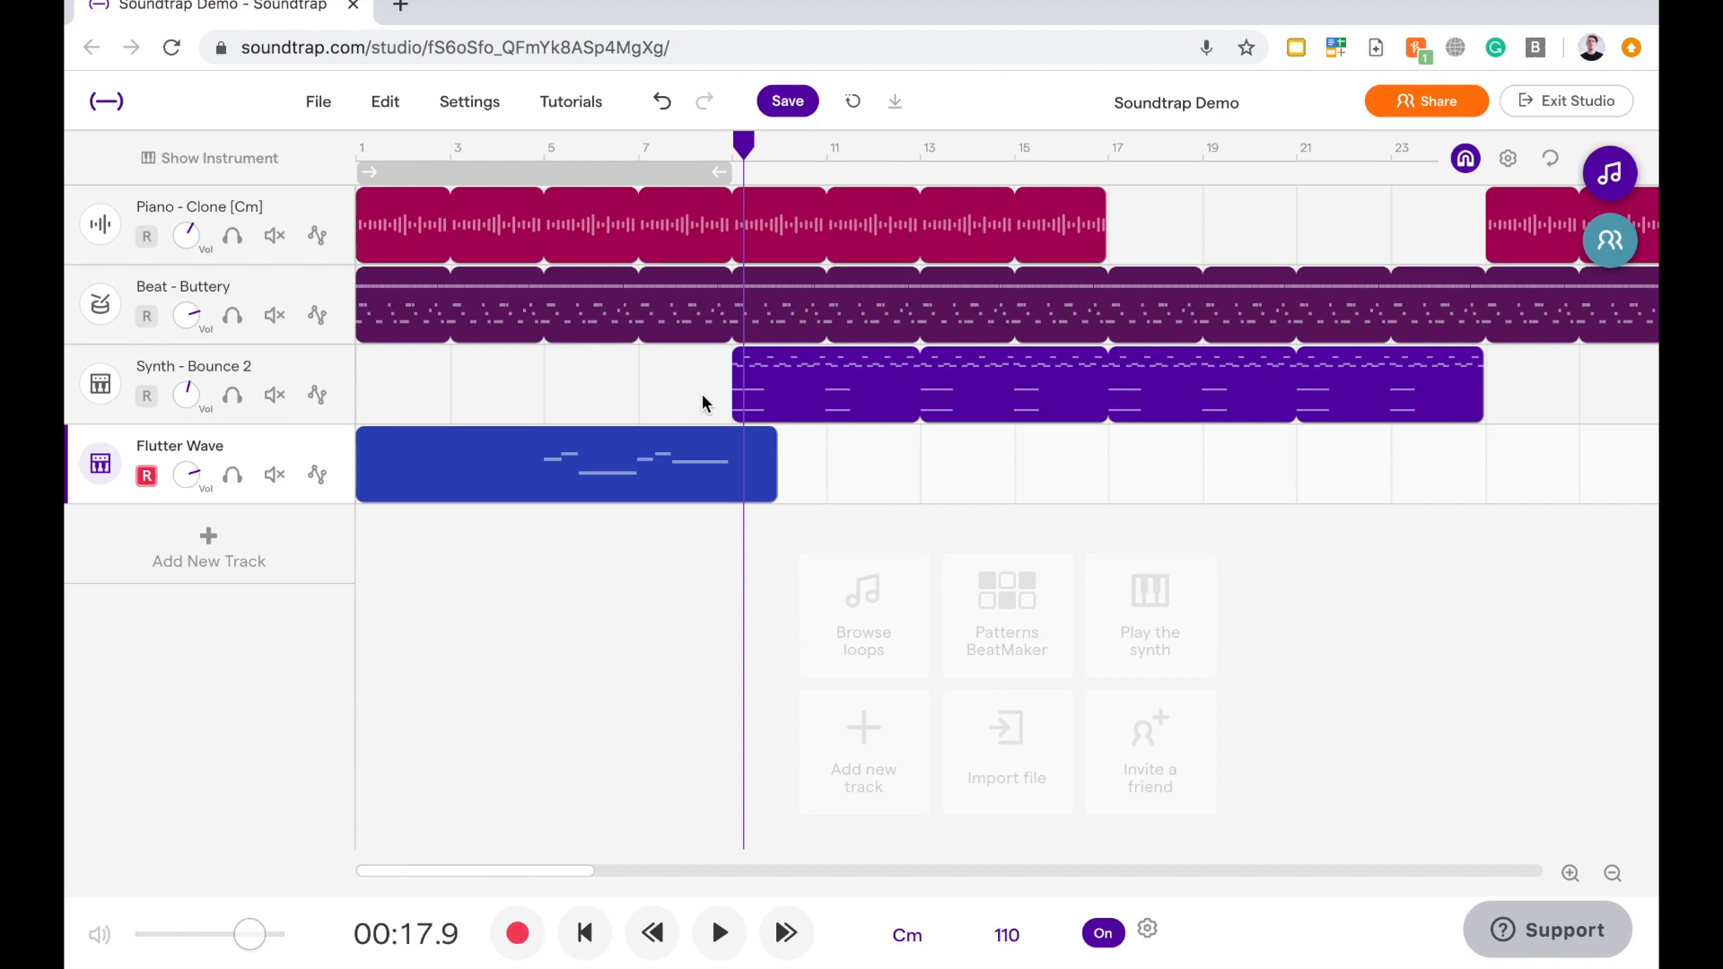
mouse_move(734, 533)
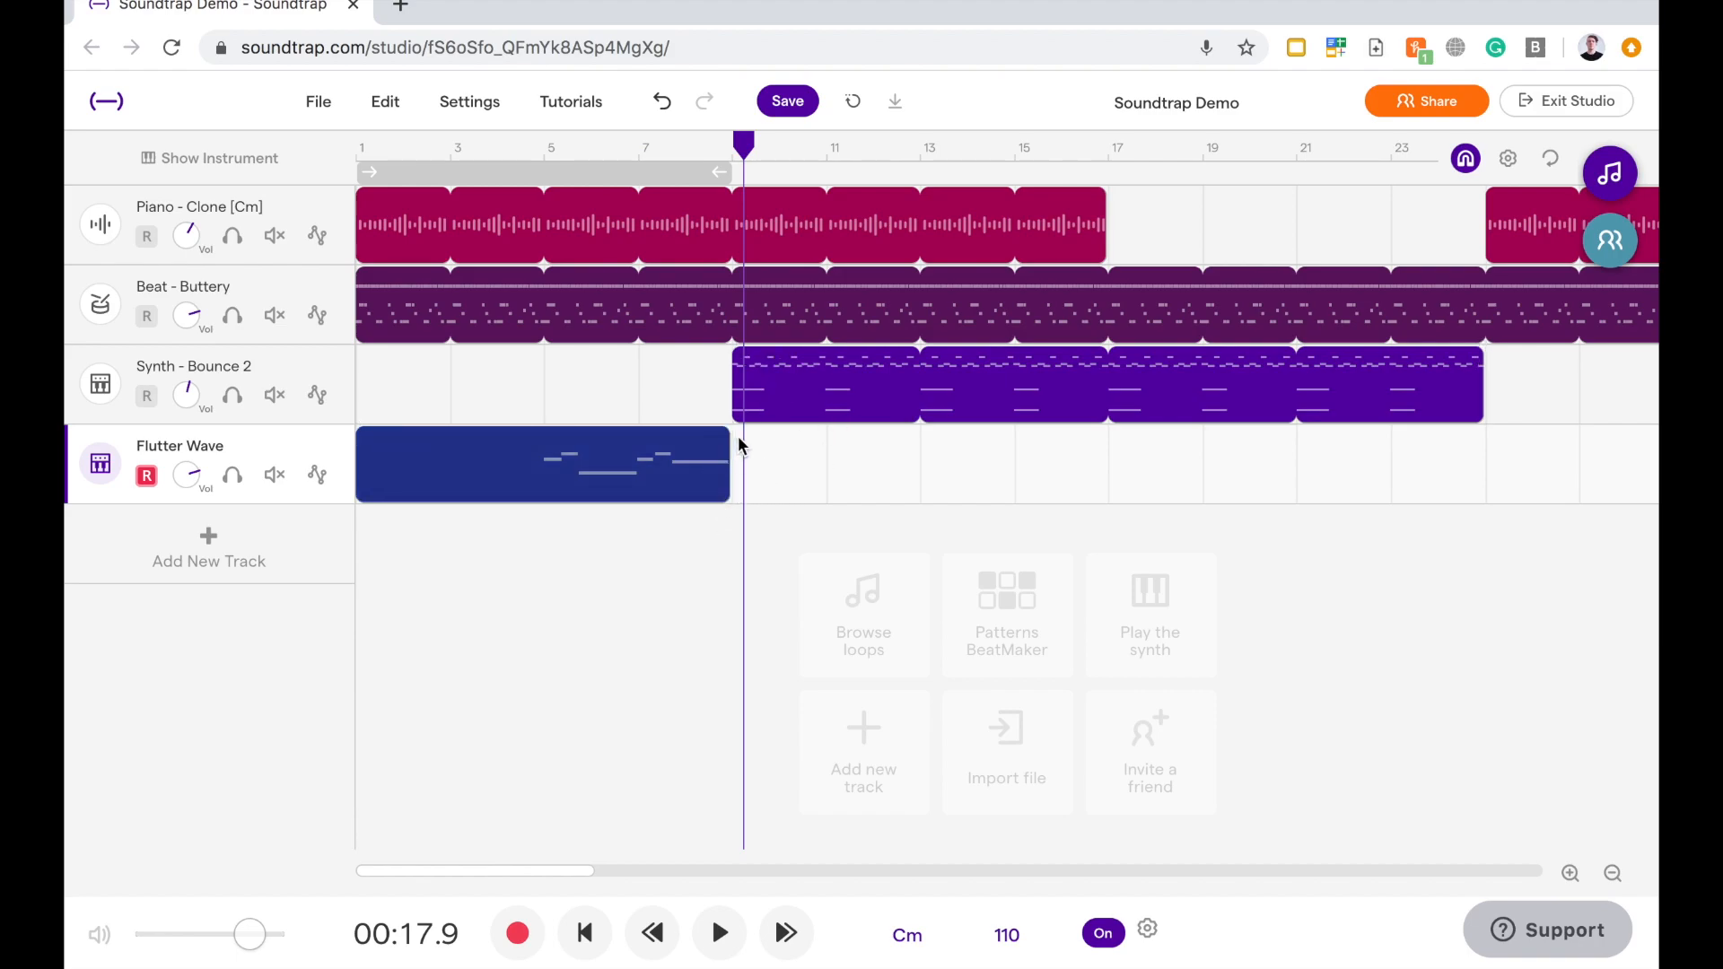
click(543, 464)
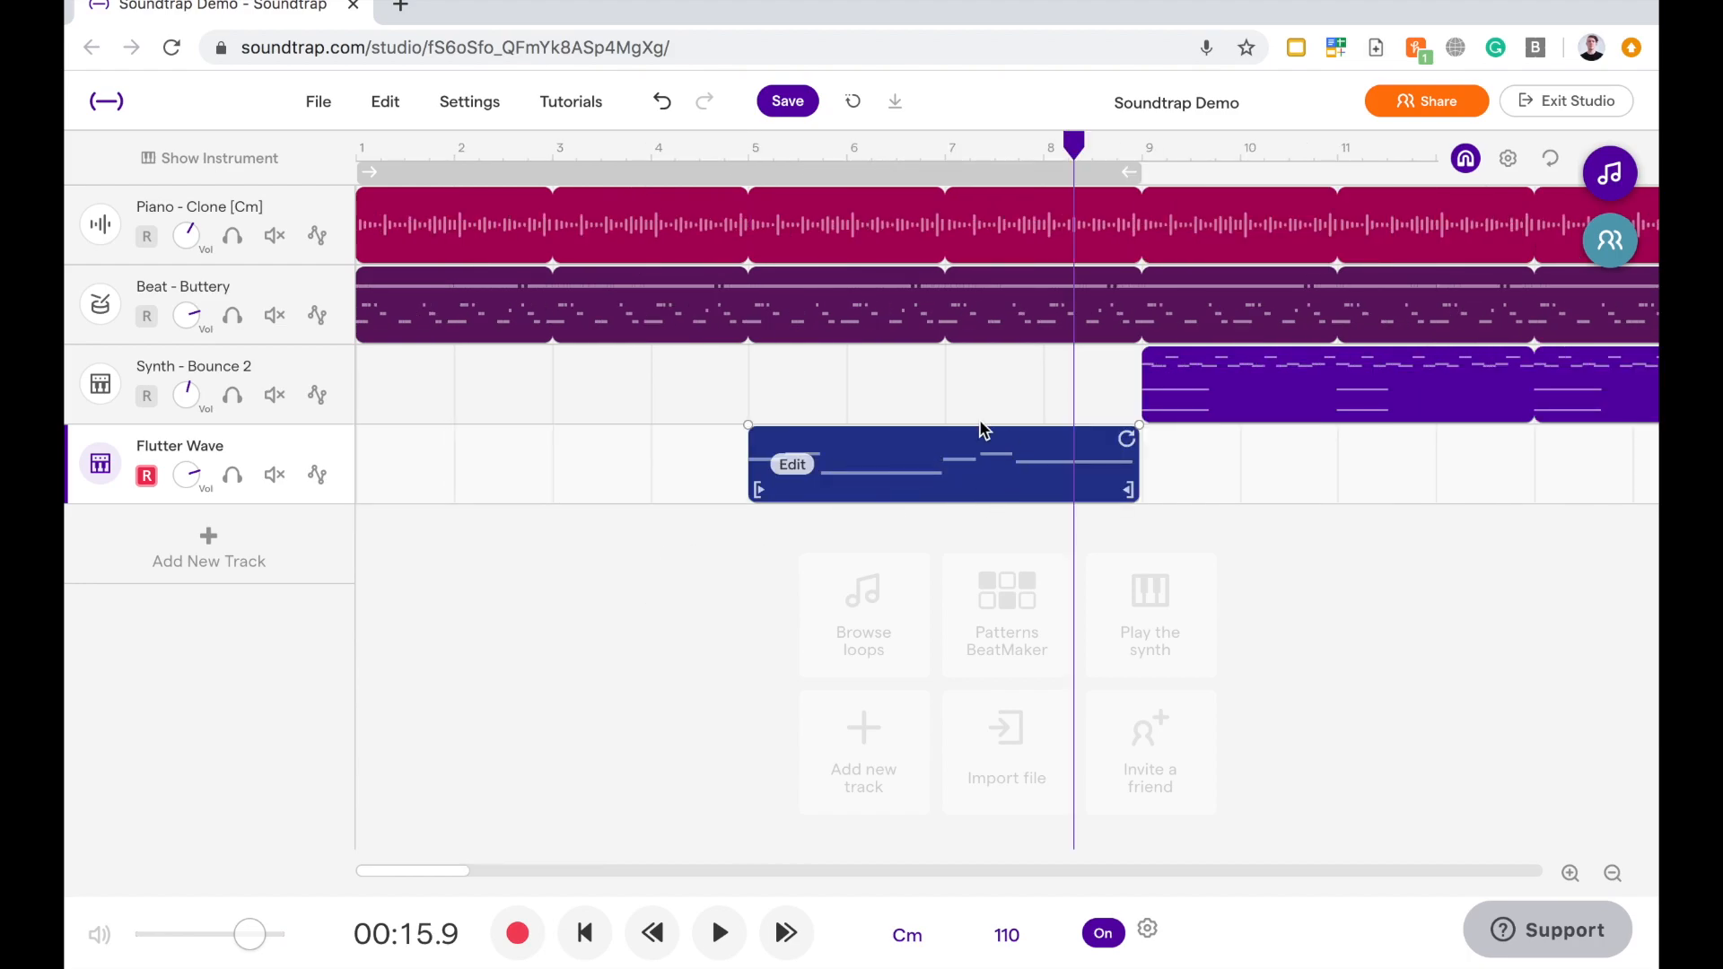
mouse_move(811, 447)
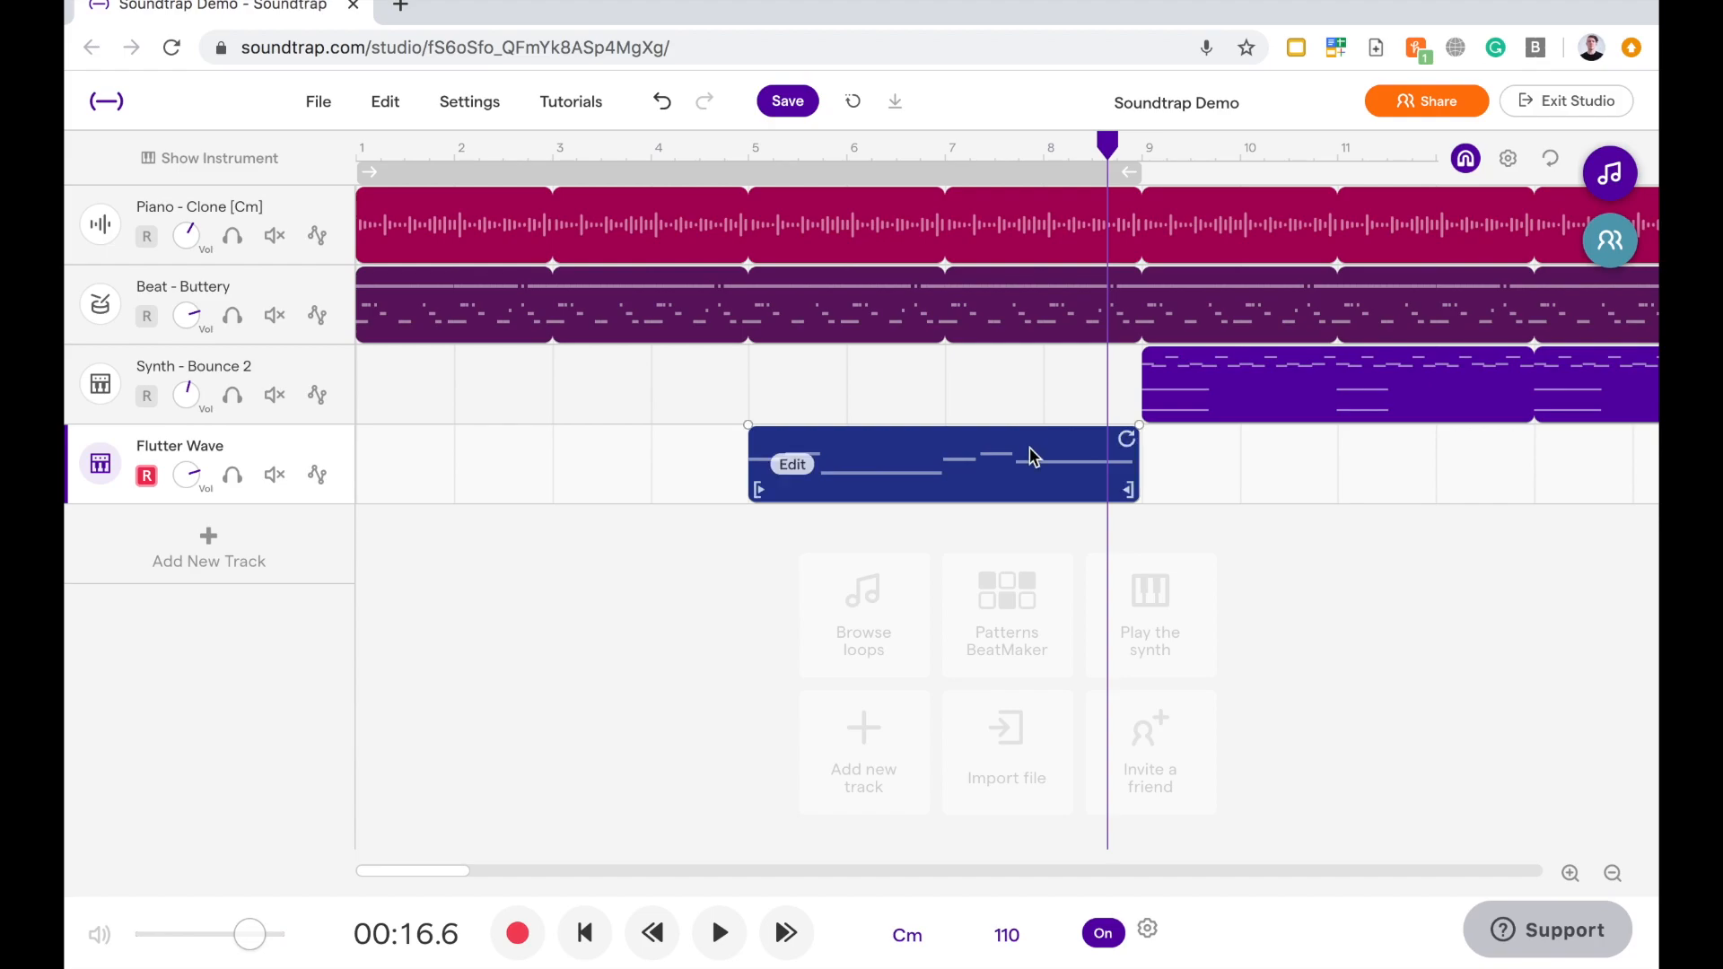
mouse_move(982, 480)
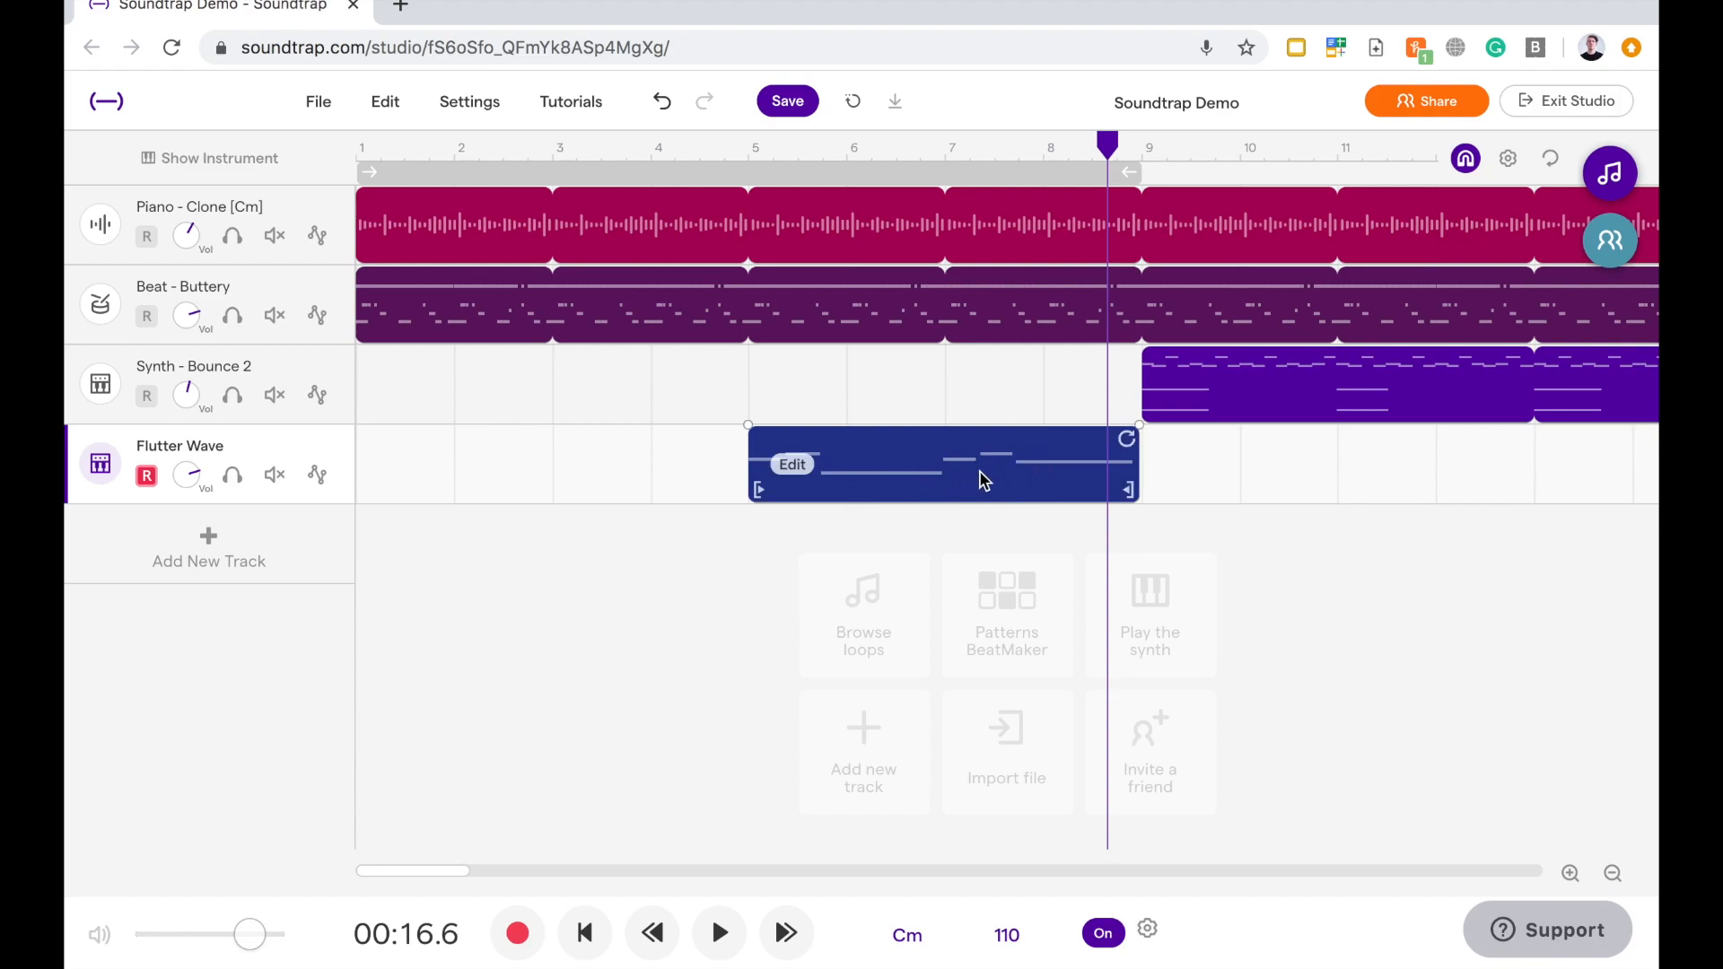
Open the Flutter Wave region in the Piano Roll and lower the final long note's pitch
click(792, 464)
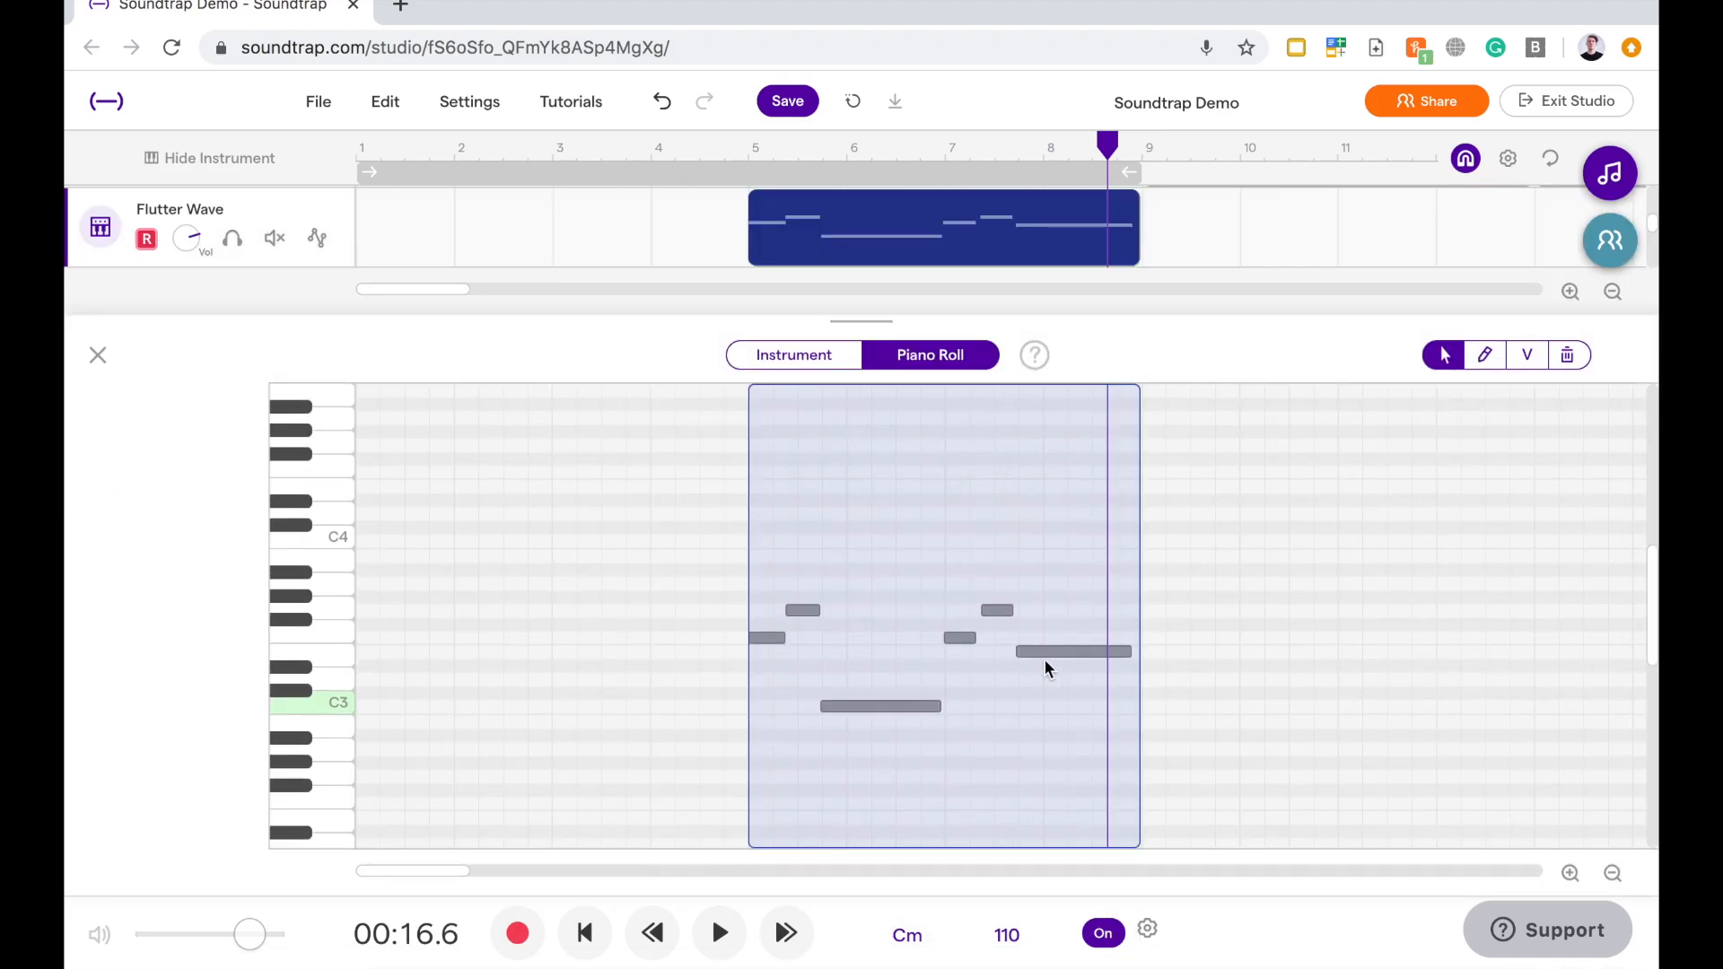
mouse_move(867, 555)
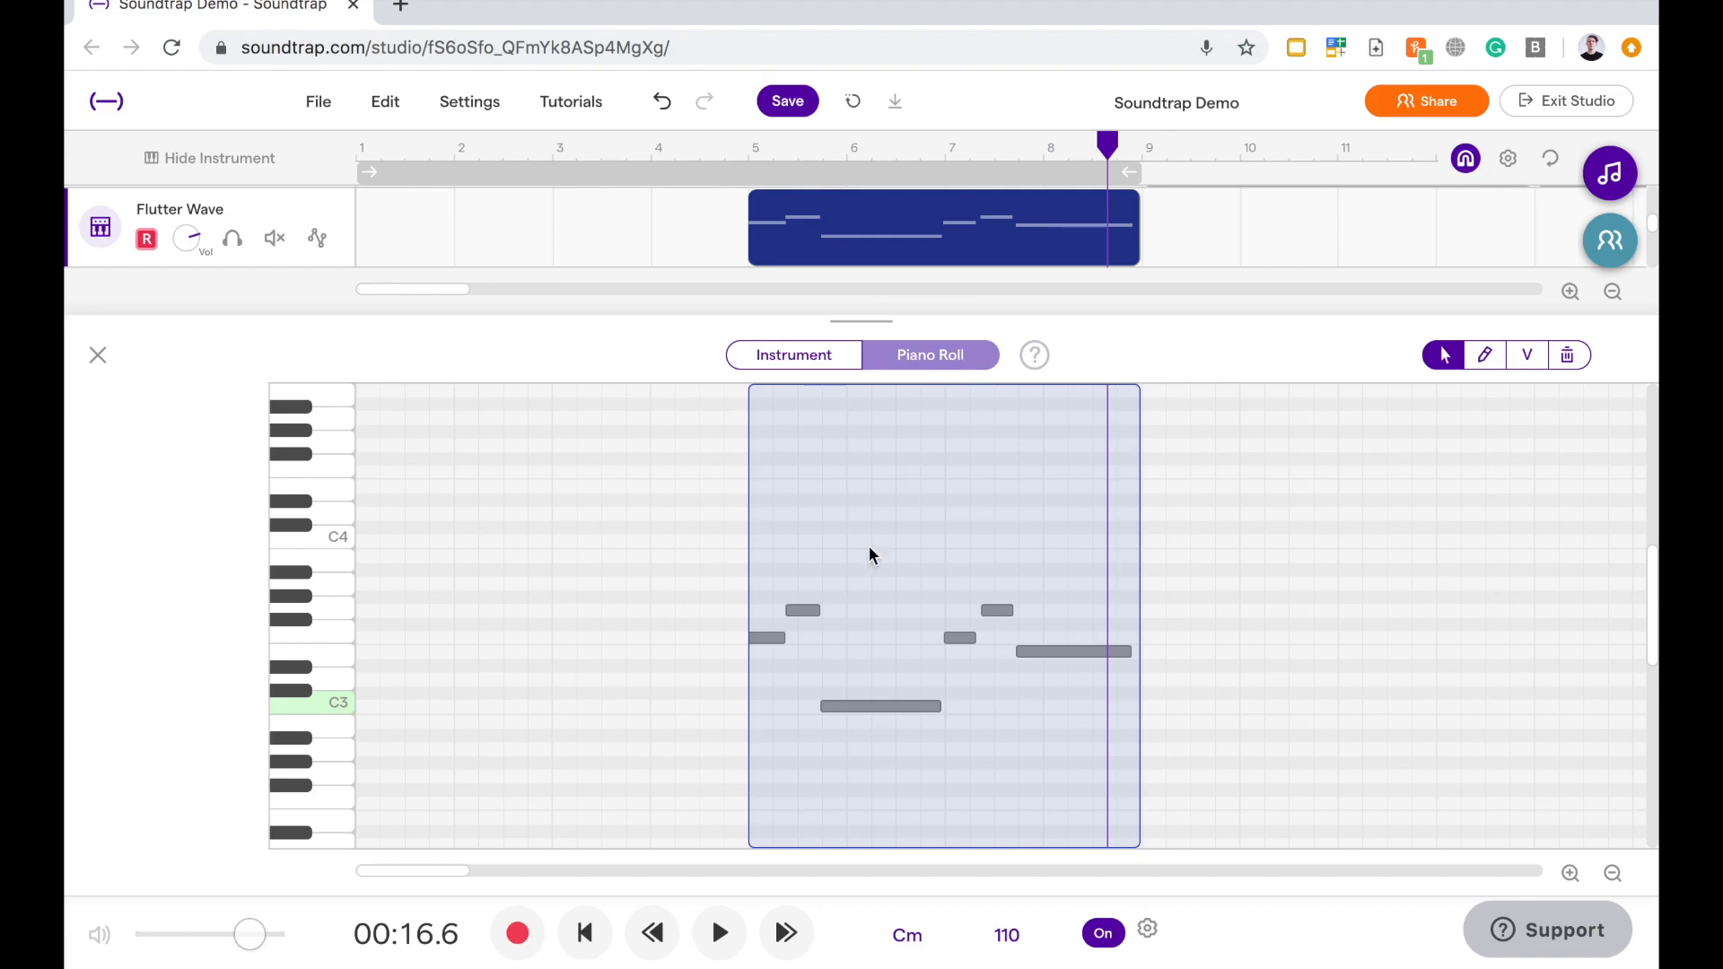
mouse_move(788, 517)
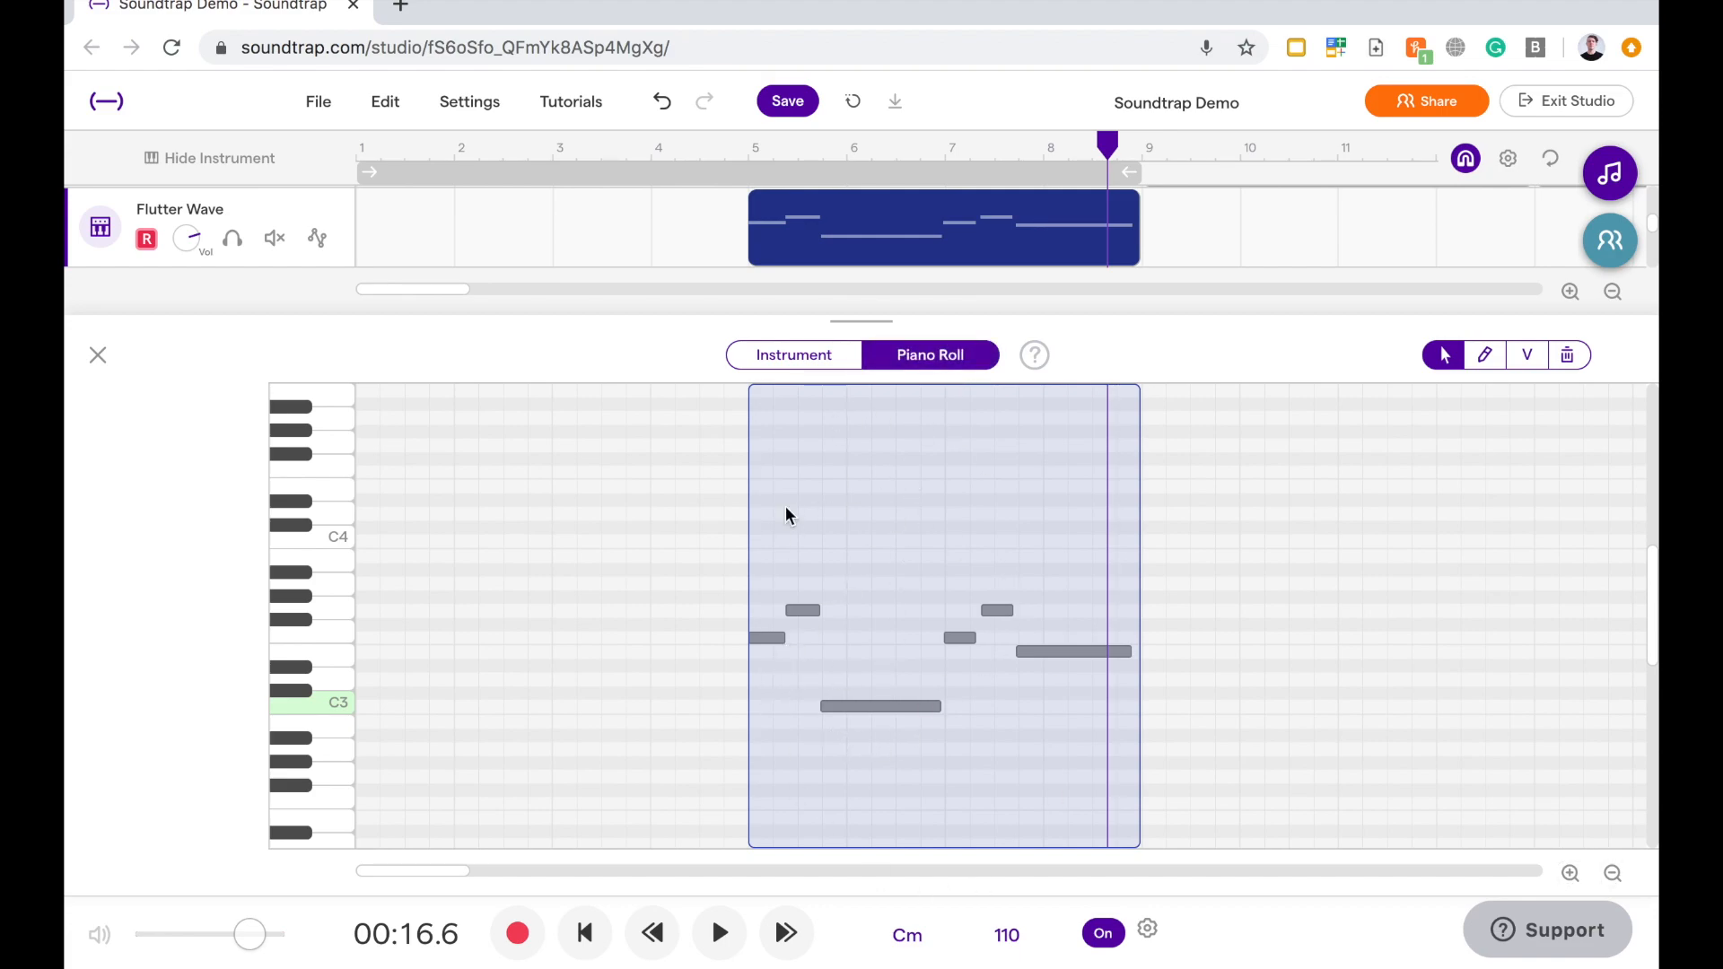
mouse_move(773, 562)
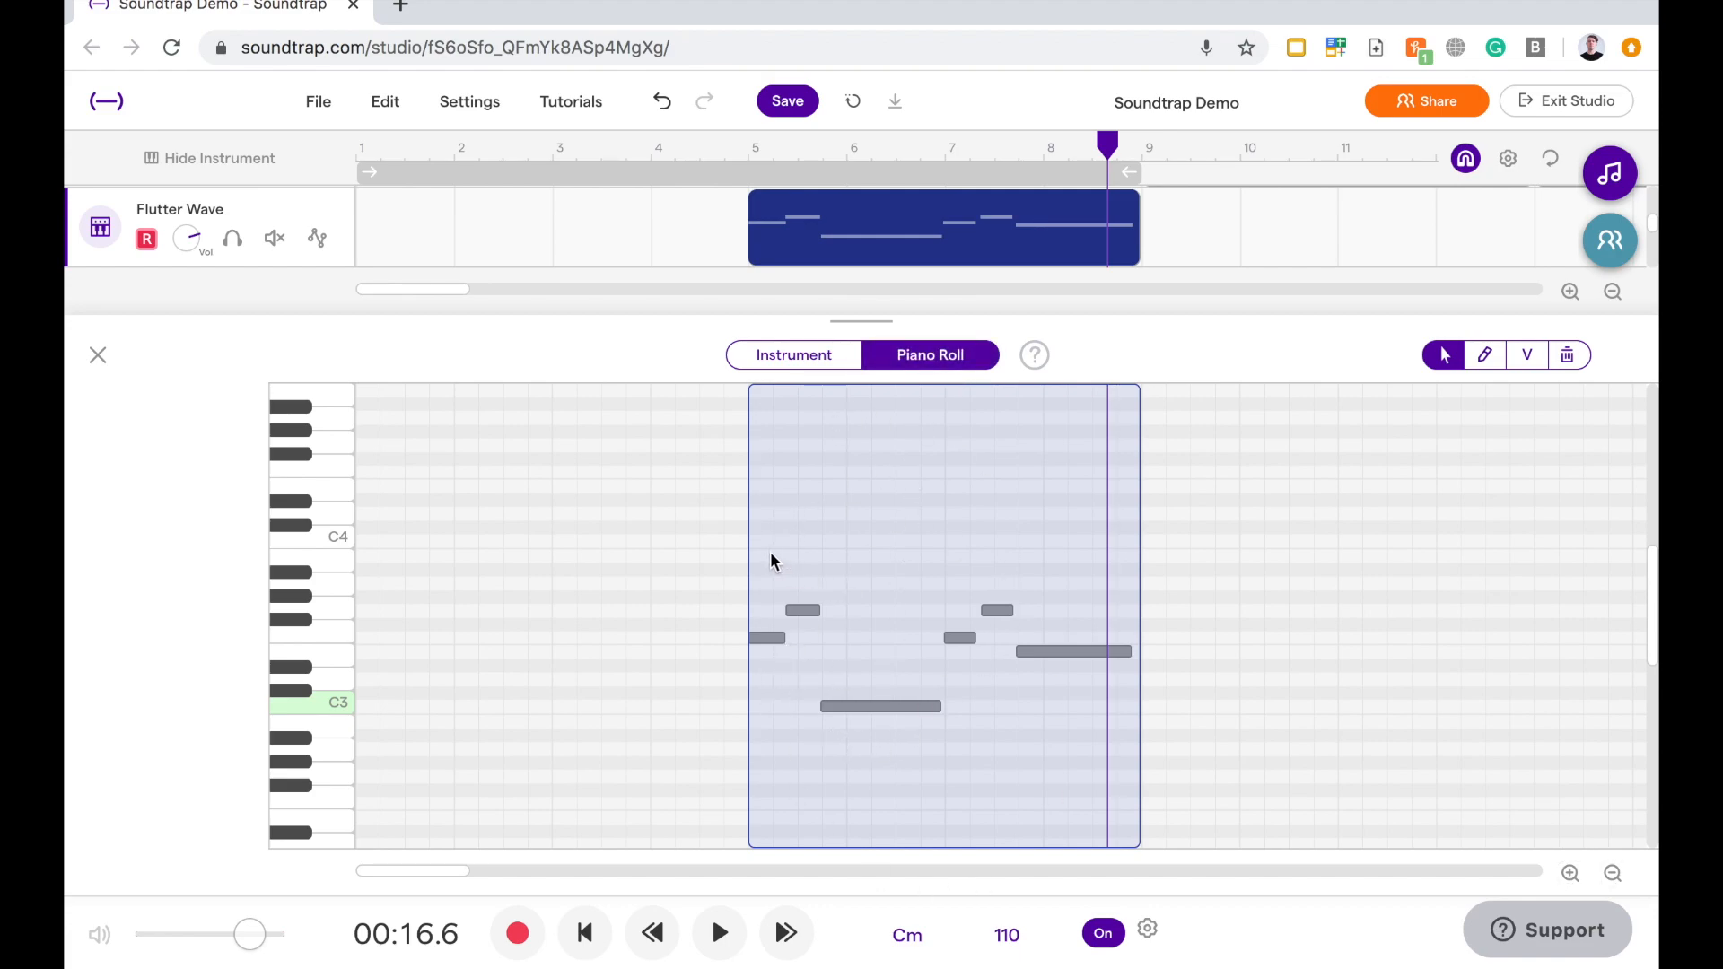
mouse_move(769, 573)
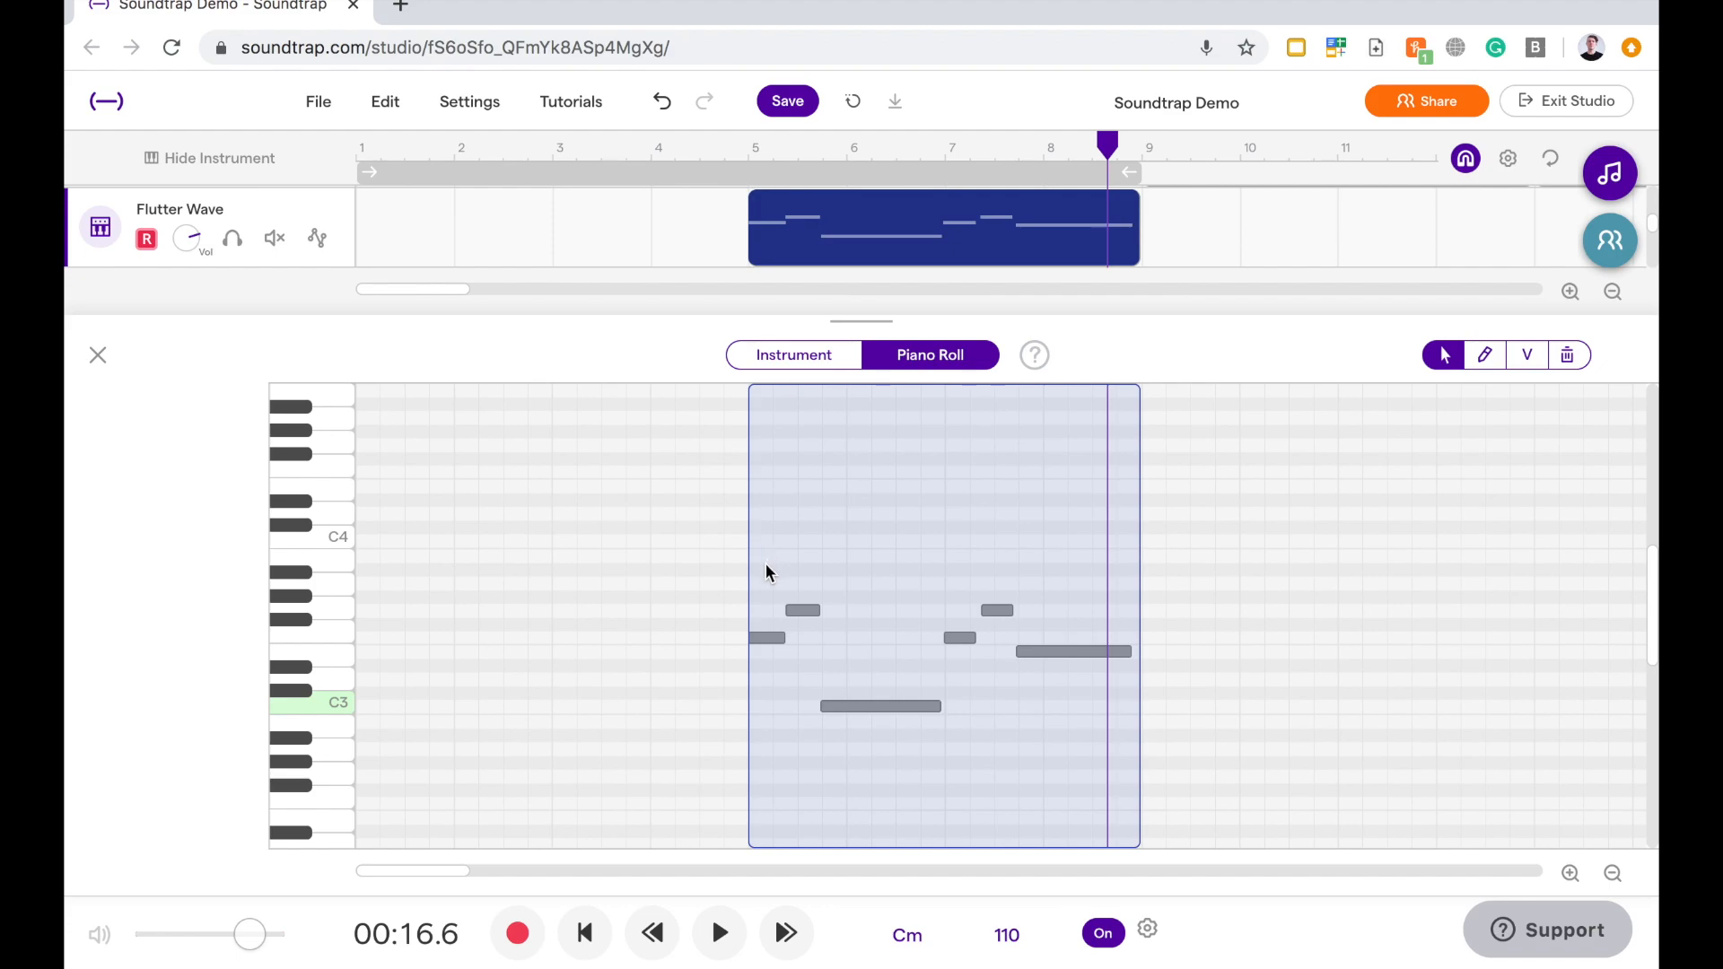
mouse_move(305, 449)
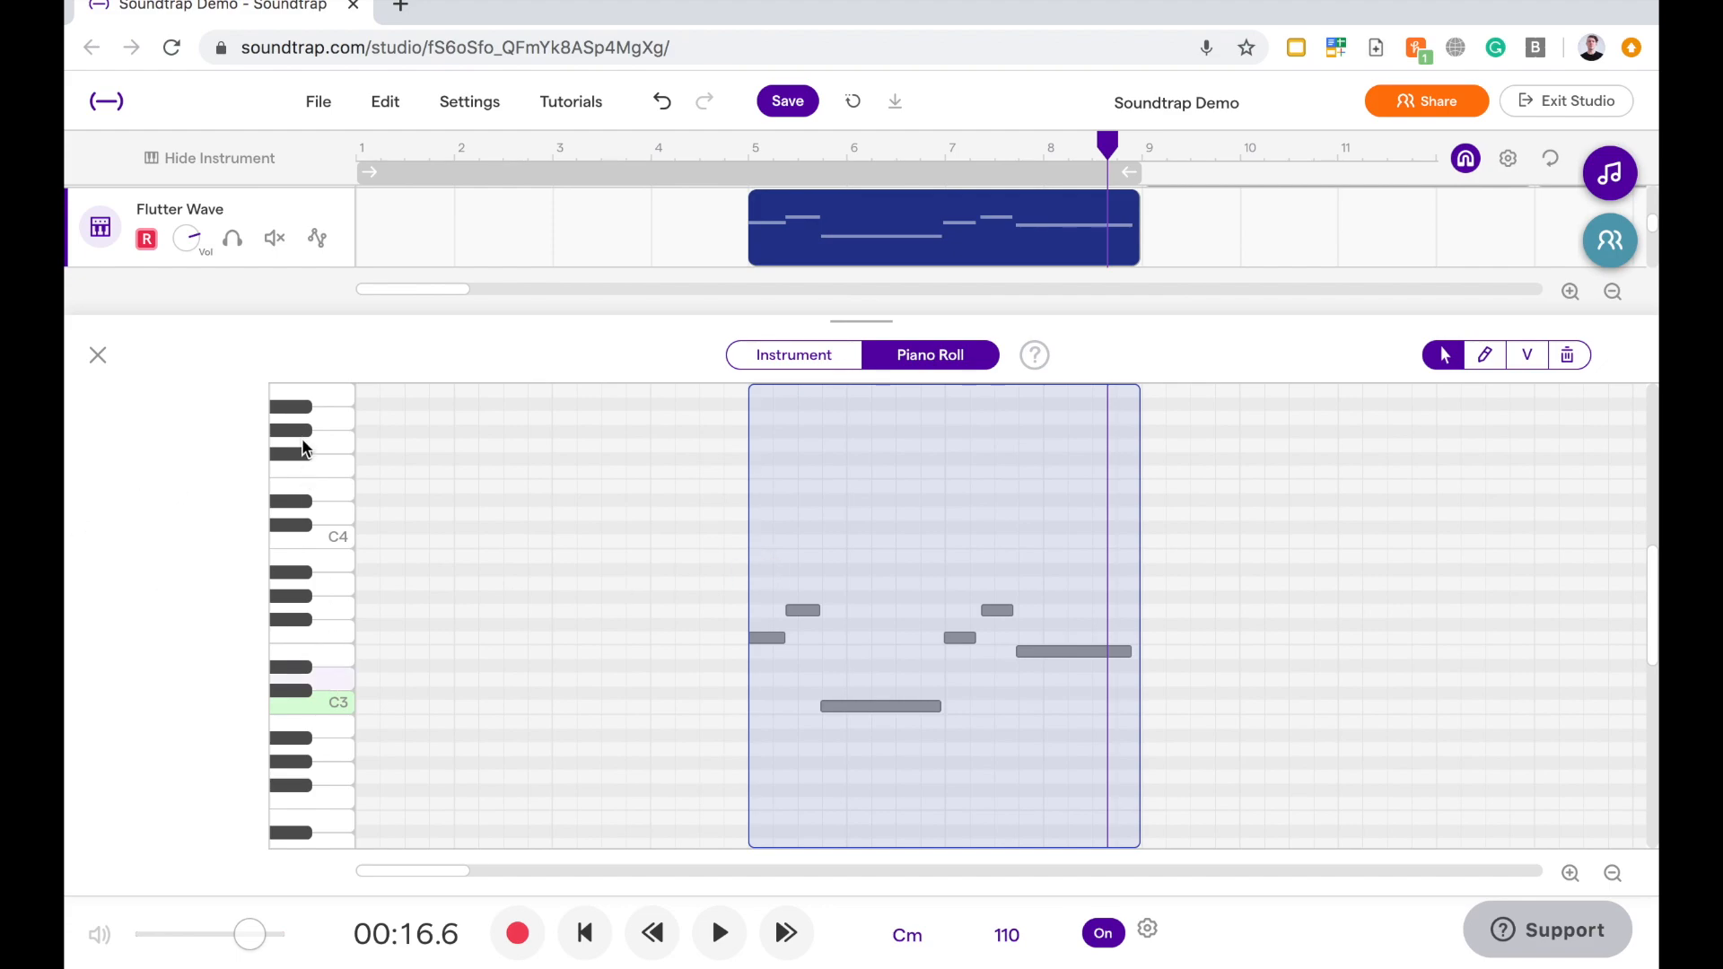
mouse_move(337, 506)
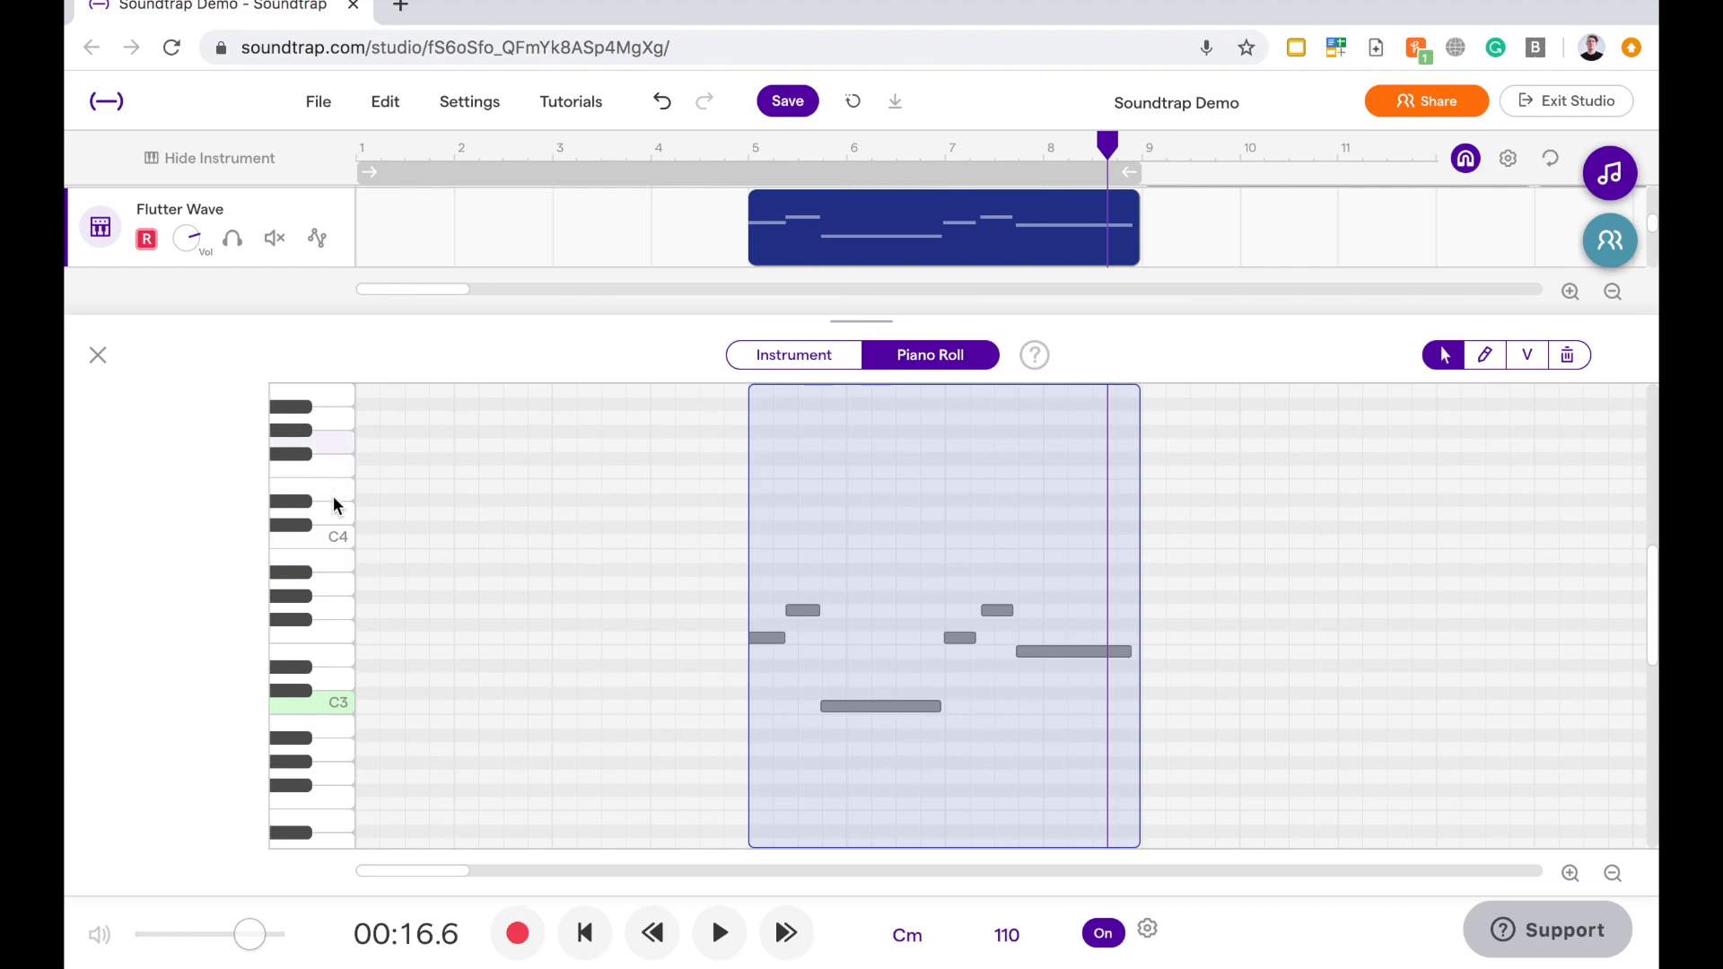
mouse_move(343, 613)
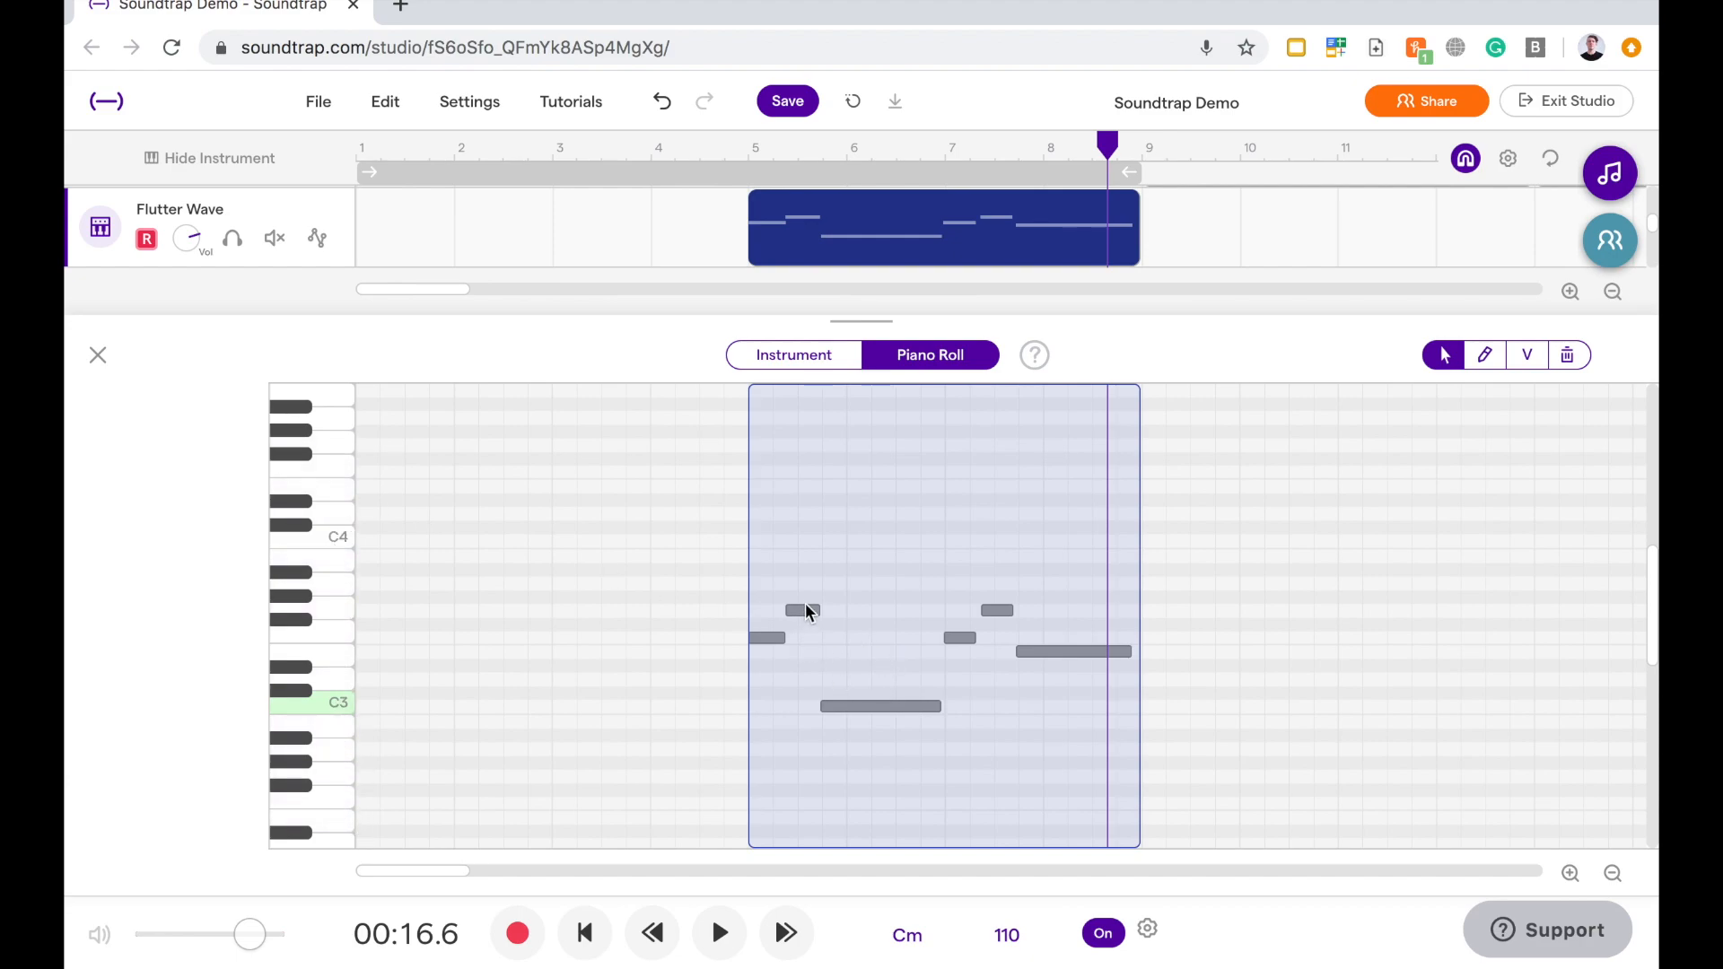
mouse_move(517, 586)
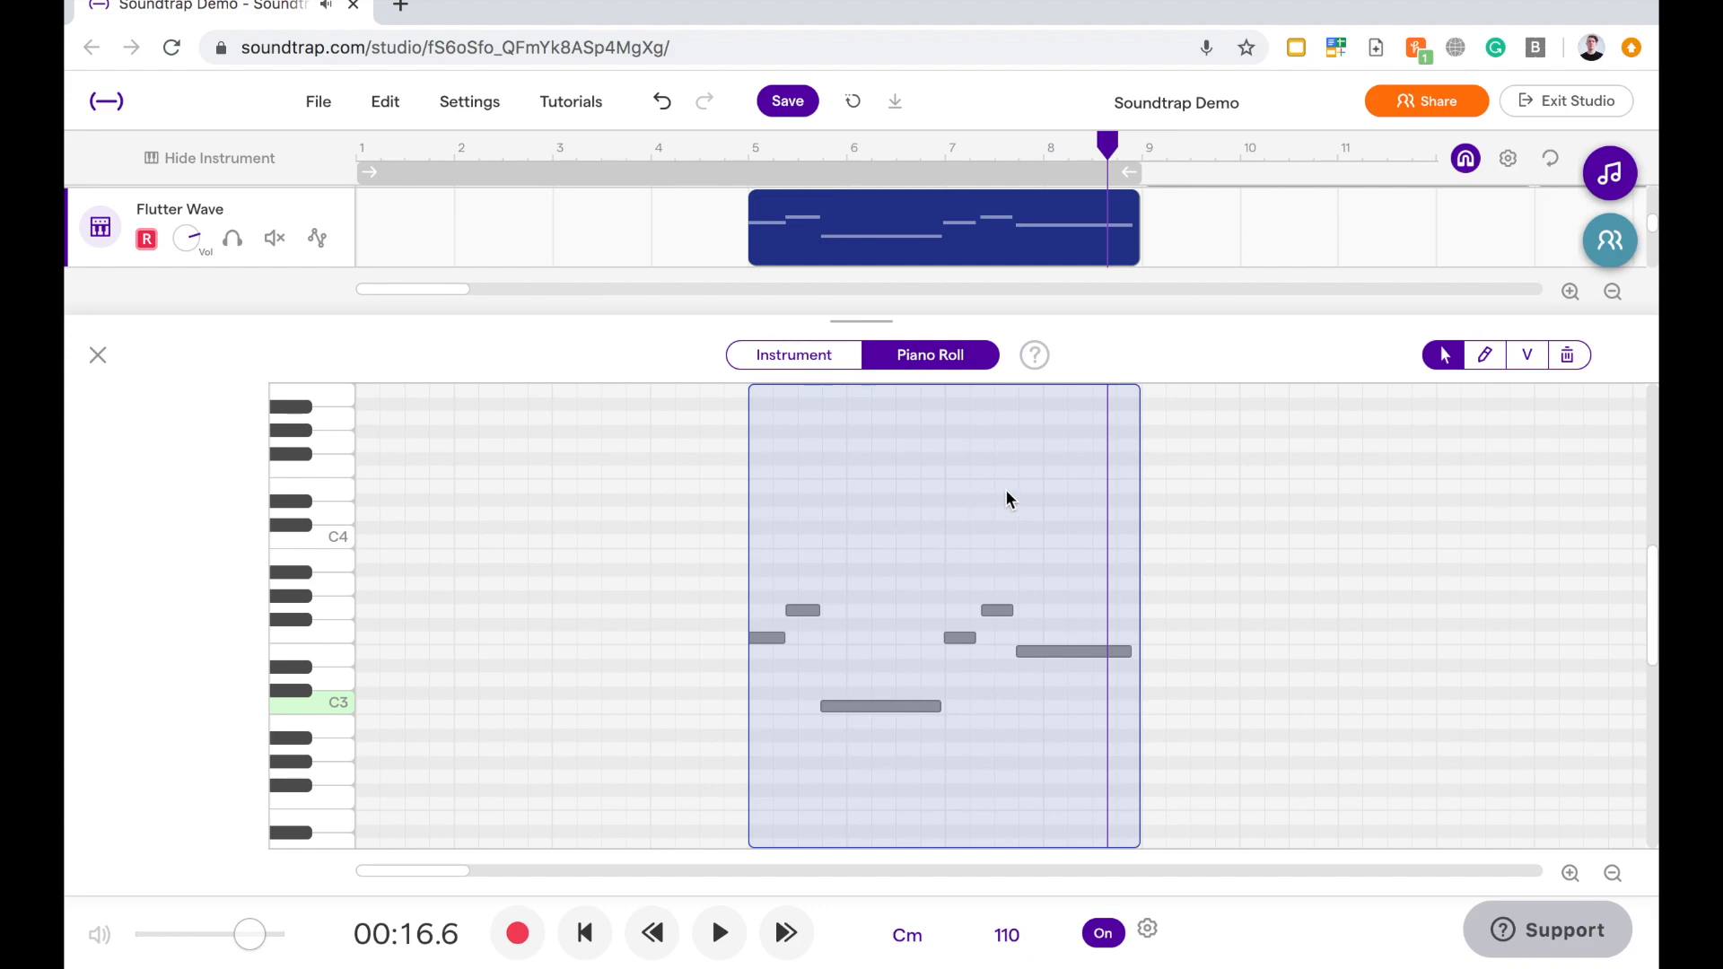
mouse_move(1179, 498)
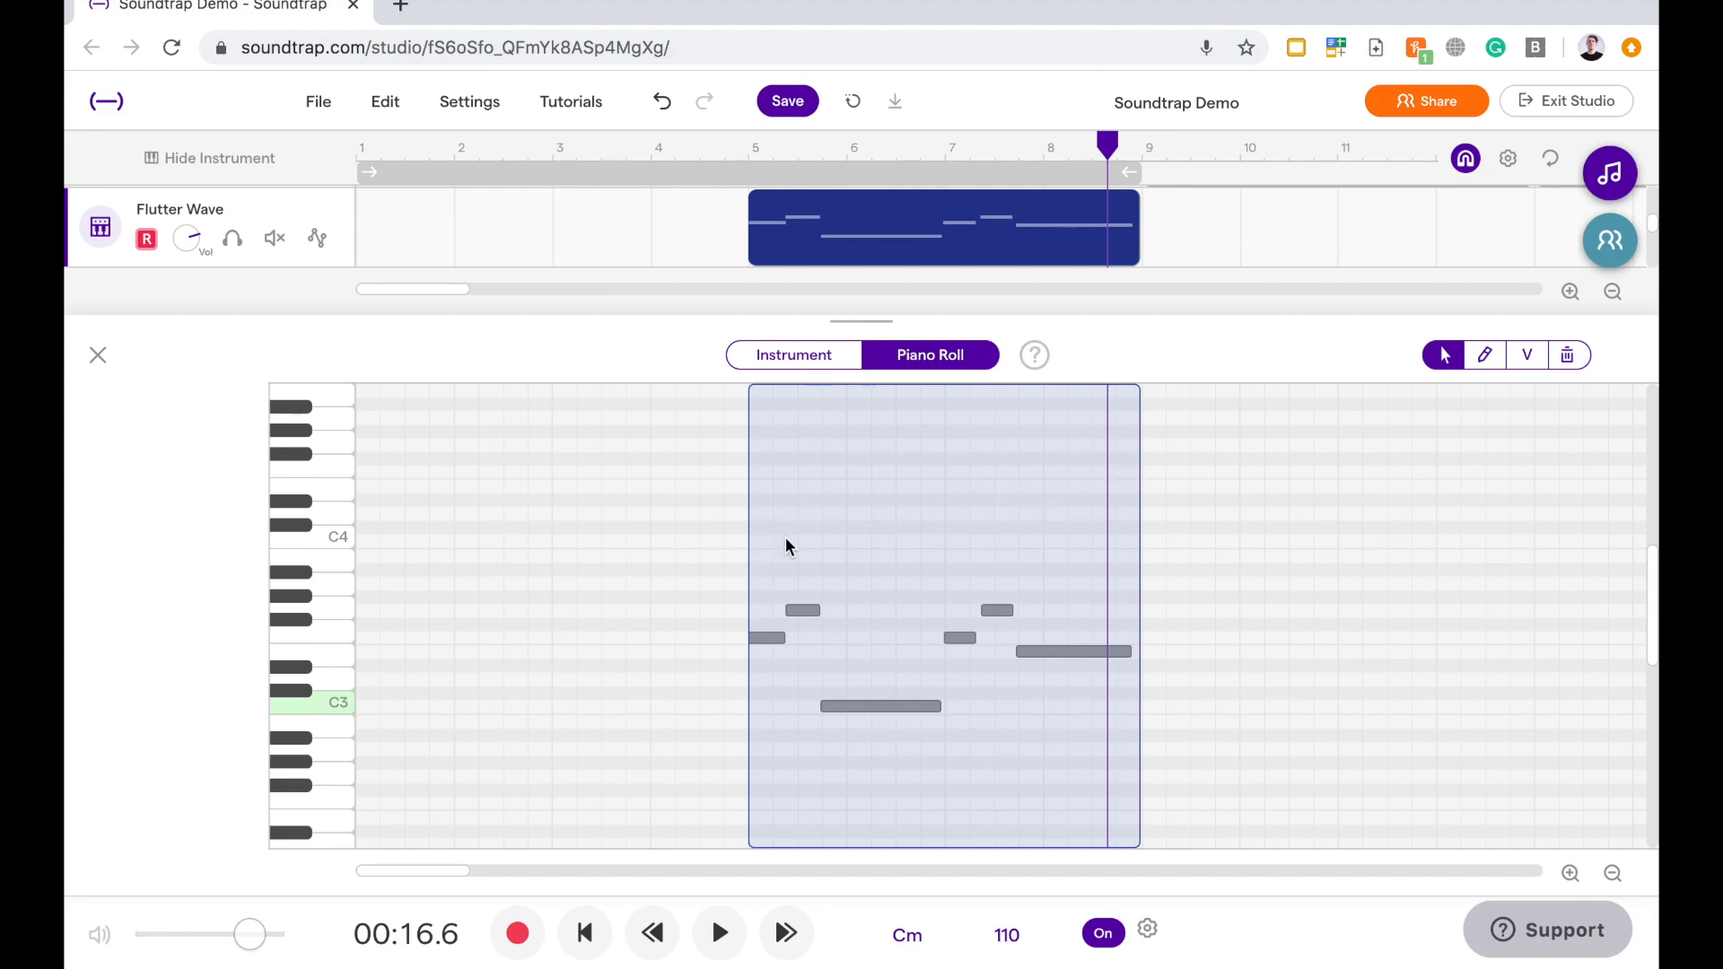
mouse_move(993, 464)
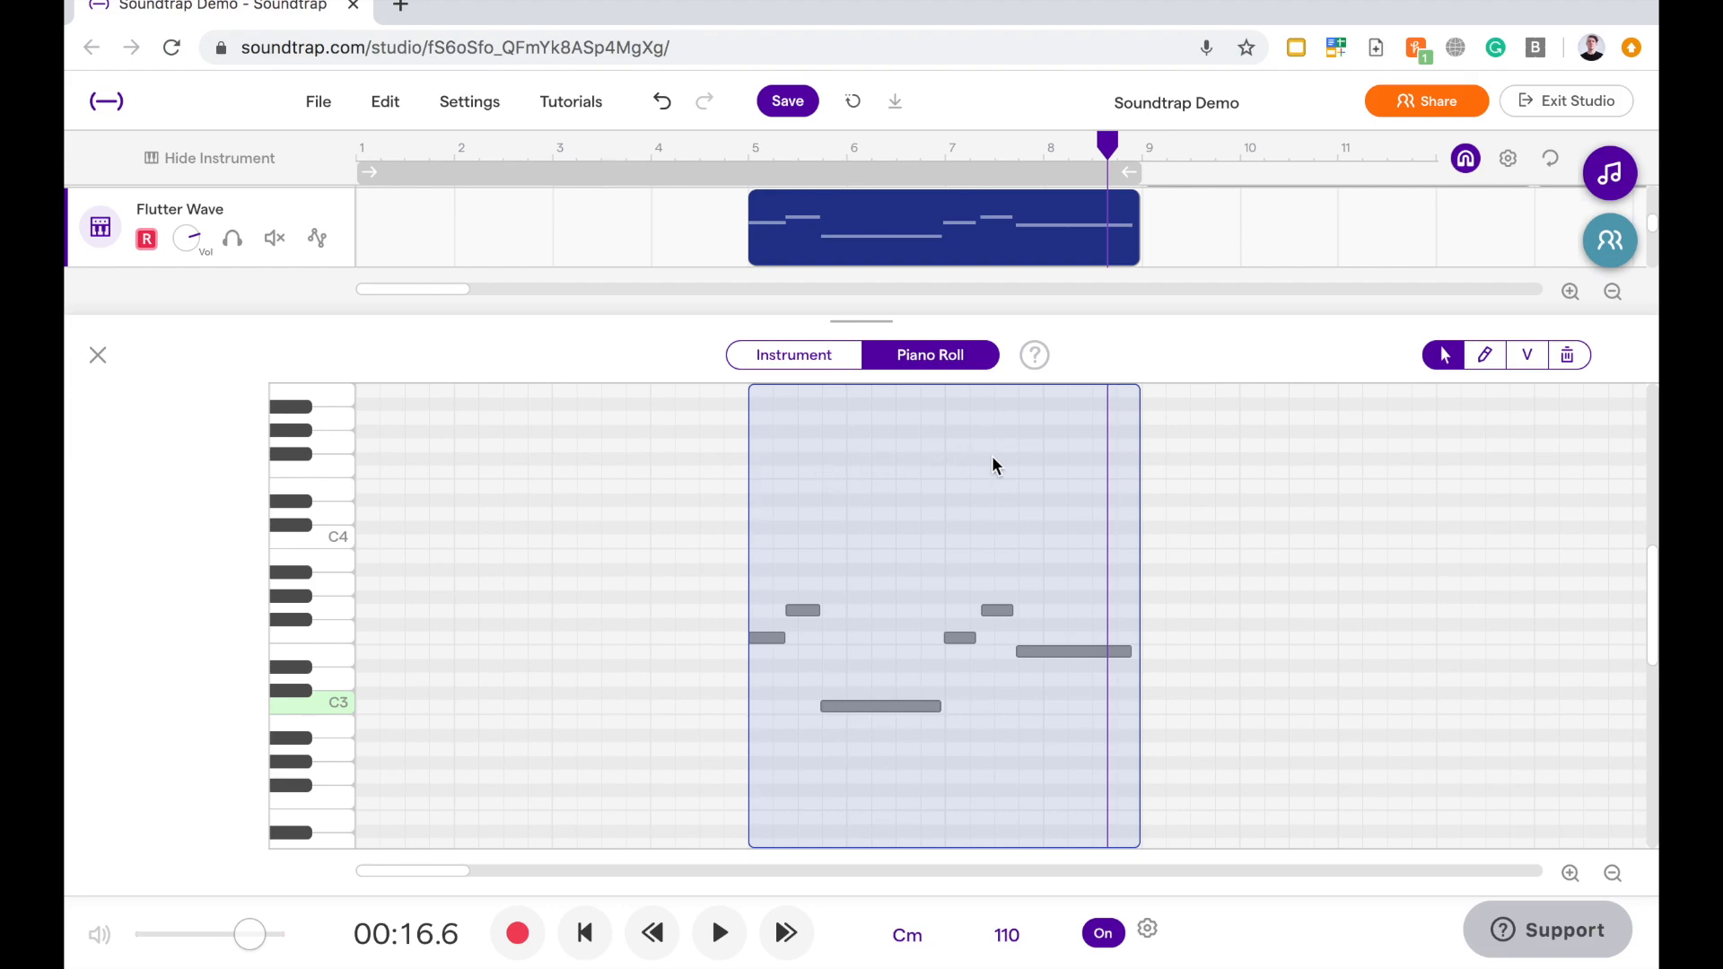
mouse_move(1061, 481)
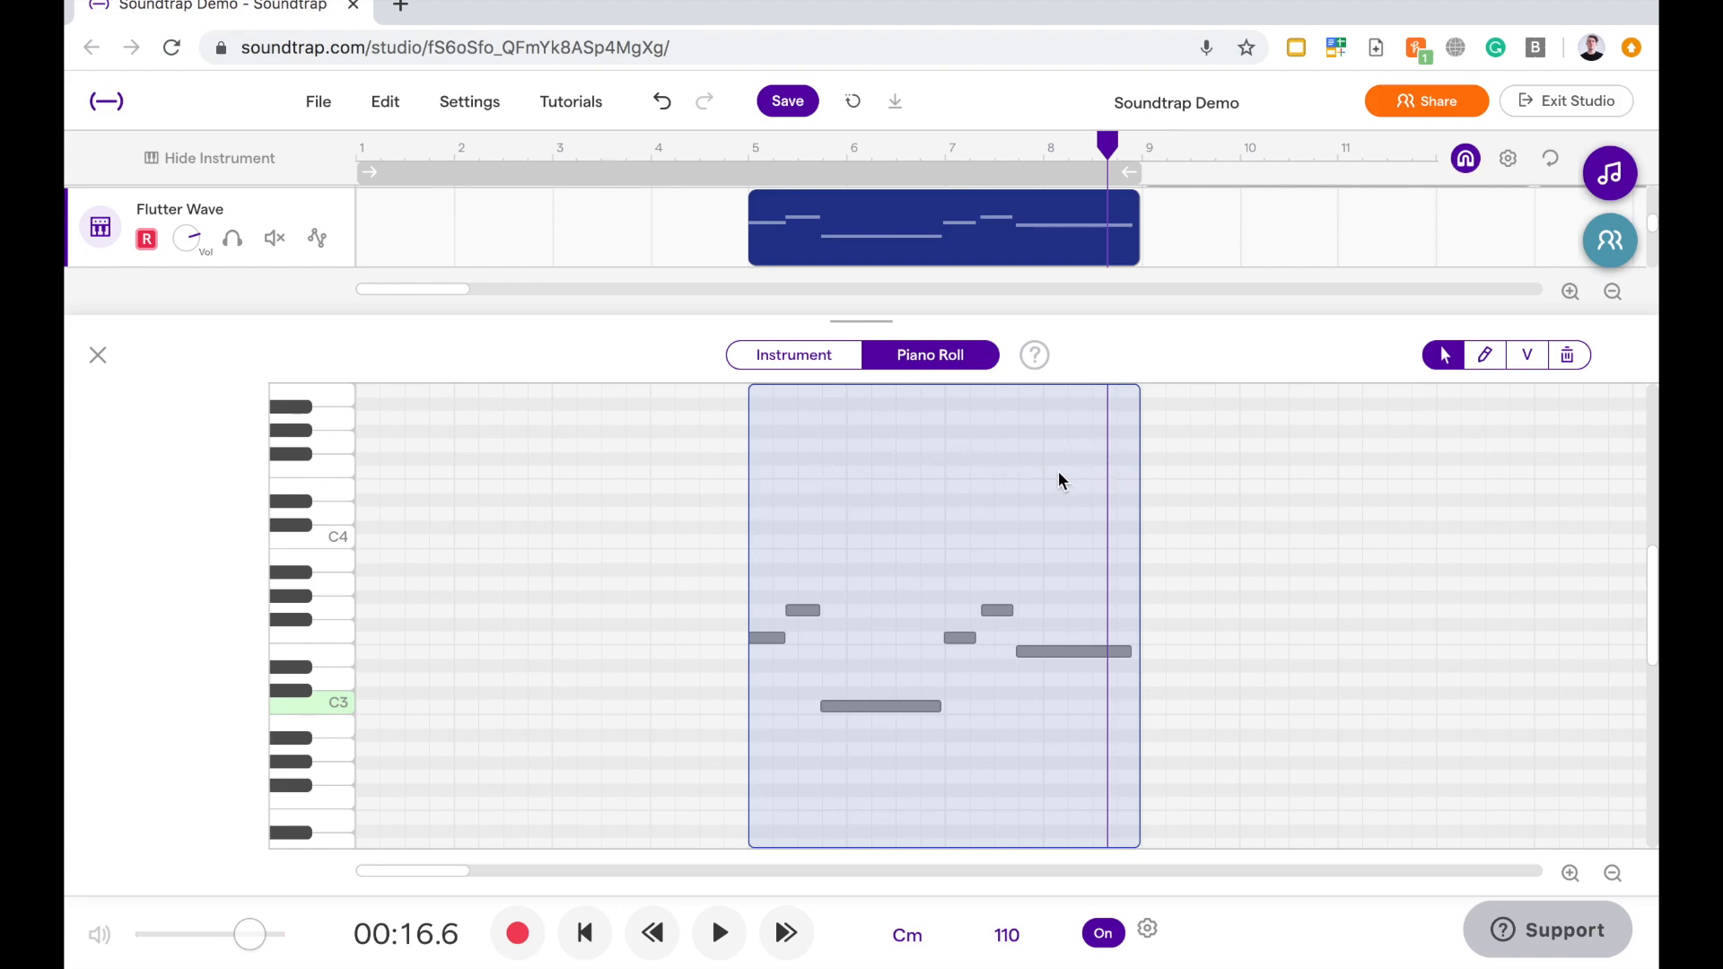
click(958, 637)
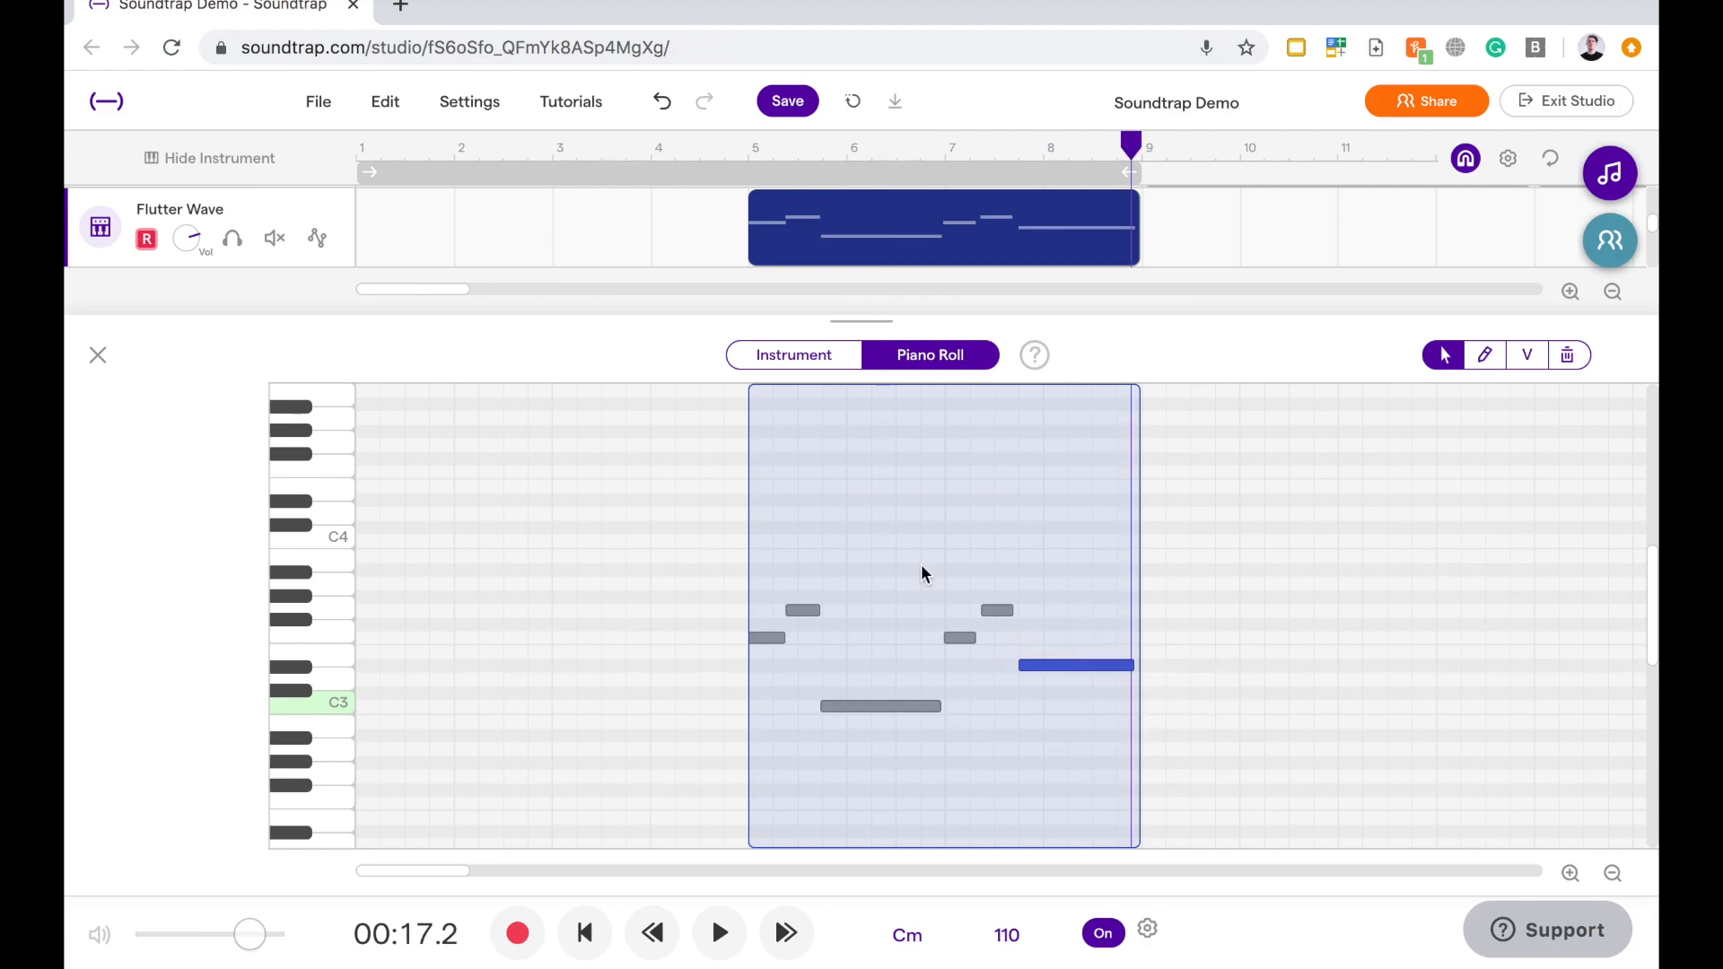
mouse_move(857, 539)
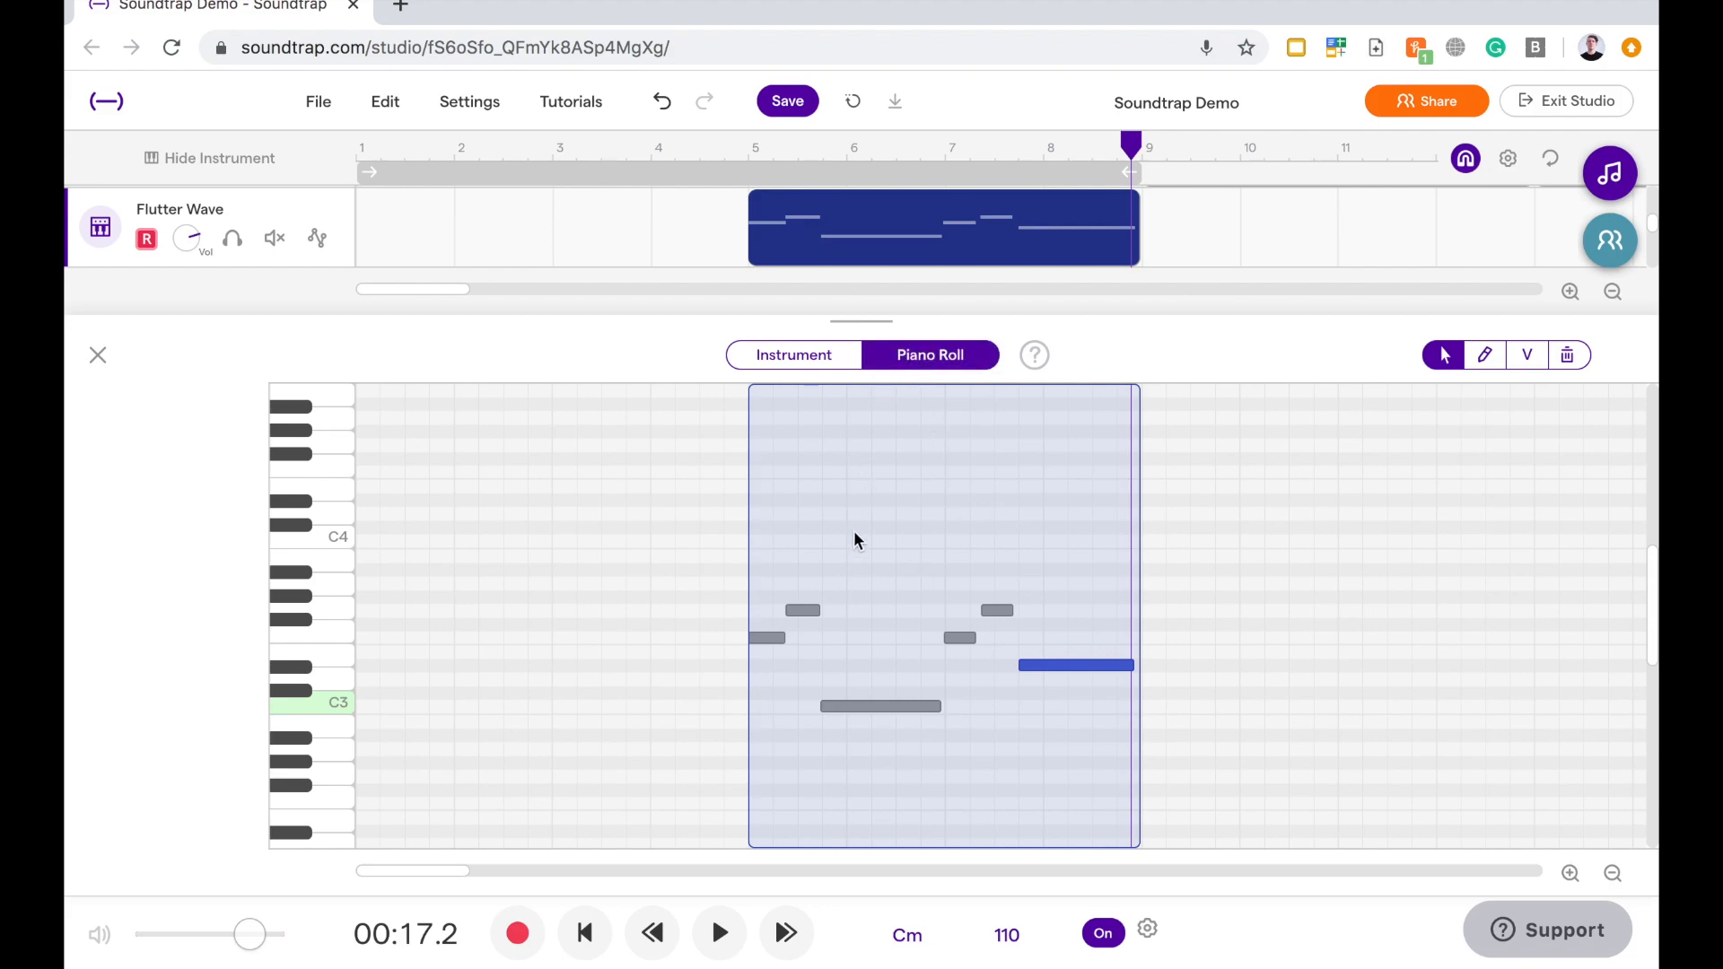
mouse_move(813, 510)
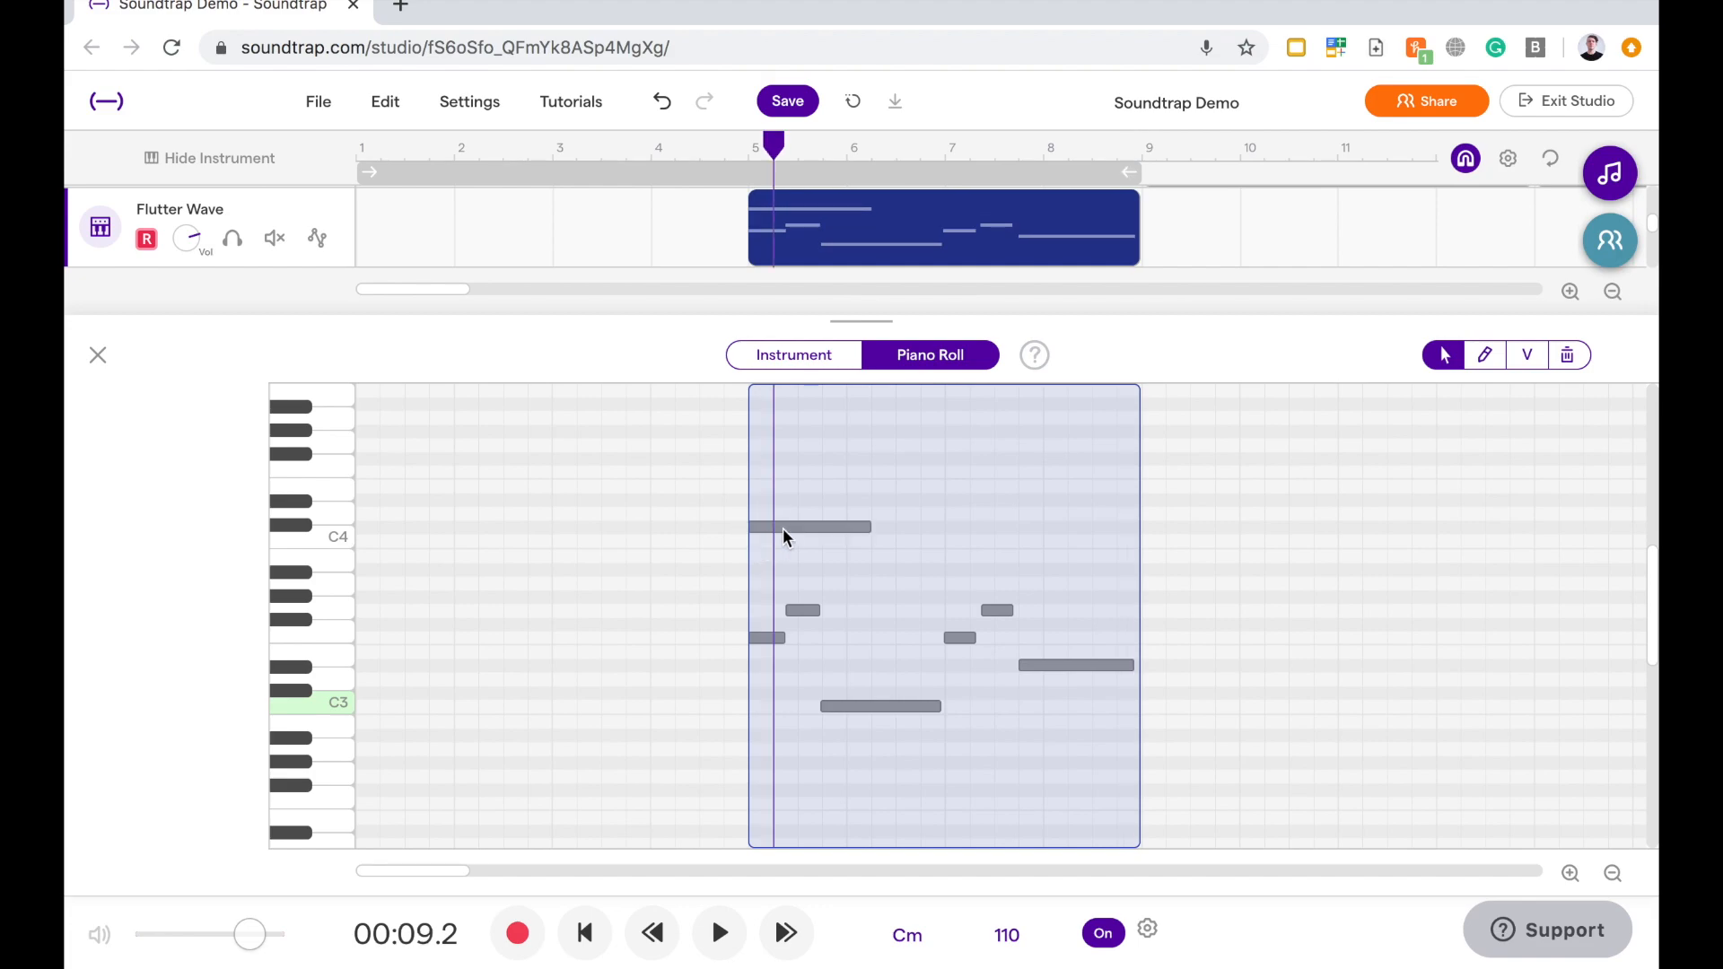
Add and remove a trial C4 note near bar 5, then close the Piano Roll
click(809, 528)
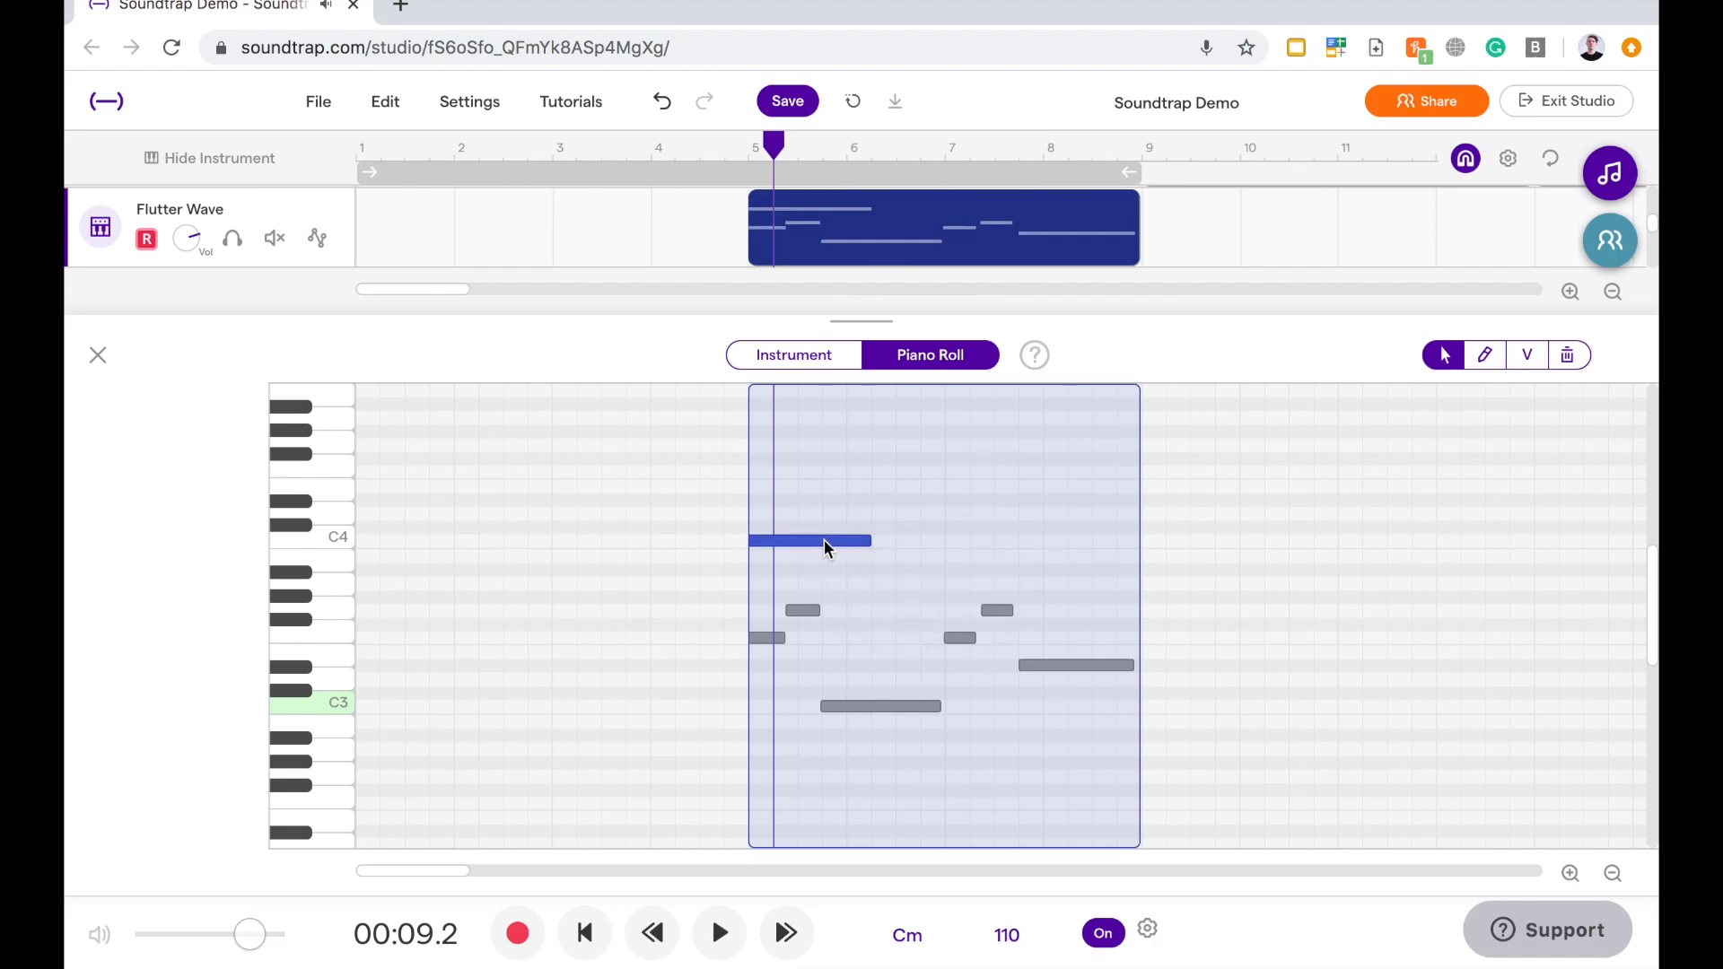
mouse_move(866, 542)
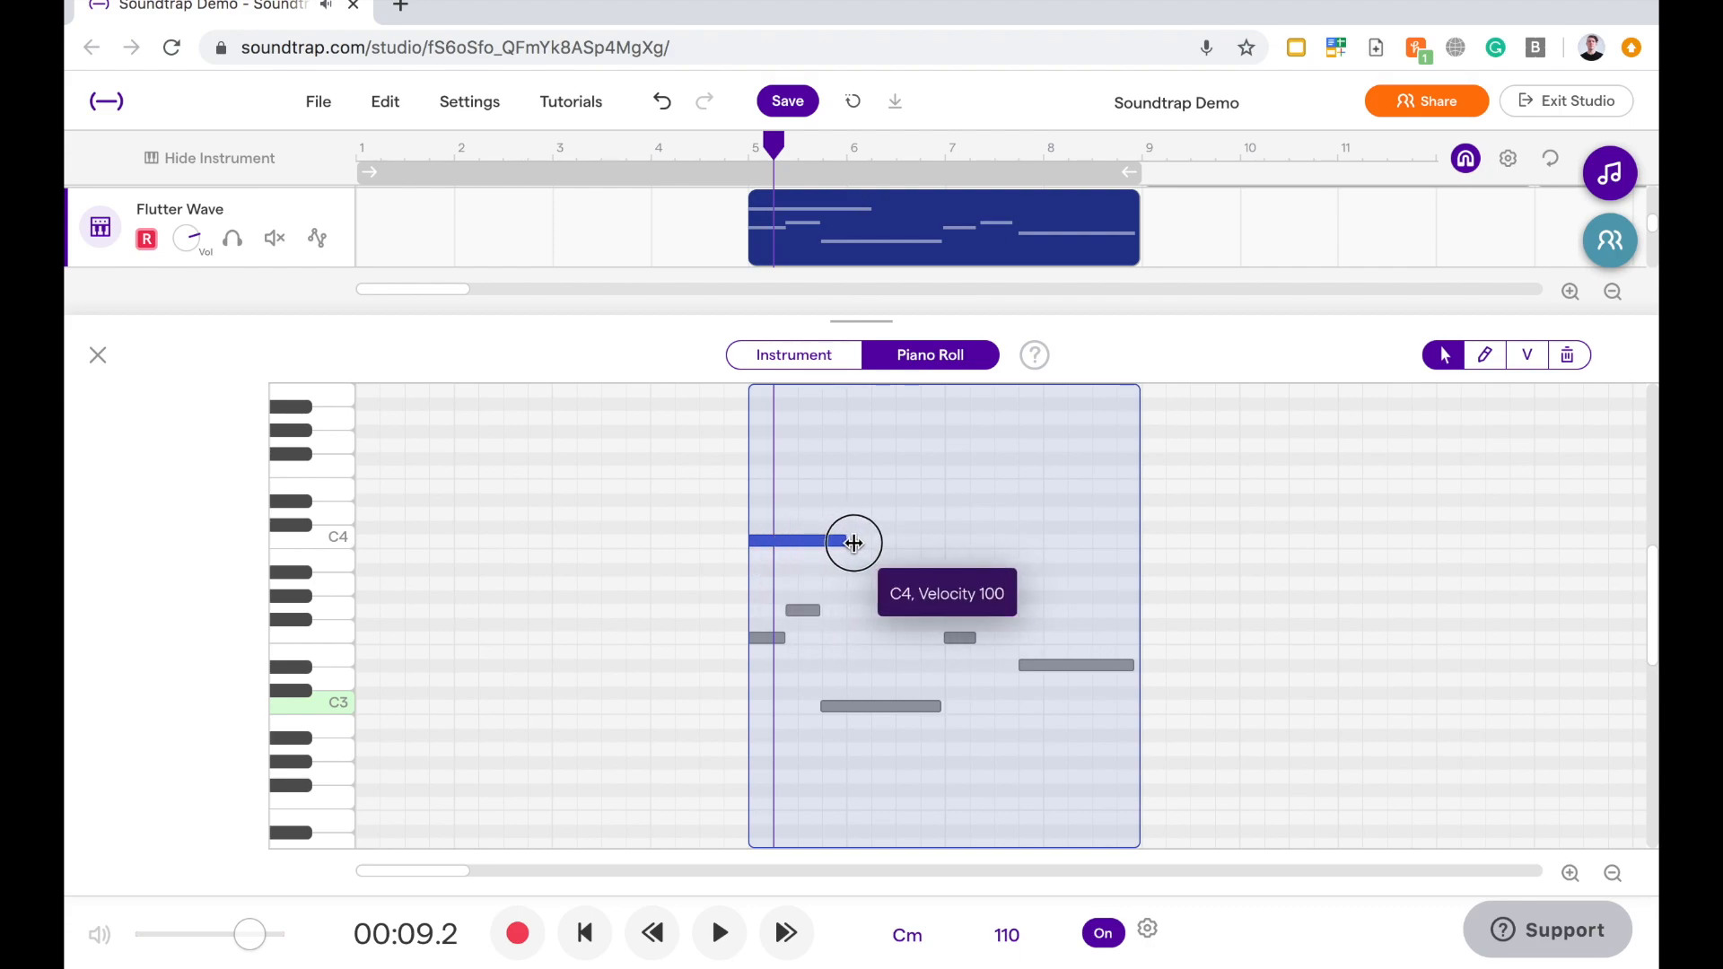
mouse_move(843, 540)
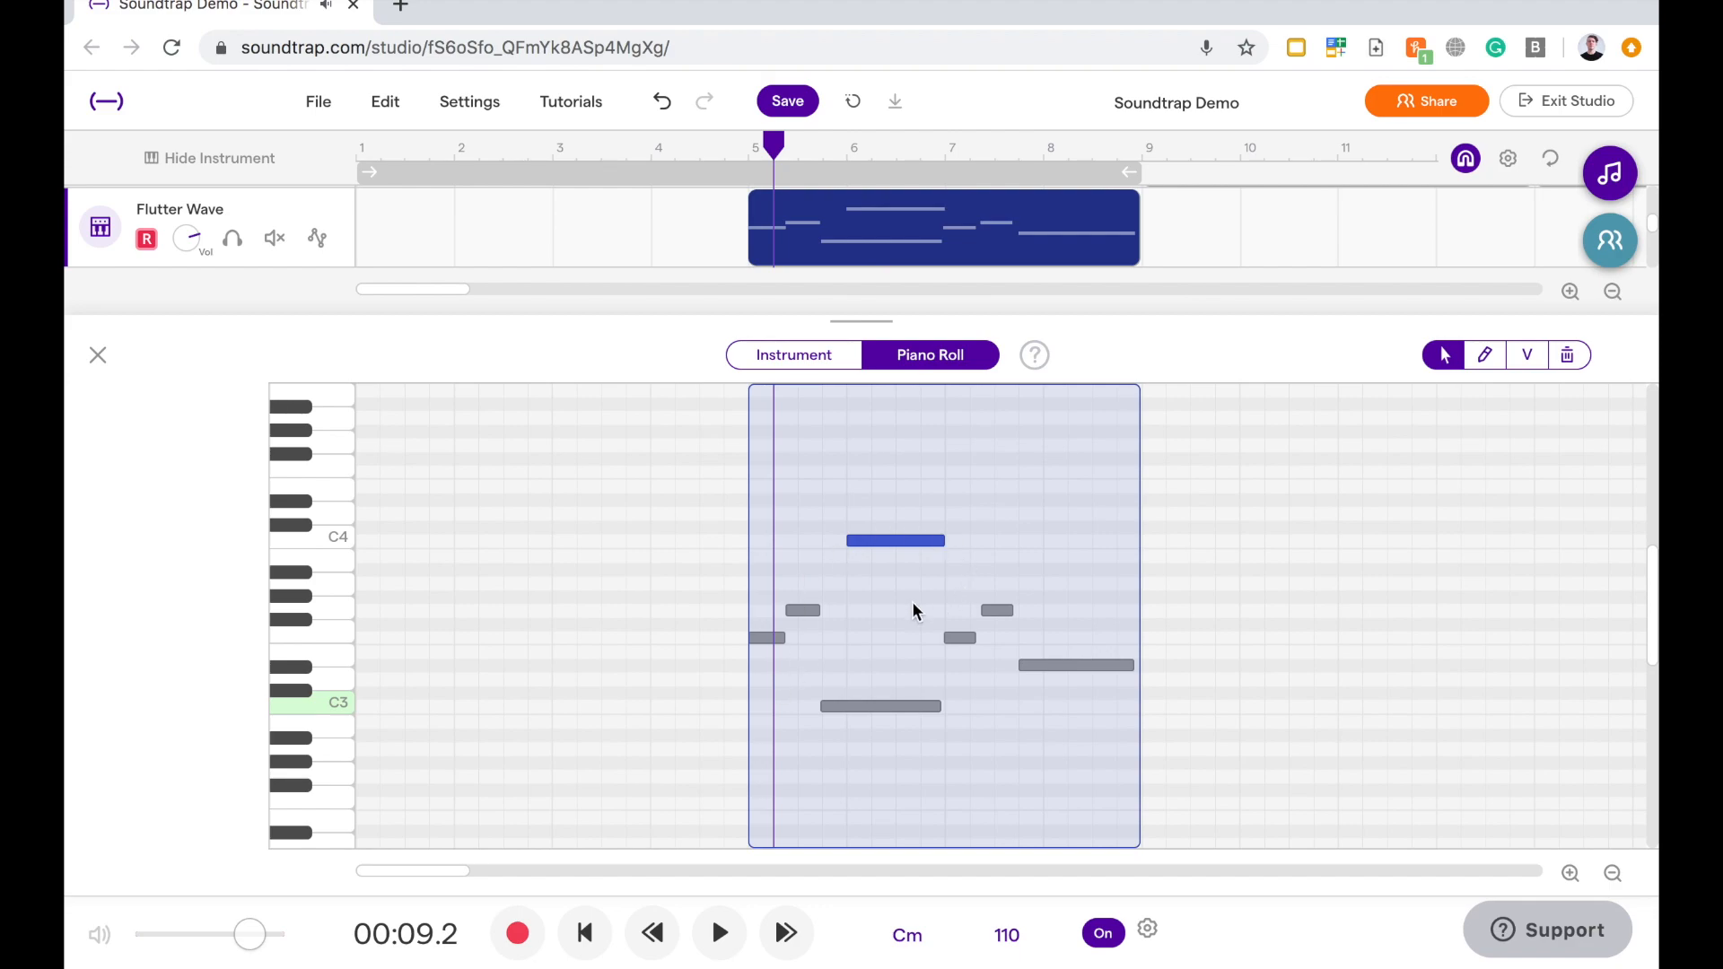
mouse_move(1362, 457)
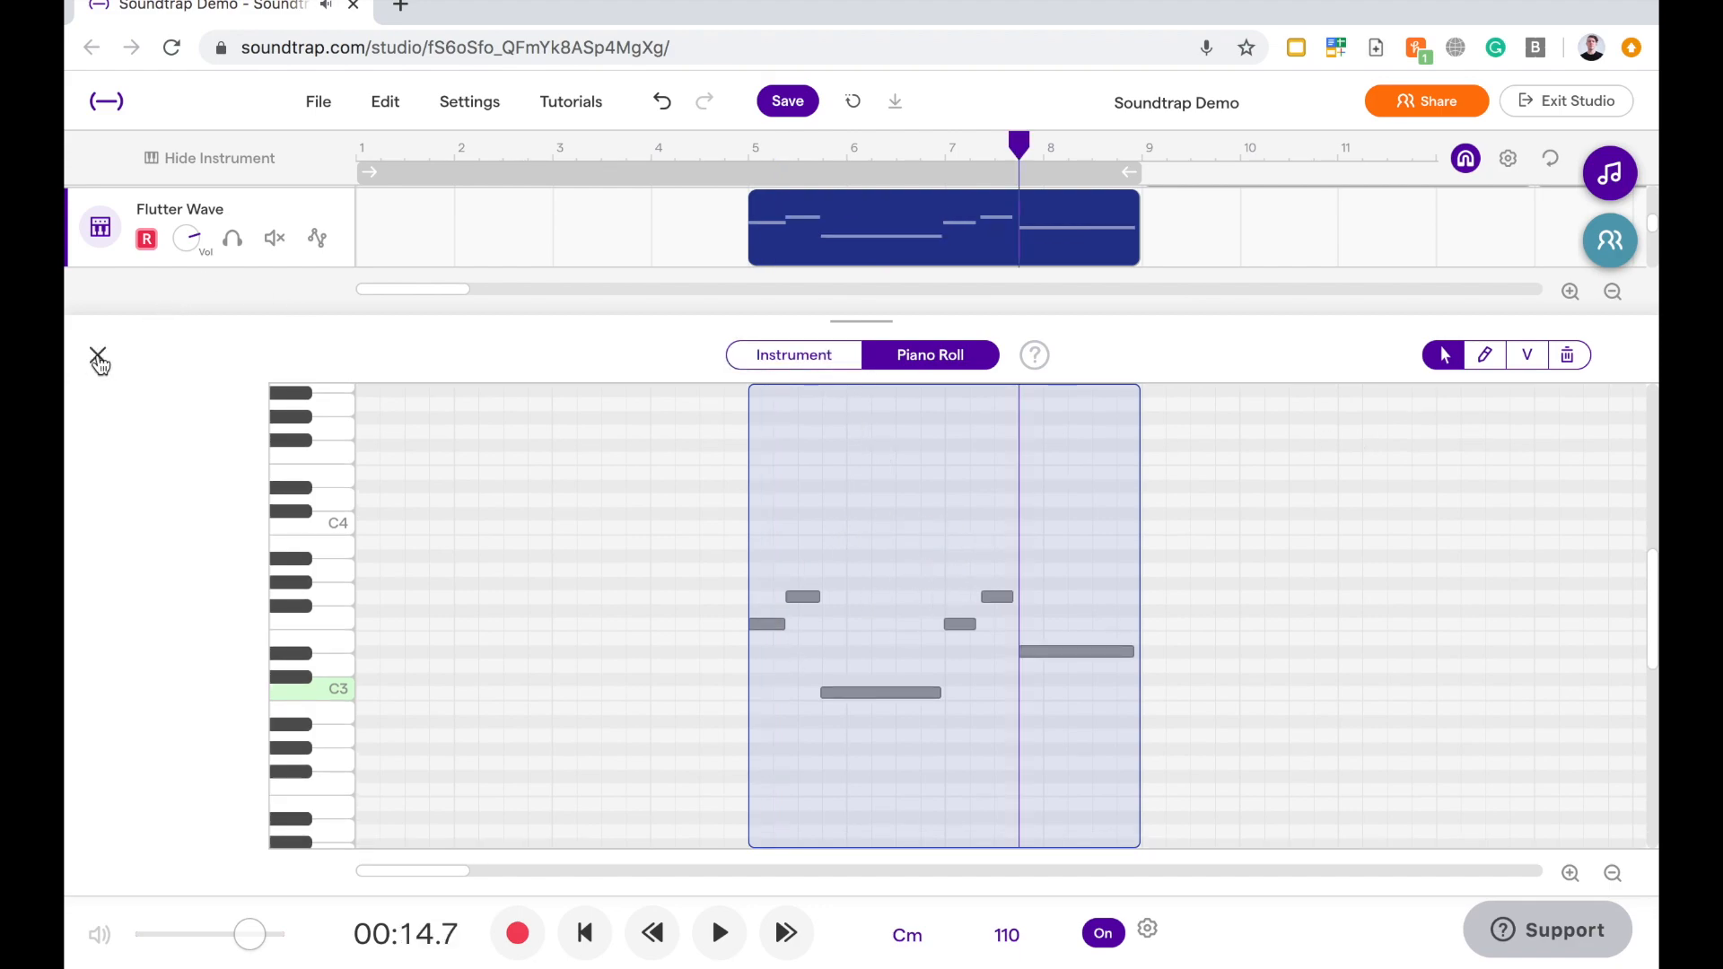
click(99, 361)
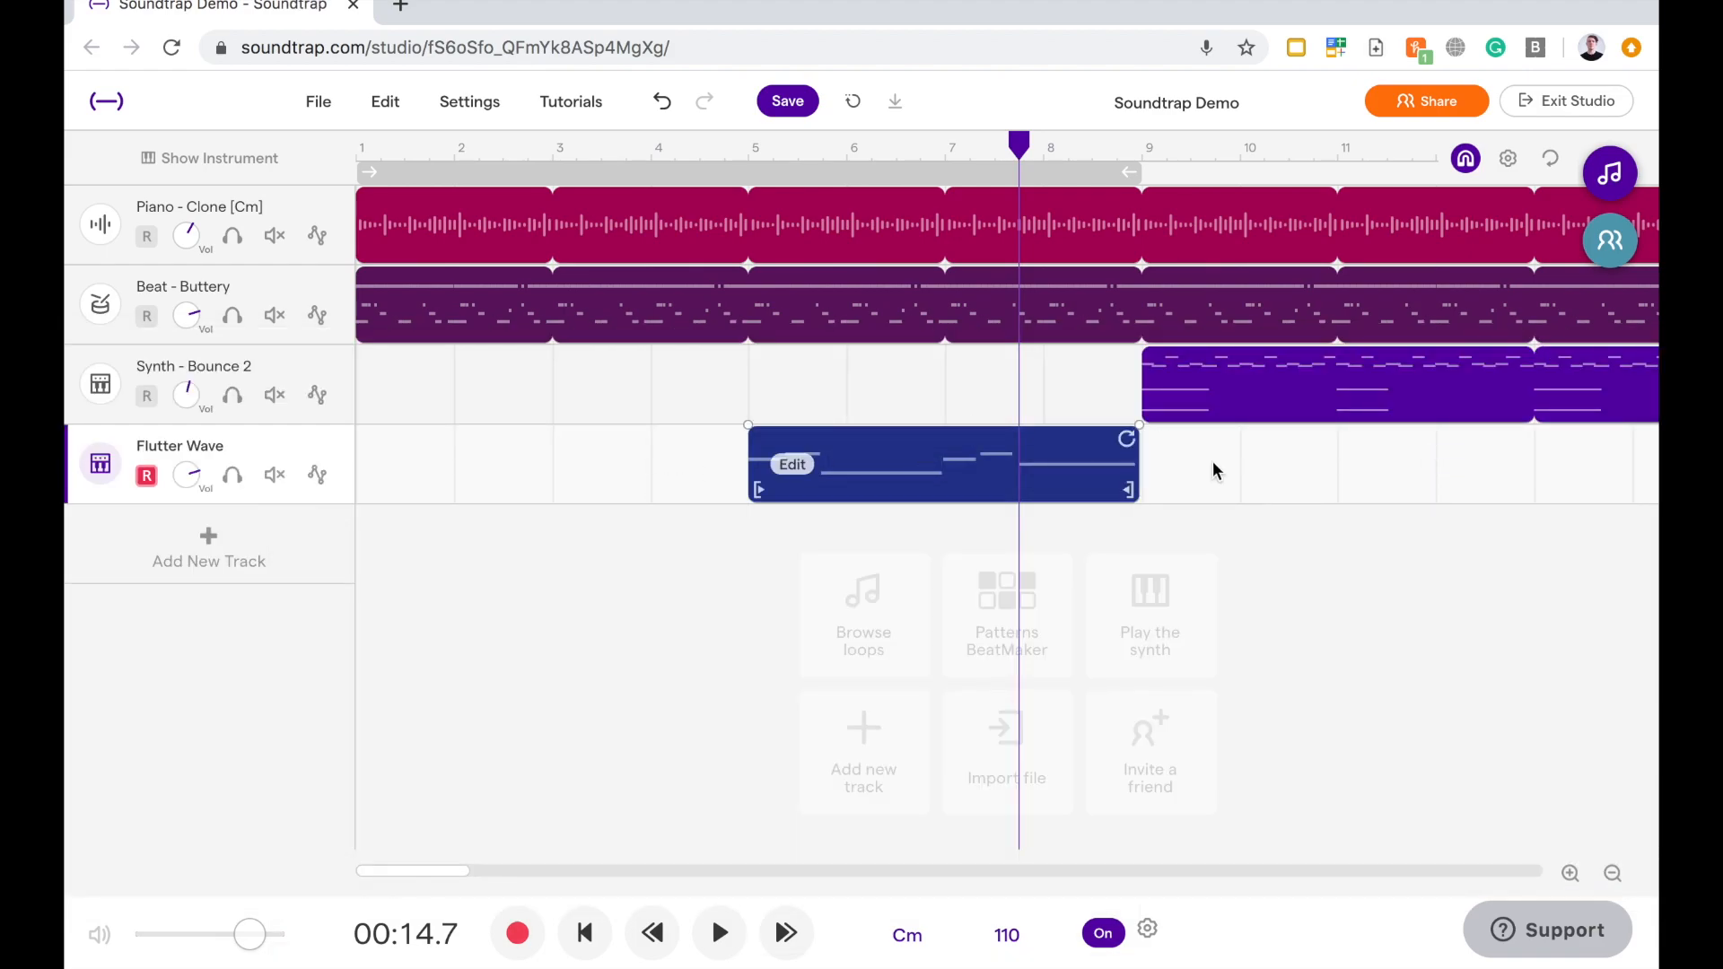